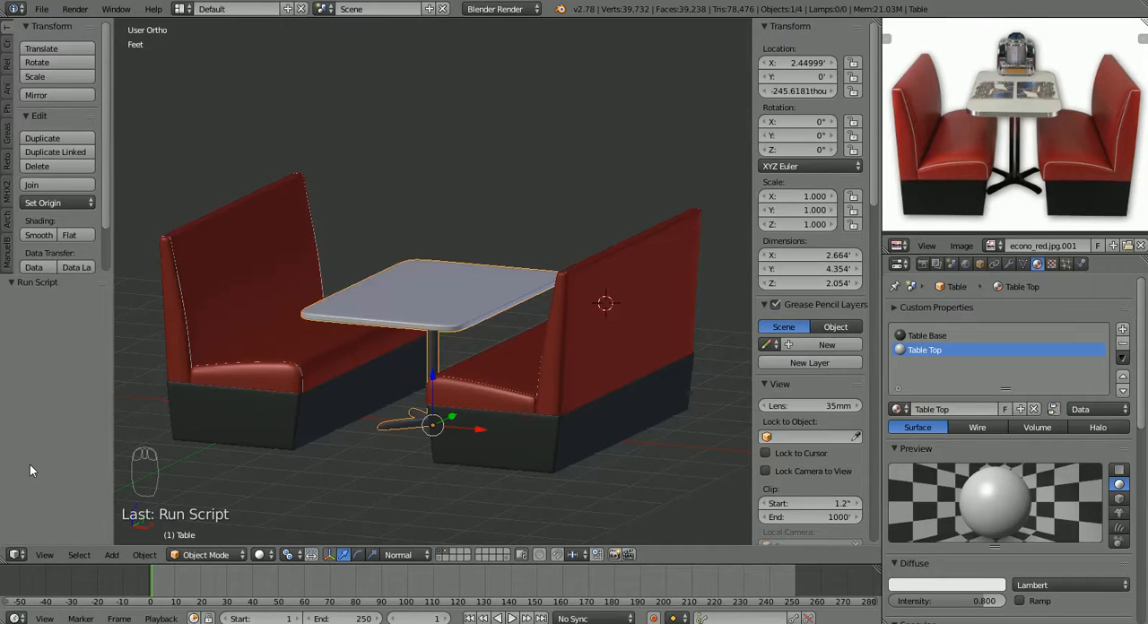
mouse_move(435, 343)
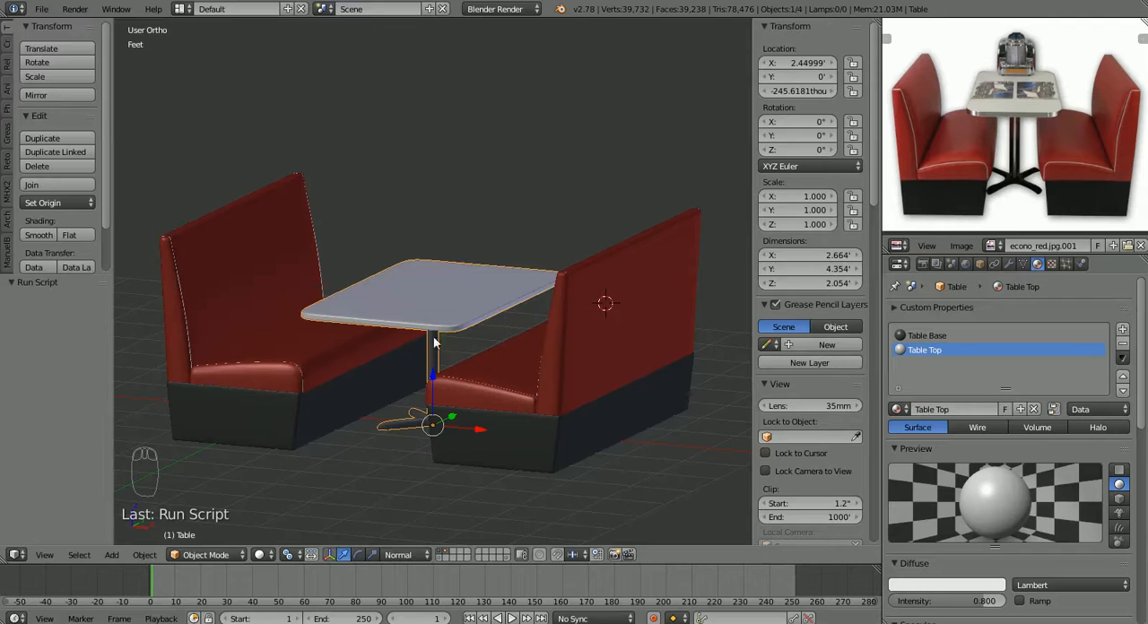
mouse_move(433, 362)
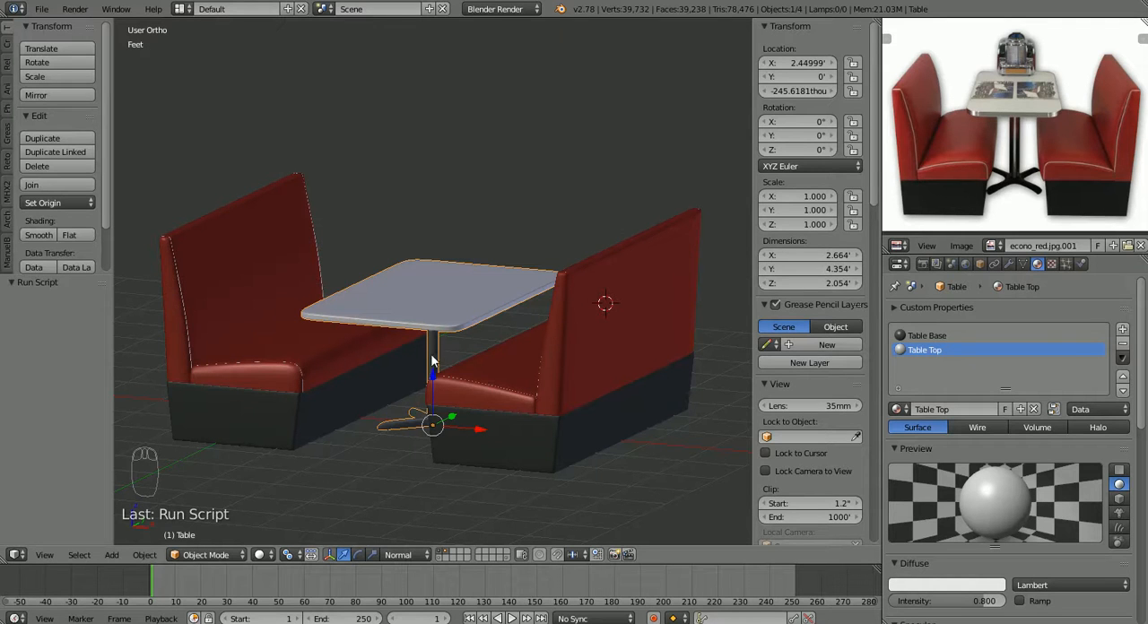
mouse_move(436, 371)
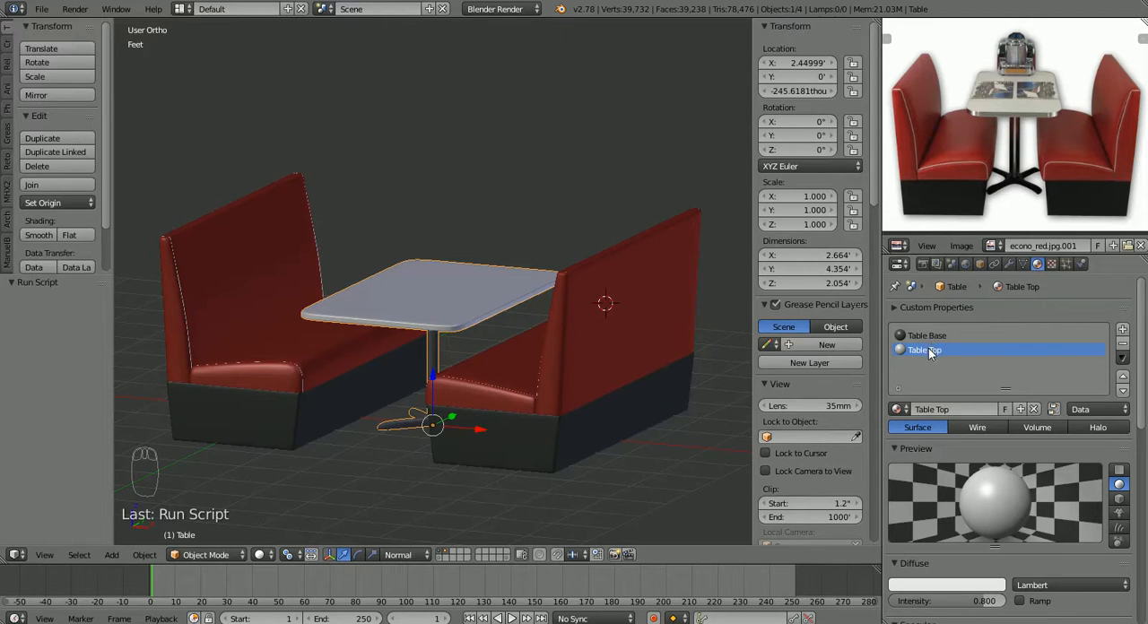
mouse_move(573, 377)
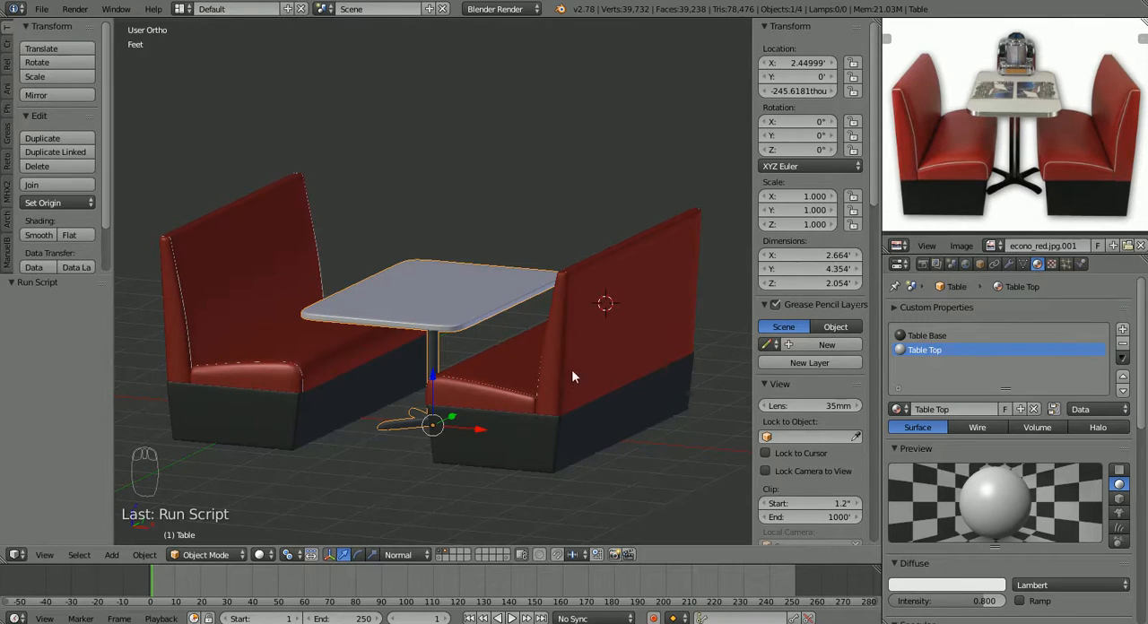
Step: Reselect the table and snap the 3D cursor to its origin
click(292, 395)
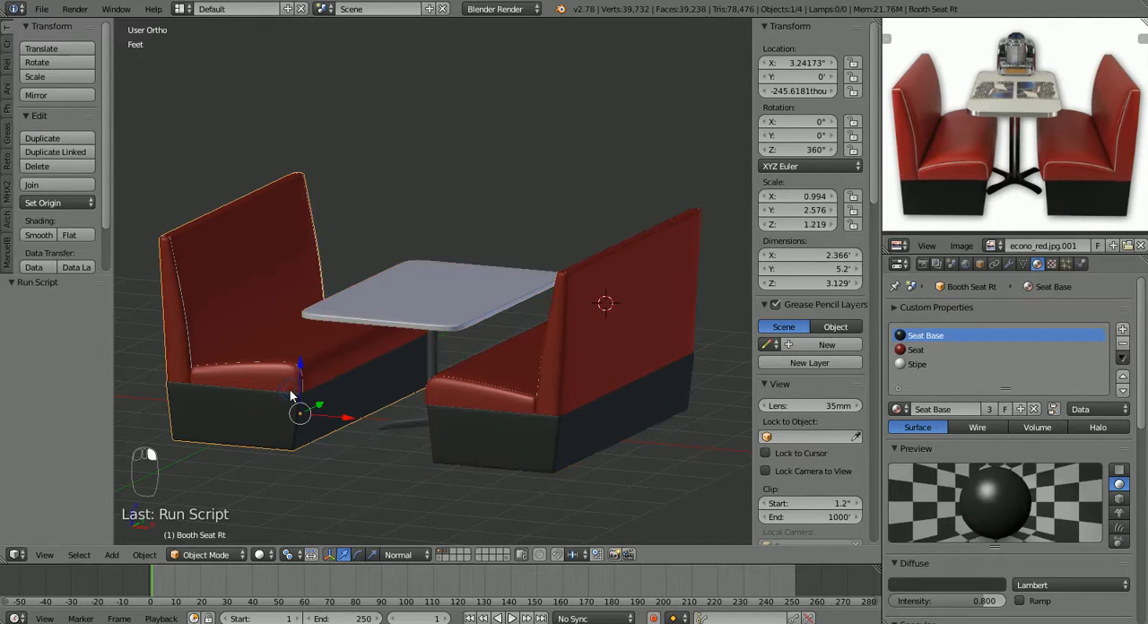
click(561, 430)
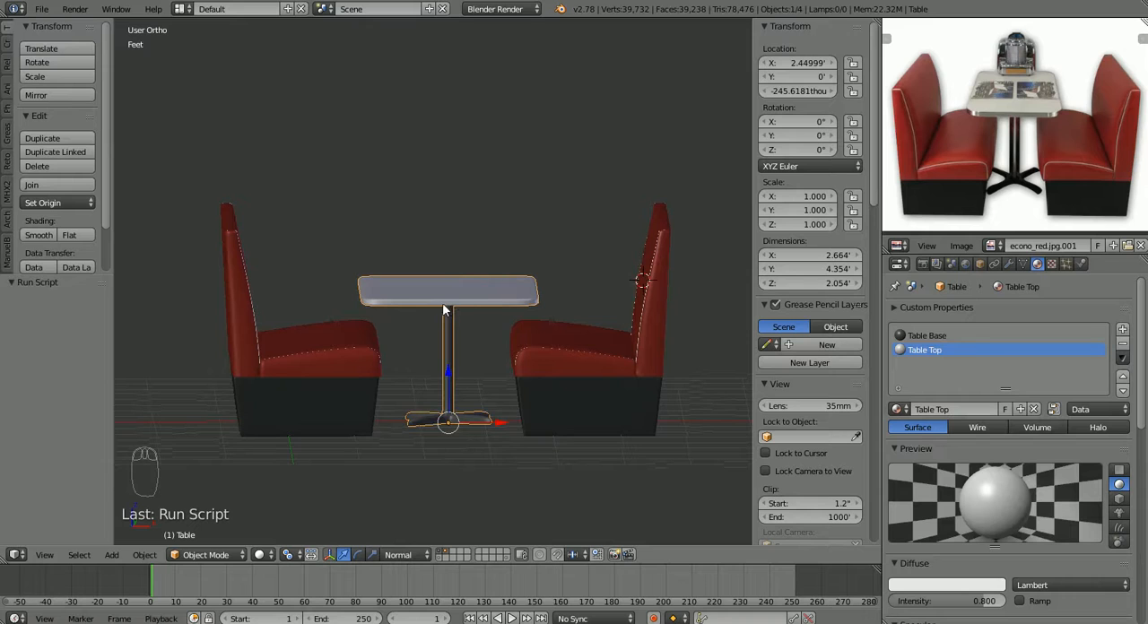
mouse_move(475, 391)
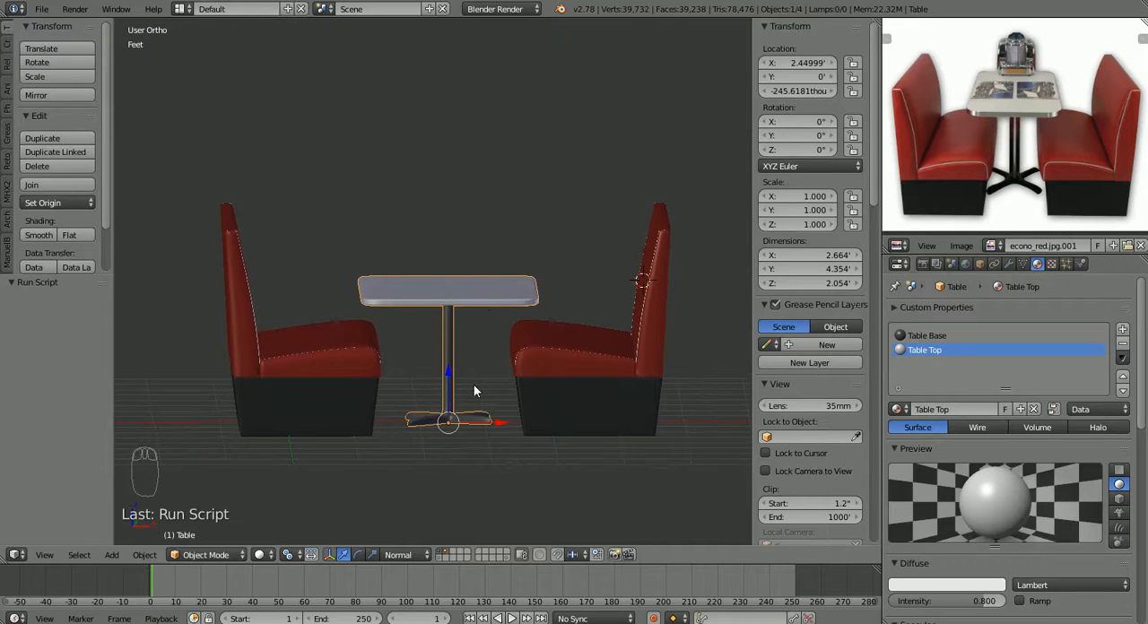
key(shift+s)
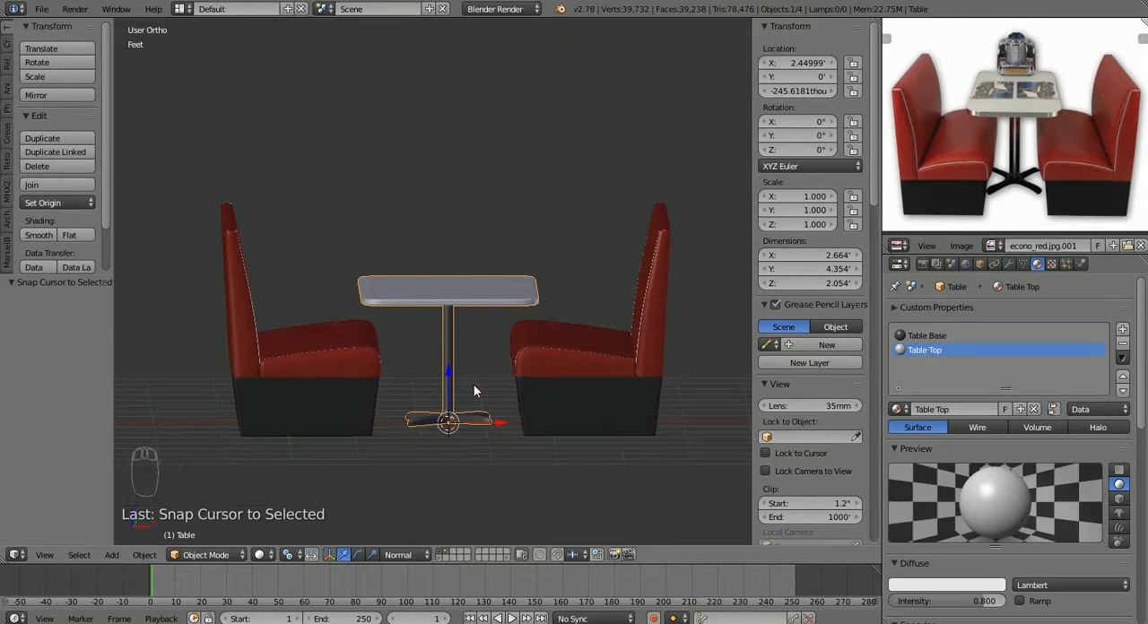
drag(475, 391, 412, 473)
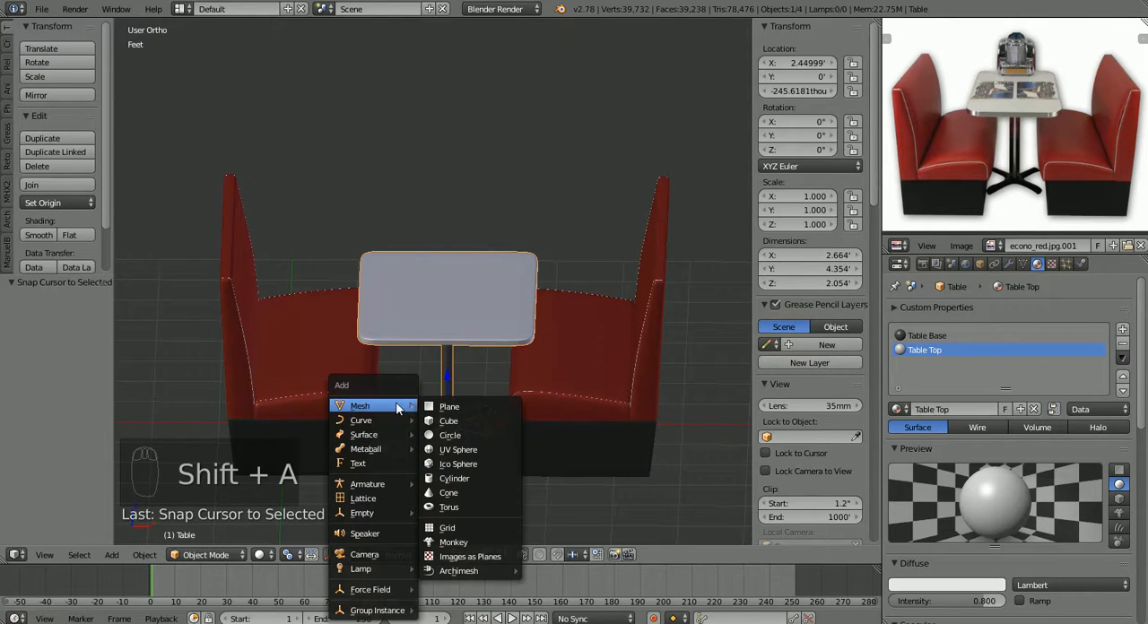
Step: Add a cube at the table's origin and rename it 'Room'
click(448, 420)
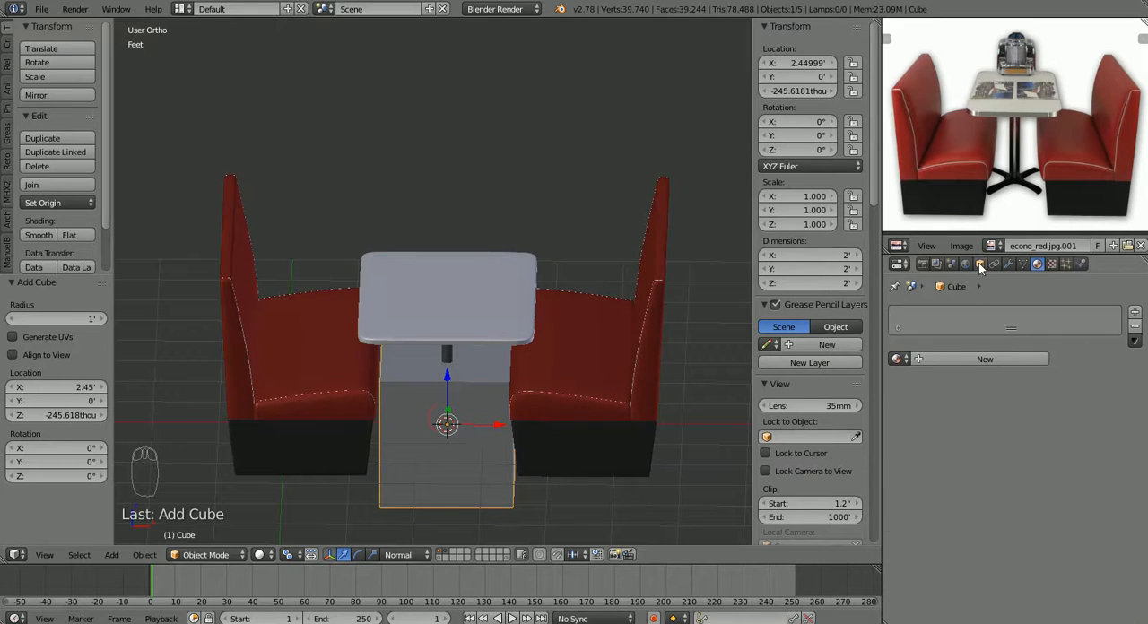
click(979, 263)
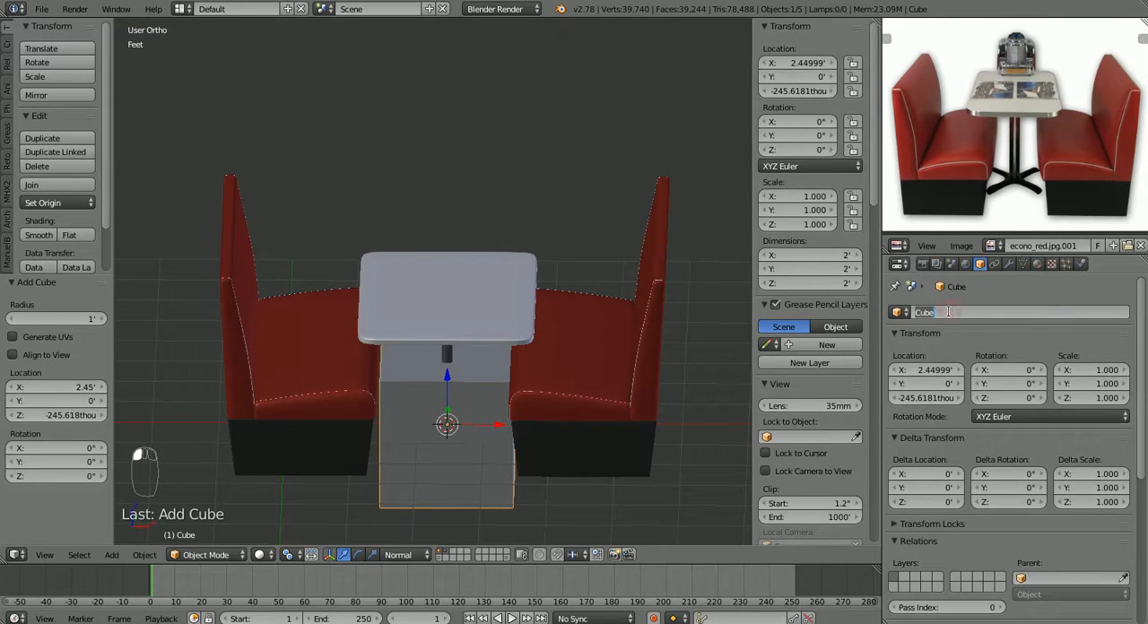
text(Rag)
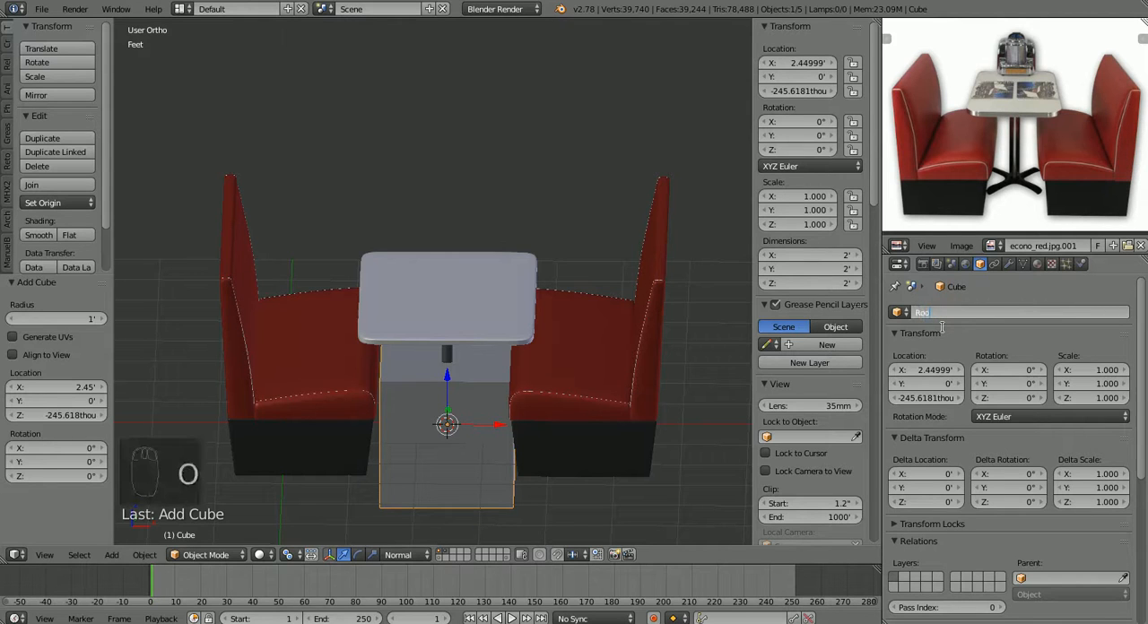
text(Room)
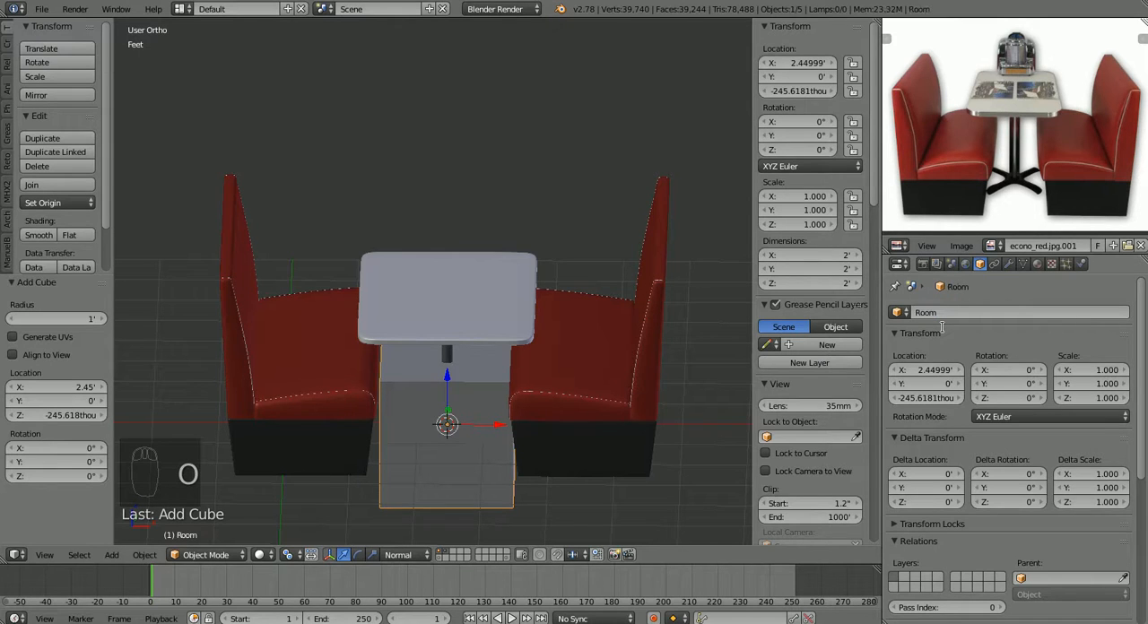
mouse_move(562, 330)
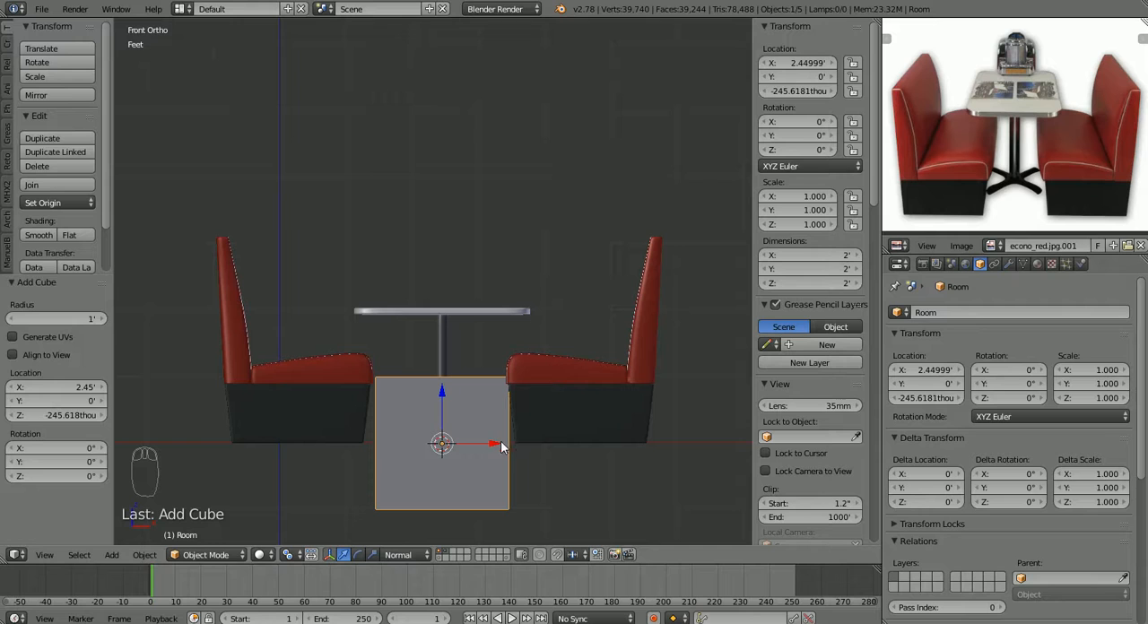
mouse_move(442, 444)
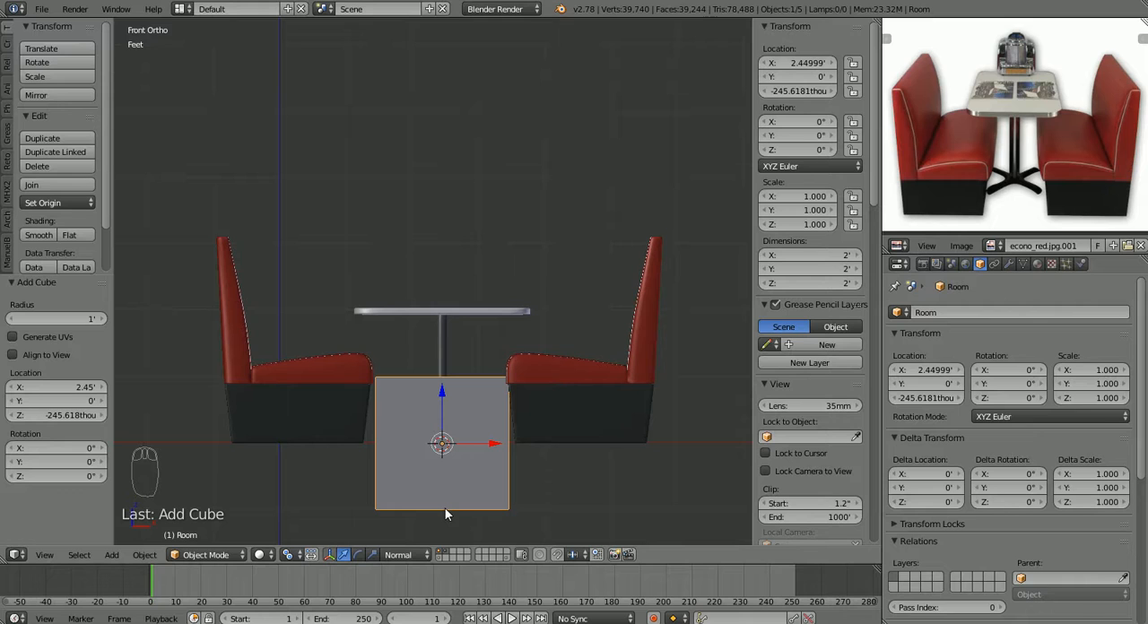
mouse_move(648, 458)
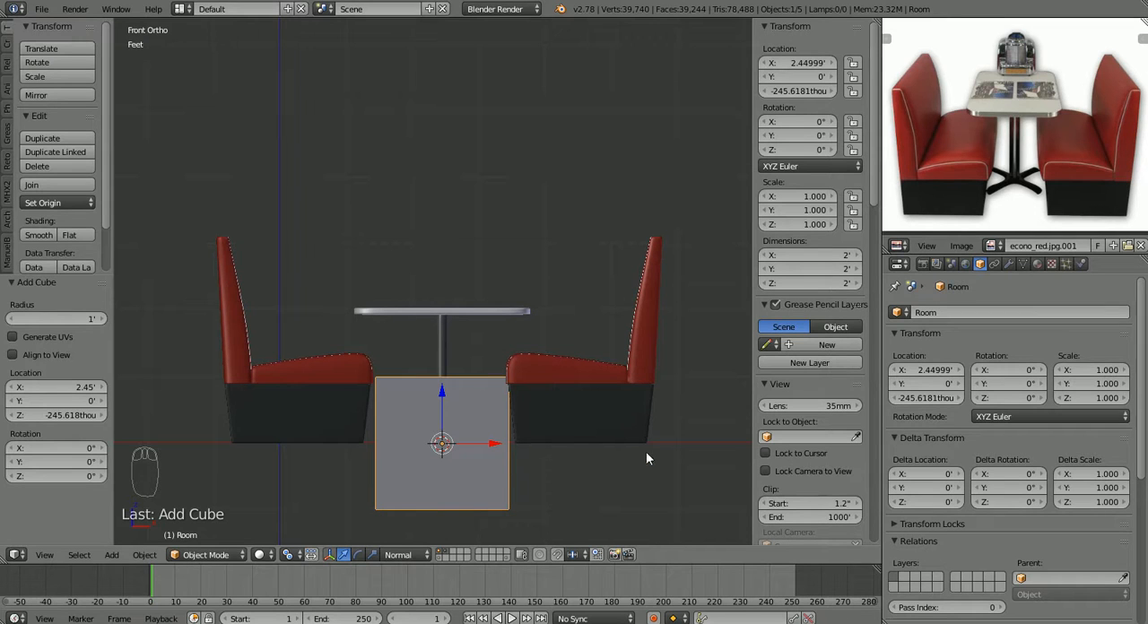
mouse_move(603, 459)
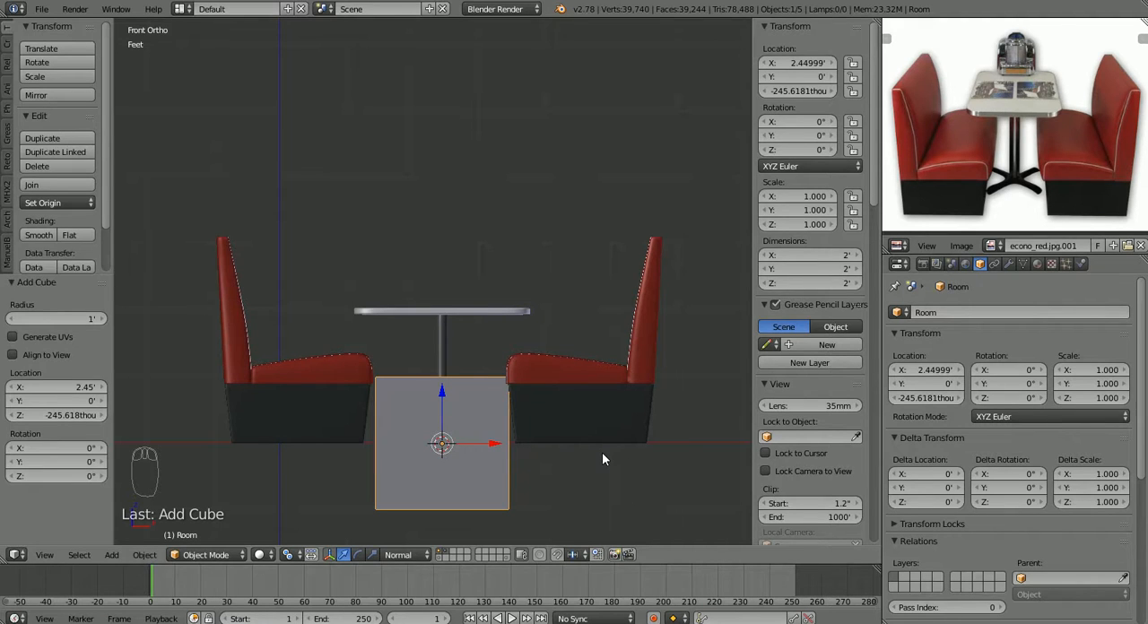
Step: Move the Room cube's mesh up one unit in Edit Mode, undoing a mistaken move
key(Tab)
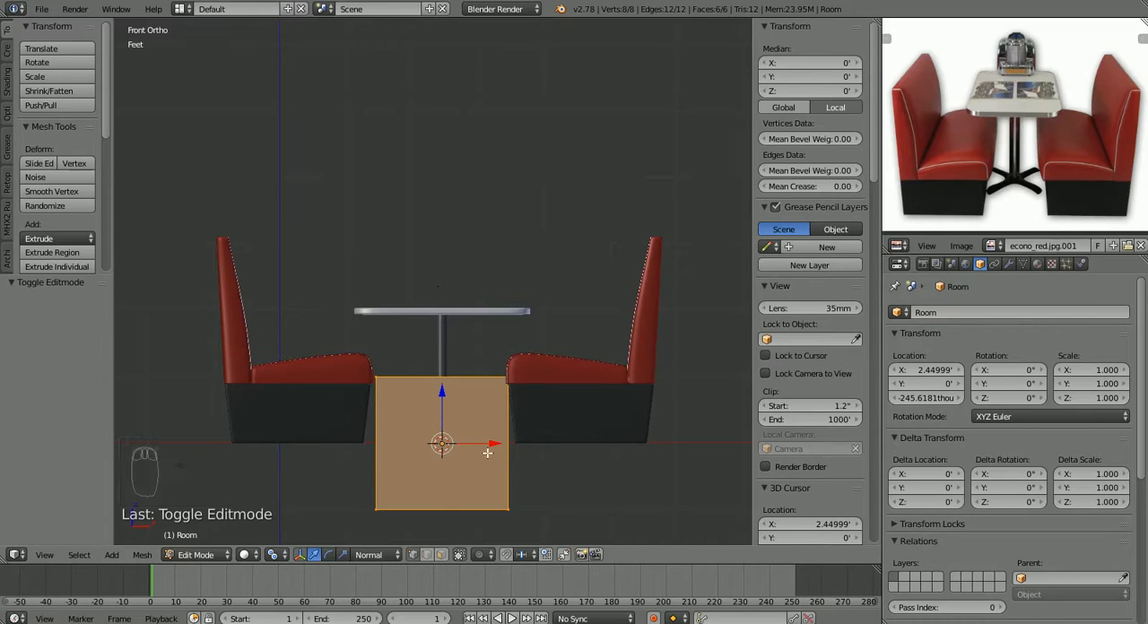
mouse_move(549, 461)
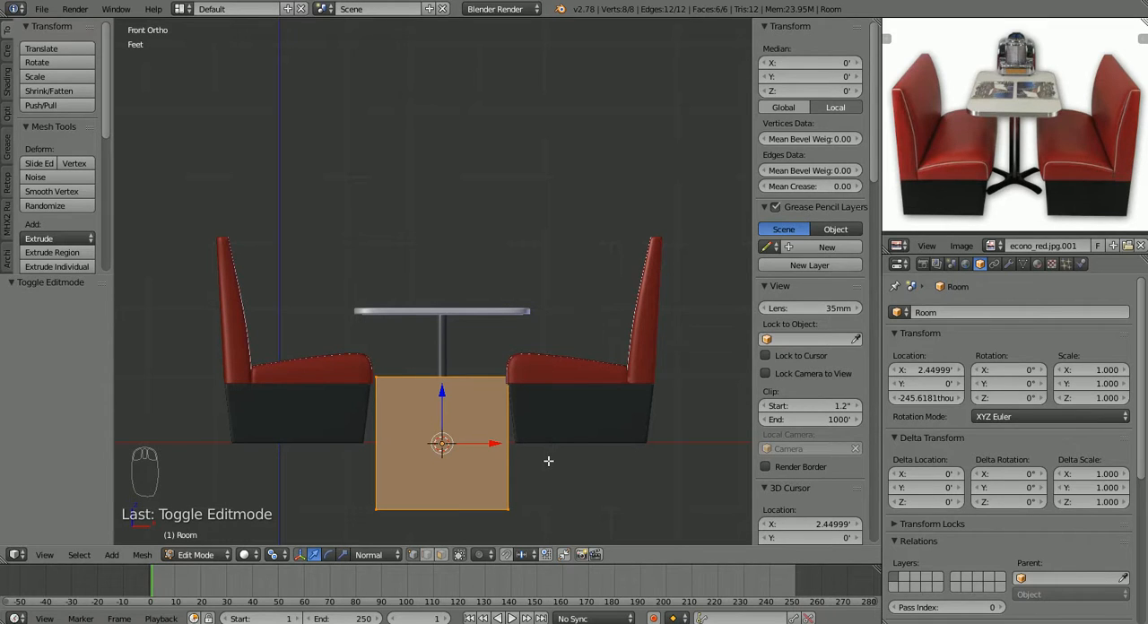
mouse_move(543, 457)
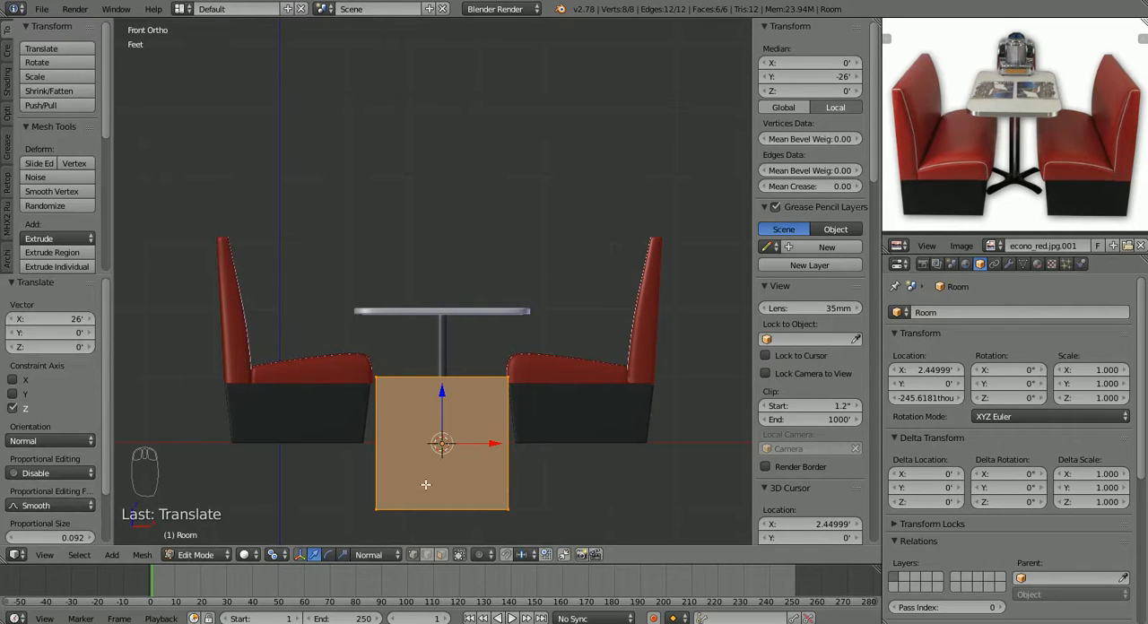
click(369, 554)
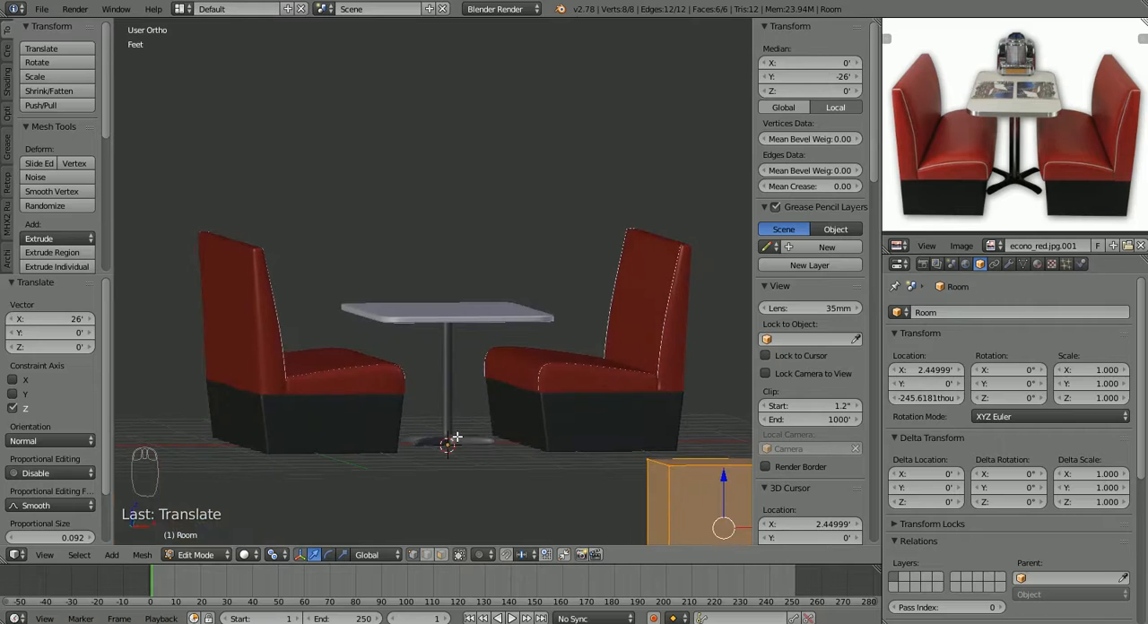
key(ctrl+z)
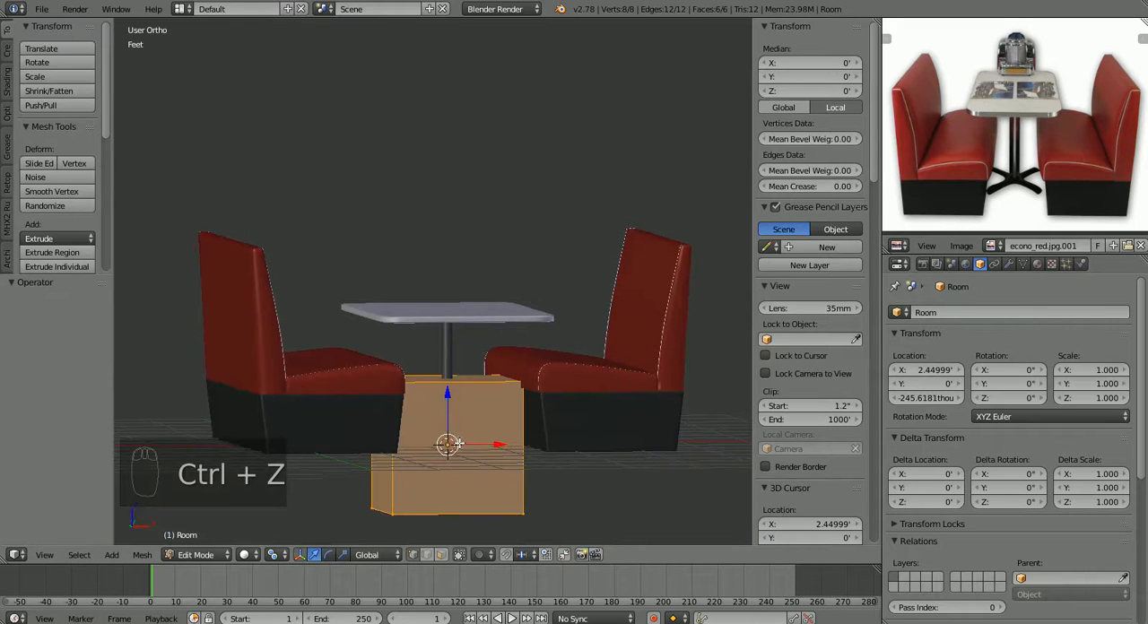
key(ctrl+z)
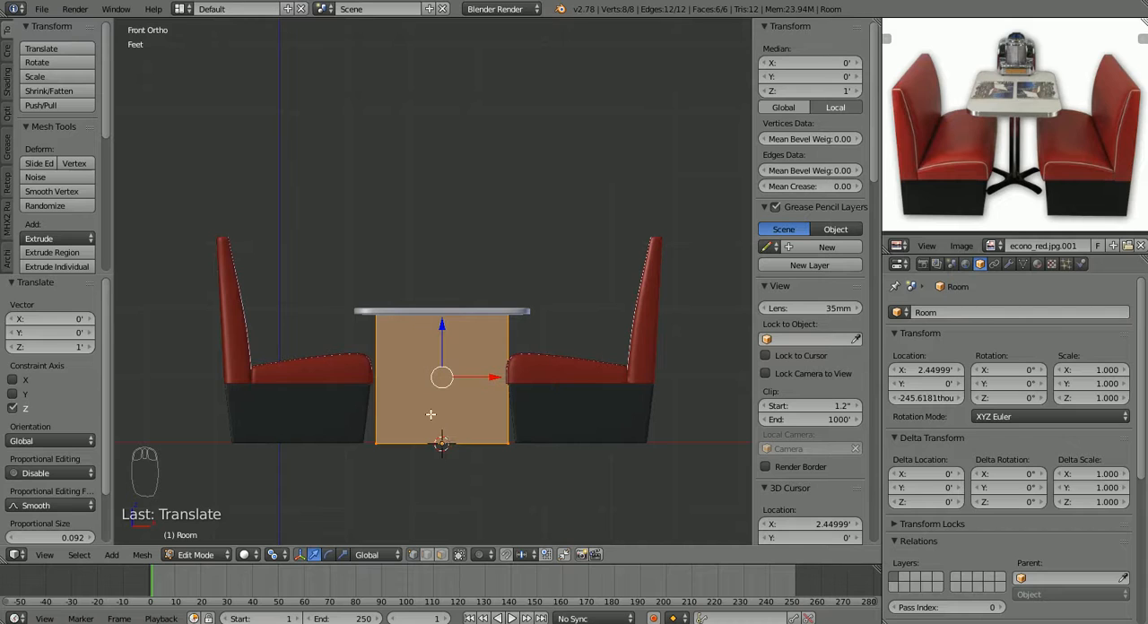
mouse_move(439, 446)
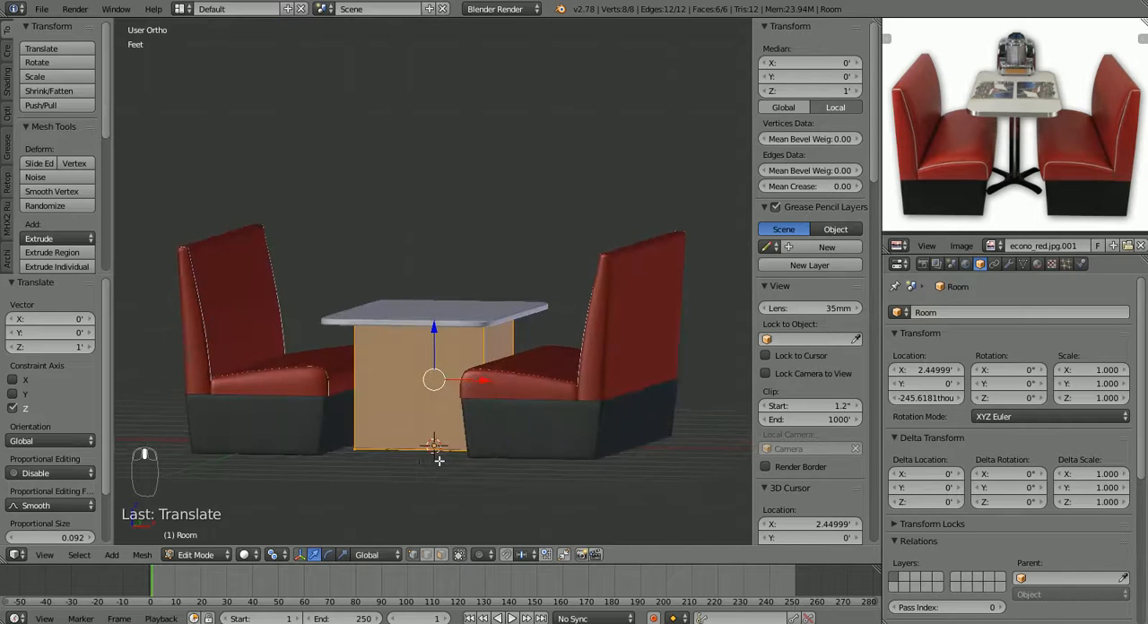
key(Tab)
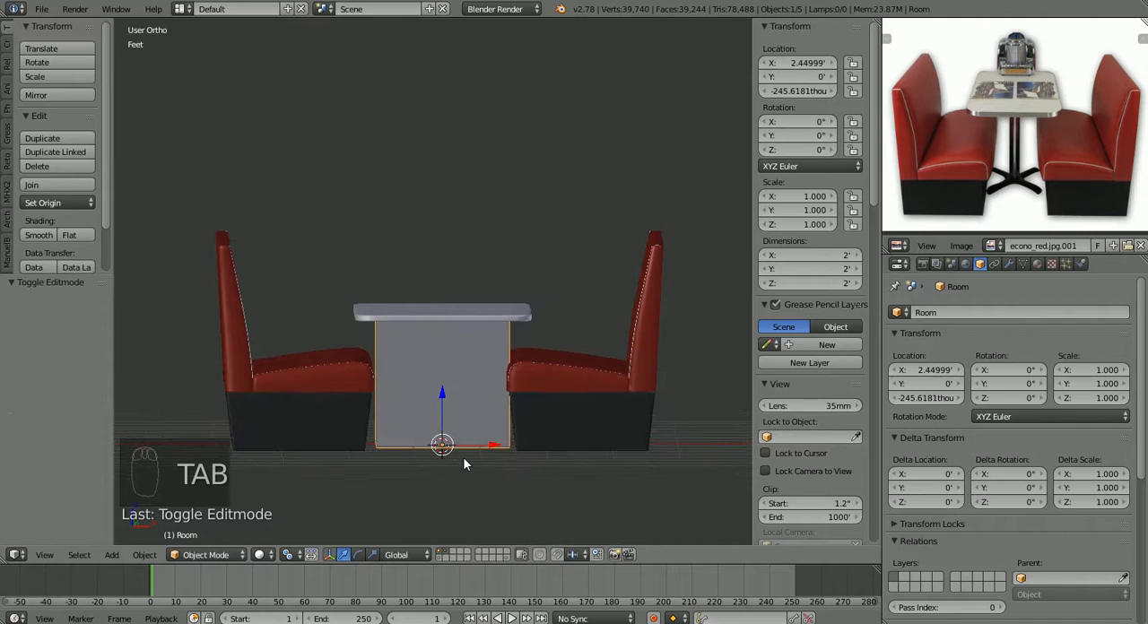
Step: Undo the Room cube's earlier raise
key(ctrl+z)
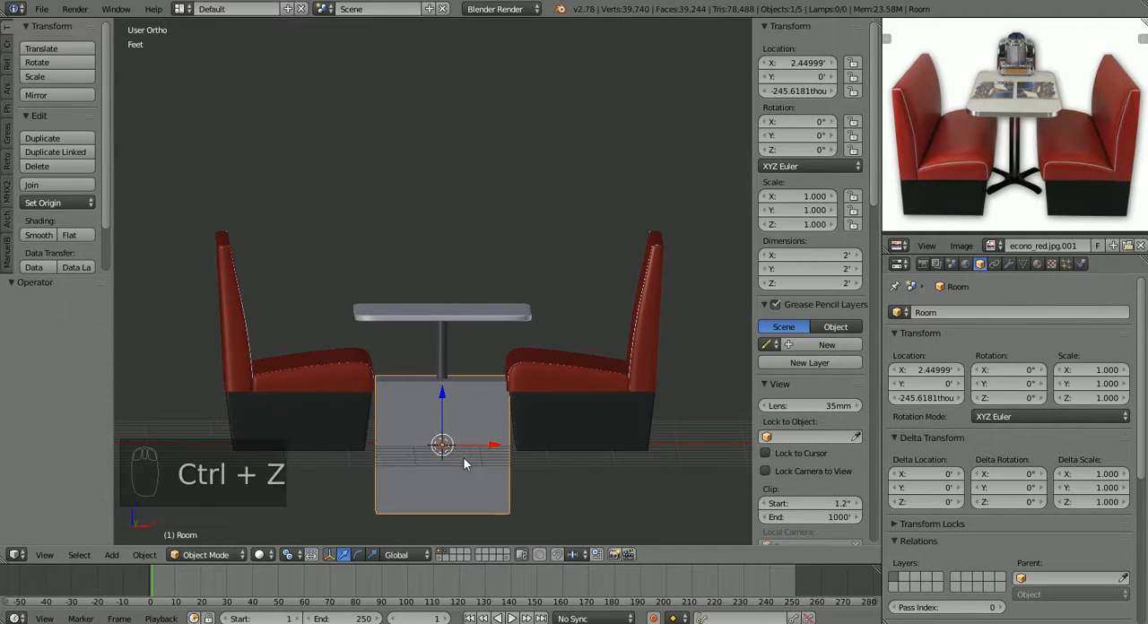
key(ctrl+z)
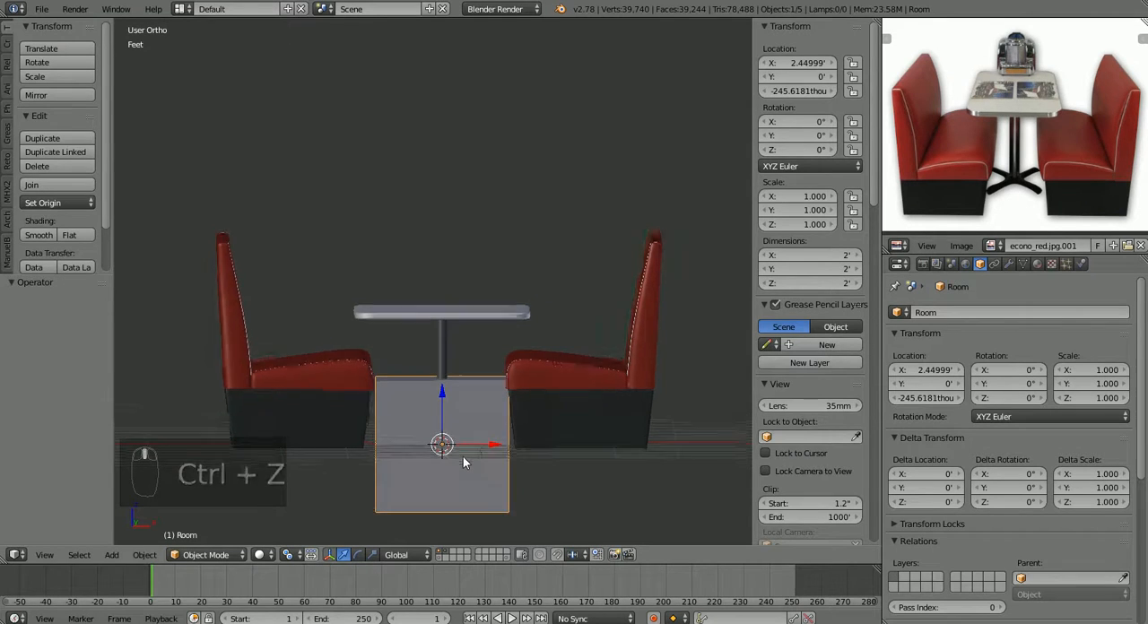
key(ctrl+z)
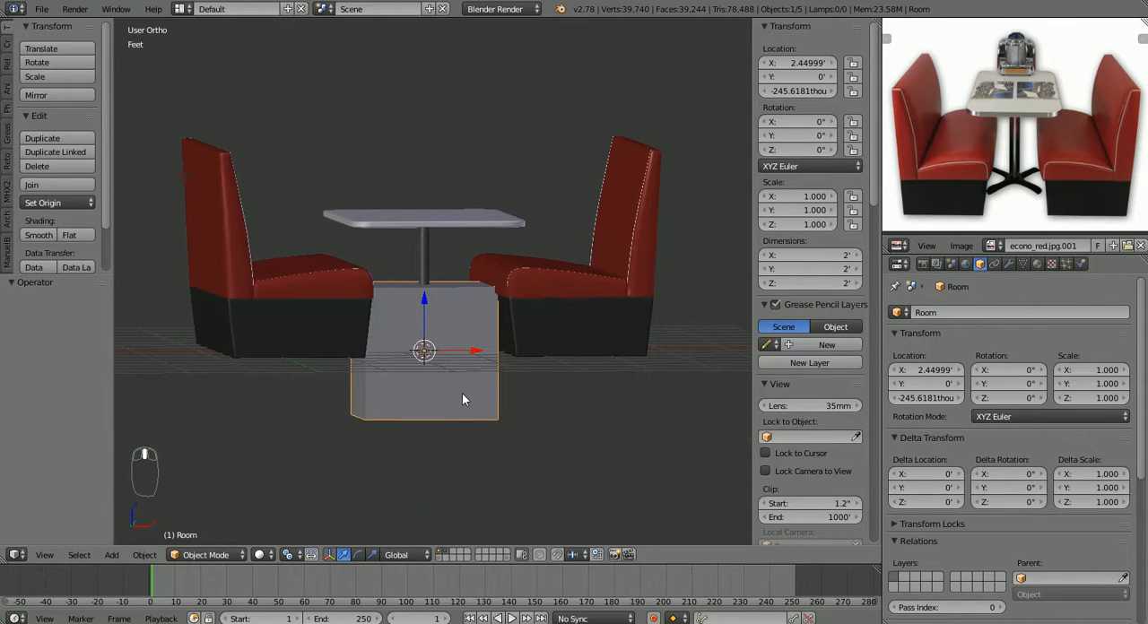
Step: Snap the 3D cursor to the cube's selected bottom face and return to Object Mode
key(Tab)
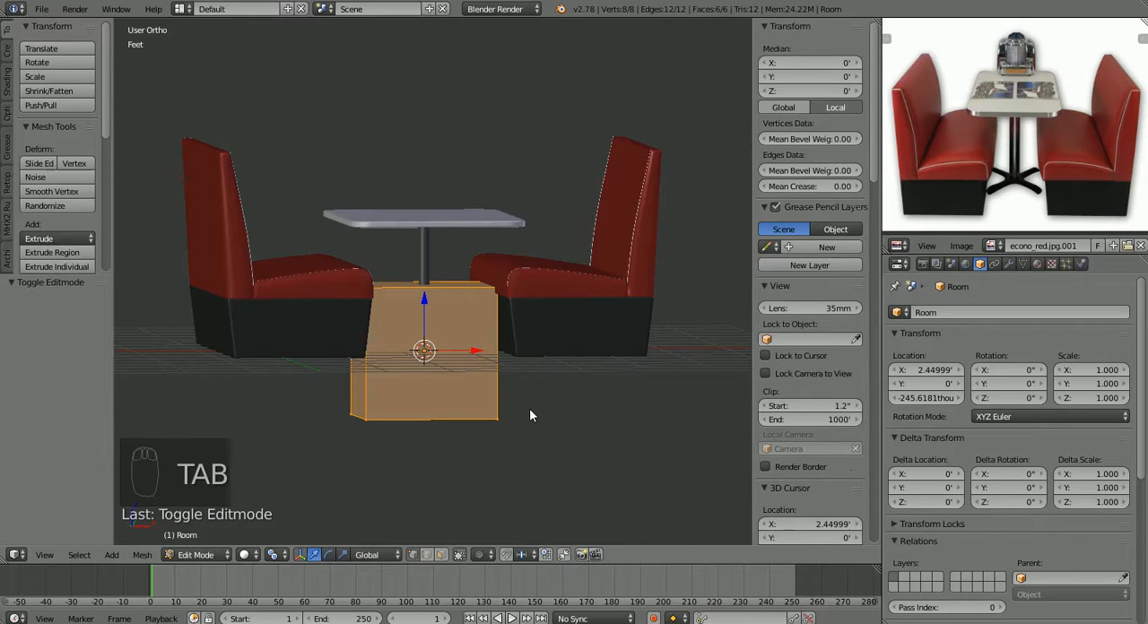
key(ctrl+tab)
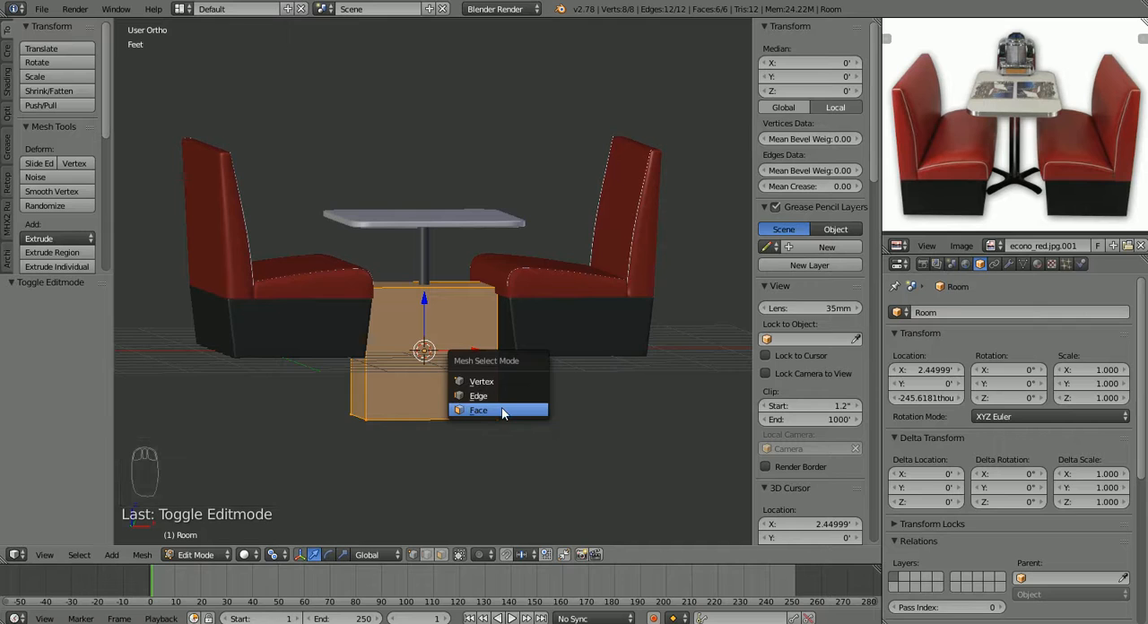
click(478, 410)
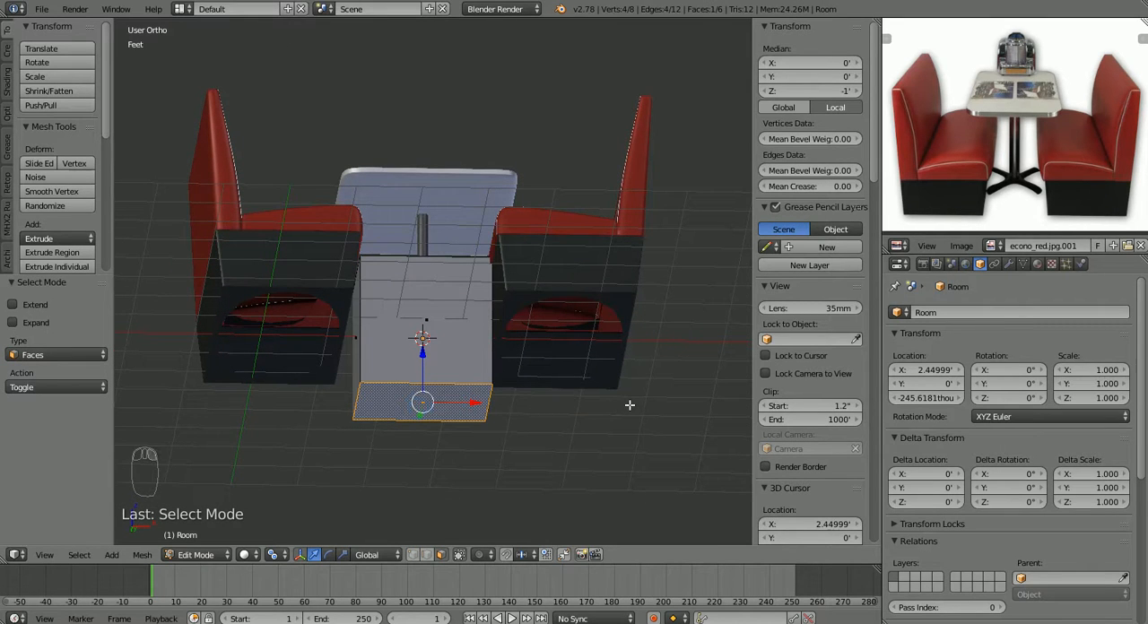
key(shift+s)
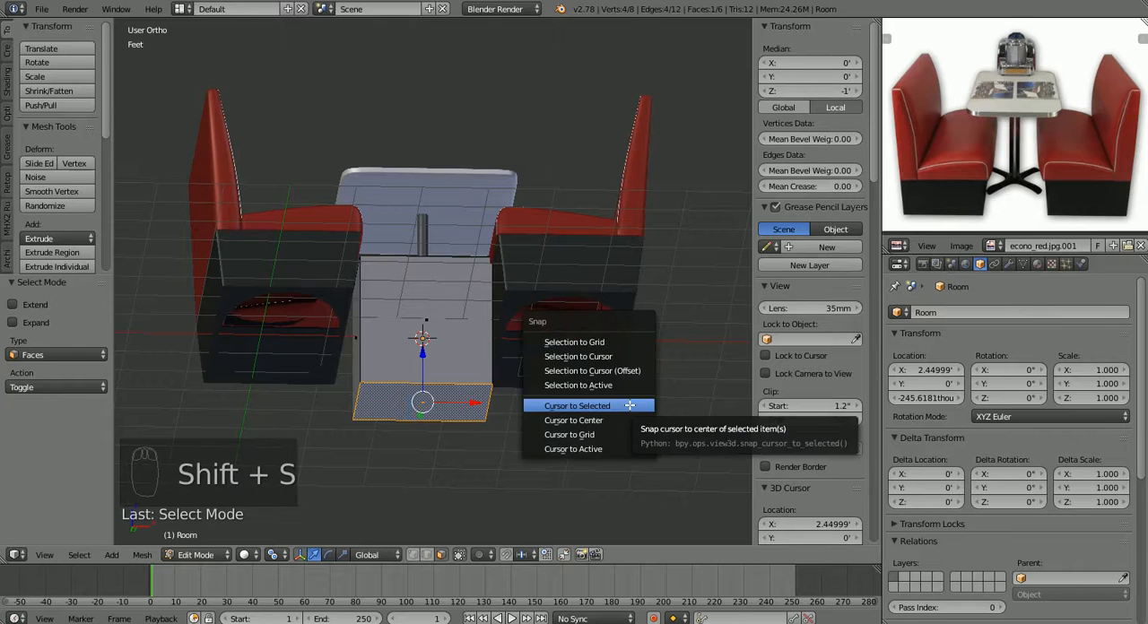
click(577, 405)
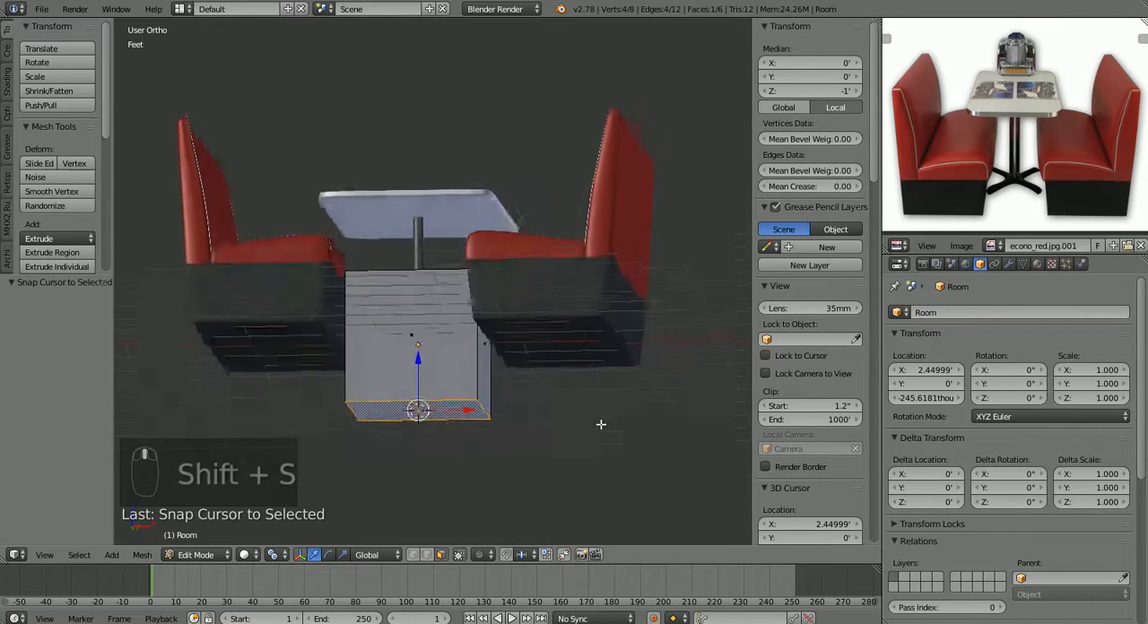
key(Tab)
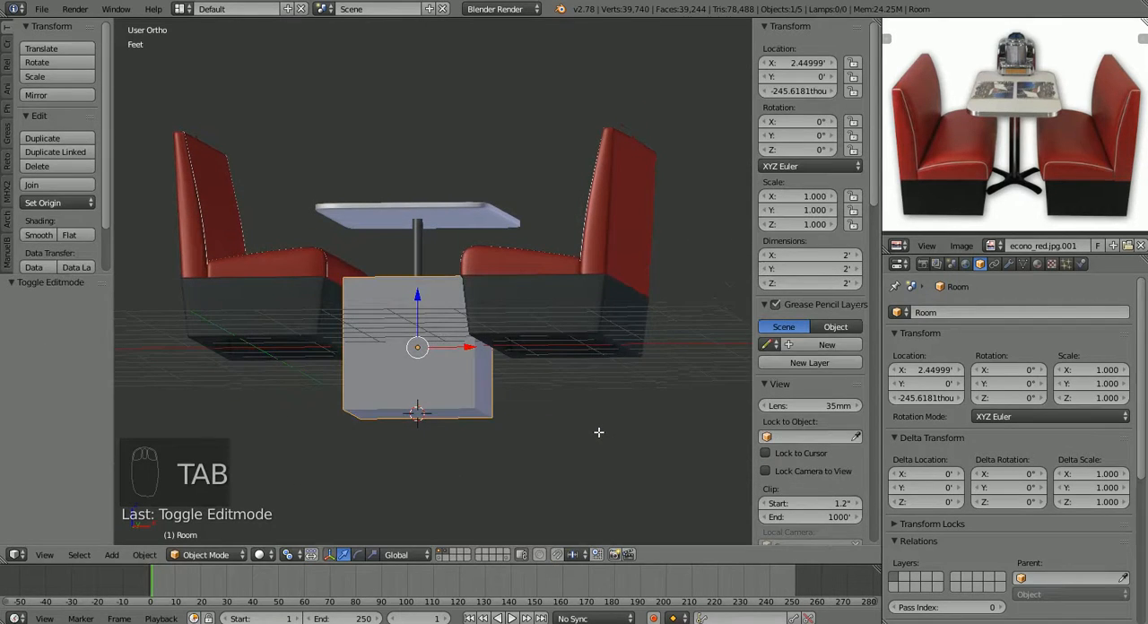
mouse_move(144, 555)
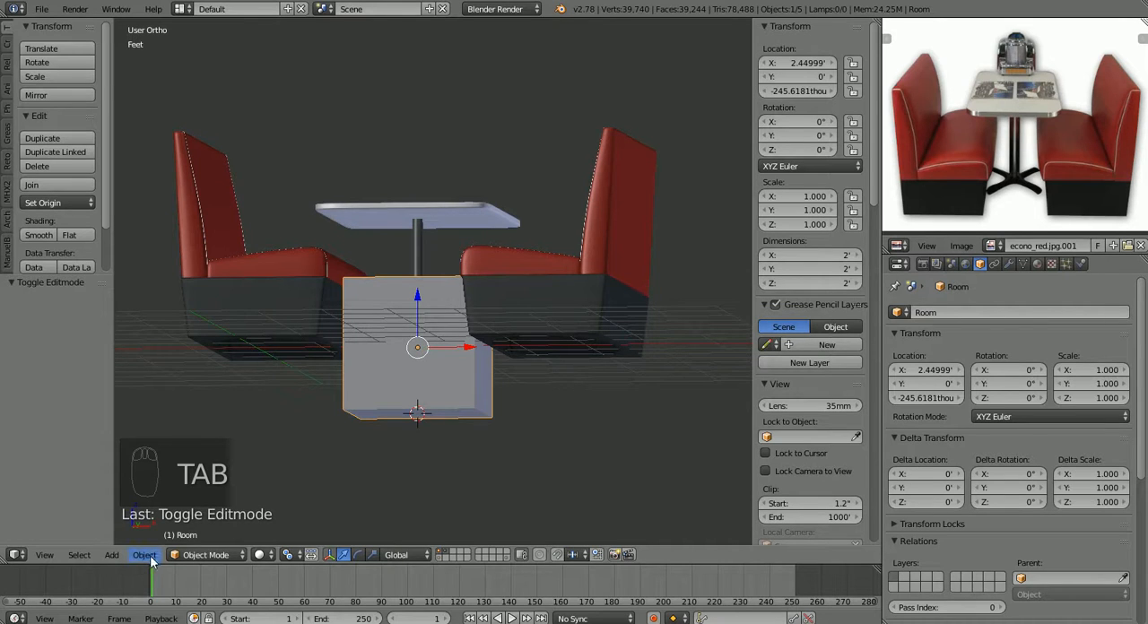
Step: Open the Object menu's transform options for repositioning the Room cube's origin
click(145, 554)
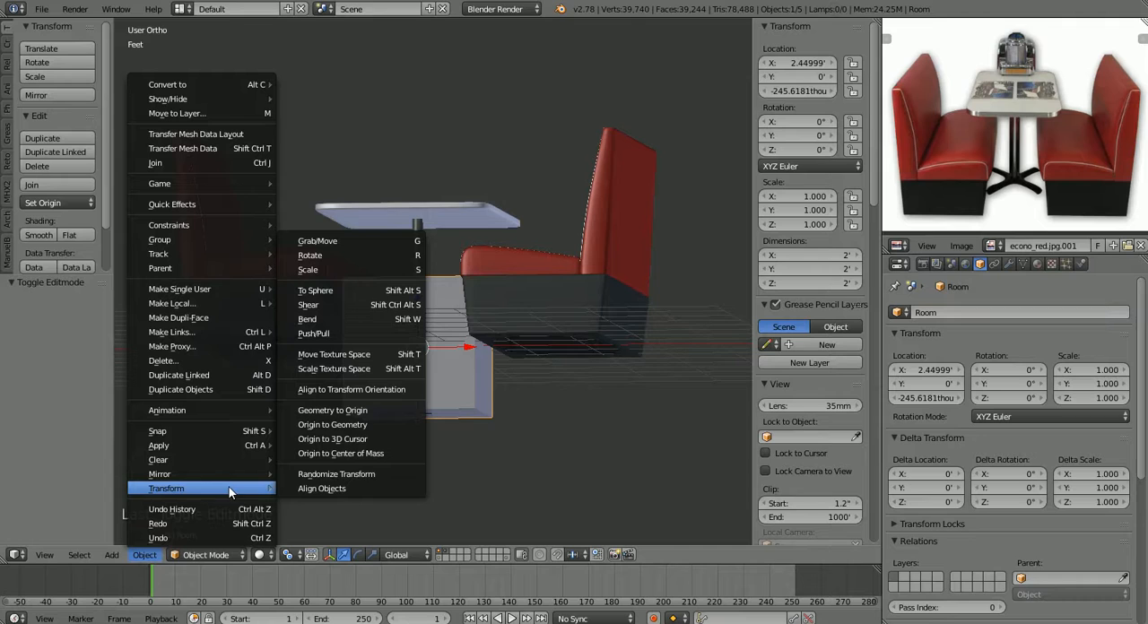
mouse_move(349, 453)
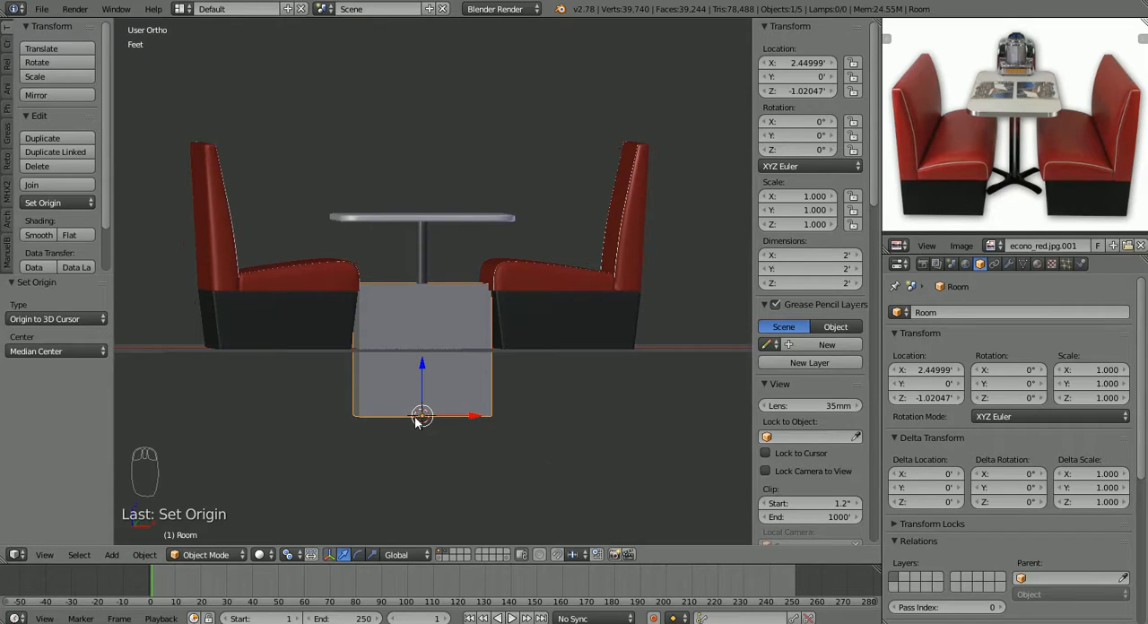
mouse_move(438, 448)
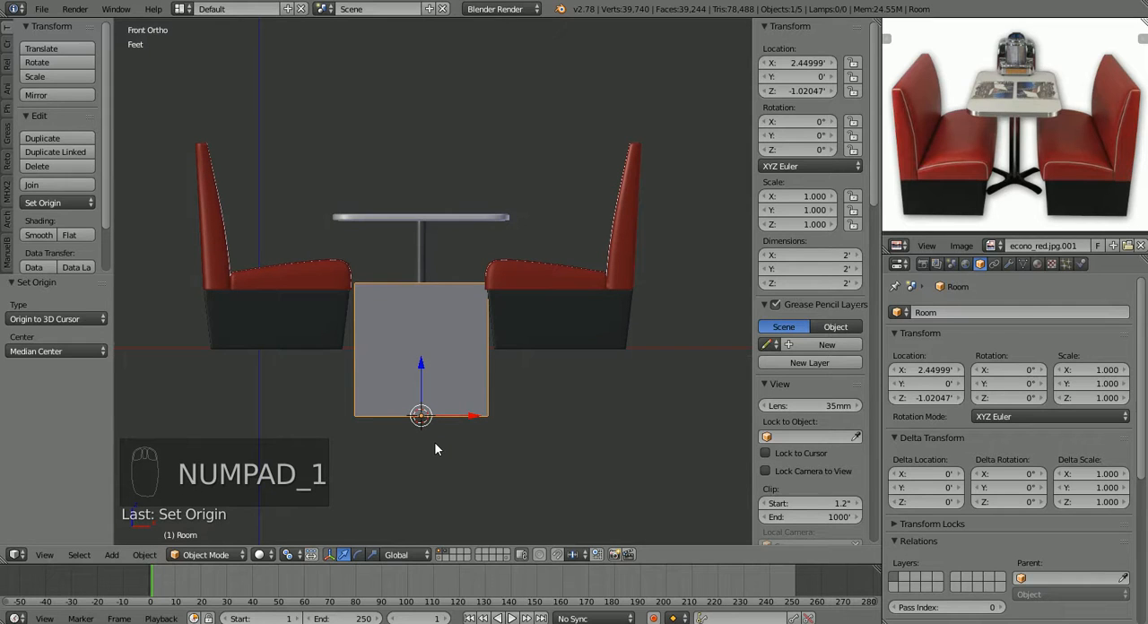
mouse_move(422, 366)
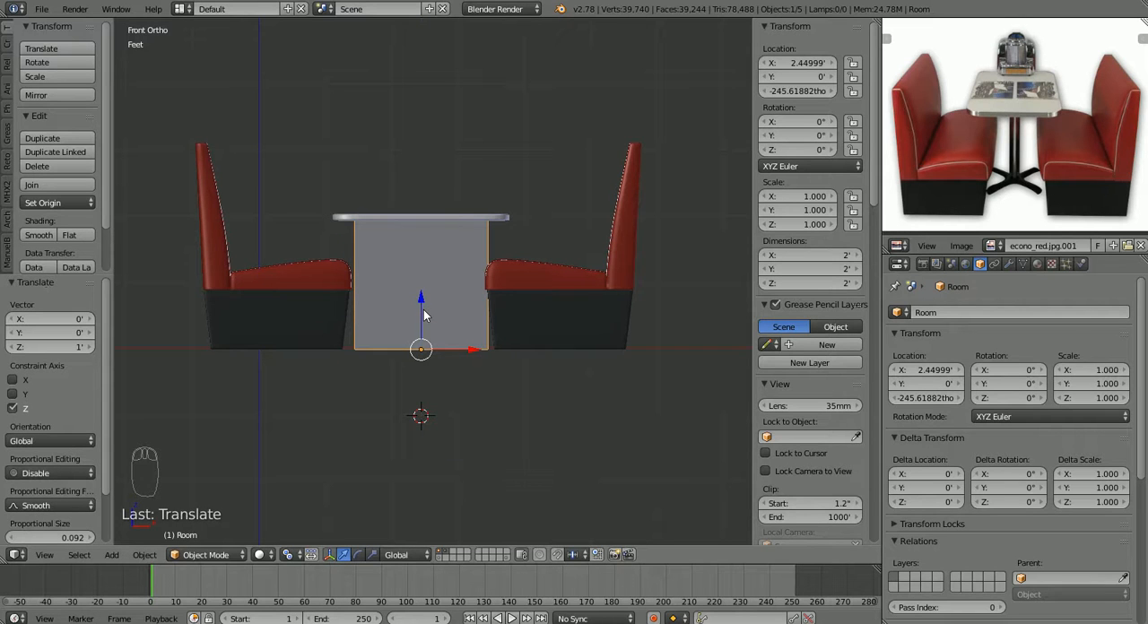
mouse_move(477, 385)
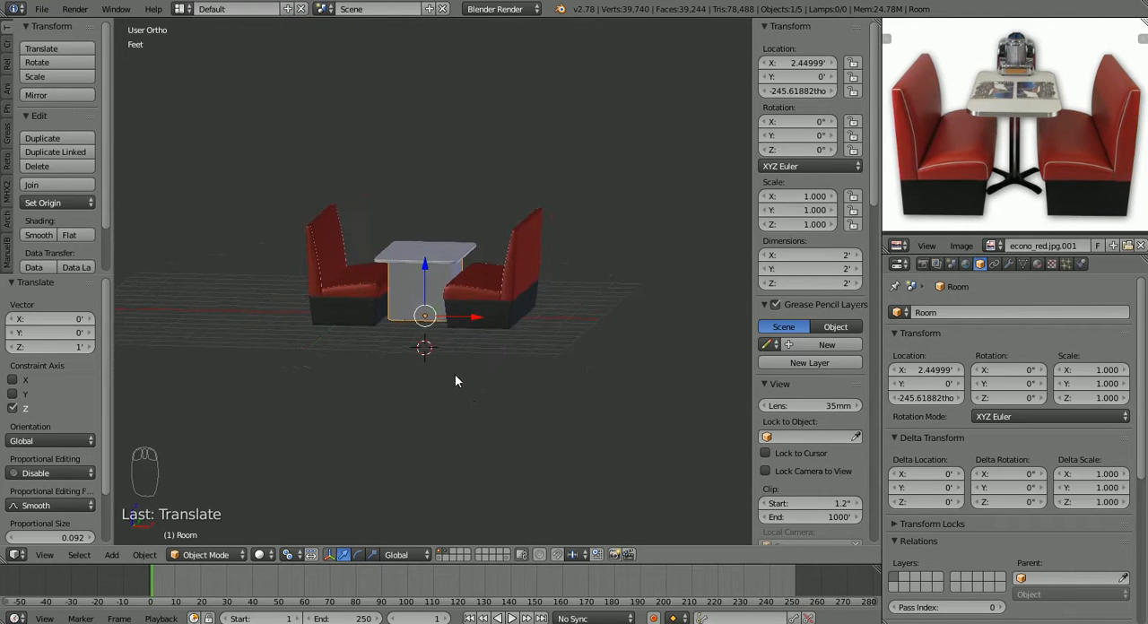
mouse_move(510, 375)
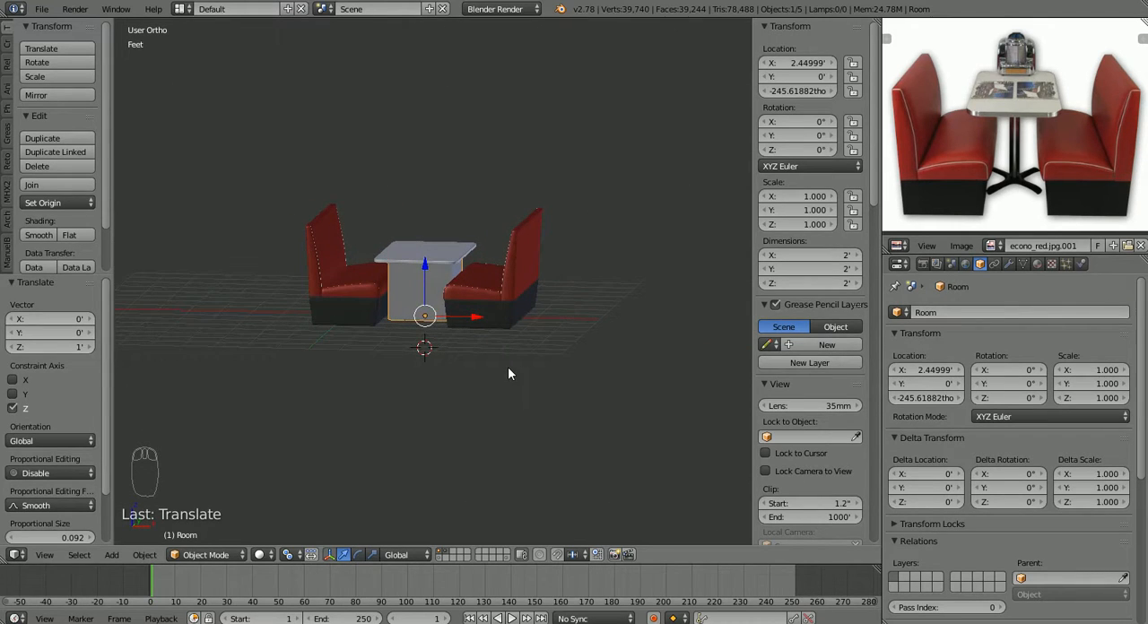
Step: Scale the Room cube uniformly toward about 2.73 so it engulfs the booth
key(s)
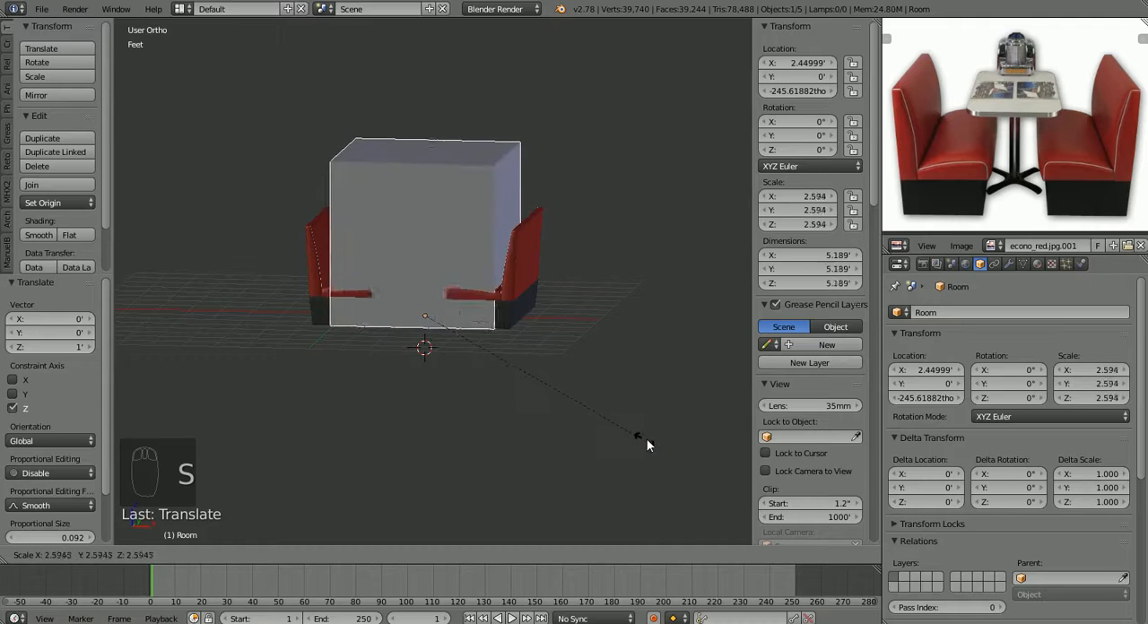
mouse_move(655, 442)
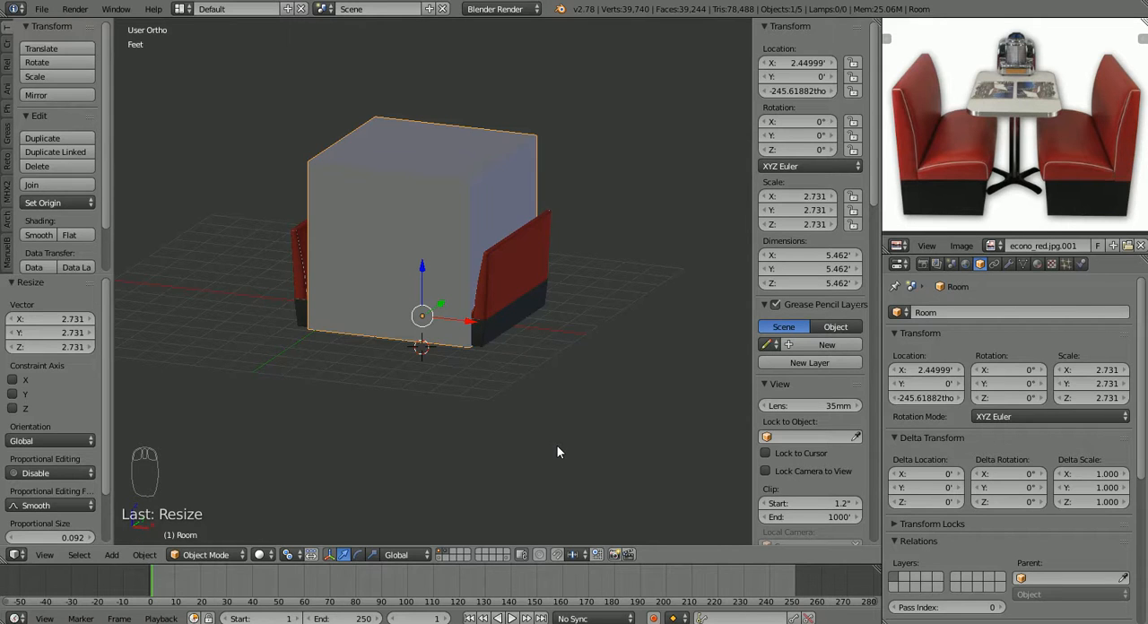
Step: Enter Edit Mode on the Room cube and enable face normal display under Mesh Display
key(Tab)
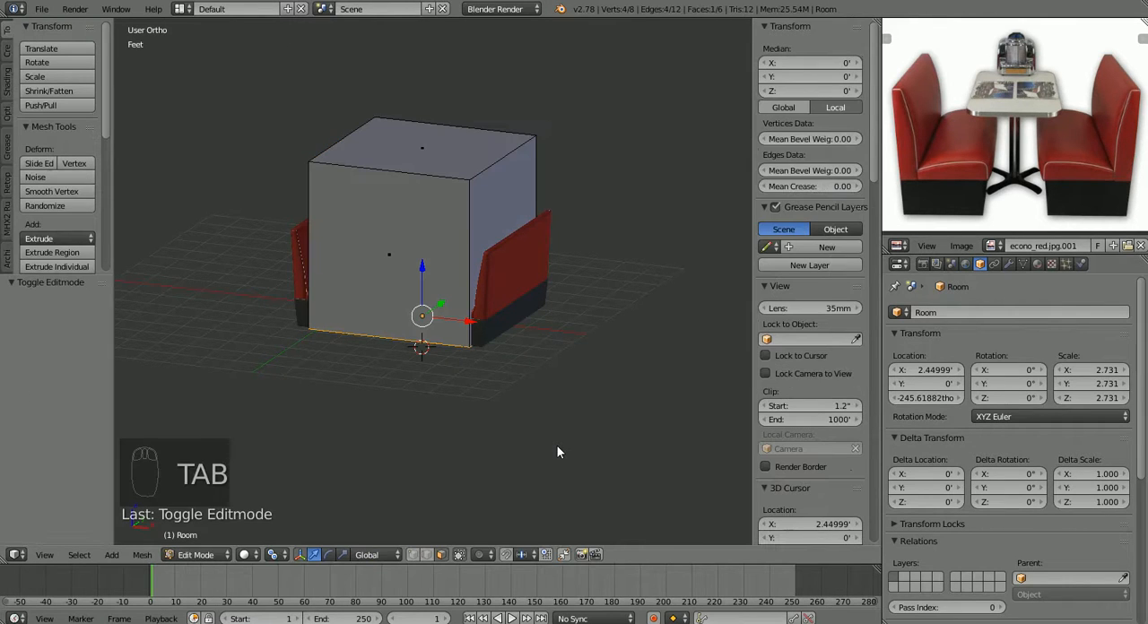
mouse_move(875, 175)
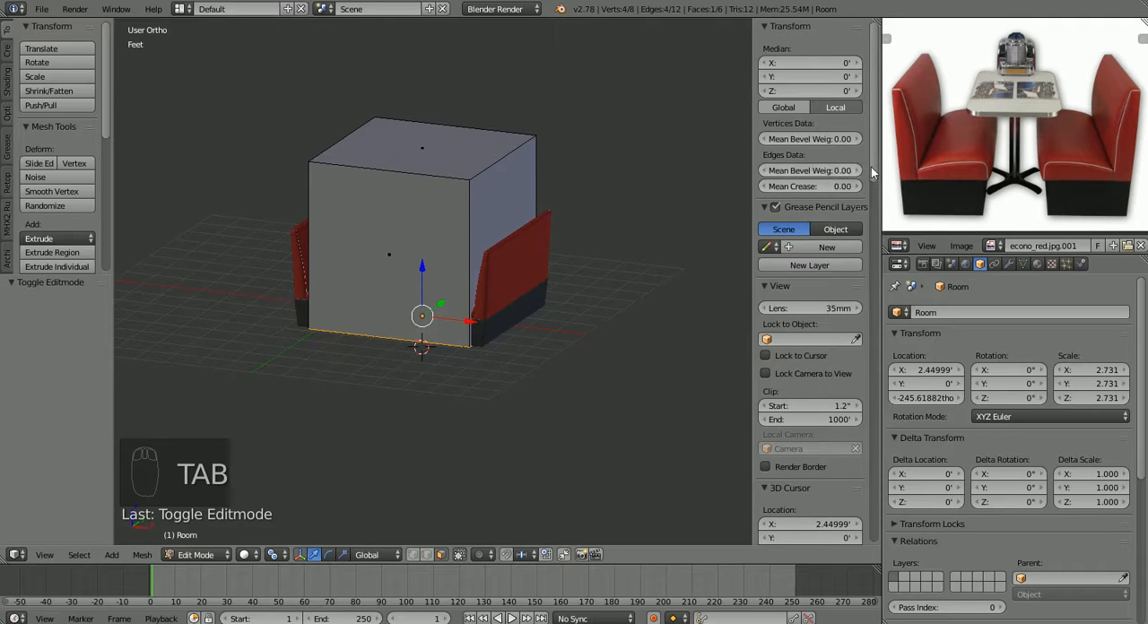
scroll(down, 3)
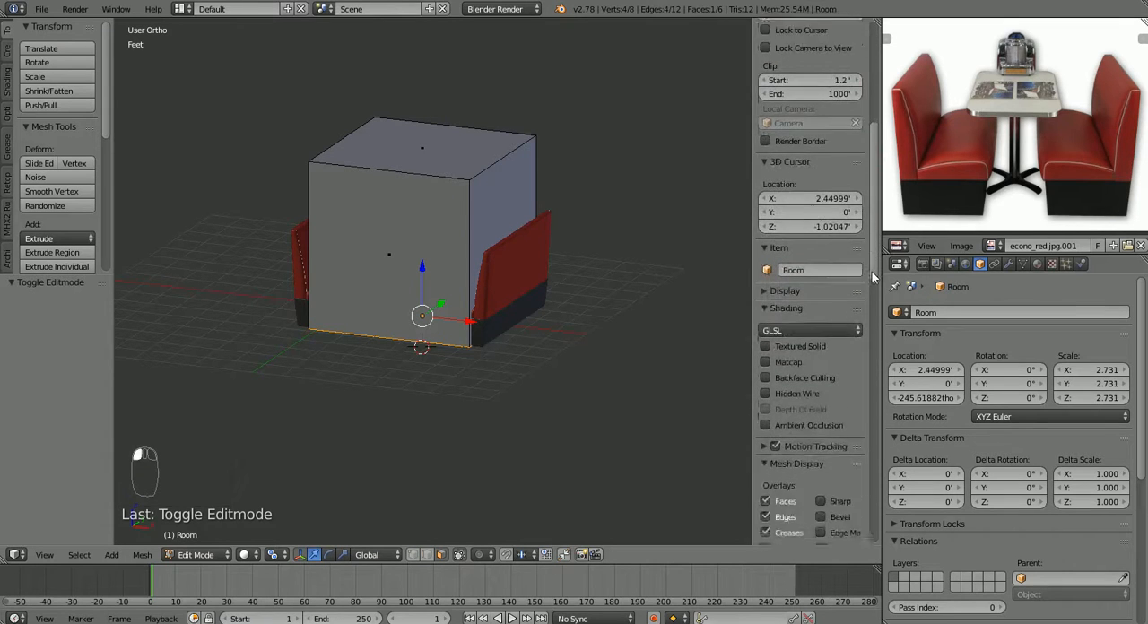
scroll(down, 3)
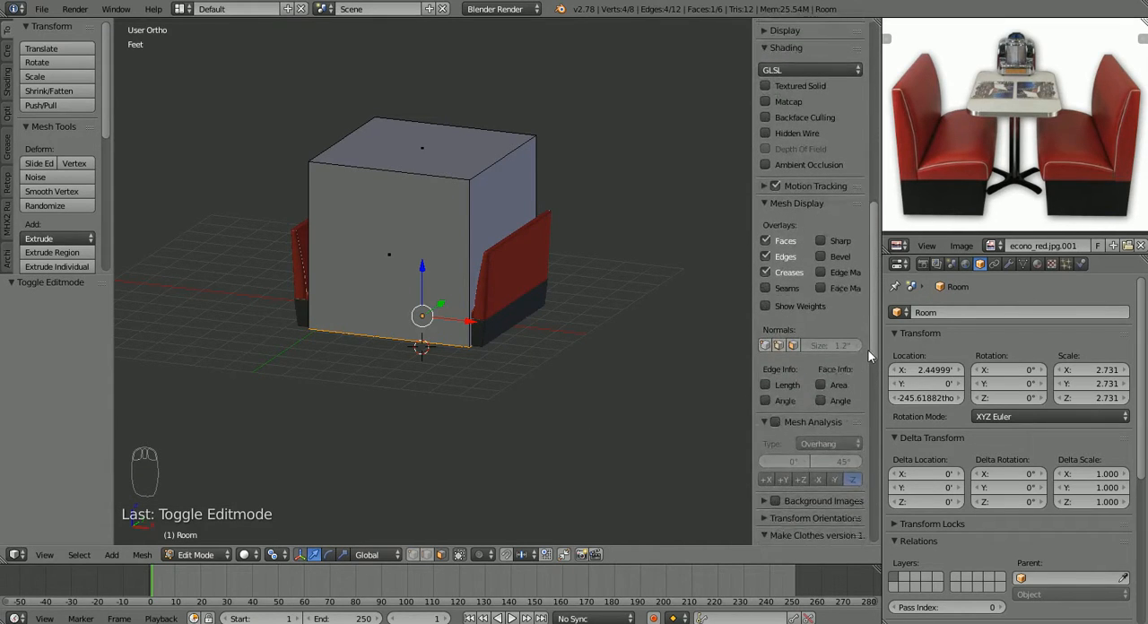
mouse_move(781, 362)
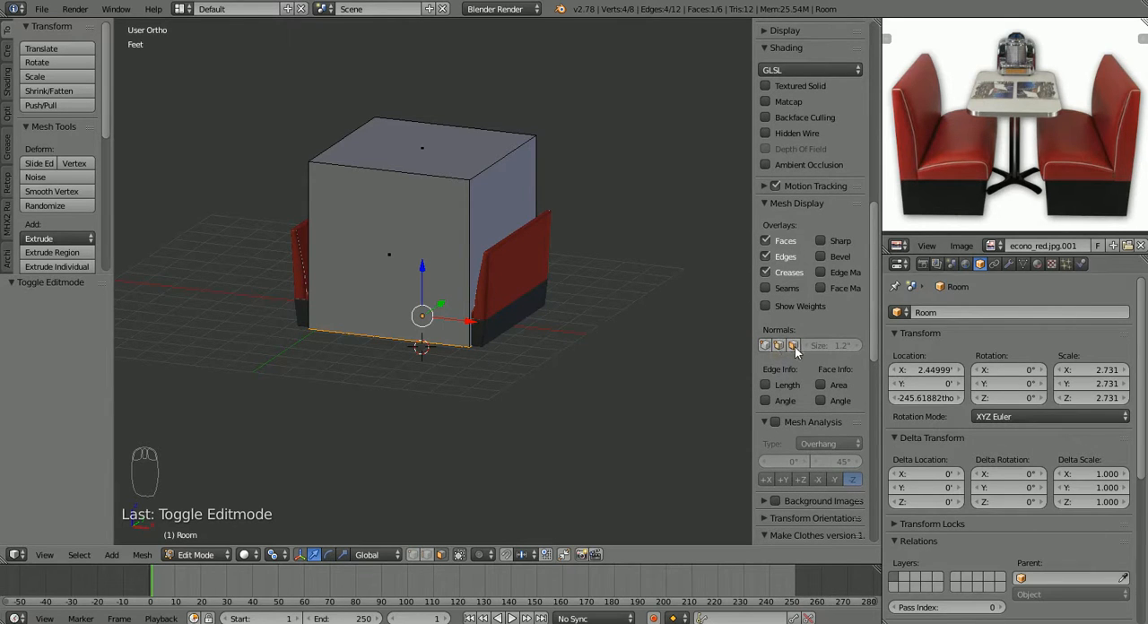
click(793, 345)
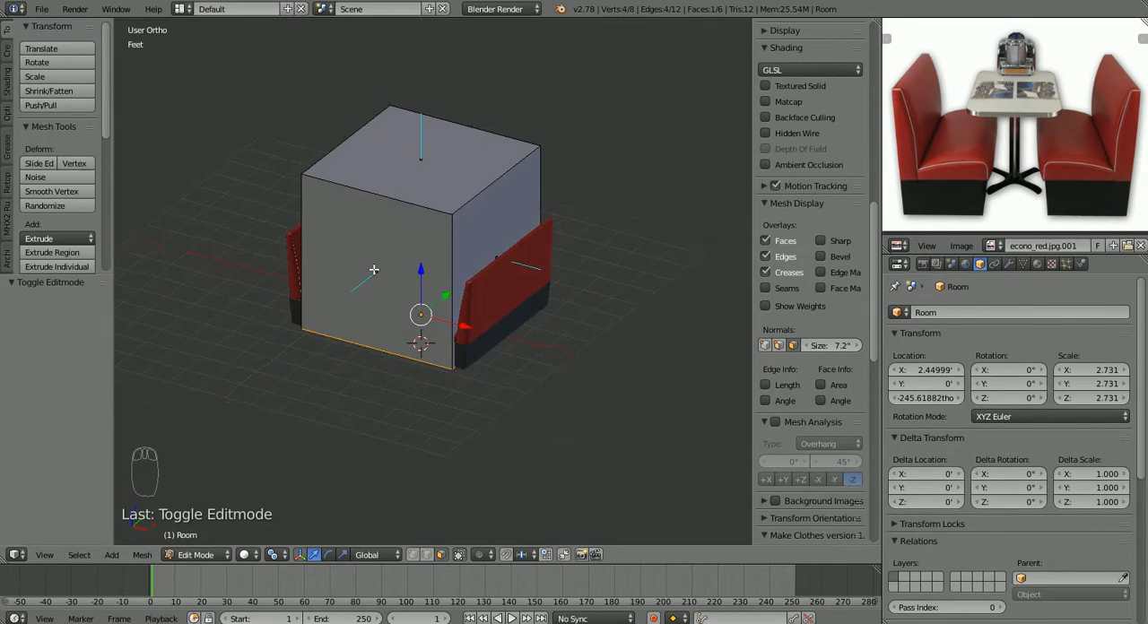
mouse_move(403, 282)
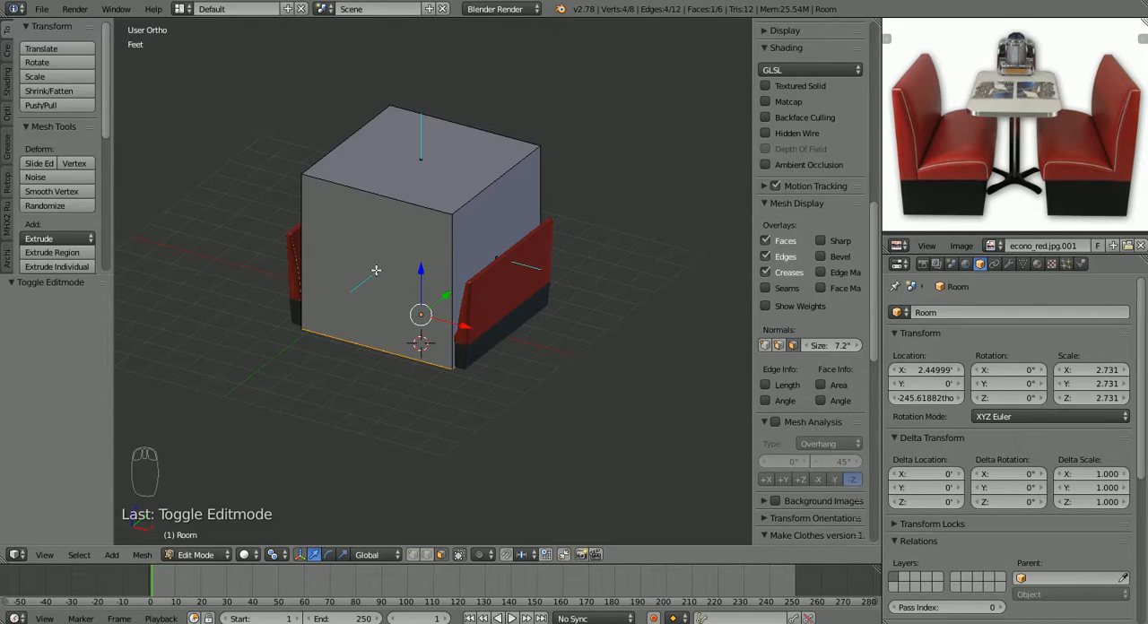
mouse_move(578, 297)
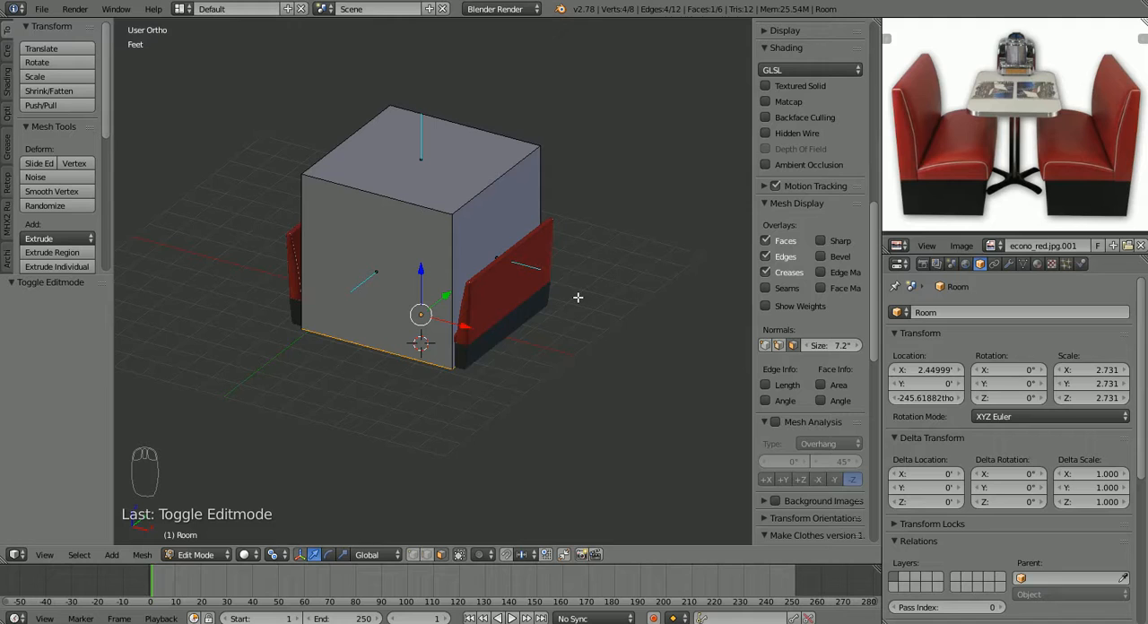
mouse_move(375, 313)
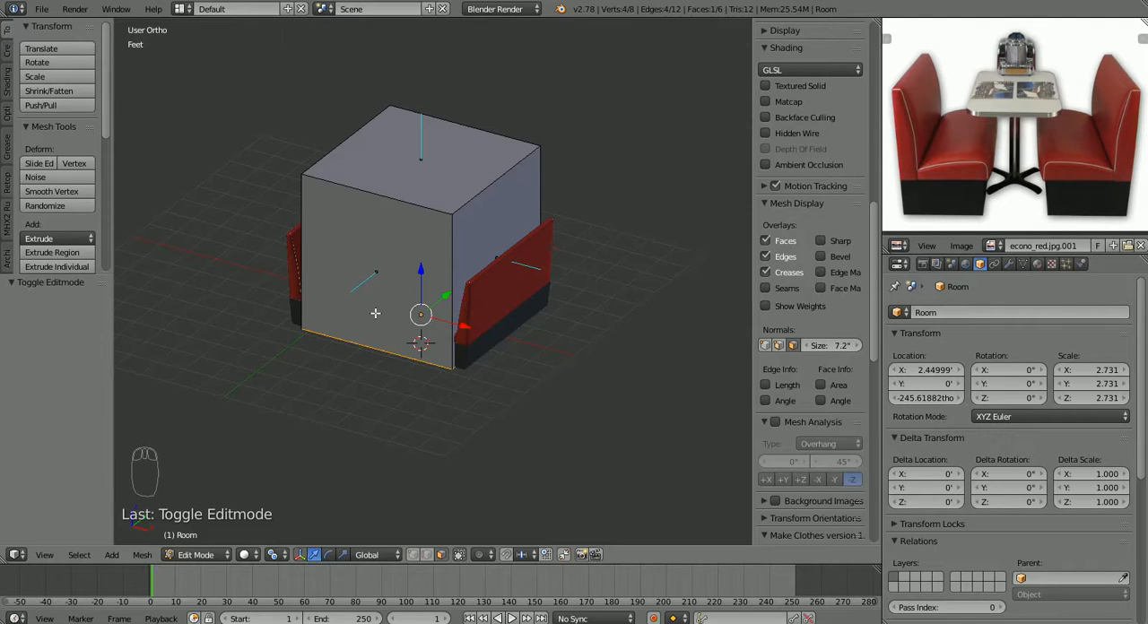
mouse_move(429, 280)
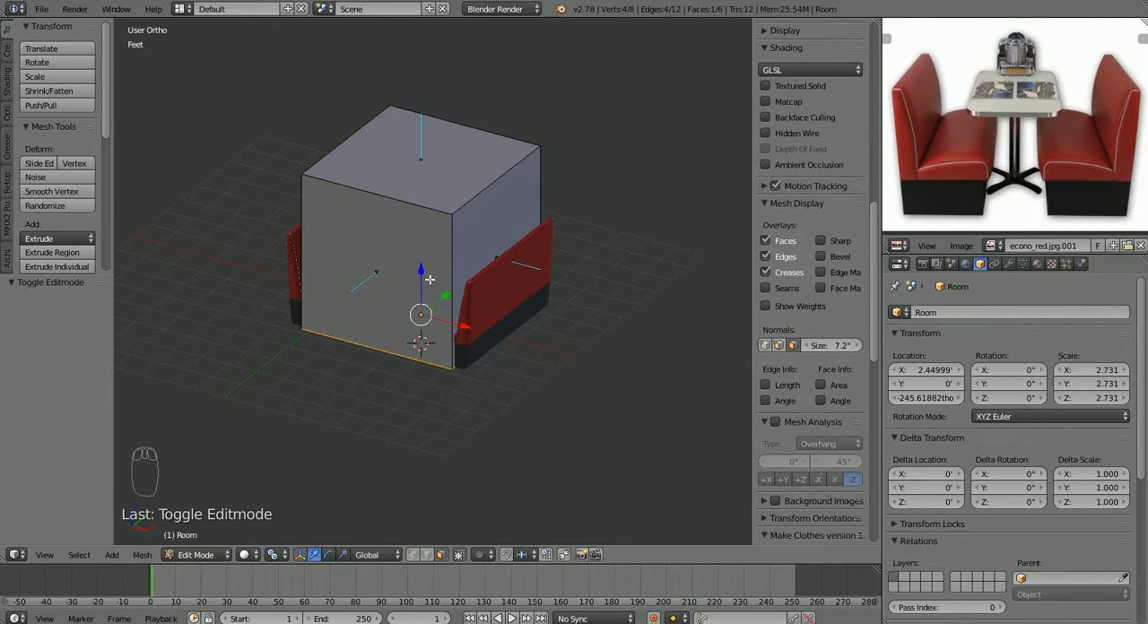
mouse_move(520, 327)
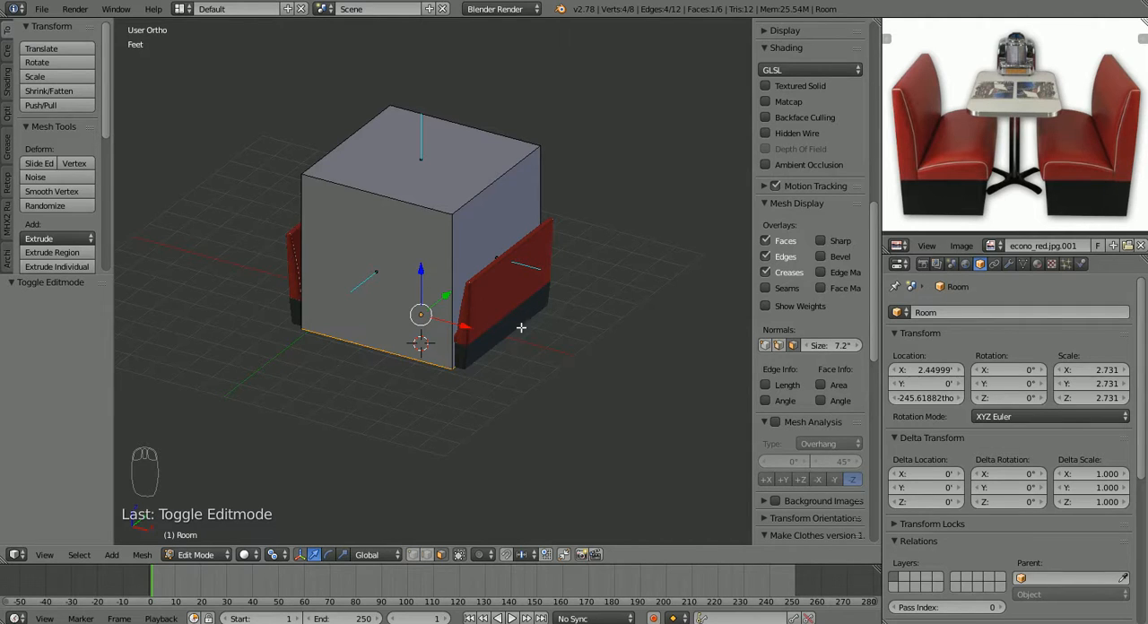
mouse_move(364, 288)
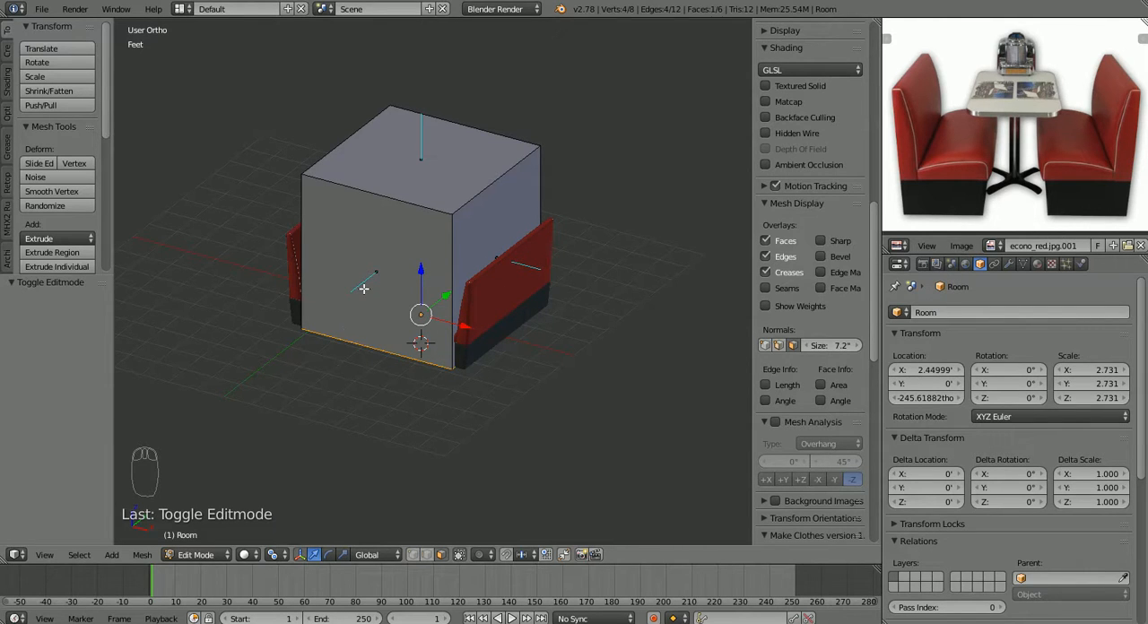
mouse_move(411, 238)
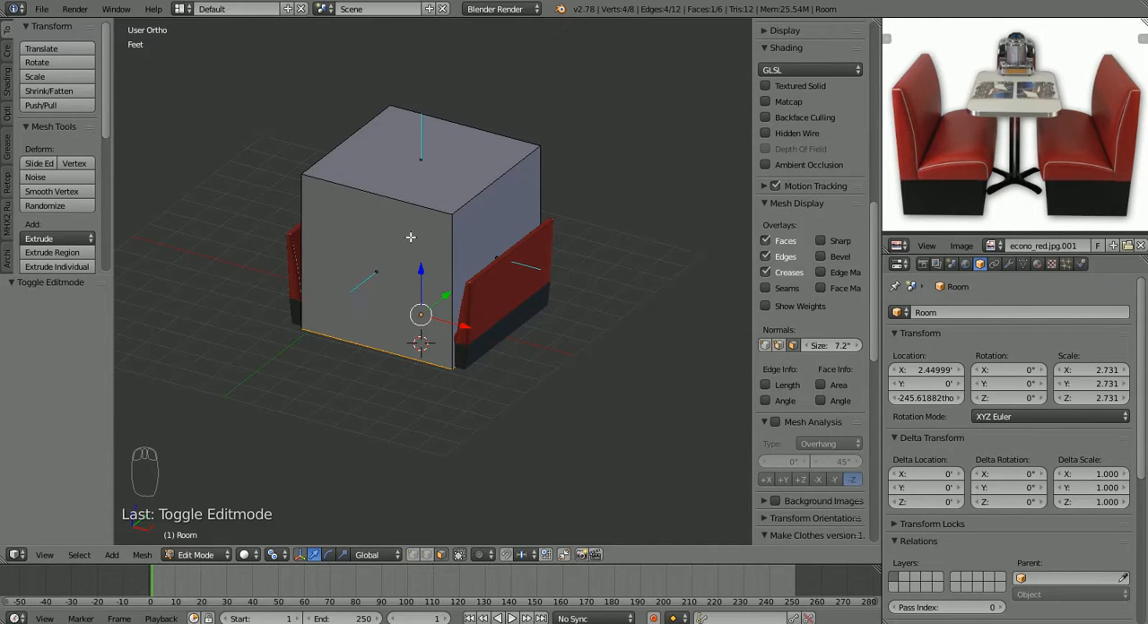
mouse_move(304, 335)
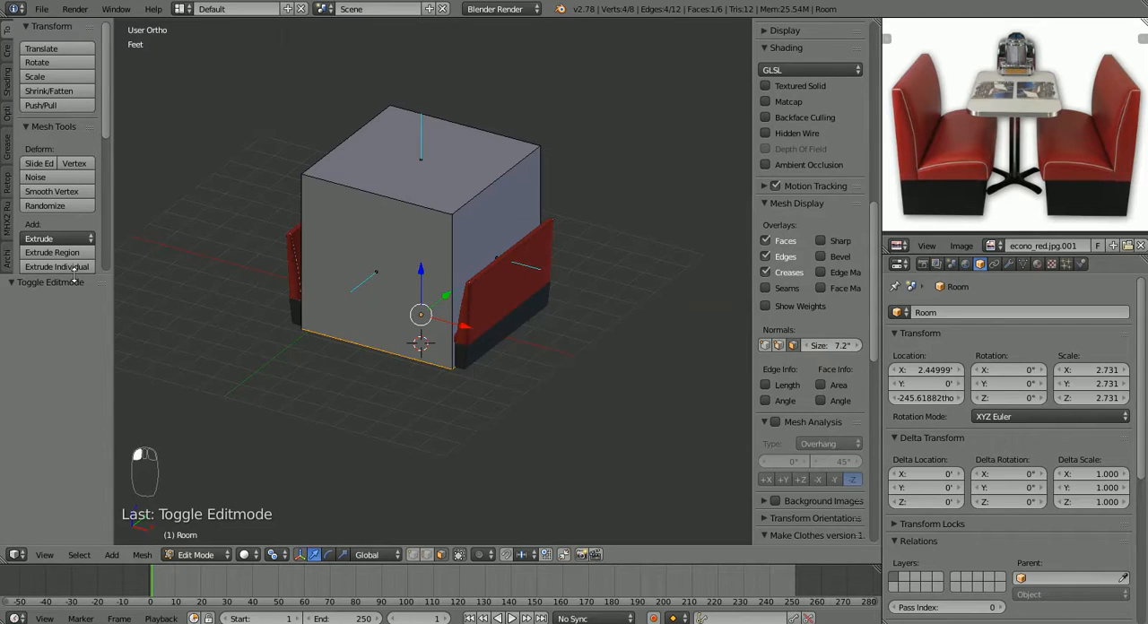
Step: Select all the Room cube's faces and flip their normals inward
click(54, 127)
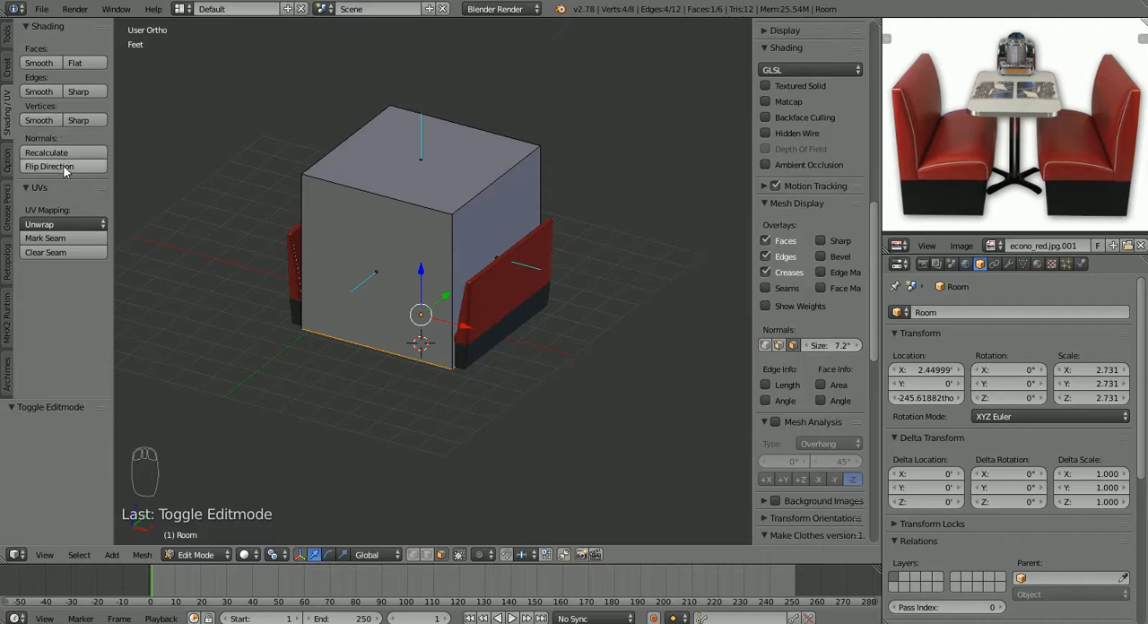
click(49, 166)
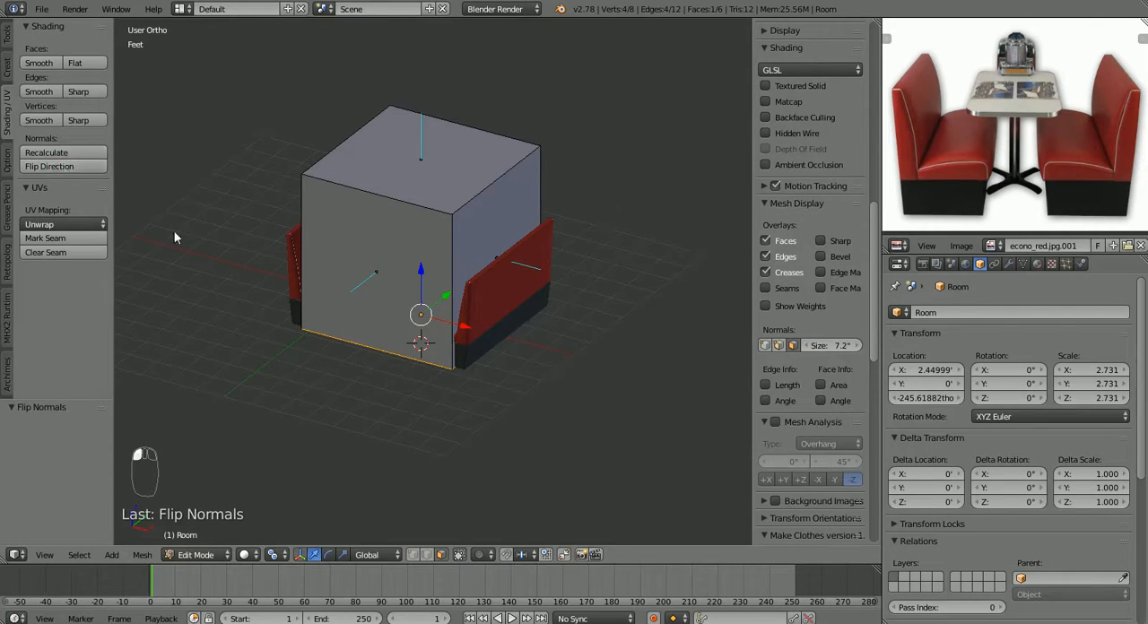
key(a)
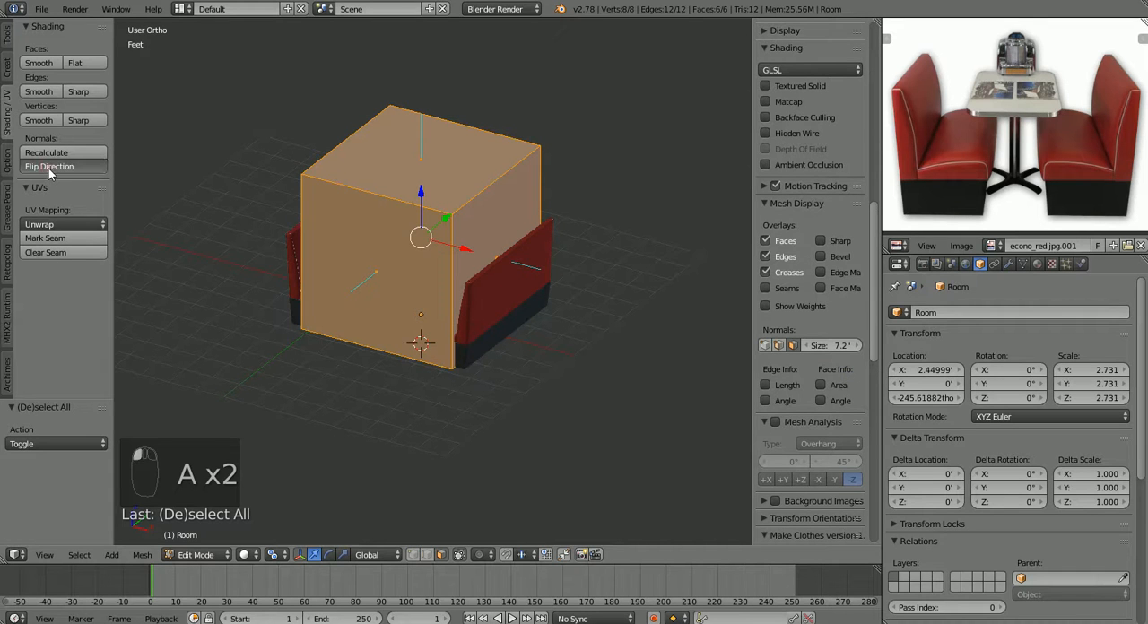
click(49, 166)
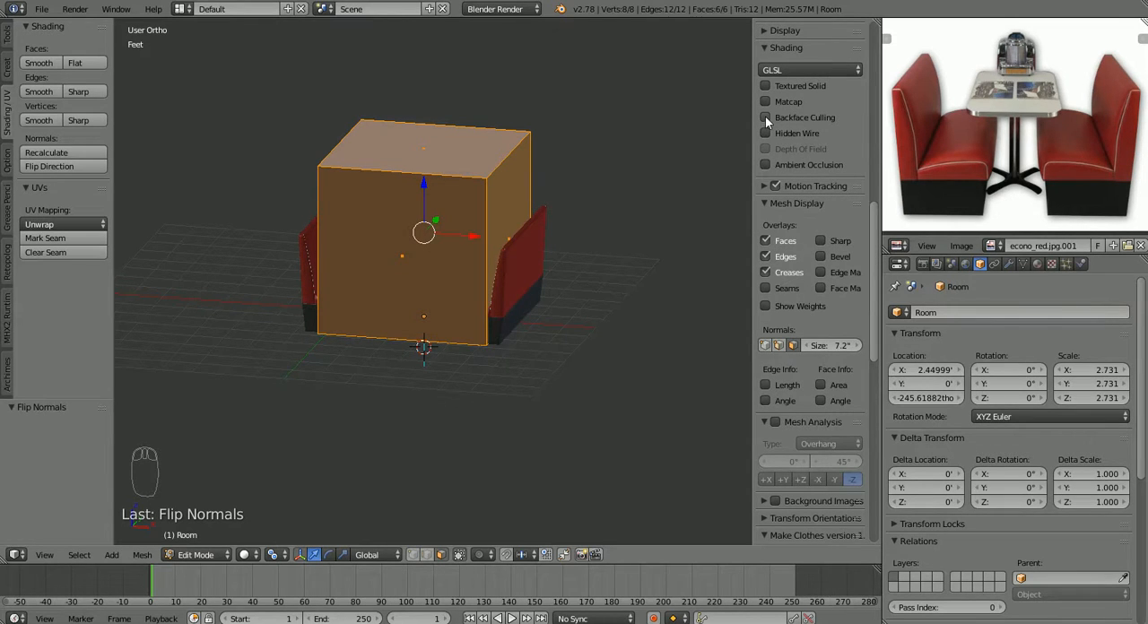
Step: Enable Backface Culling so the Room box's near walls reveal the booth inside
click(765, 117)
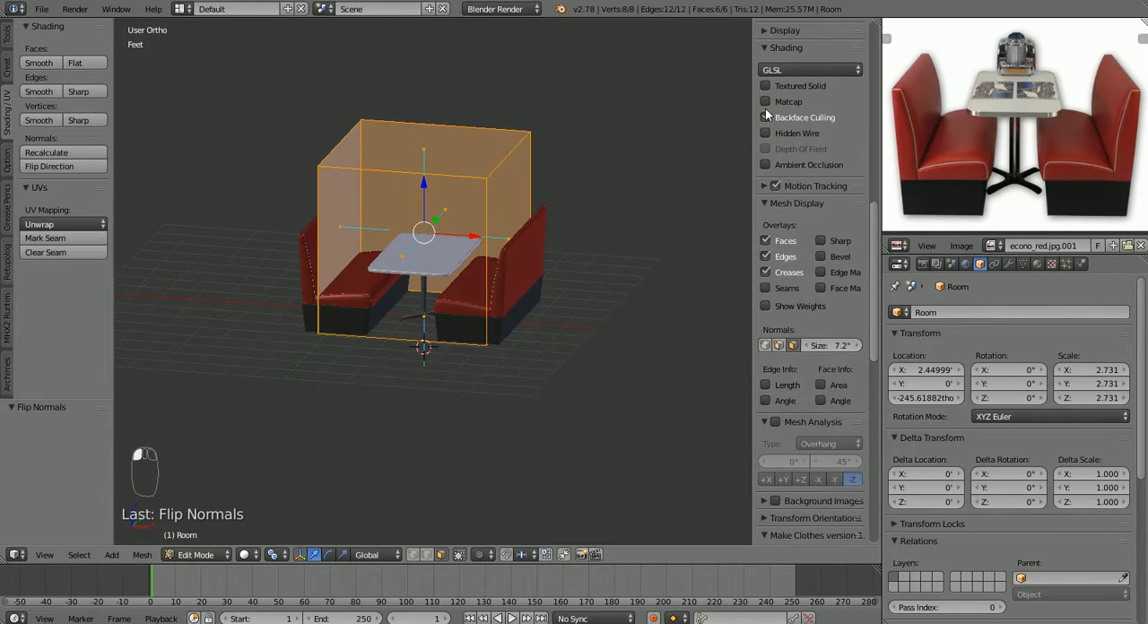
click(765, 117)
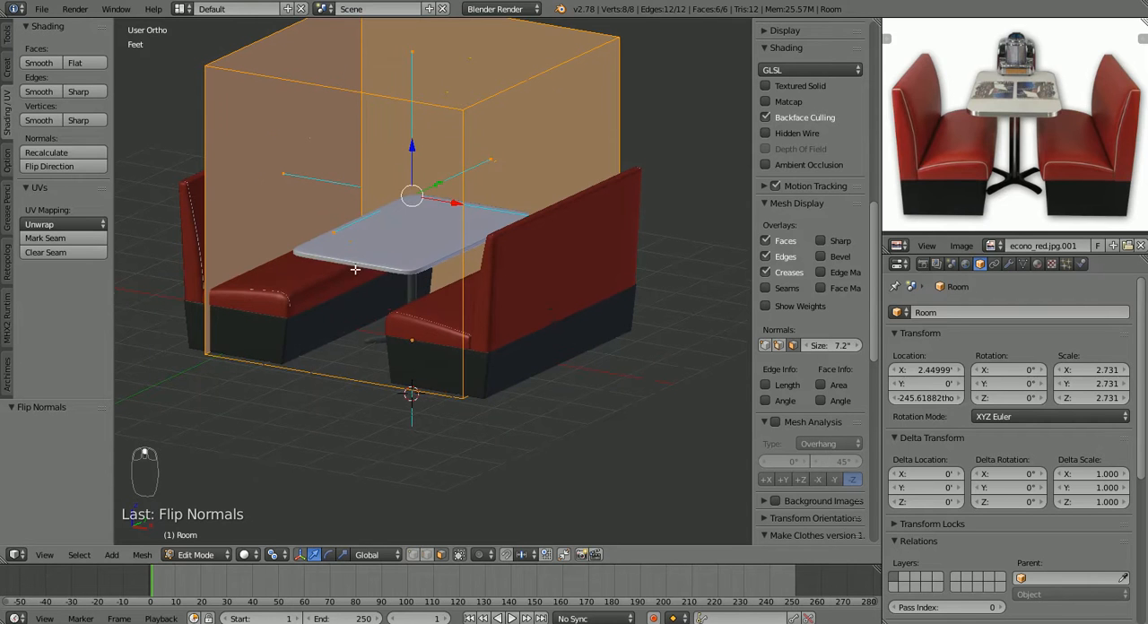
mouse_move(286, 221)
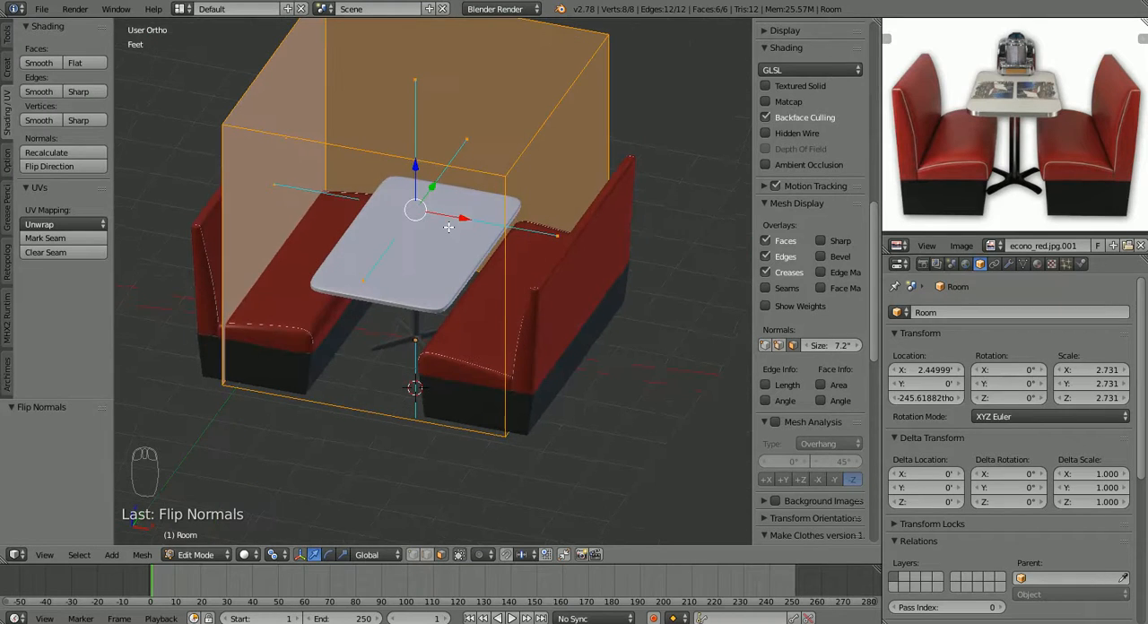
click(49, 166)
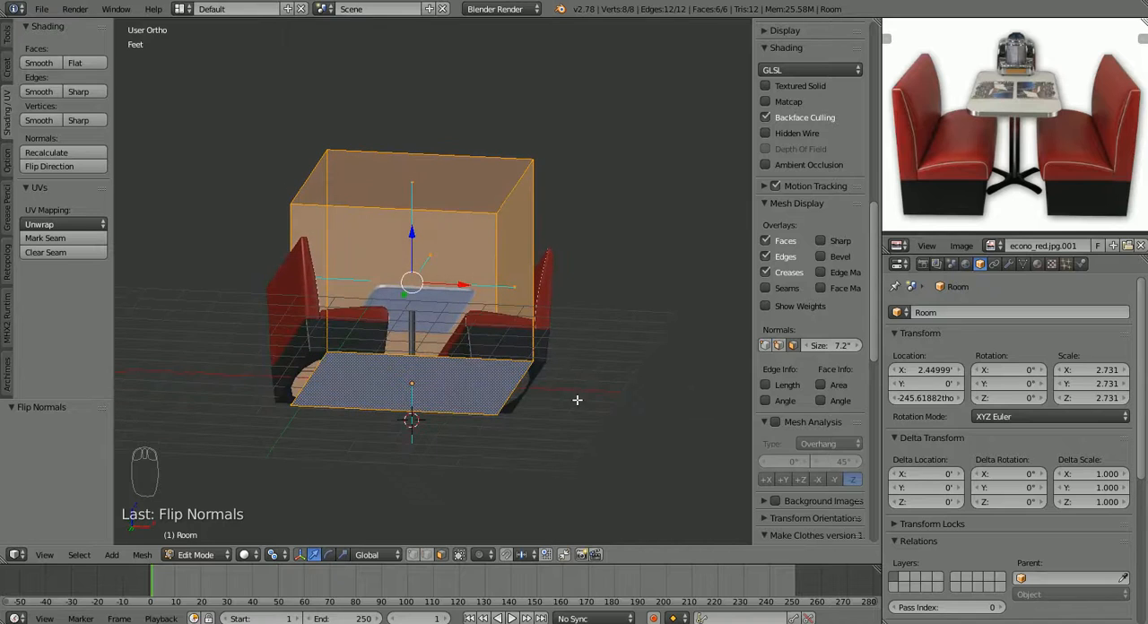
Step: Select only the Room box's floor face
click(411, 384)
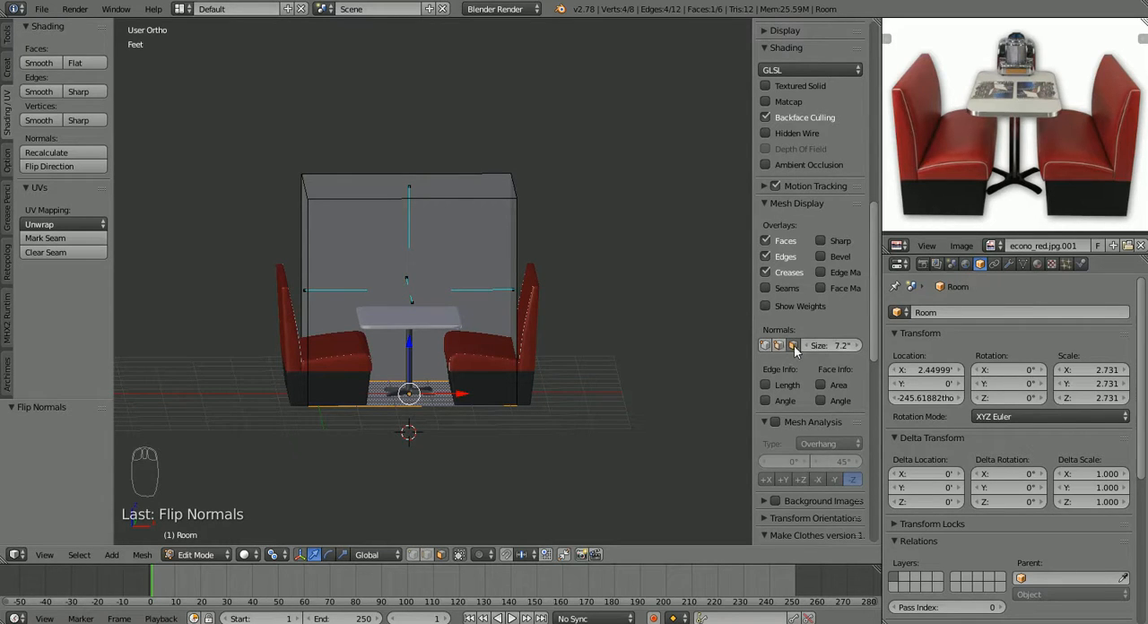
Step: Replace face normal lines with edge length labels and select all room geometry
click(793, 345)
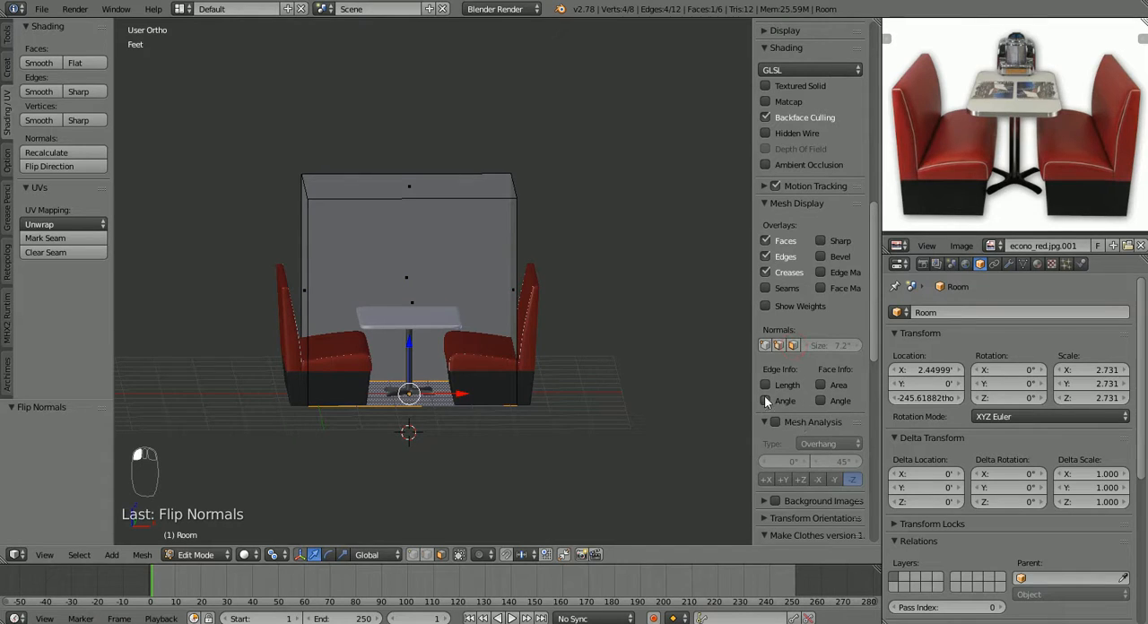
click(765, 385)
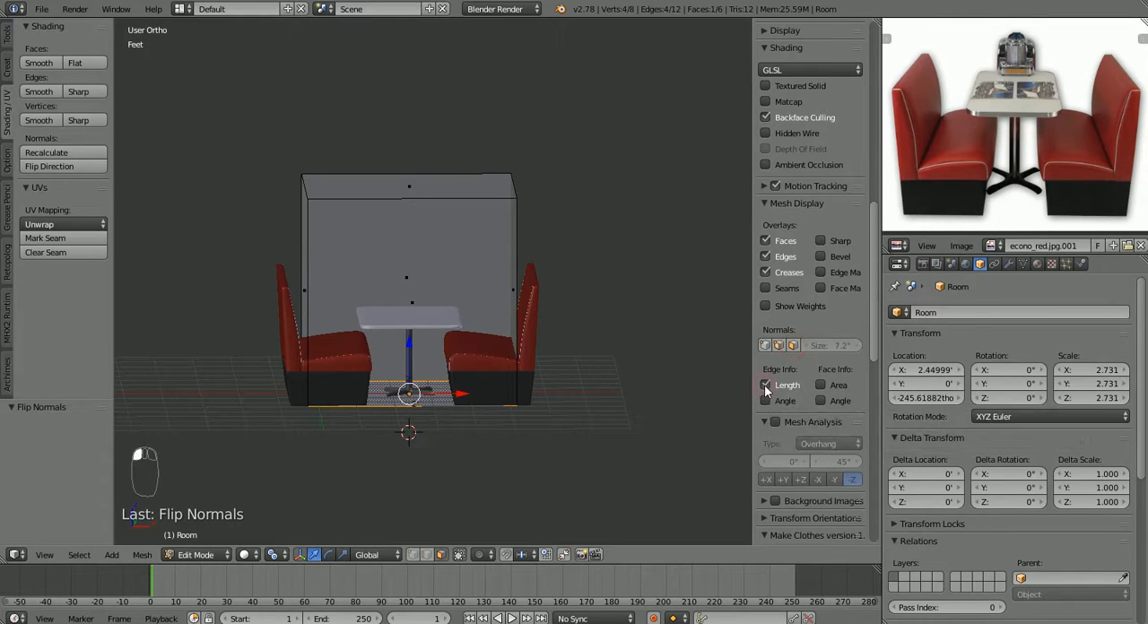
mouse_move(641, 368)
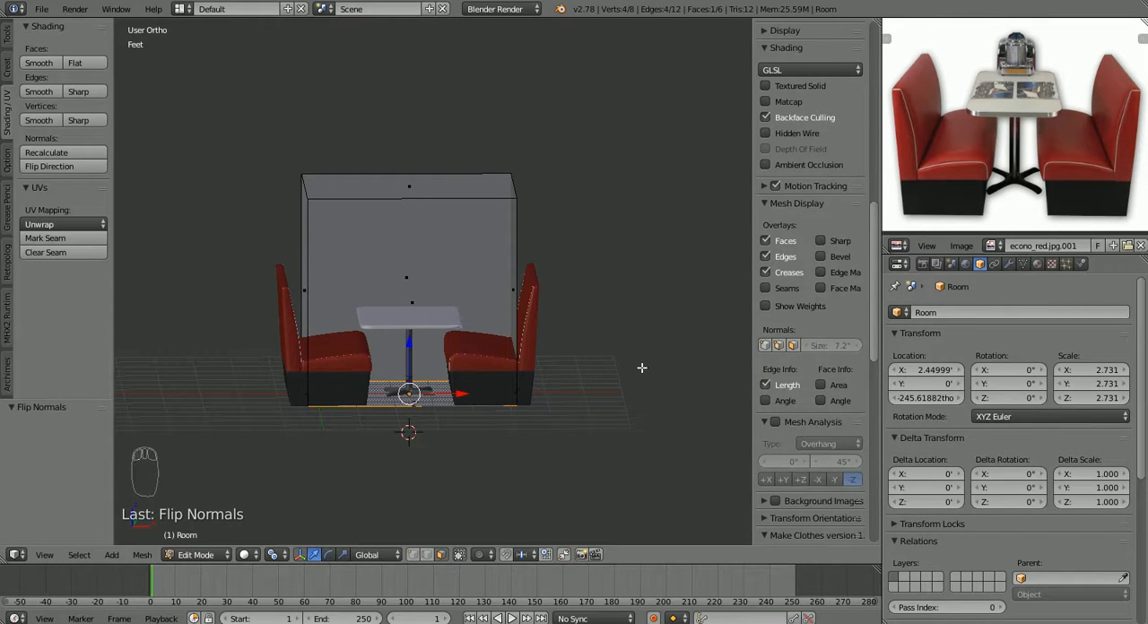
key(a)
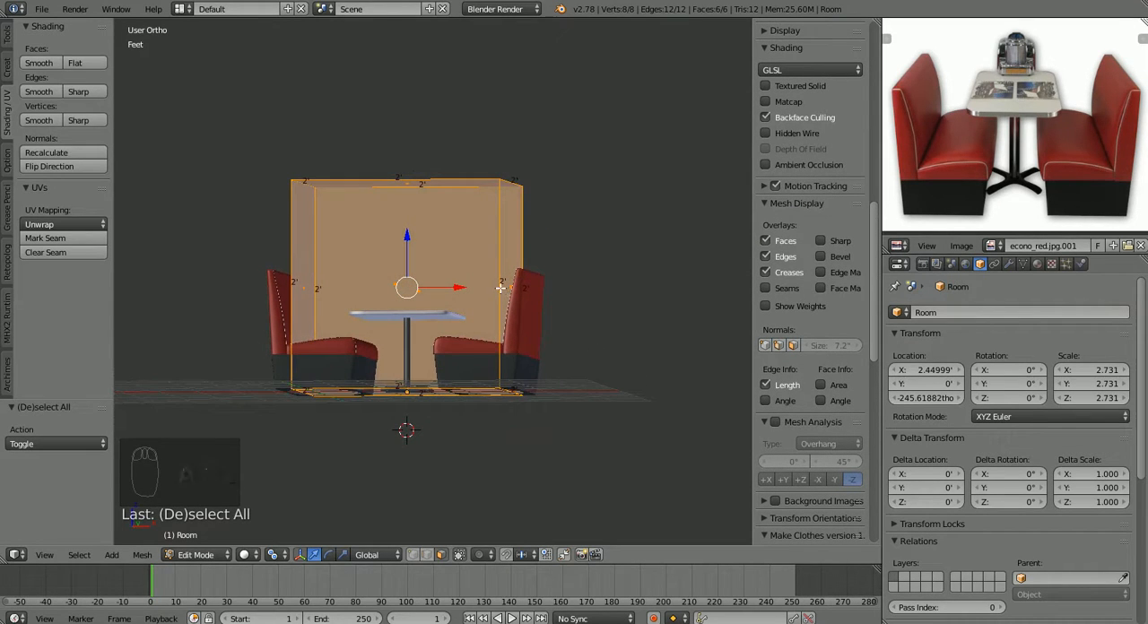
mouse_move(526, 378)
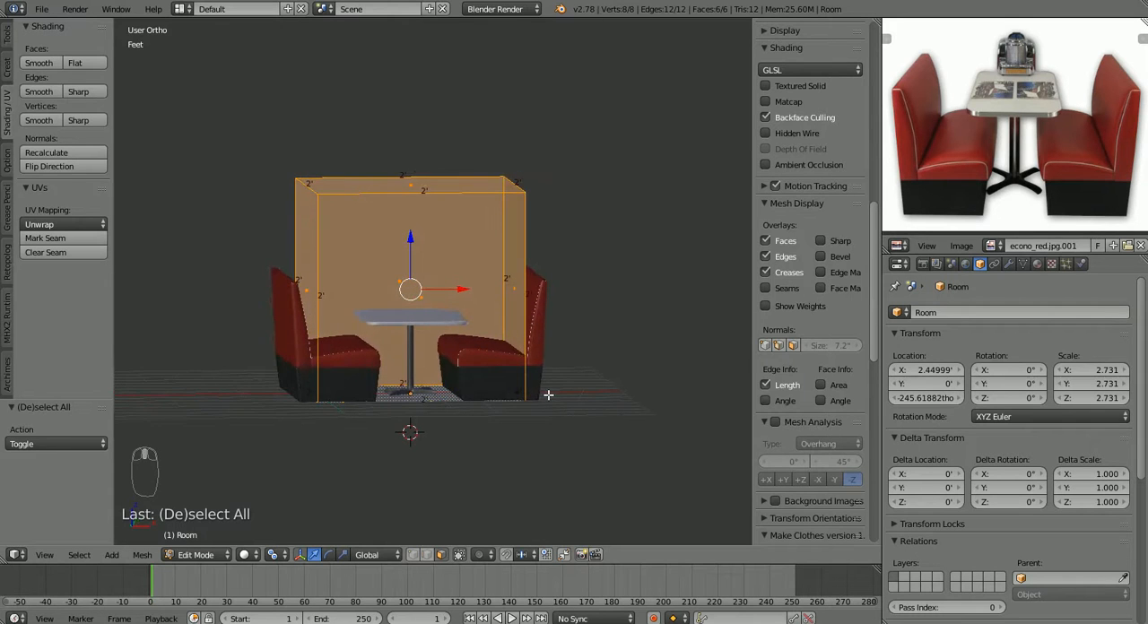
mouse_move(532, 365)
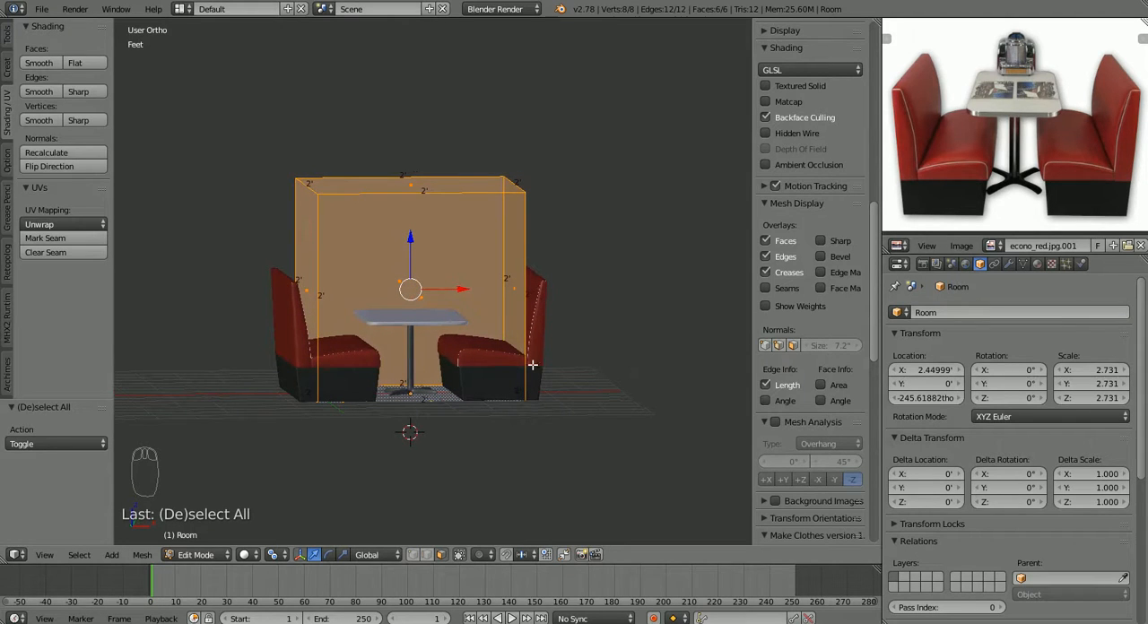
mouse_move(565, 348)
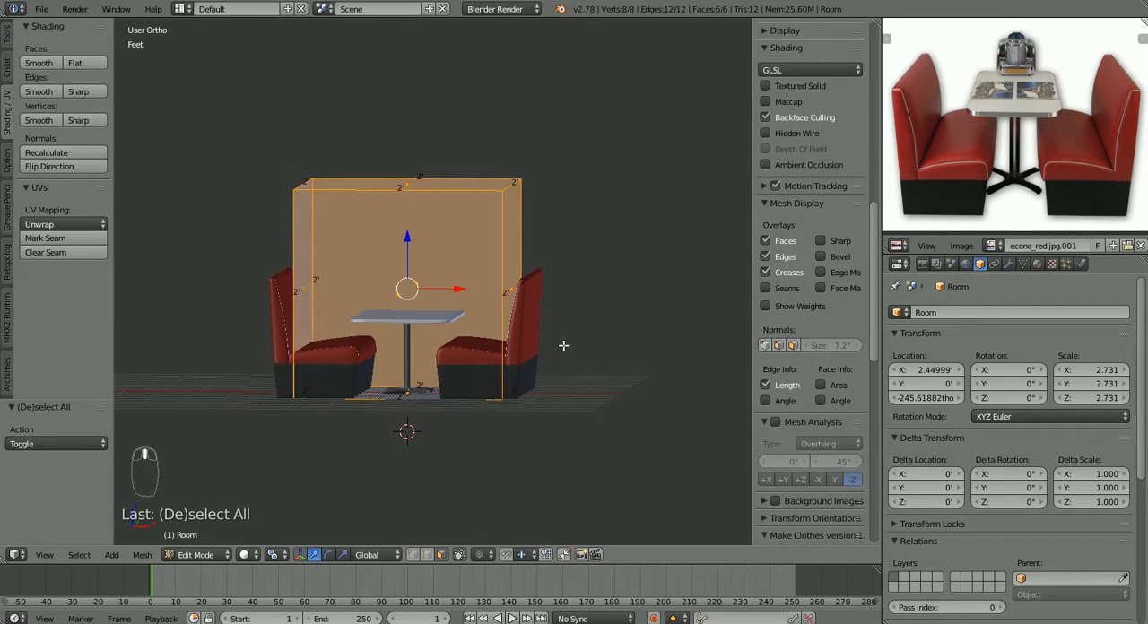
mouse_move(435, 422)
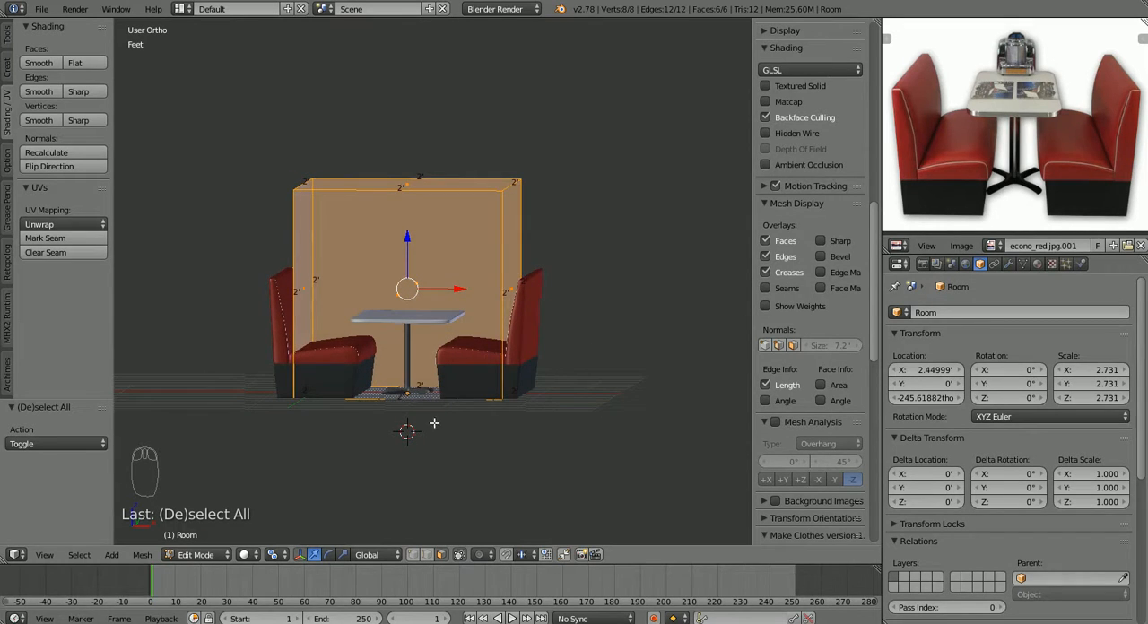
Step: In object mode, unhide the tall pillar with Alt+H, then deselect everything
key(Tab)
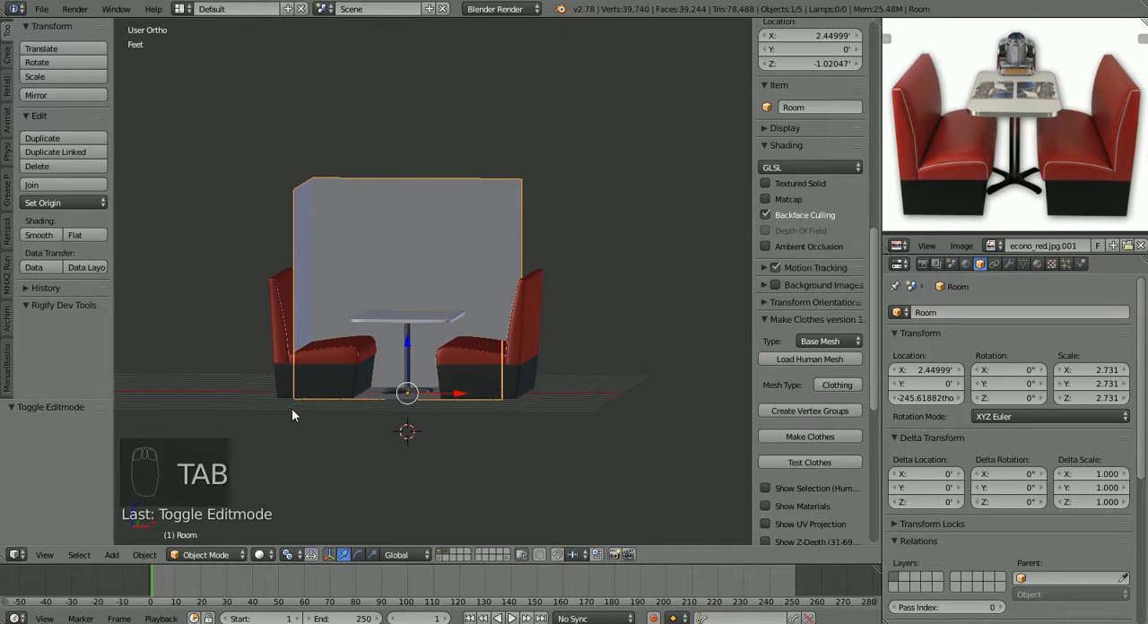
key(ctrl+h)
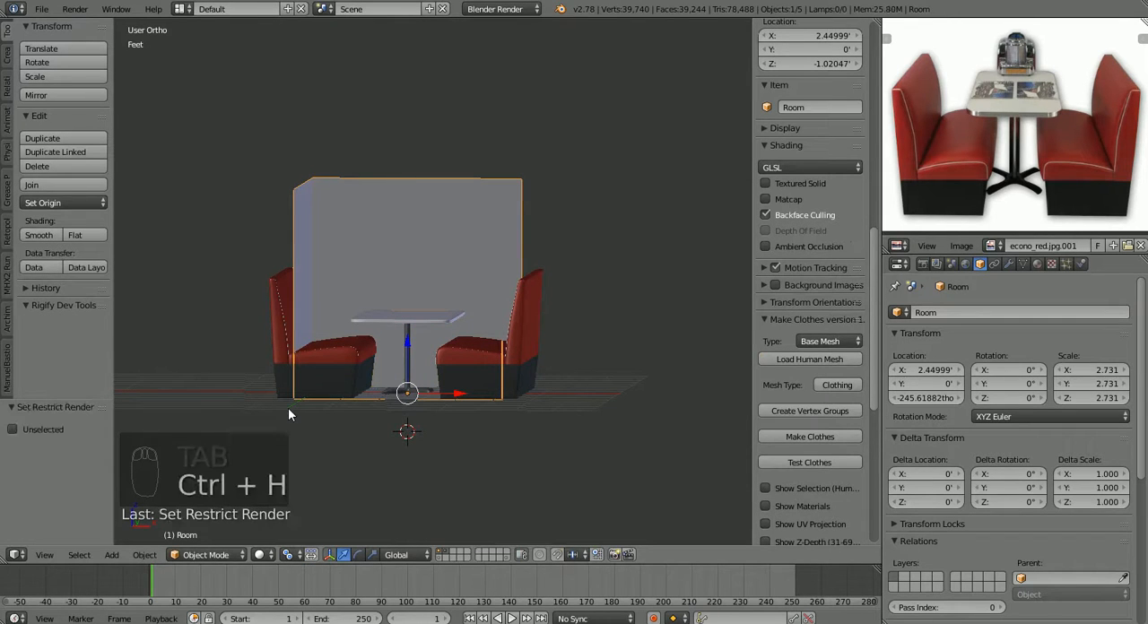
key(alt+h)
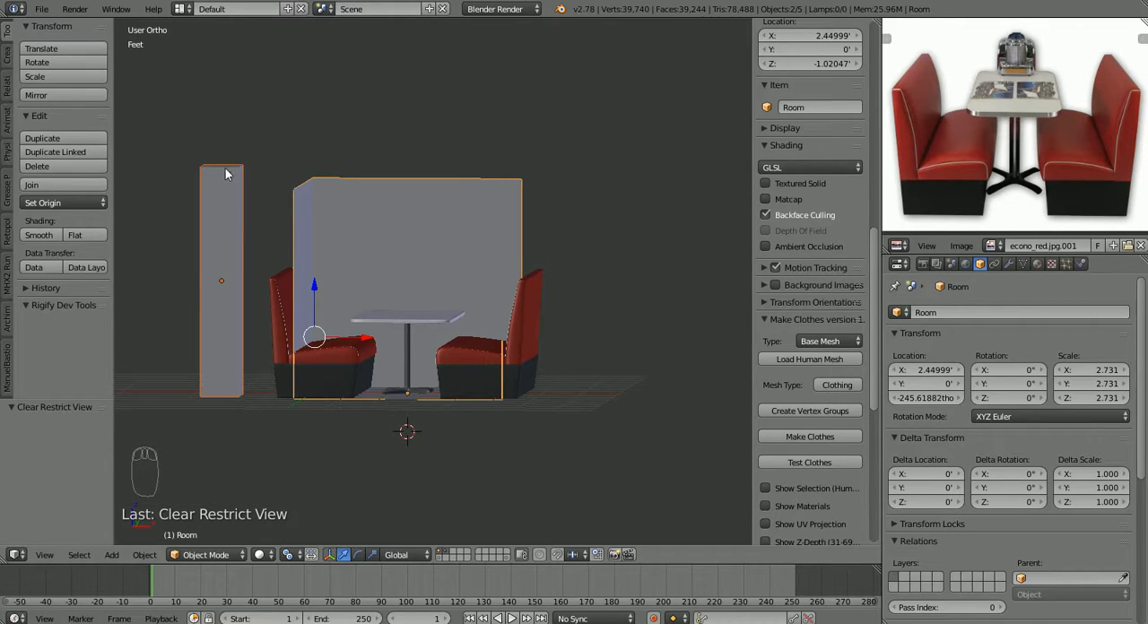
key(a)
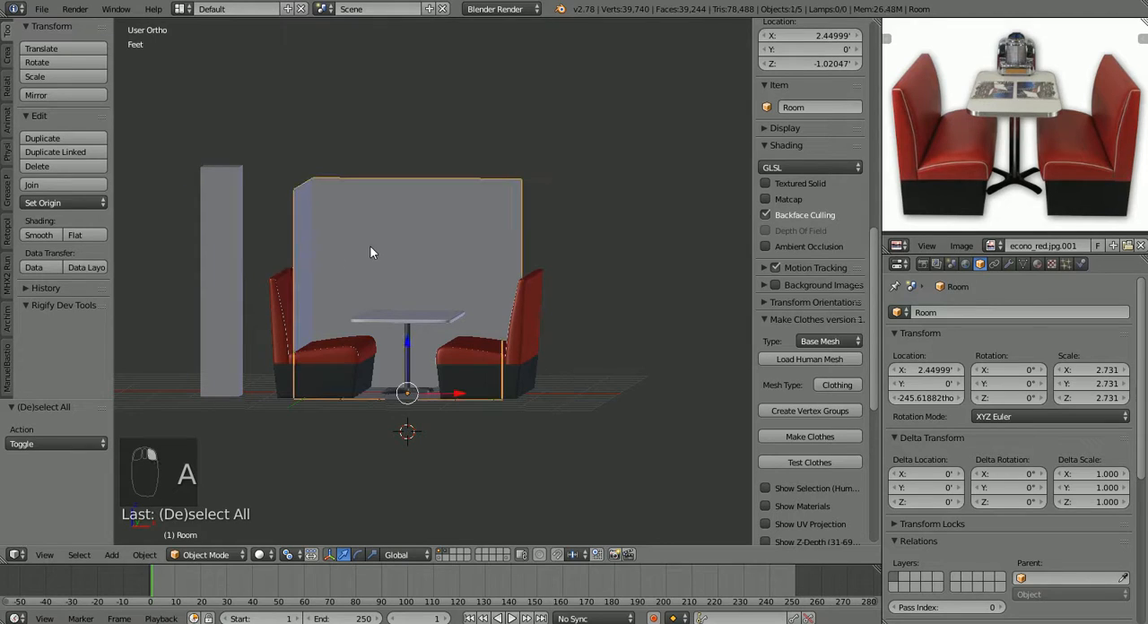
Step: Enter and leave edit mode on the room box, checking its 5.462-foot dimensions
key(Tab)
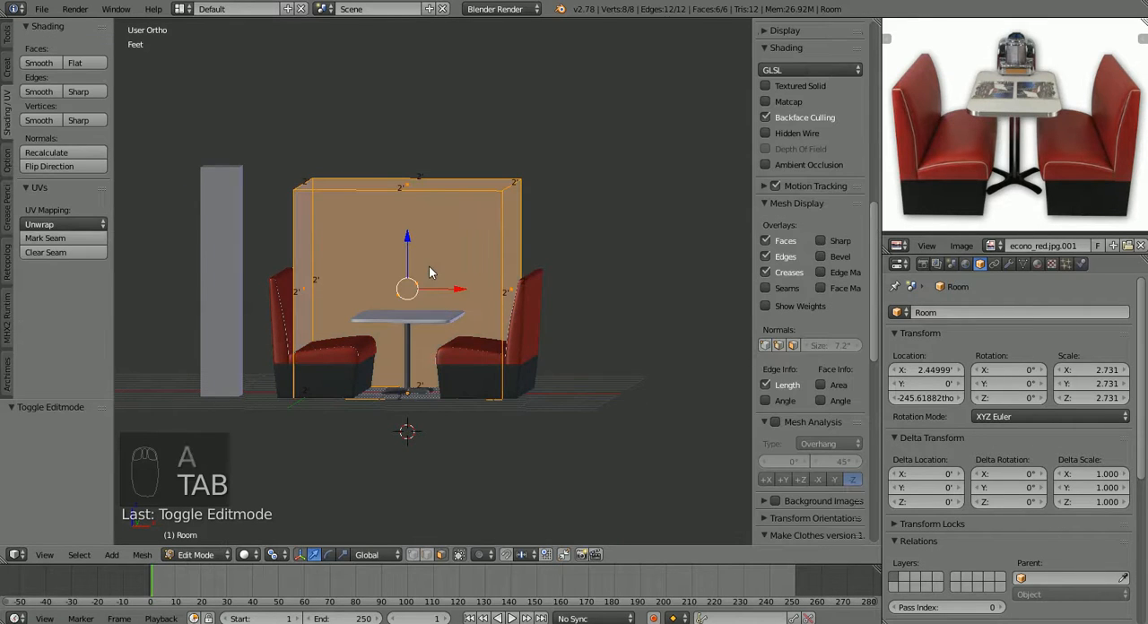
mouse_move(562, 285)
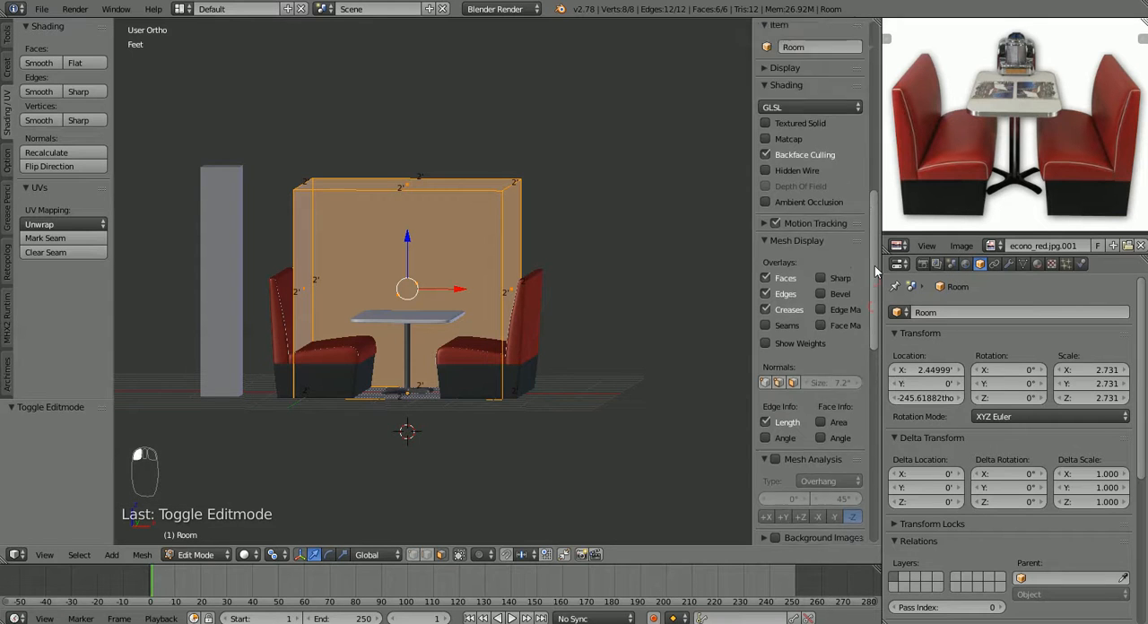
scroll(down, 3)
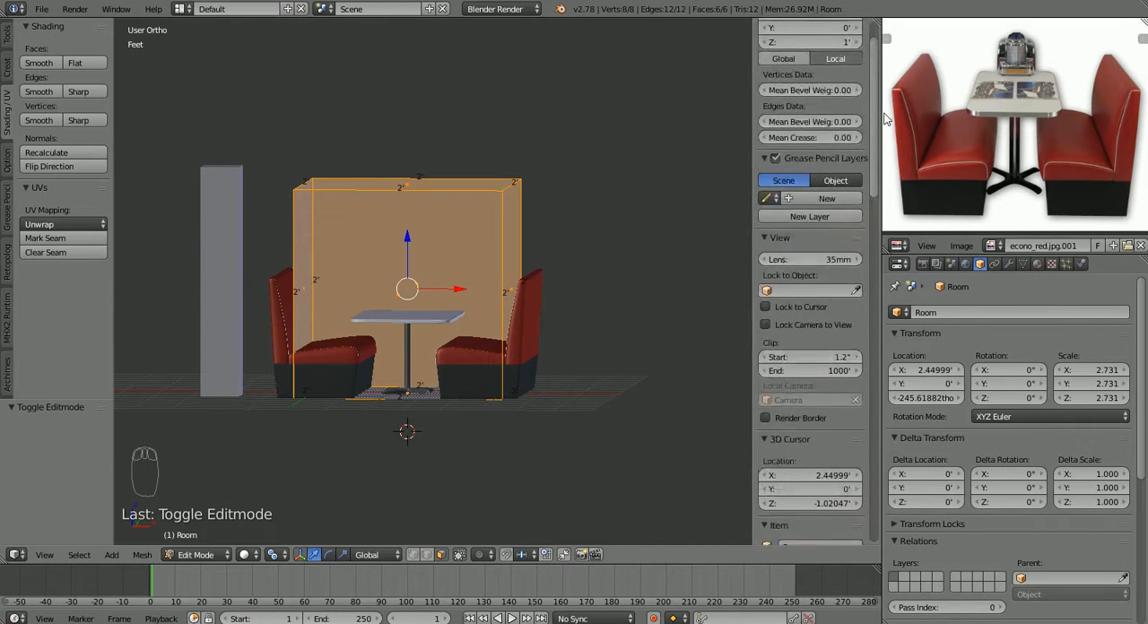
scroll(up, 3)
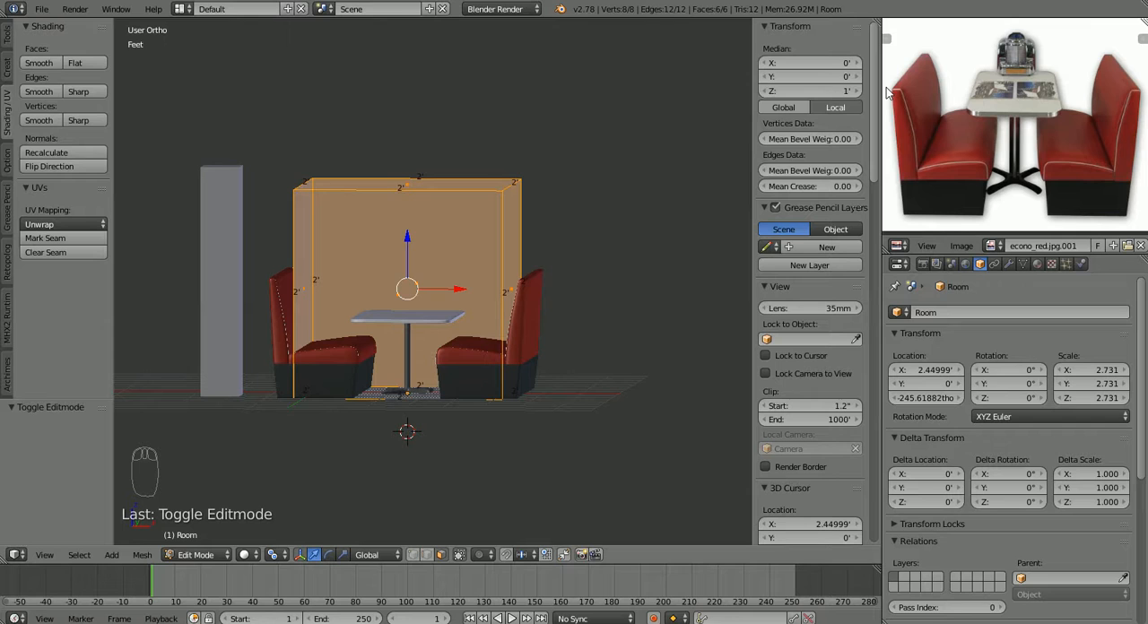
mouse_move(671, 134)
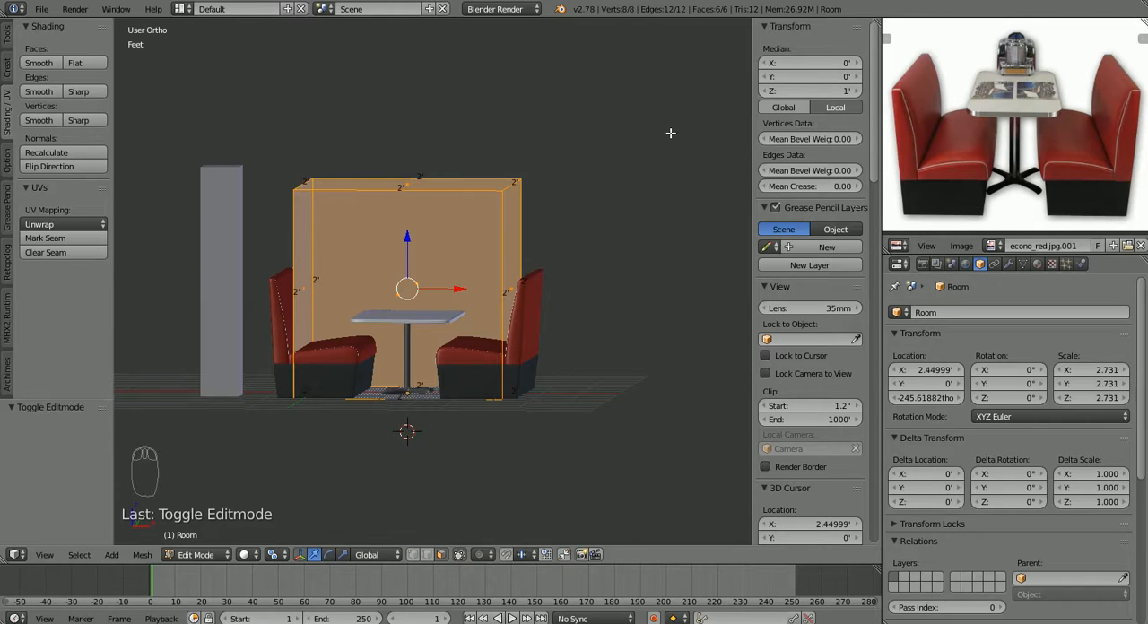
key(Tab)
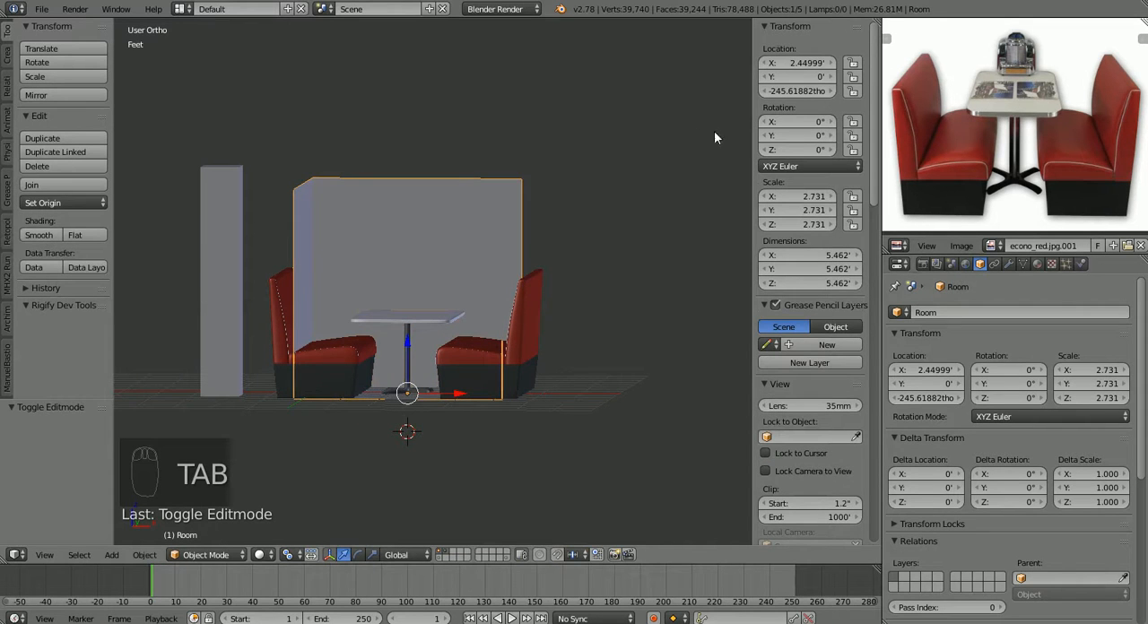
mouse_move(801, 135)
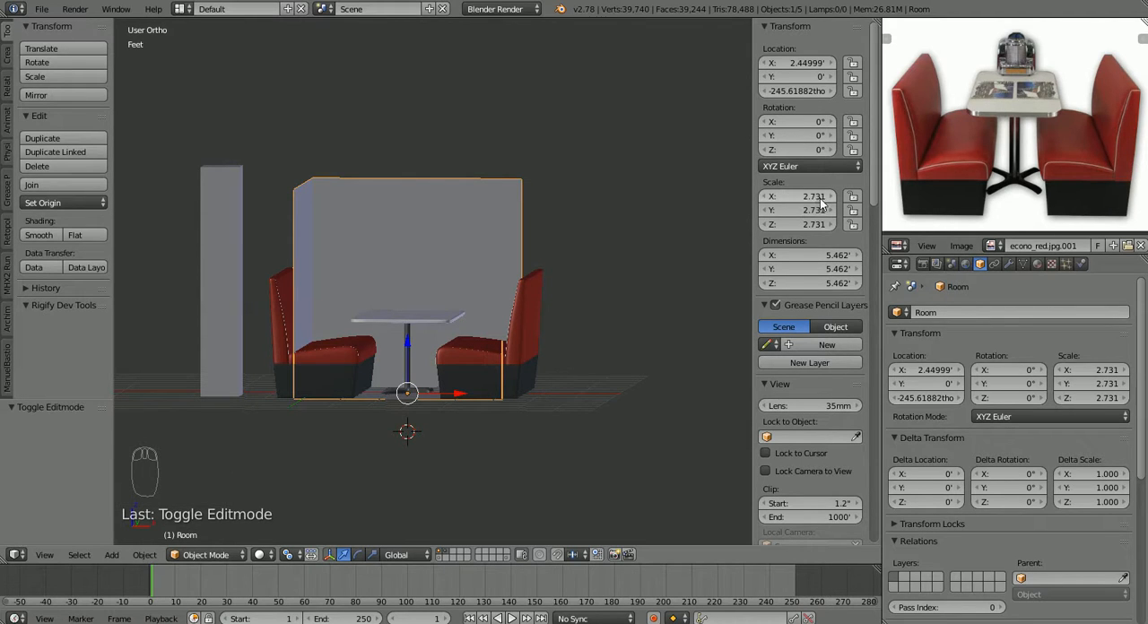
mouse_move(607, 268)
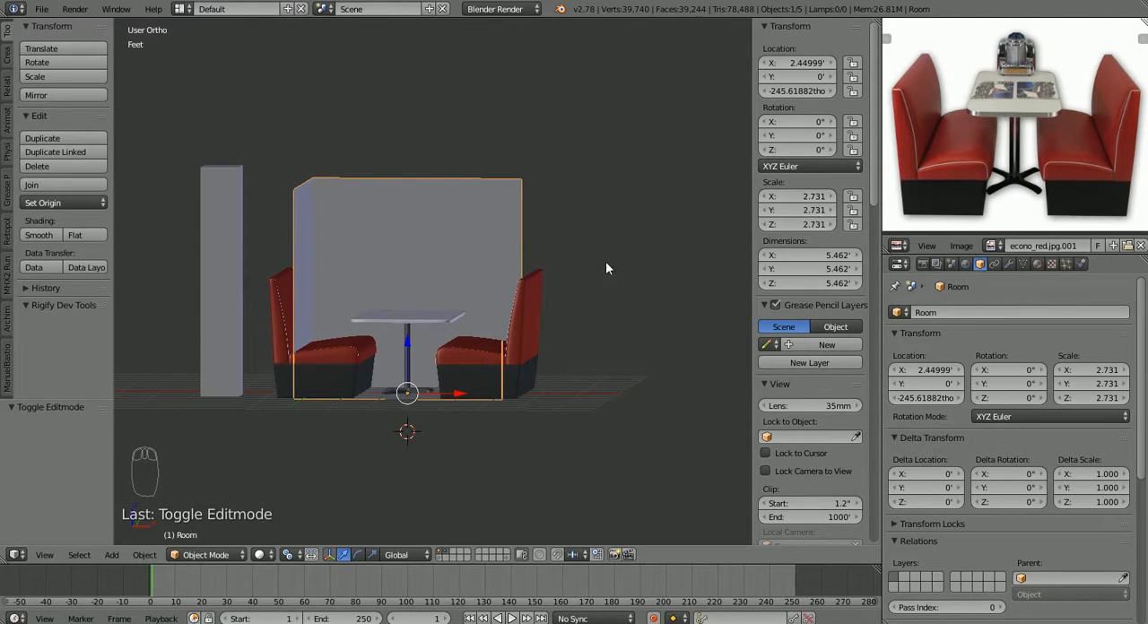
mouse_move(511, 272)
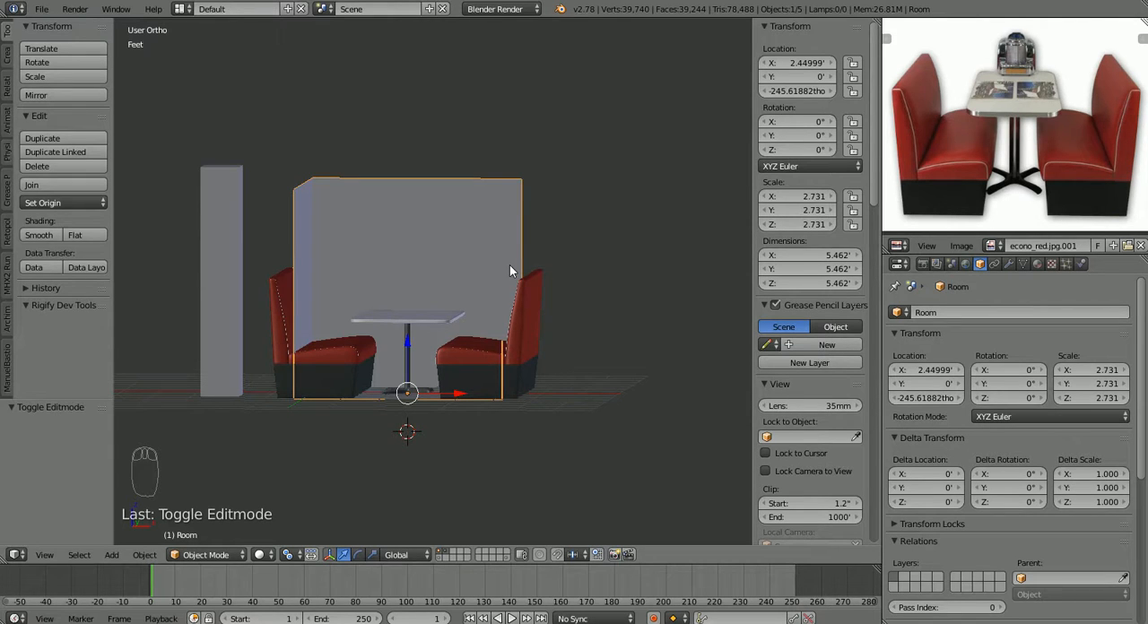
mouse_move(457, 314)
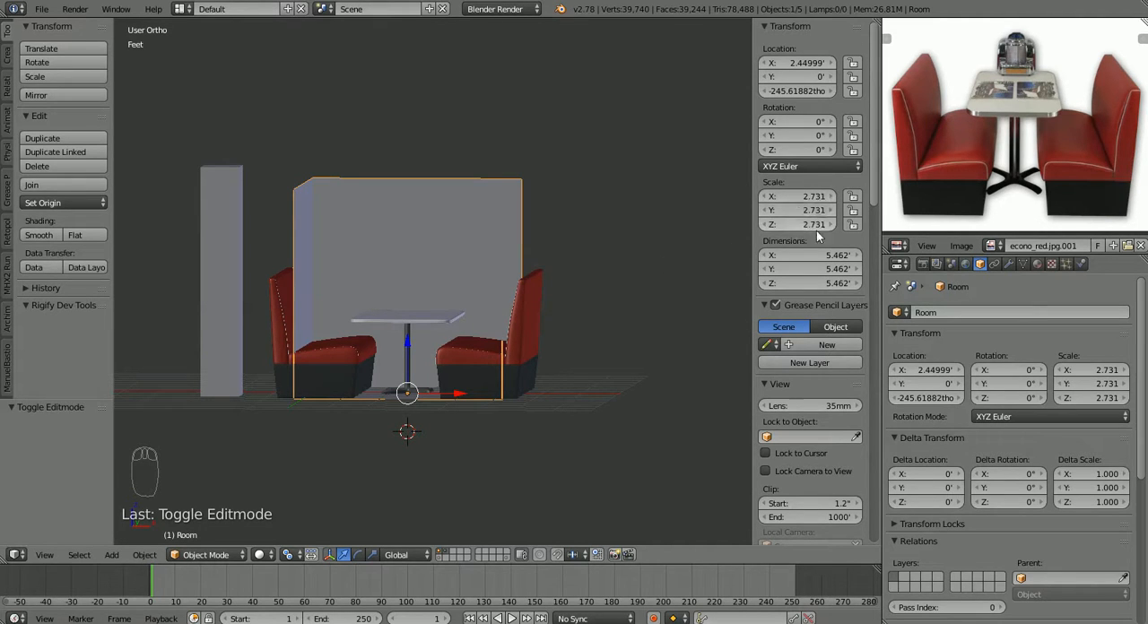
mouse_move(807, 210)
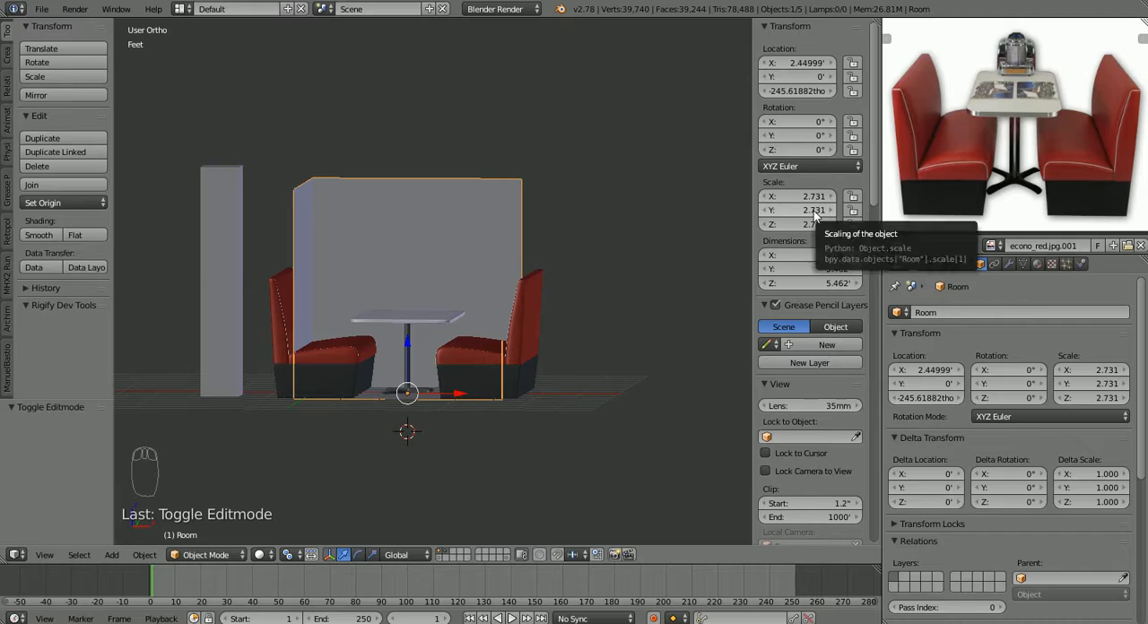
mouse_move(581, 263)
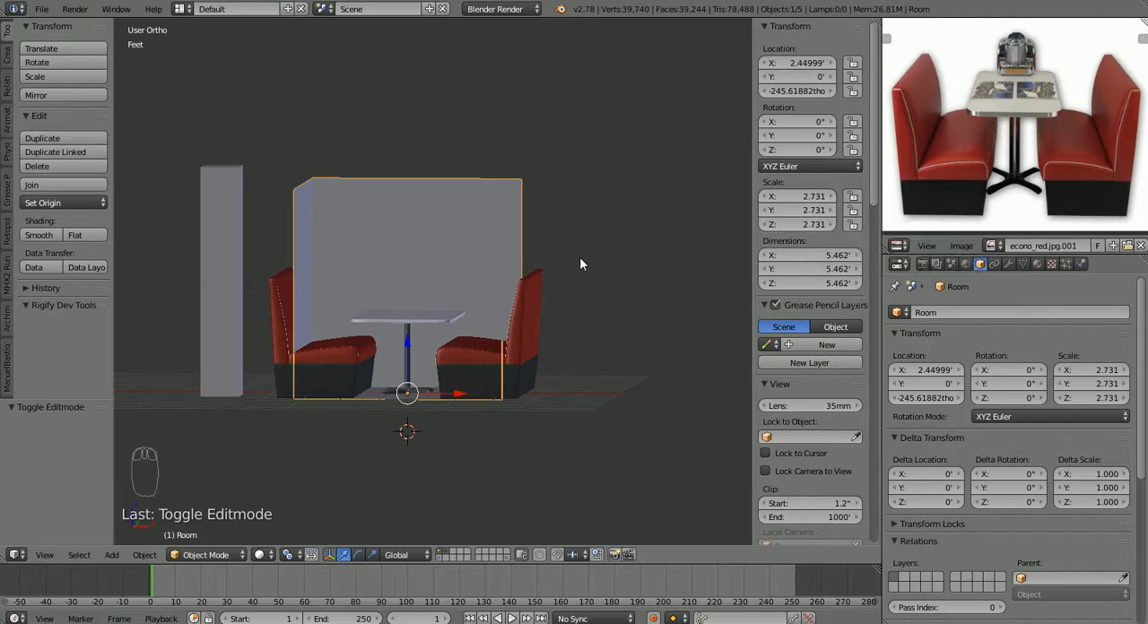
mouse_move(688, 237)
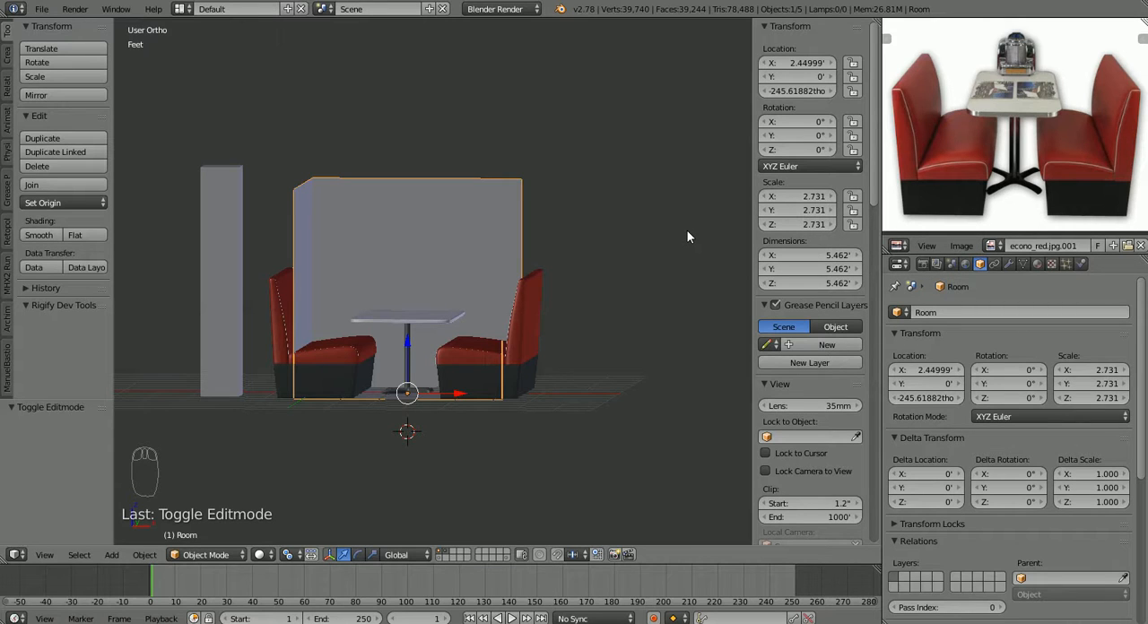
Step: Apply Rotation & Scale to the Room cube so its scale reads 1.0
key(ctrl+a)
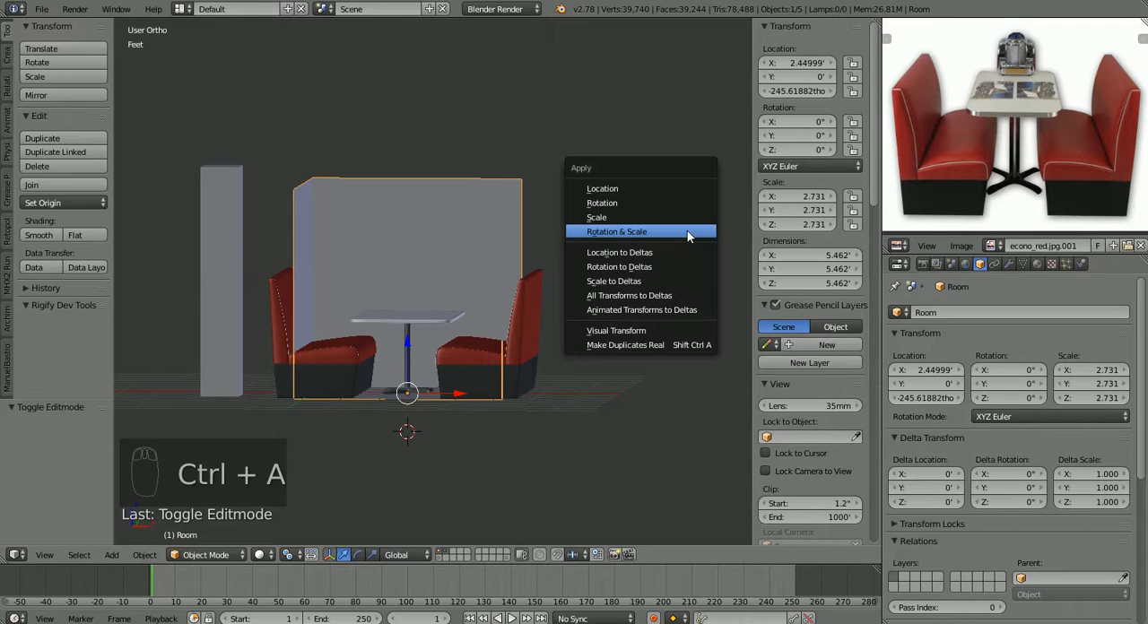
mouse_move(582, 171)
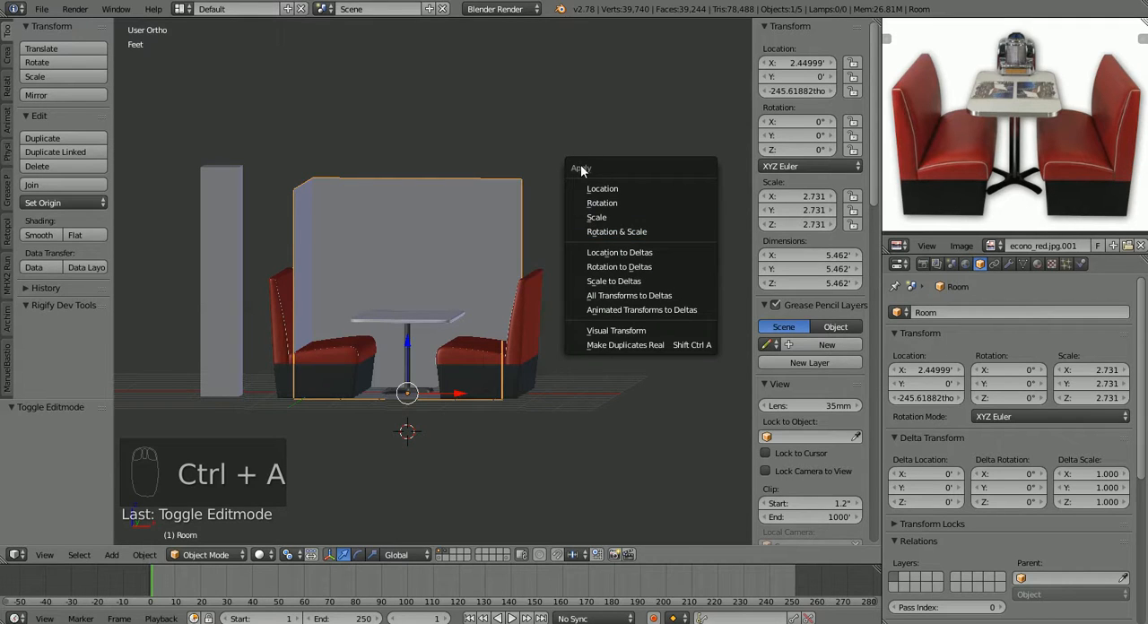
mouse_move(596, 217)
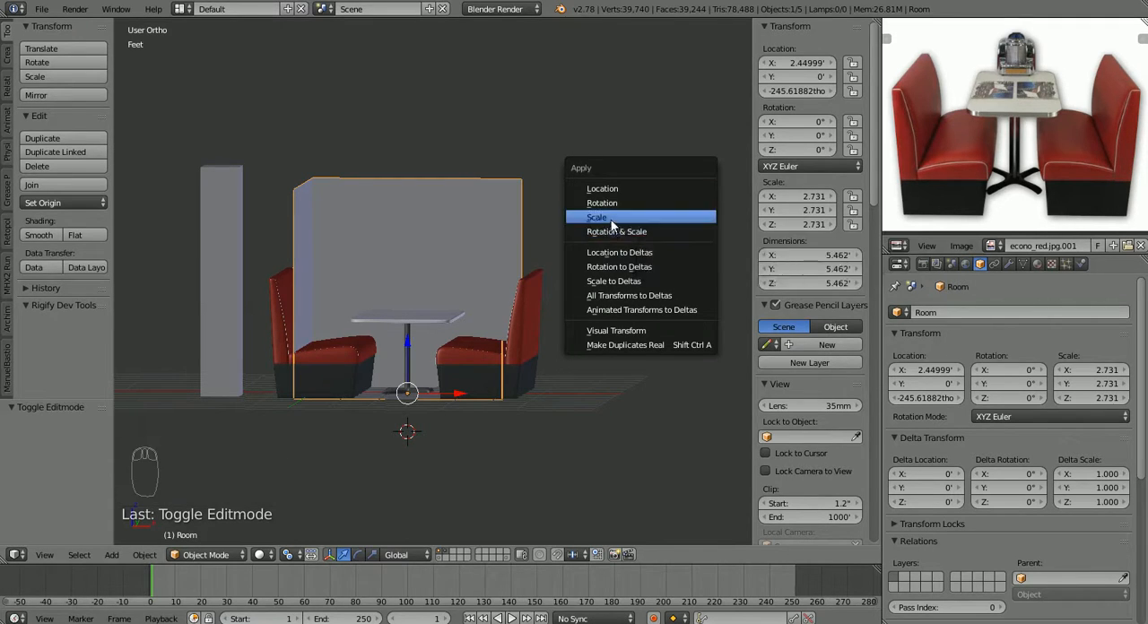
mouse_move(616, 231)
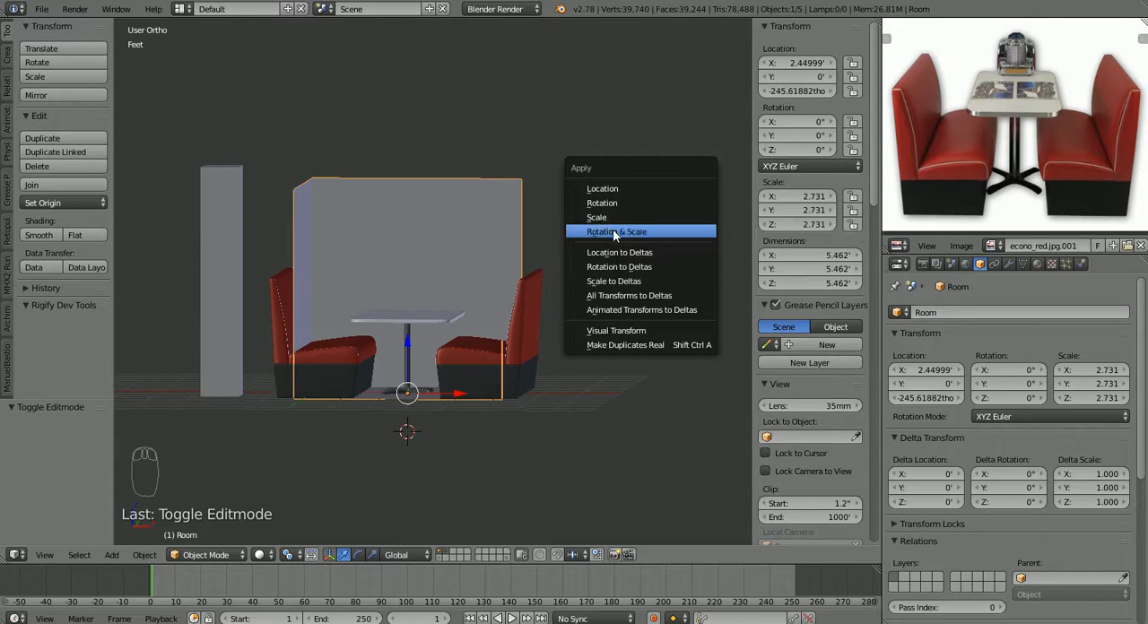
mouse_move(616, 231)
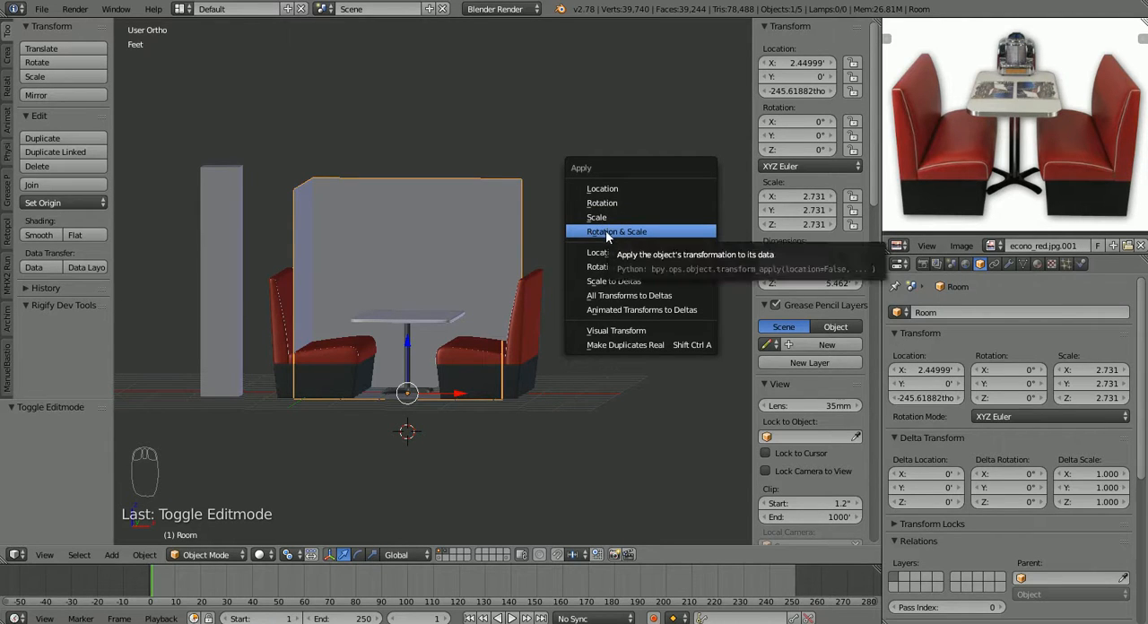
click(616, 231)
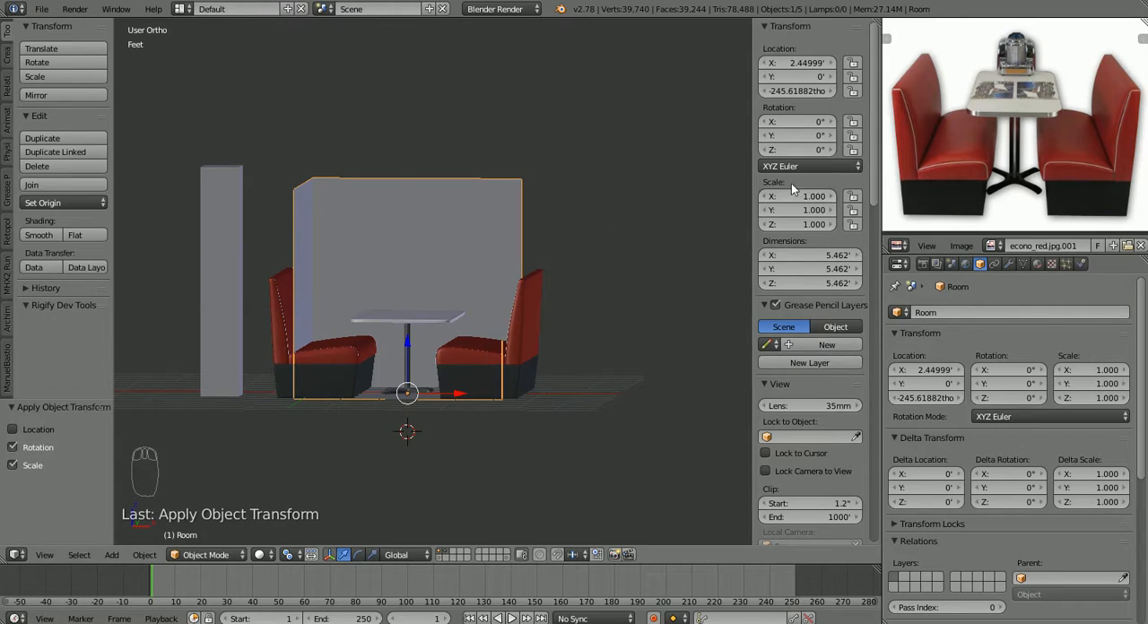
mouse_move(664, 257)
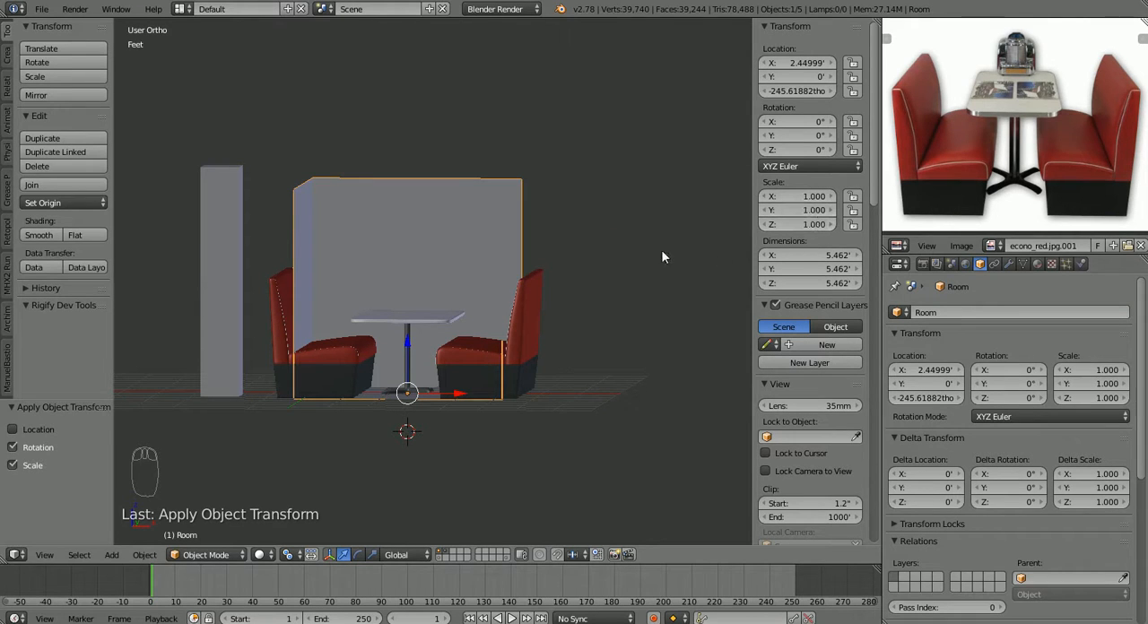
Step: Enter edit mode on the Room cube and begin a Z-only scale, then abandon it
key(Tab)
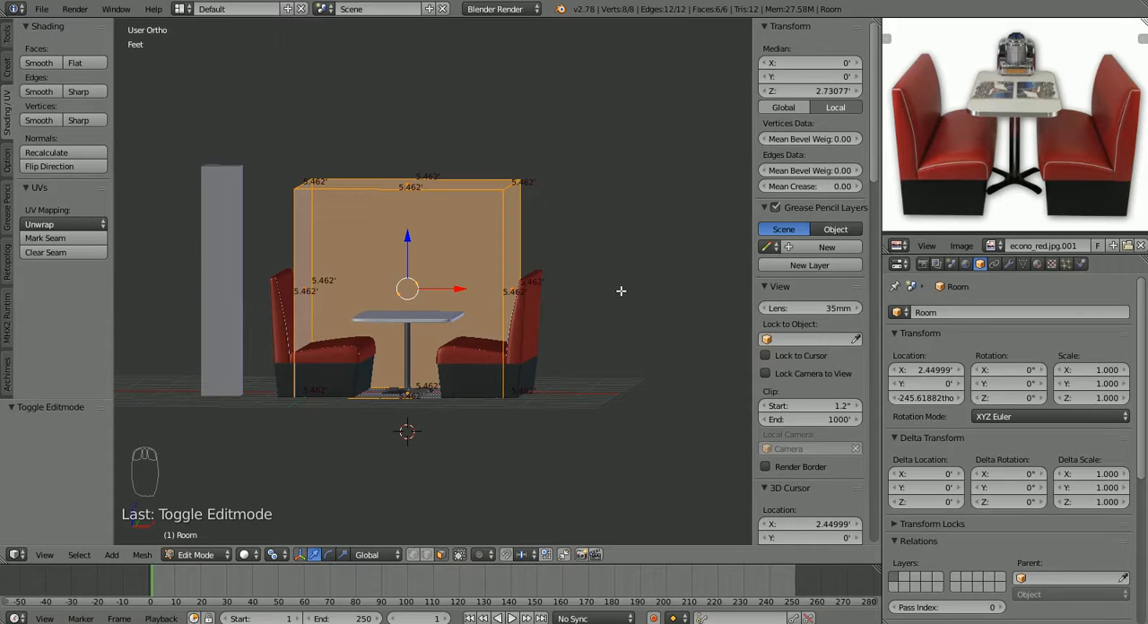
mouse_move(523, 347)
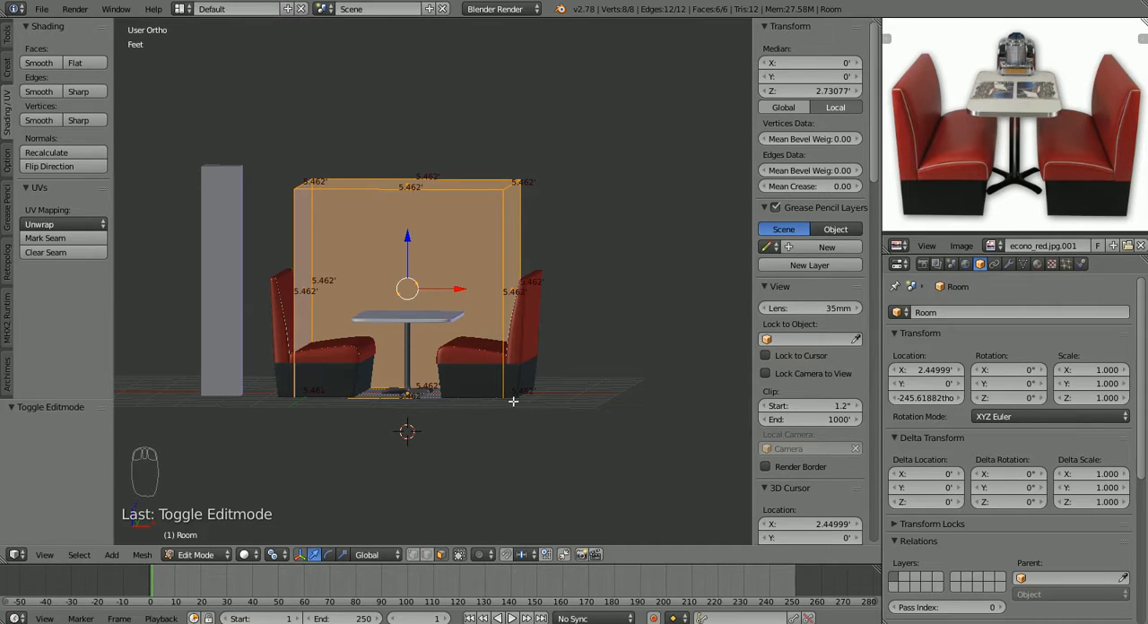
mouse_move(492, 273)
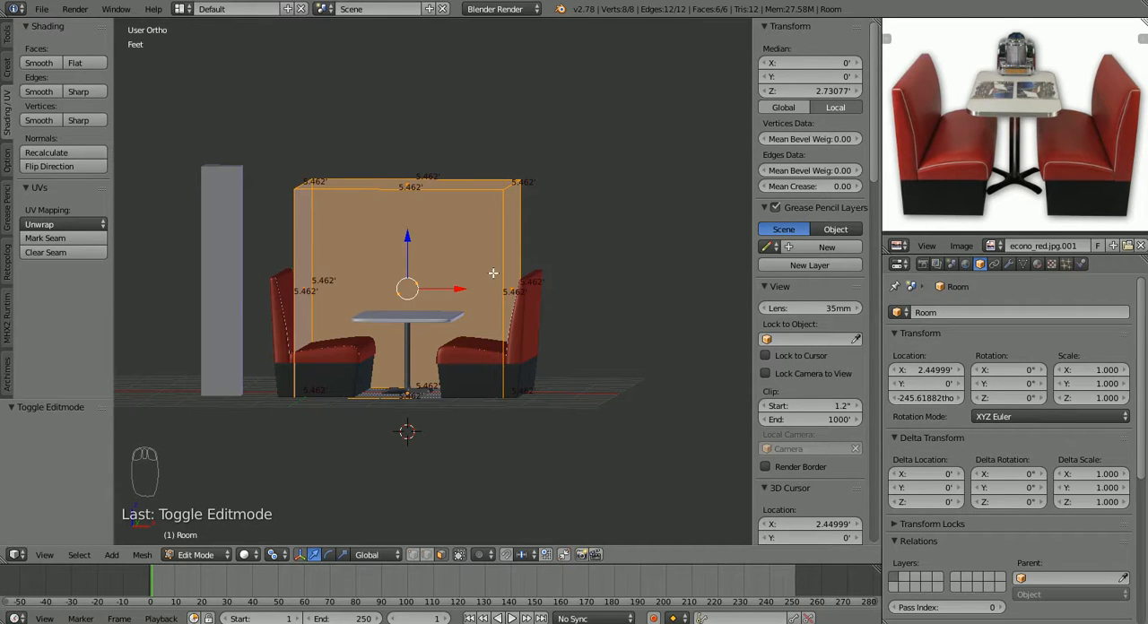
mouse_move(592, 210)
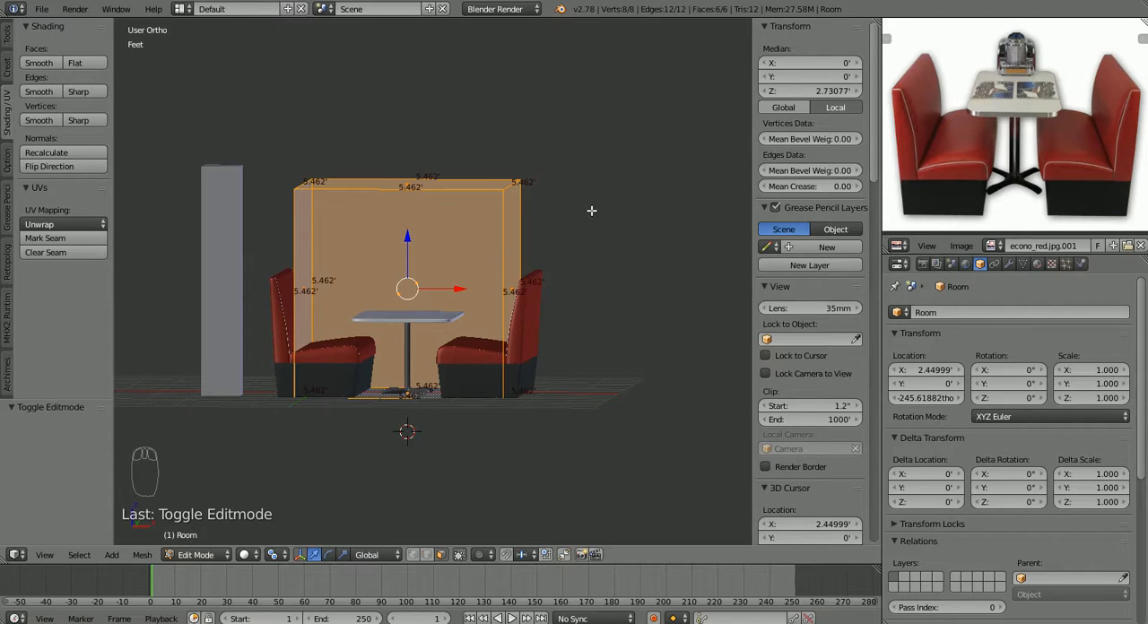
key(s)
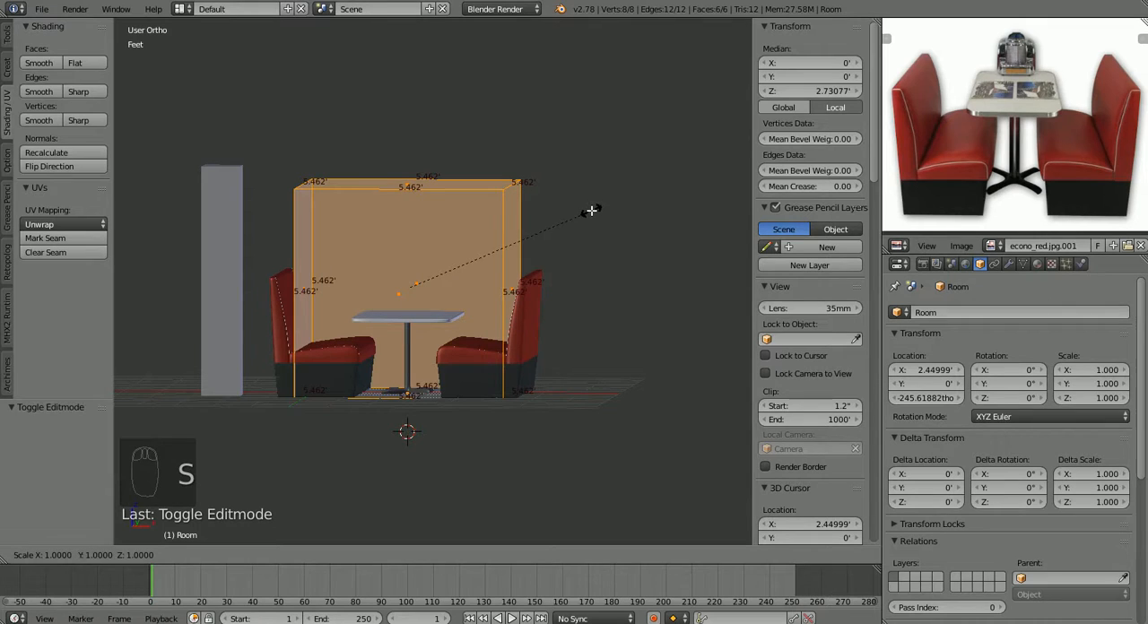
key(z)
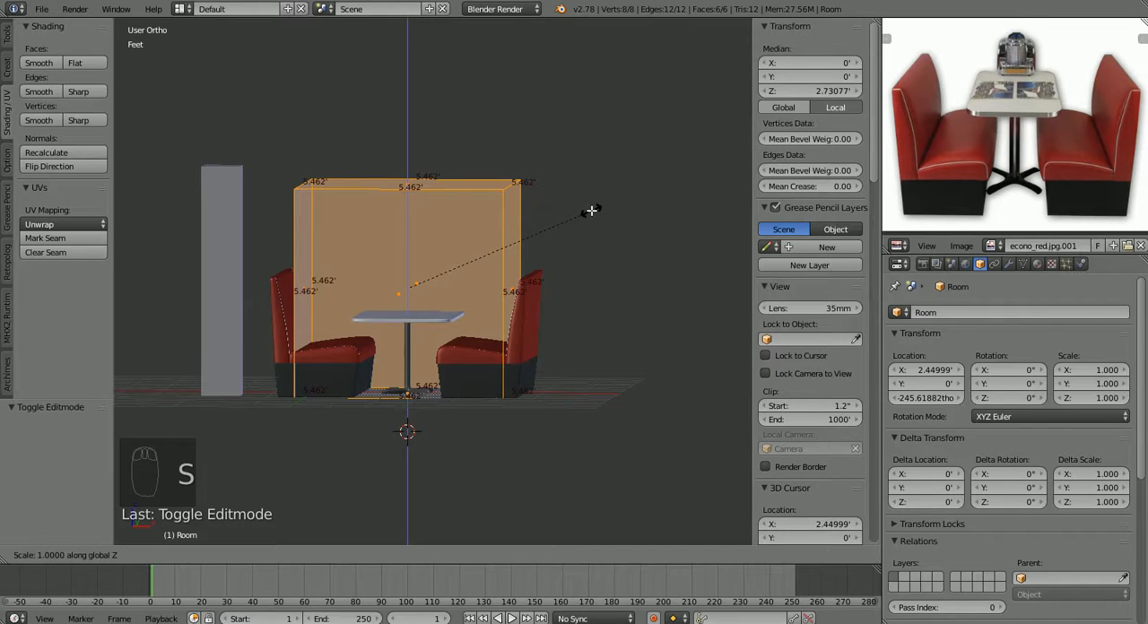
mouse_move(659, 199)
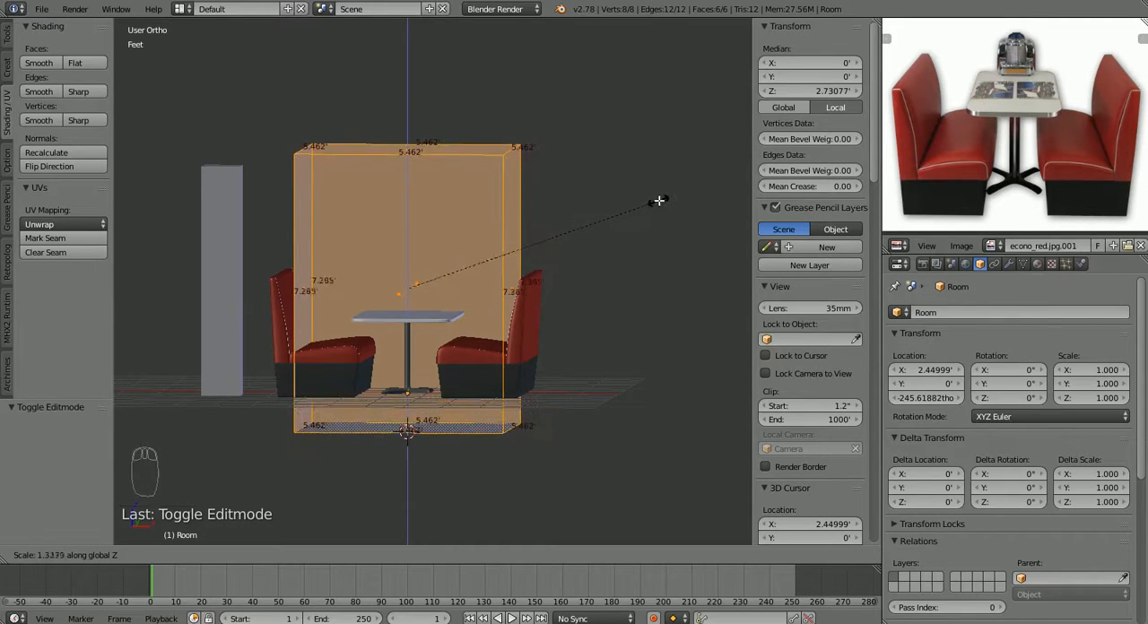
mouse_move(693, 191)
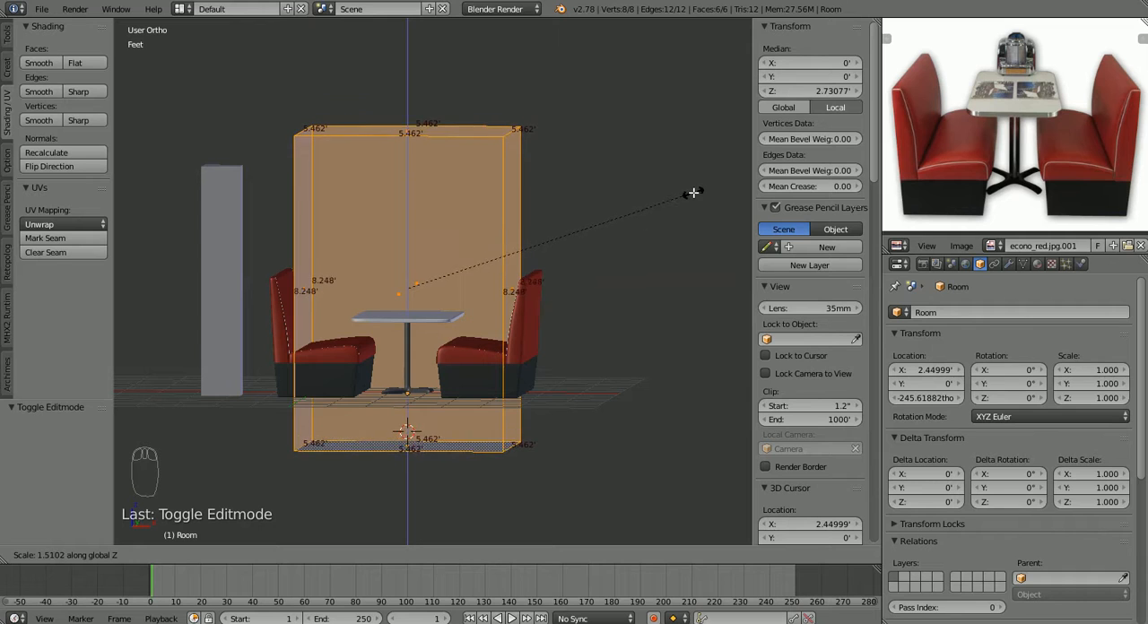
mouse_move(714, 189)
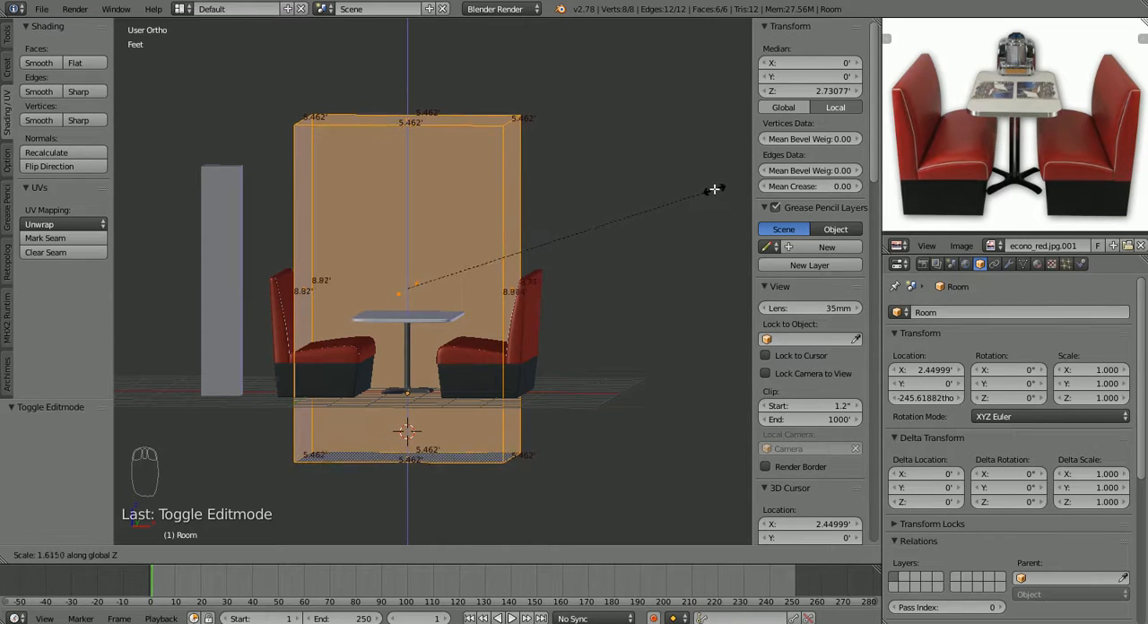
mouse_move(128, 180)
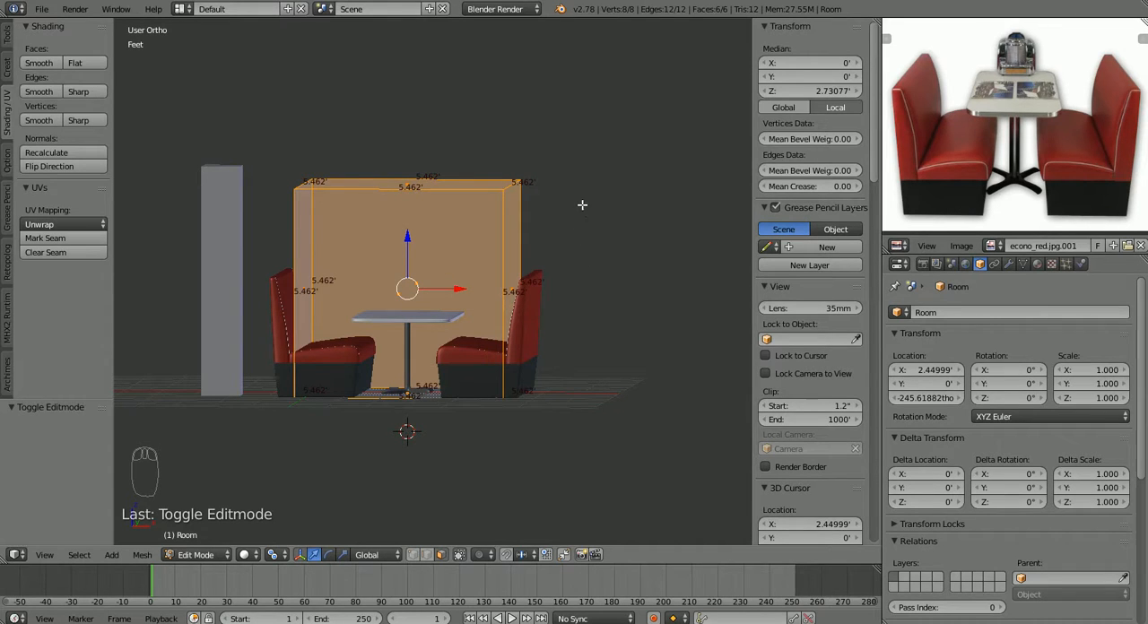
mouse_move(428, 282)
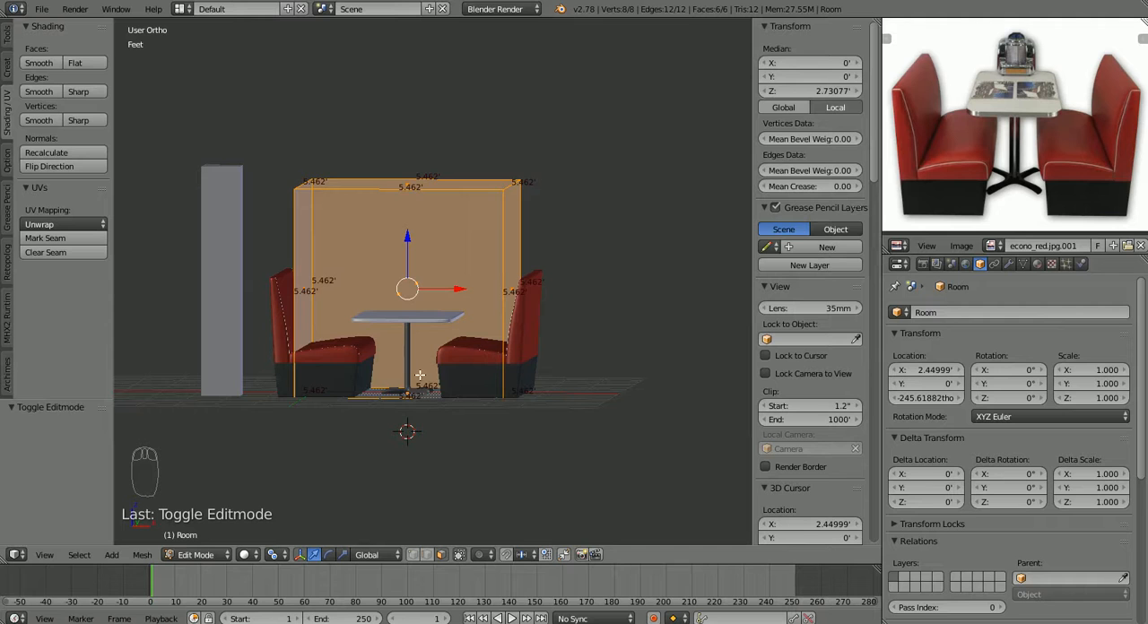
Step: Scale the Room cube uniformly to 9 feet per side after cancelling a trial resize
key(s)
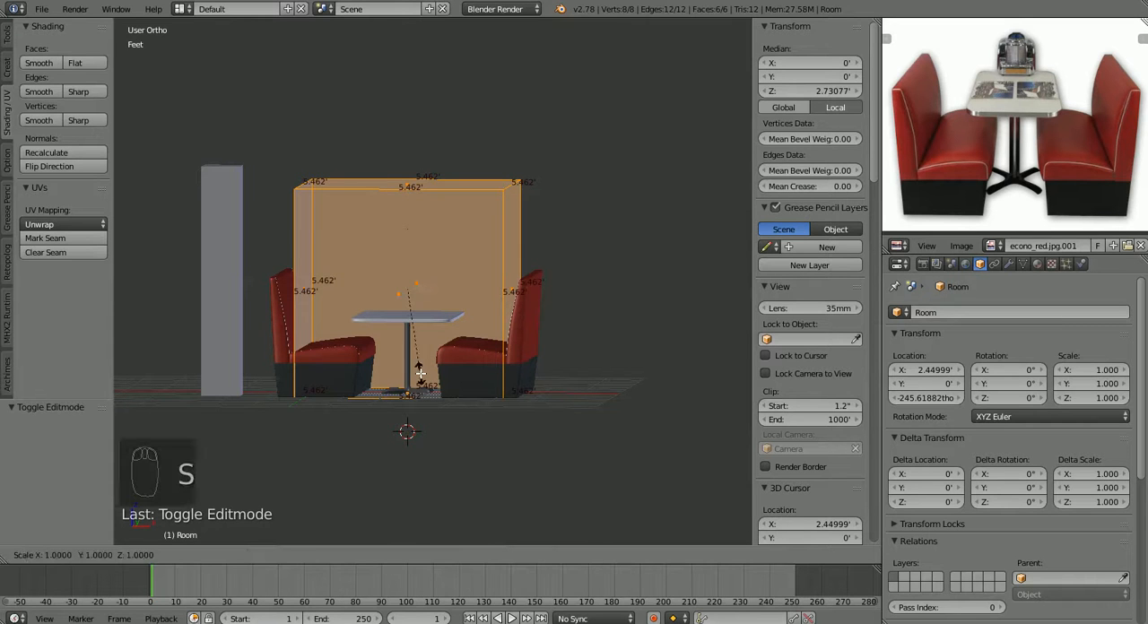
mouse_move(463, 57)
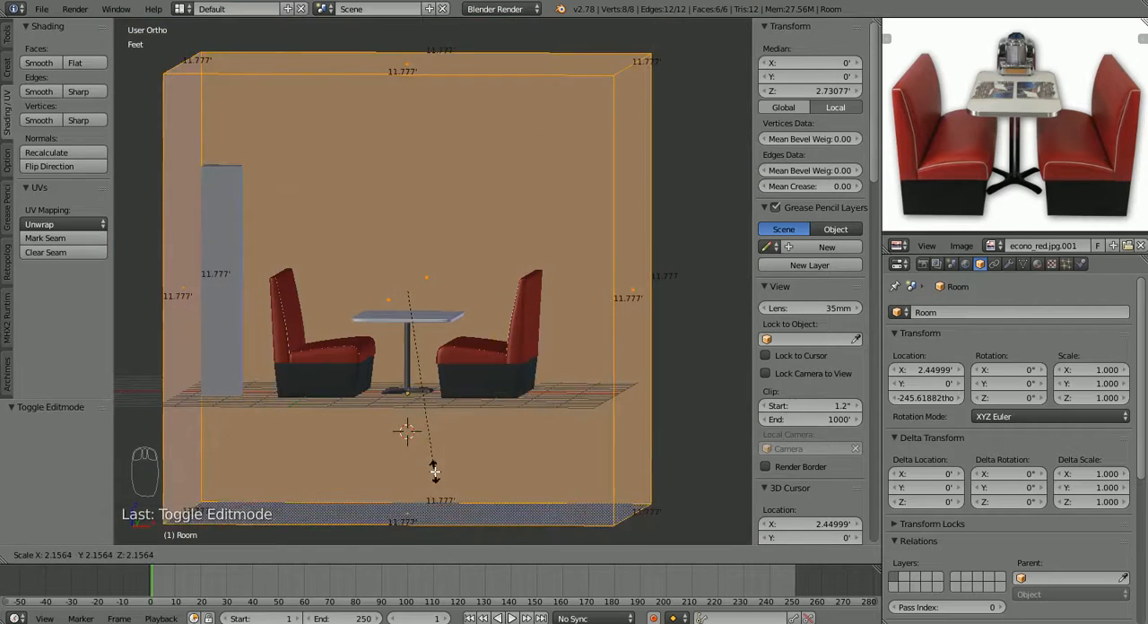
mouse_move(460, 482)
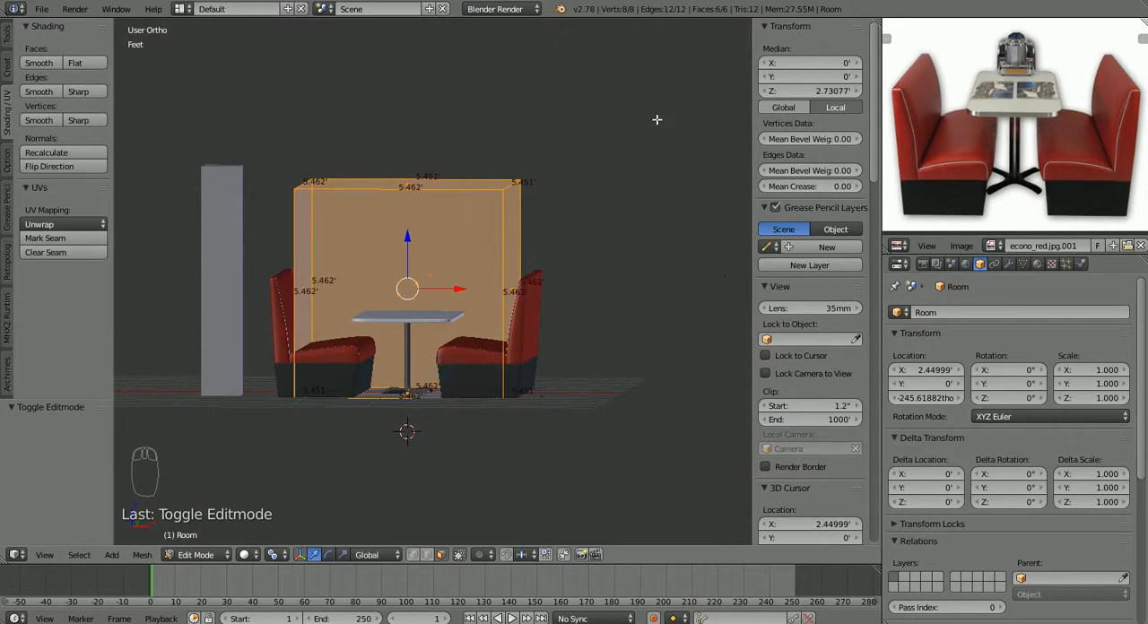
key(s)
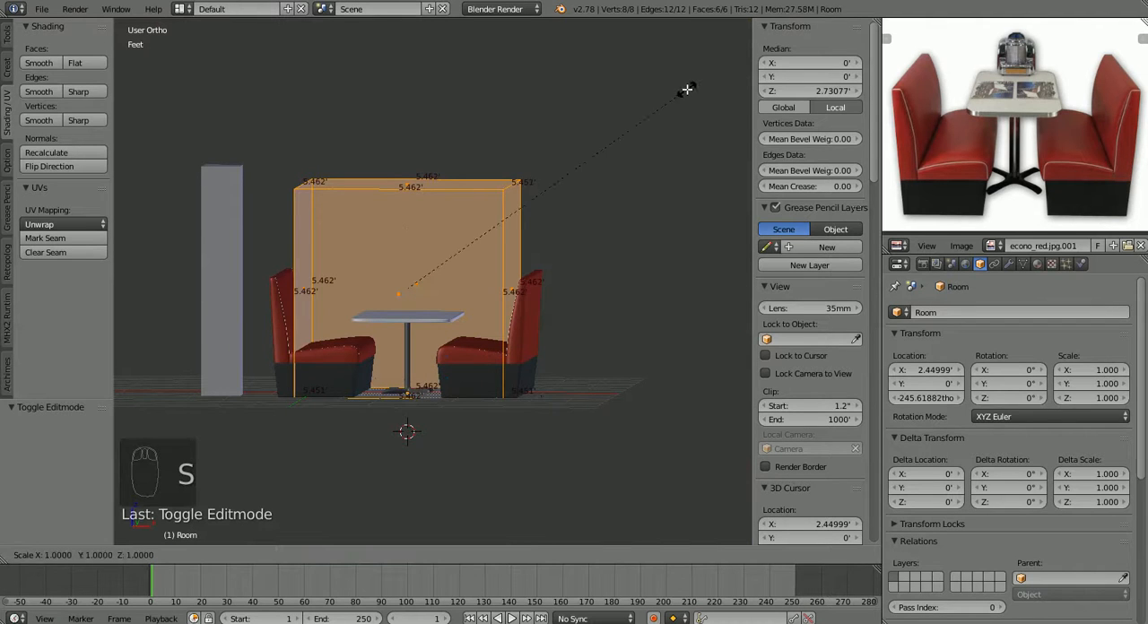
mouse_move(717, 104)
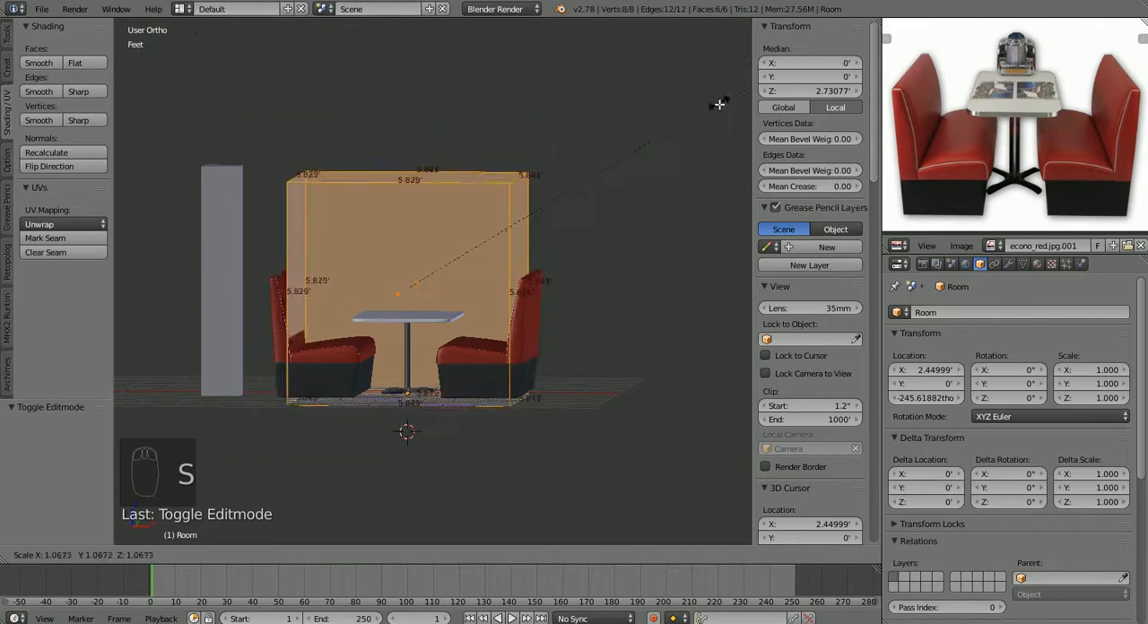
mouse_move(725, 60)
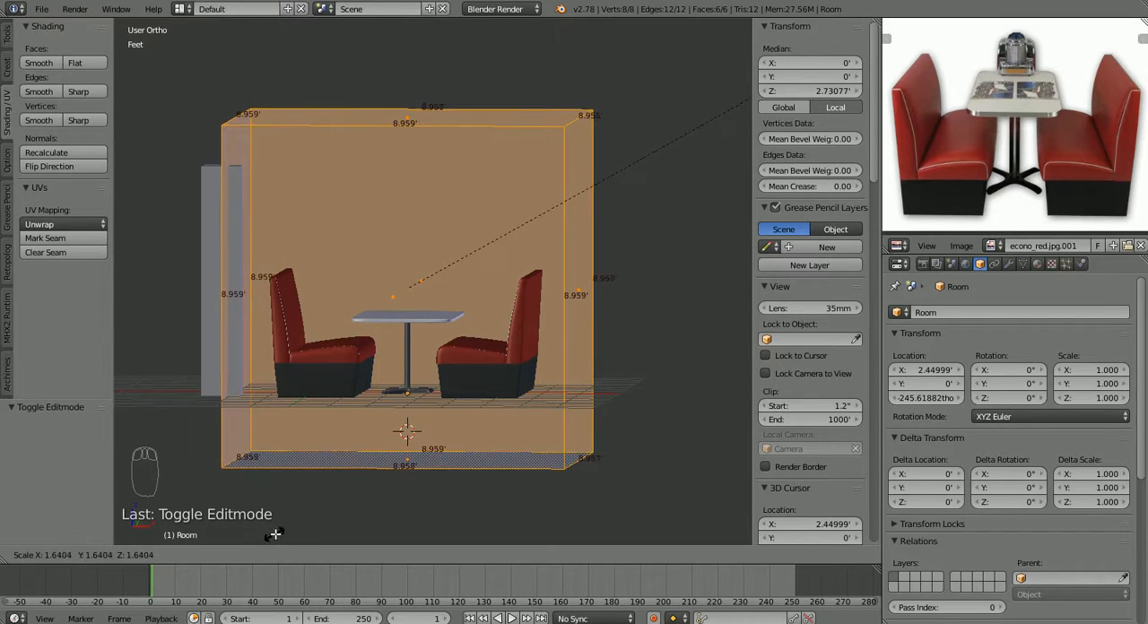
mouse_move(296, 530)
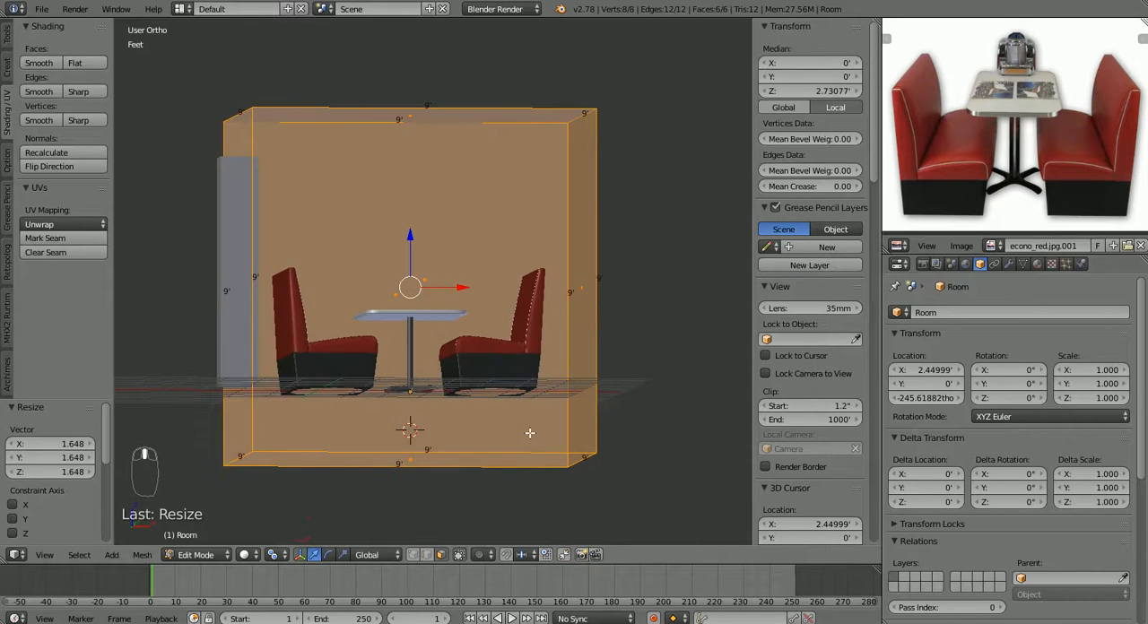
Step: Raise the room mesh about 1.724 feet along Z, then return to object mode
key(NUMPAD_1)
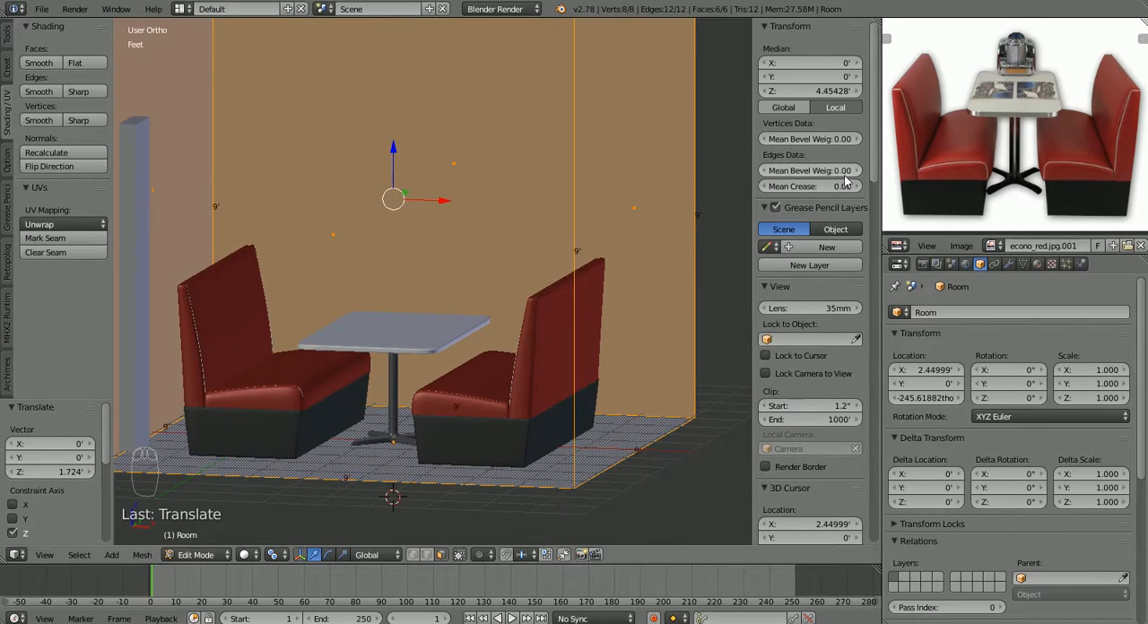
key(Tab)
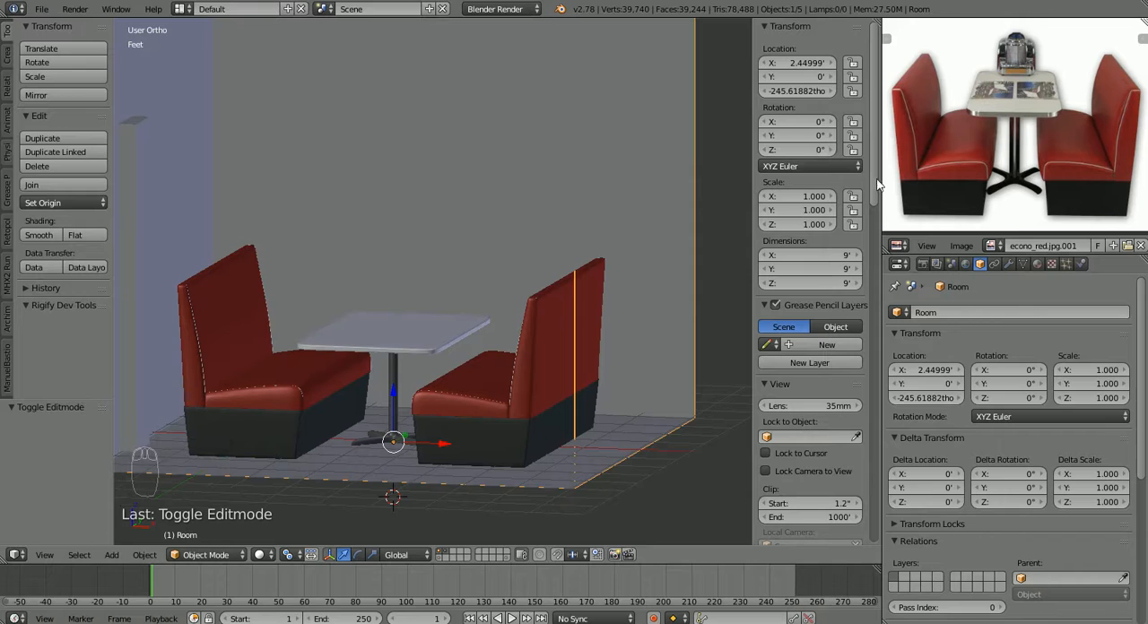
mouse_move(375, 440)
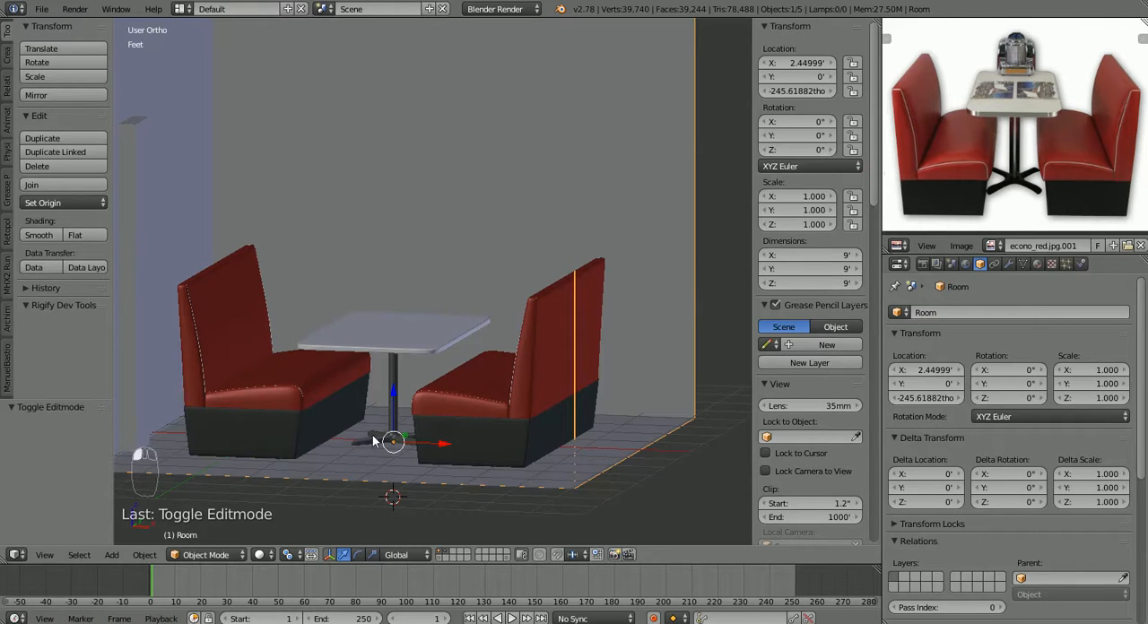
mouse_move(384, 449)
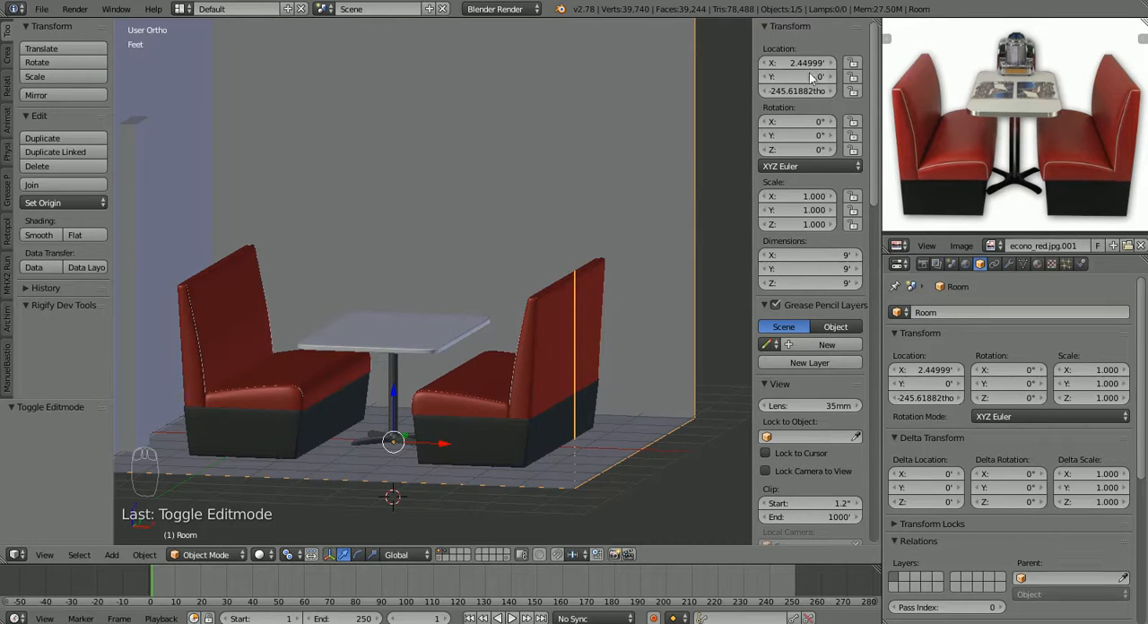
click(797, 90)
text(0')
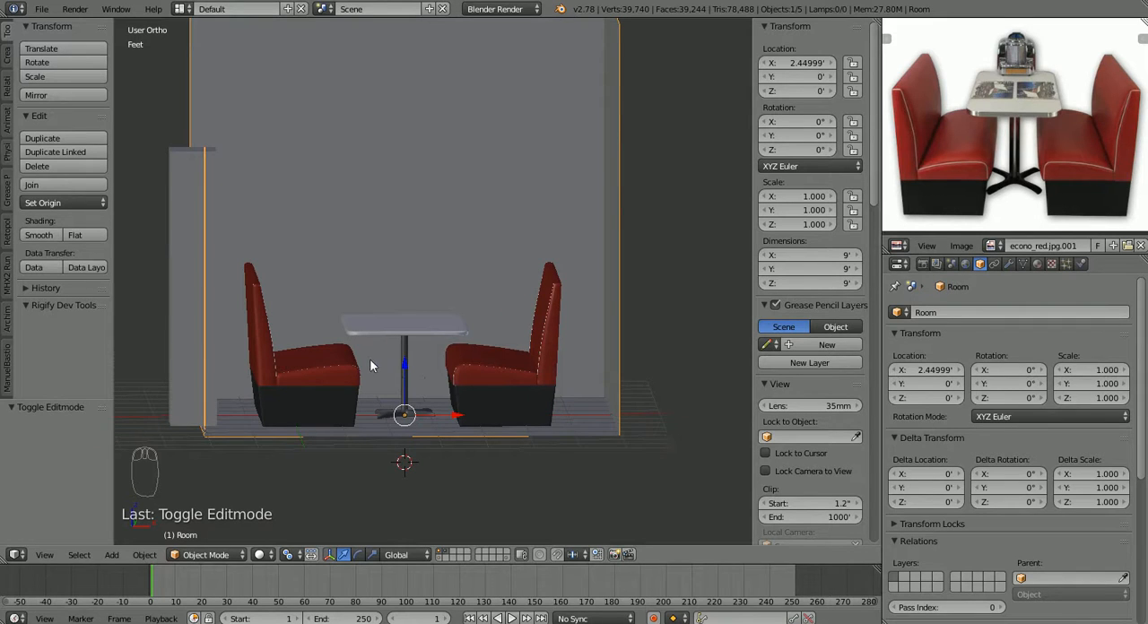
mouse_move(439, 255)
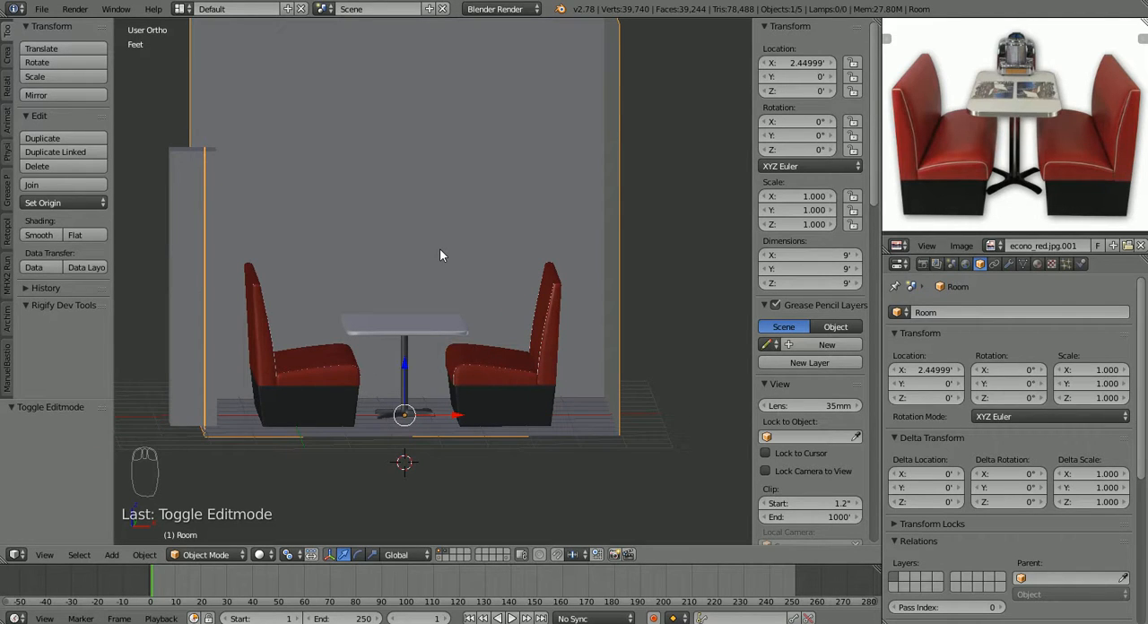
key(NUMPAD_5)
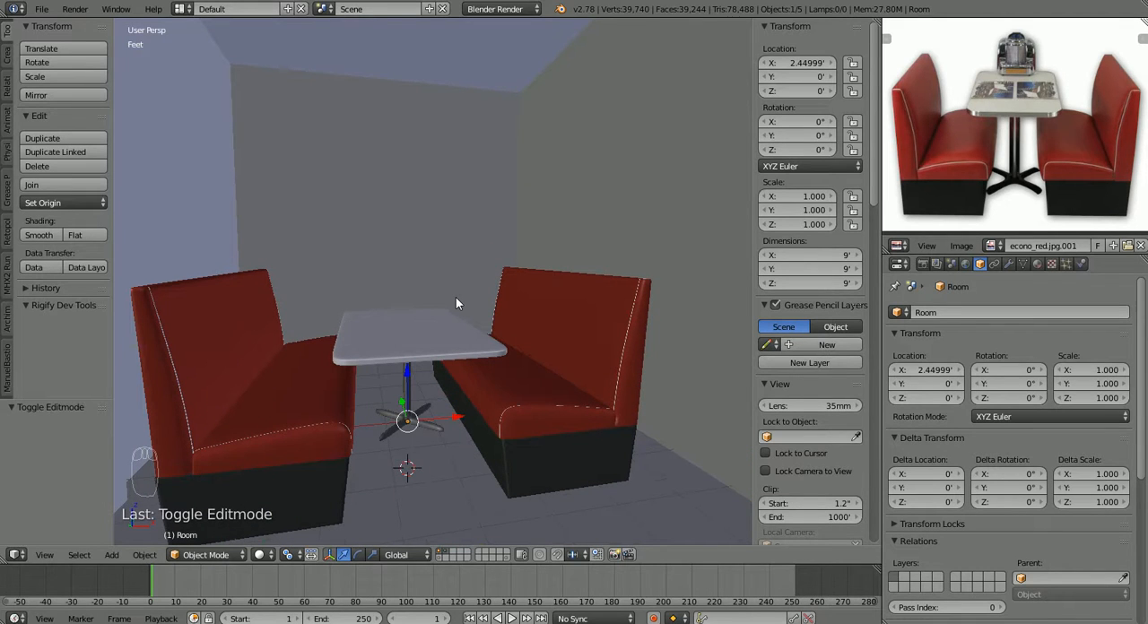
mouse_move(527, 299)
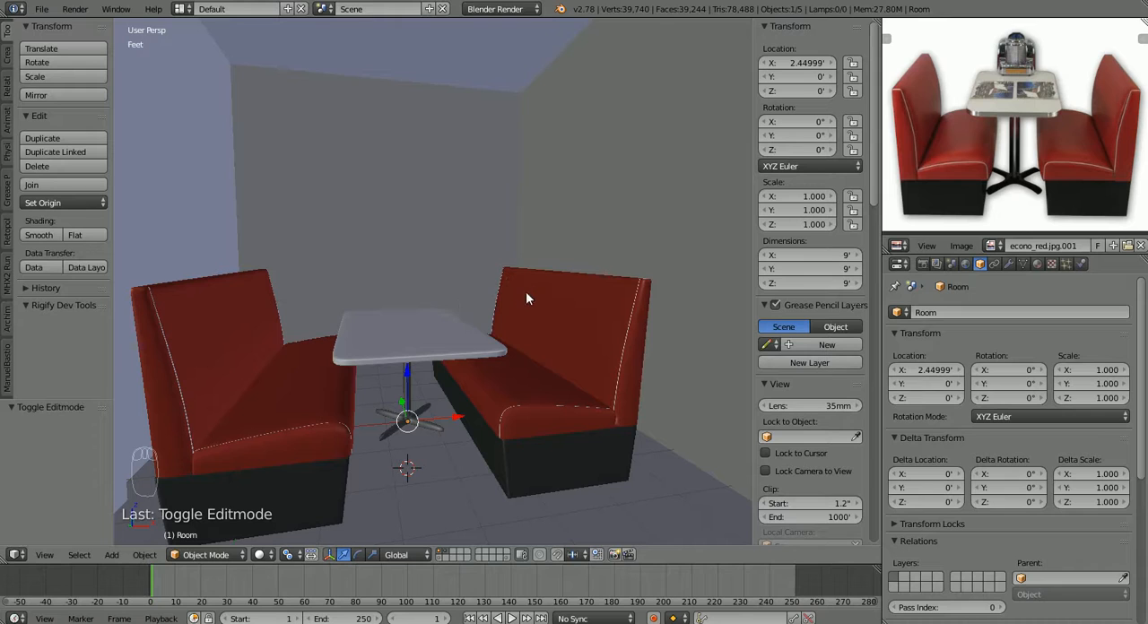
mouse_move(457, 409)
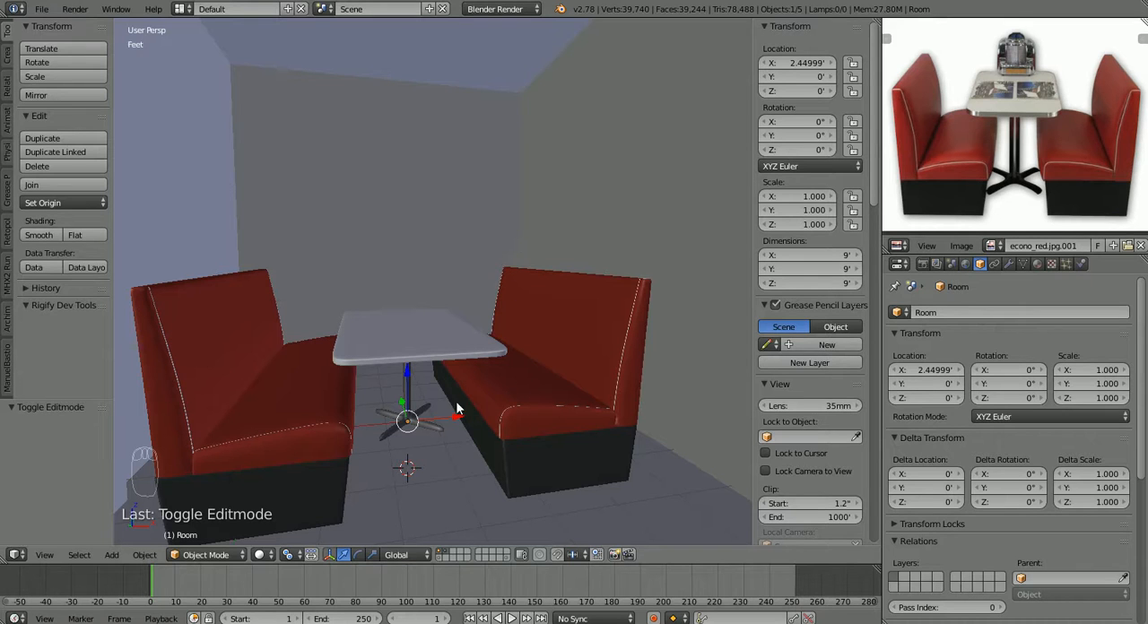
mouse_move(462, 421)
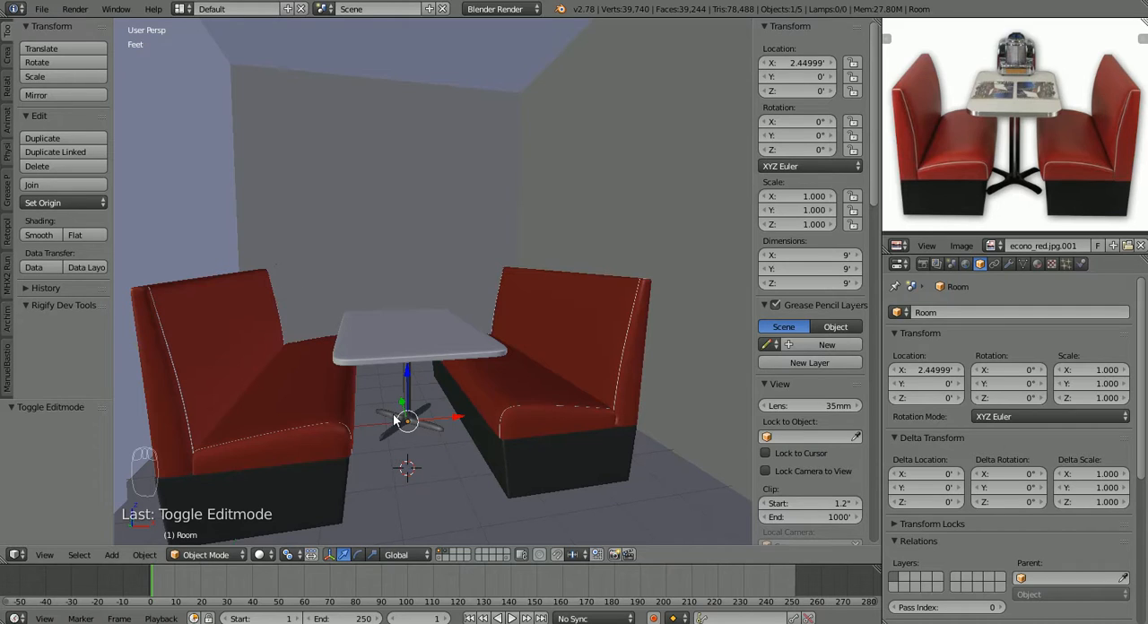
mouse_move(574, 200)
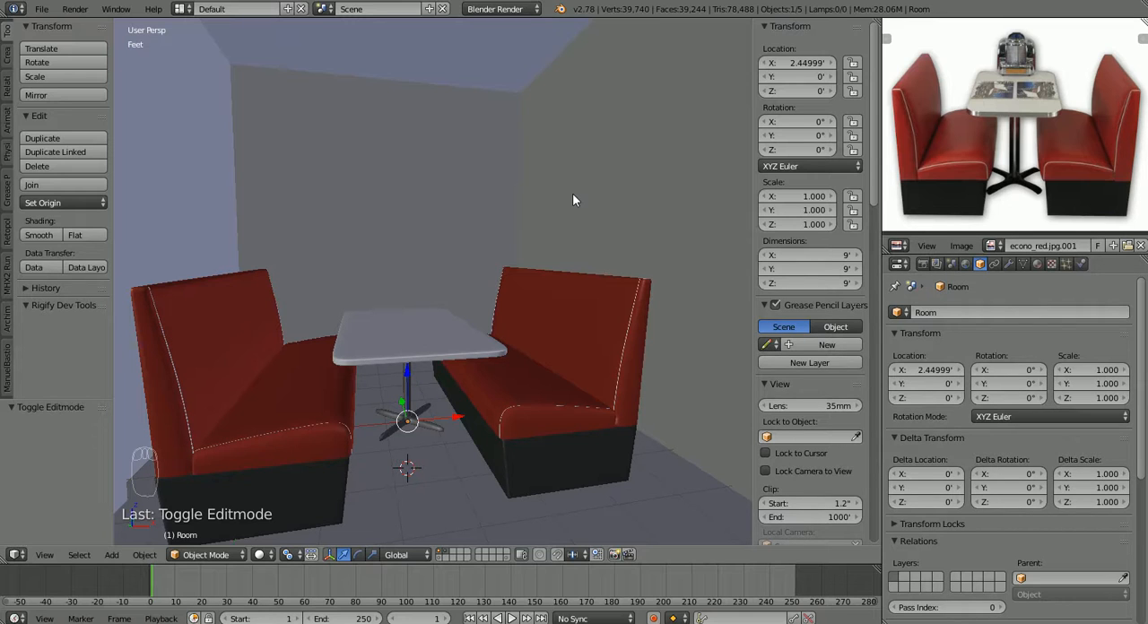
Step: Scale the Room to 3.659 along X and start scaling it along Y
key(s)
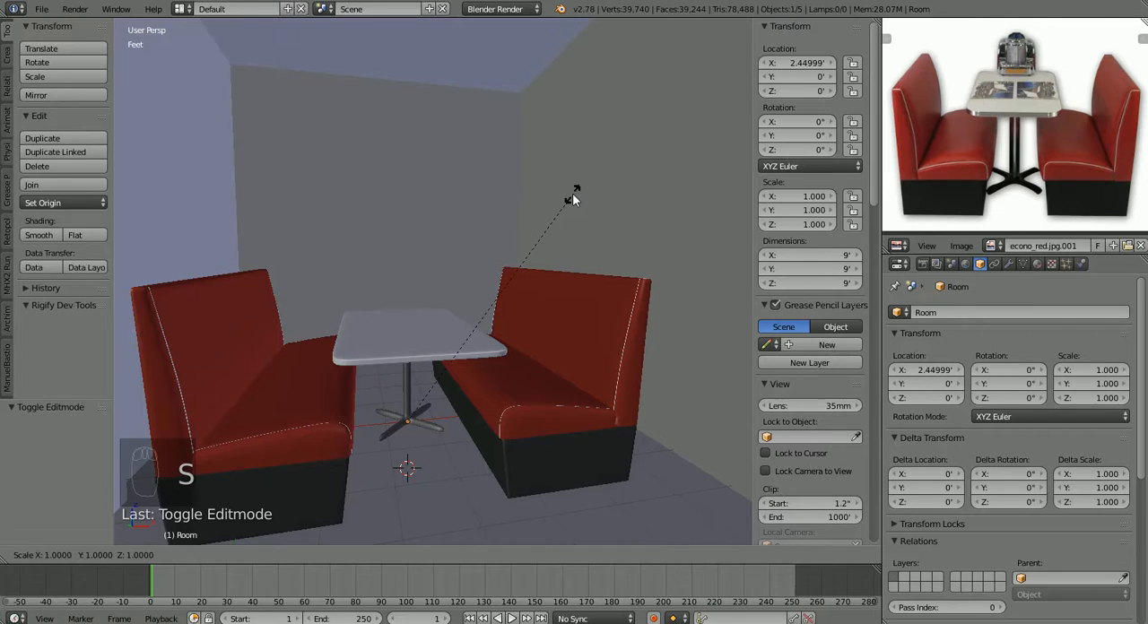
key(x)
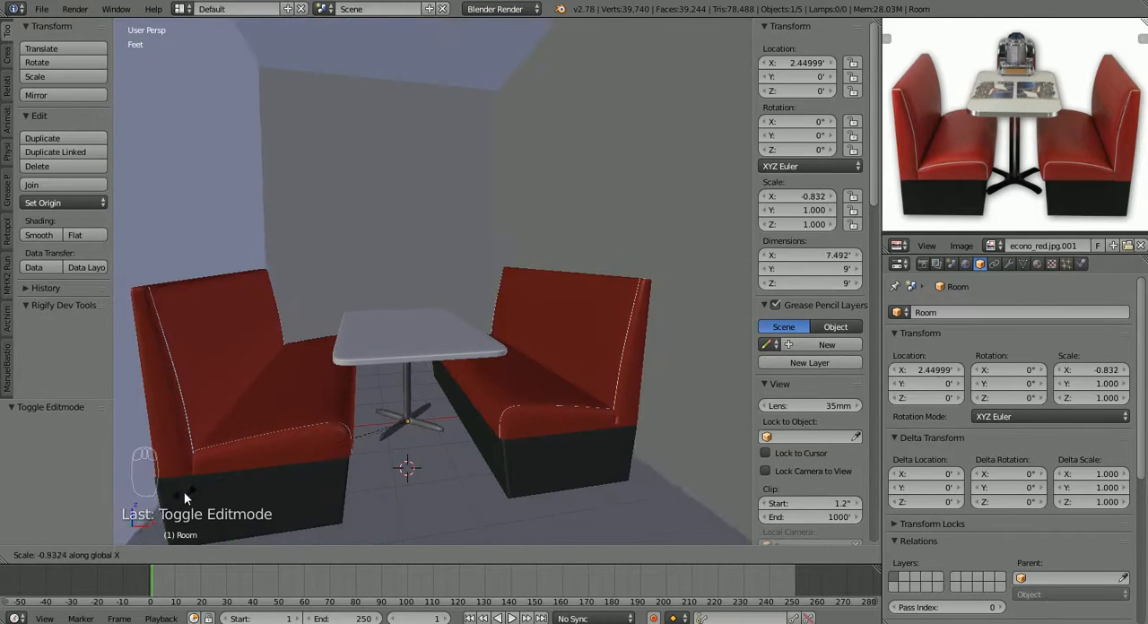
mouse_move(139, 534)
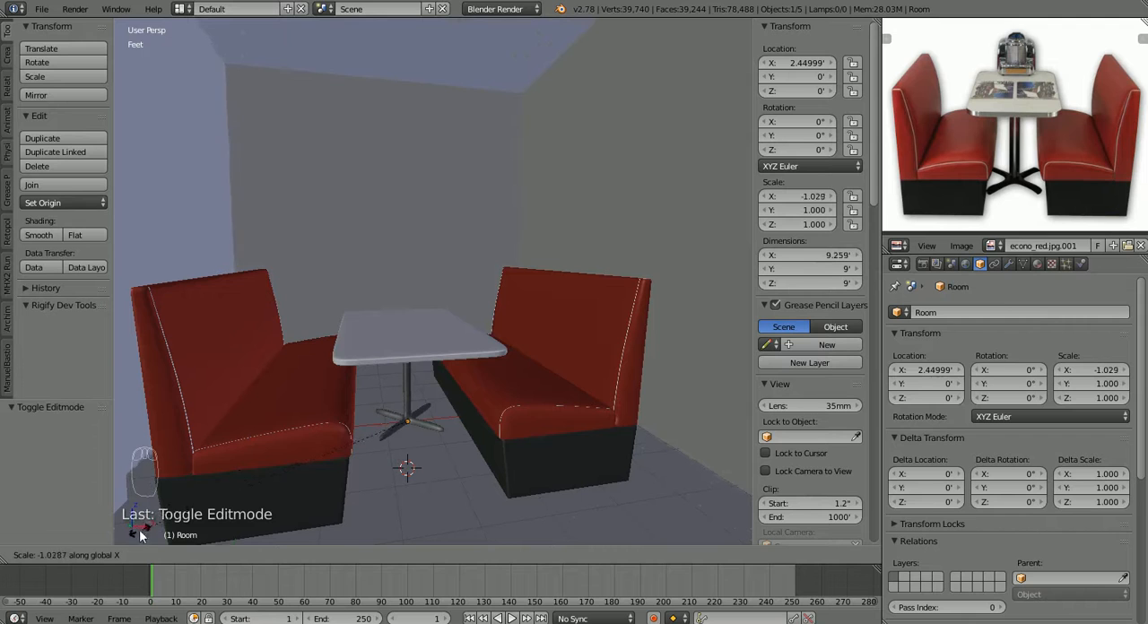
mouse_move(411, 443)
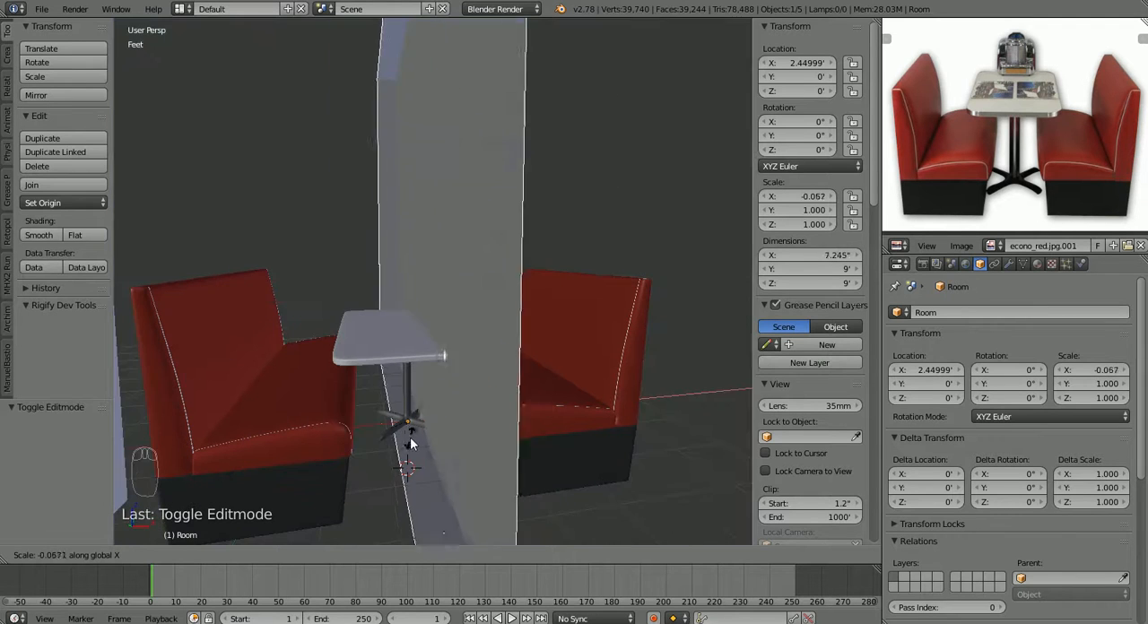
mouse_move(333, 248)
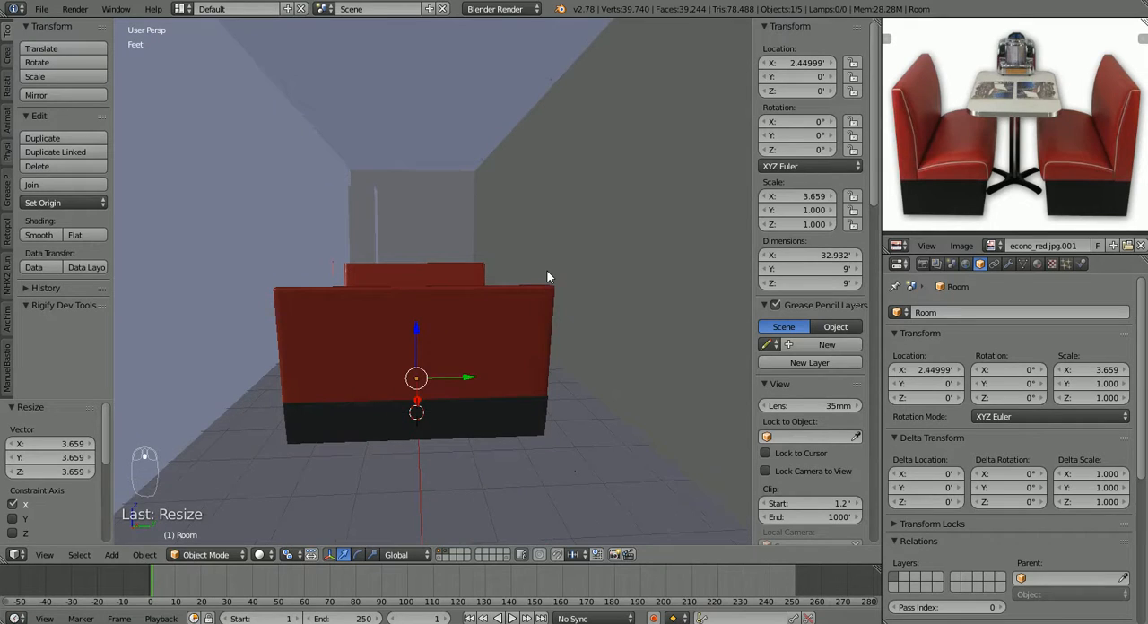
key(s)
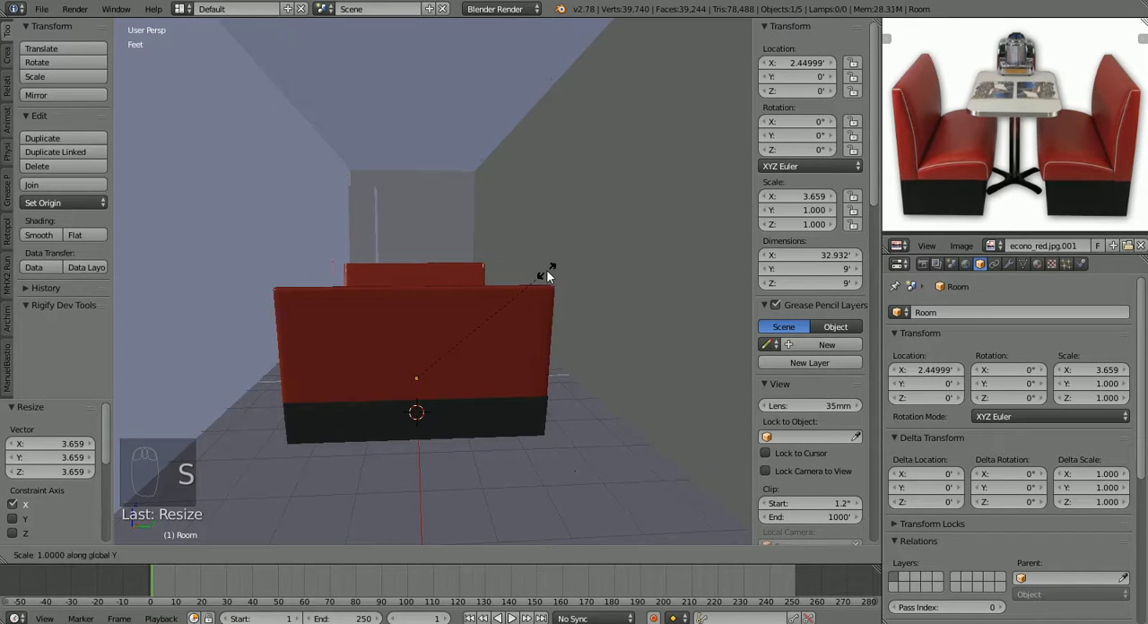
mouse_move(128, 186)
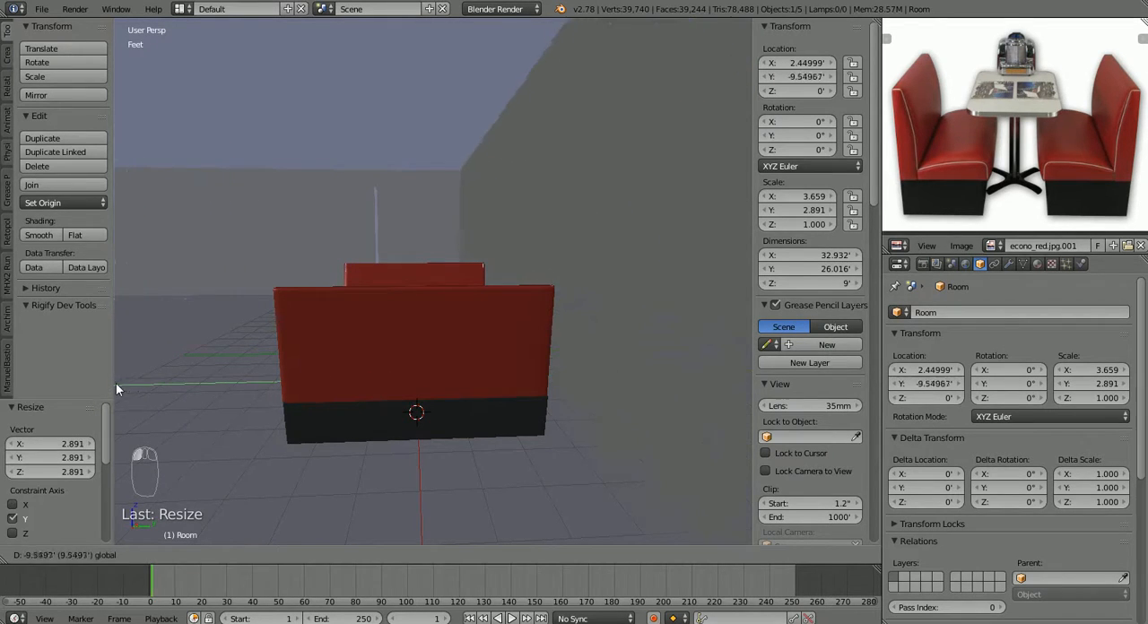
mouse_move(723, 390)
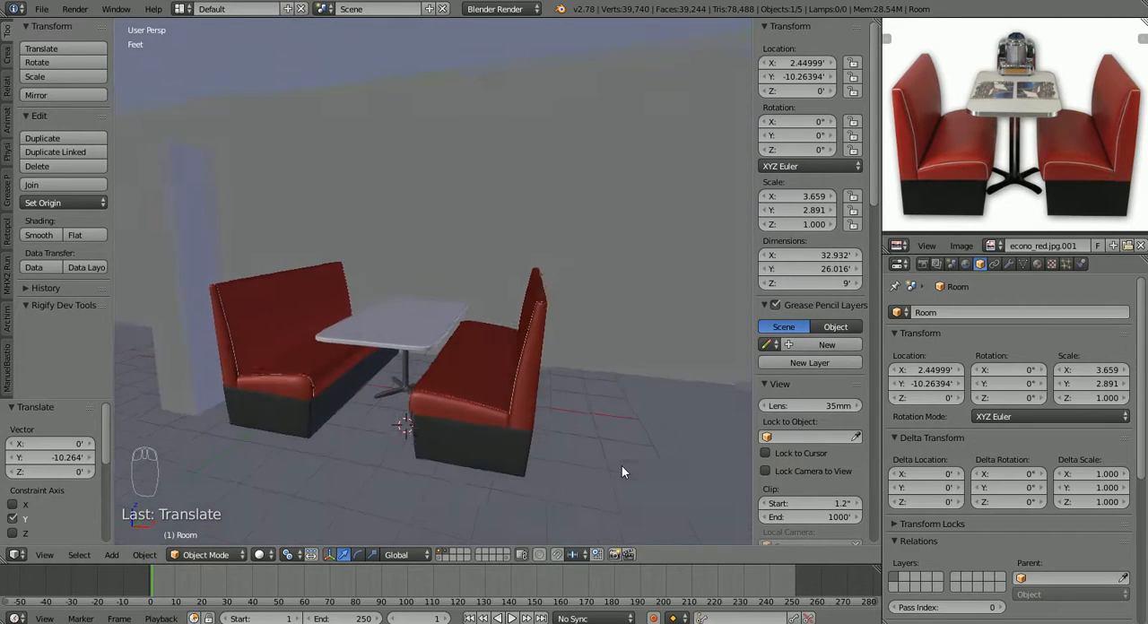
Step: Set Location Z to 0 for the booth seat and the table
click(484, 400)
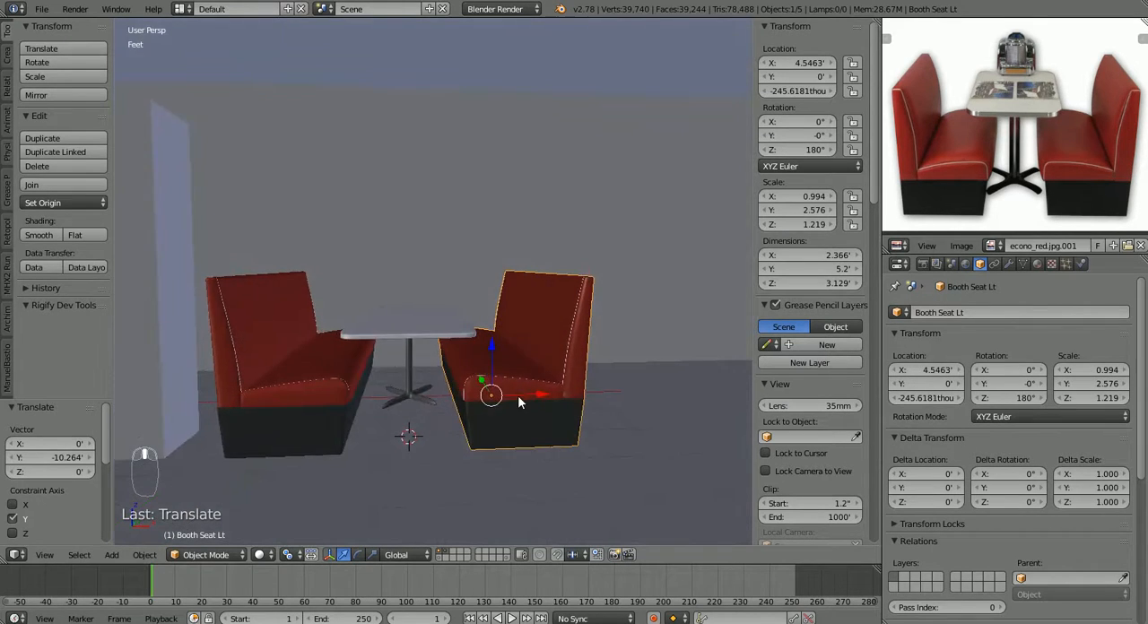
mouse_move(735, 137)
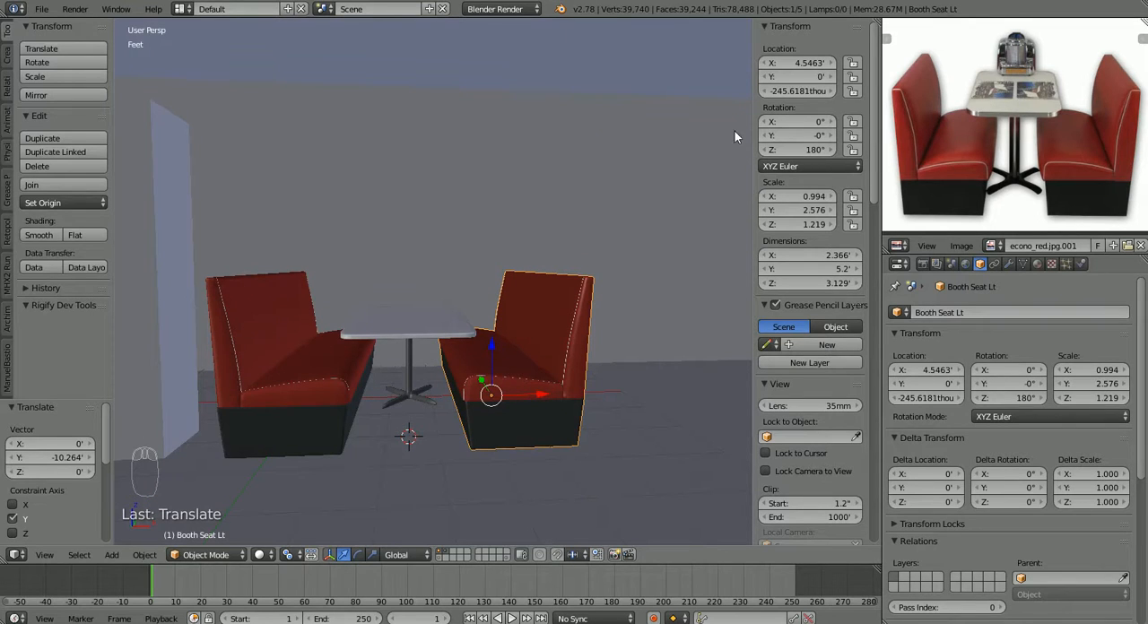
mouse_move(727, 180)
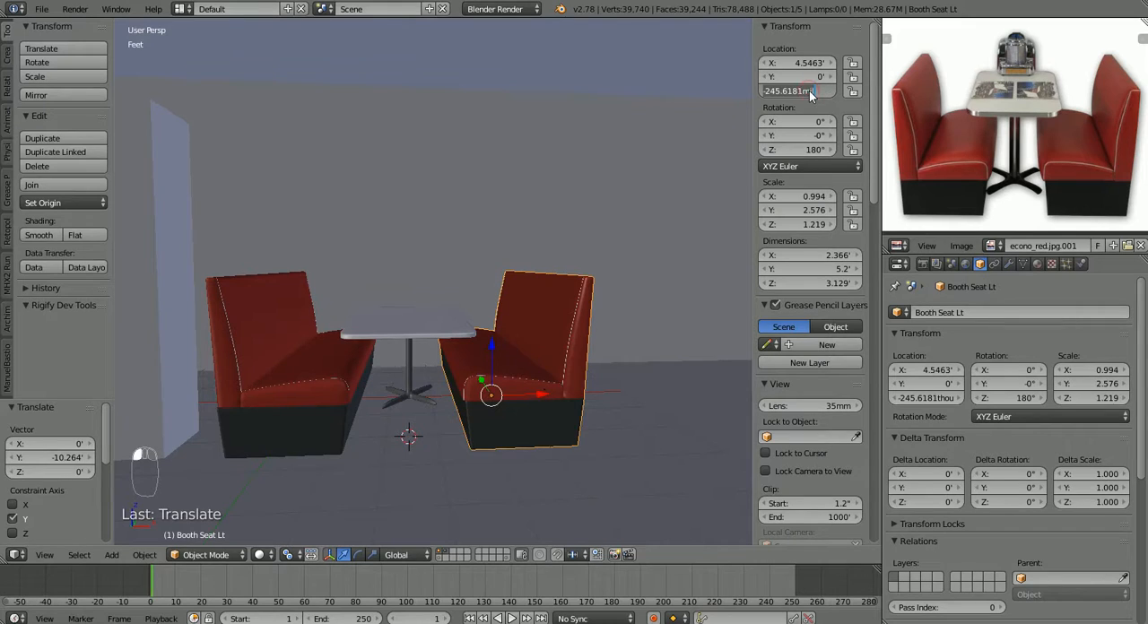
click(408, 319)
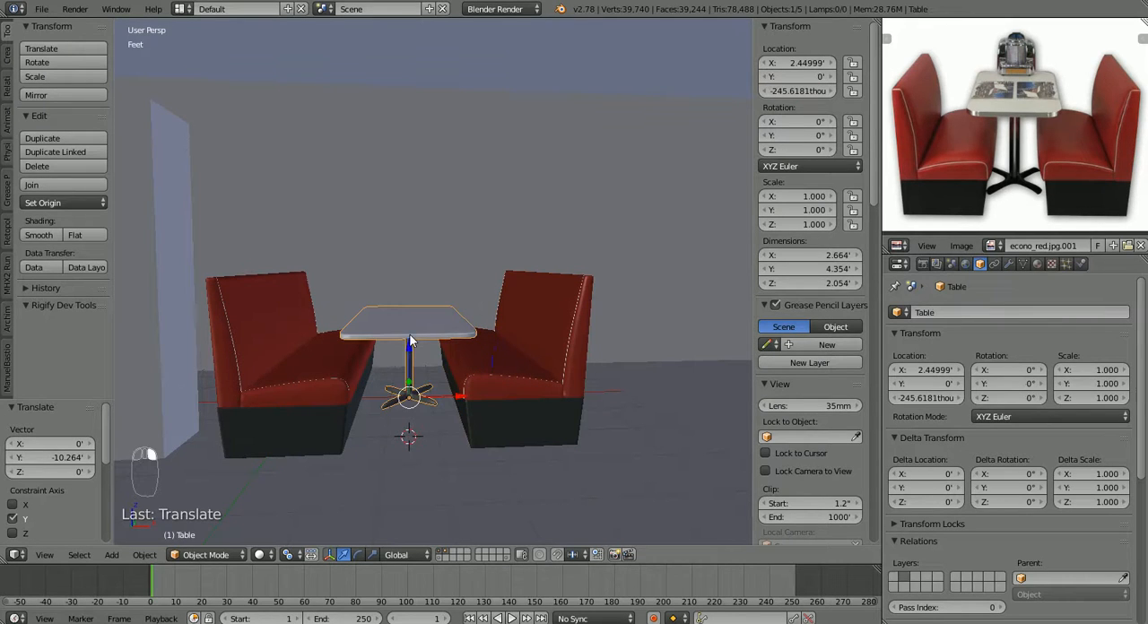
click(798, 90)
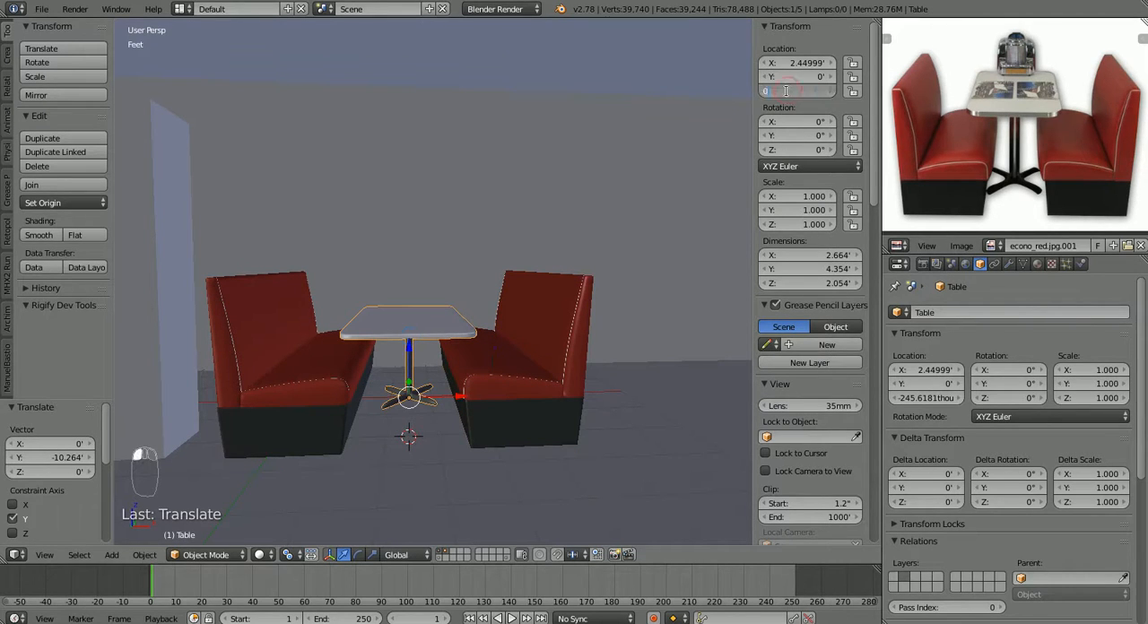
click(269, 358)
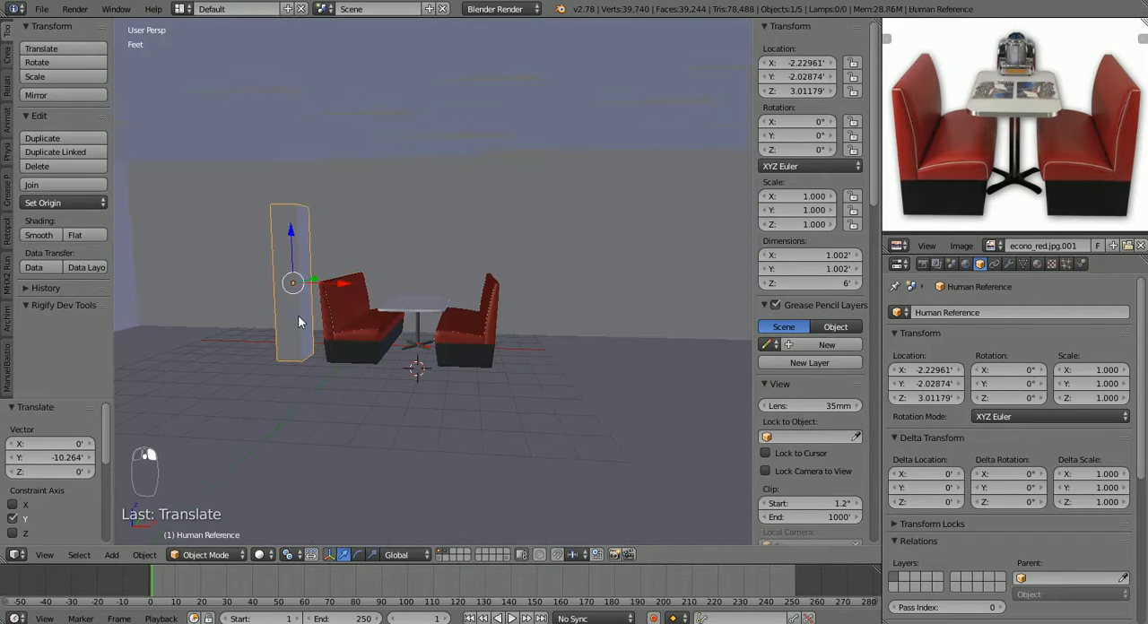
Step: Hide the Human Reference block, leaving the red booth seats and table visible
key(h)
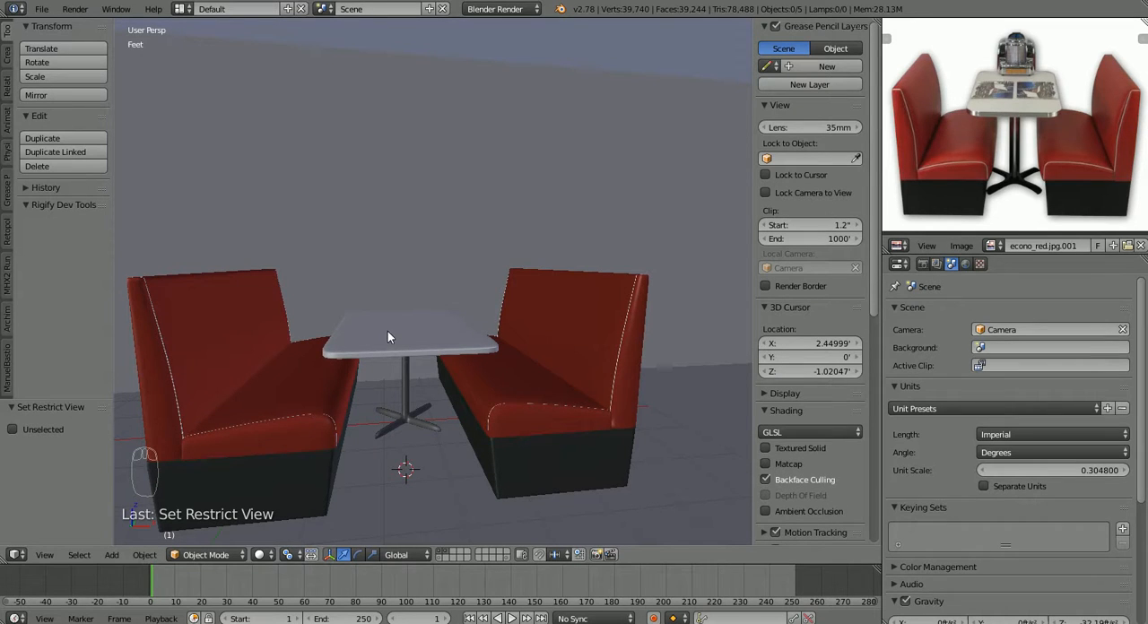
mouse_move(515, 406)
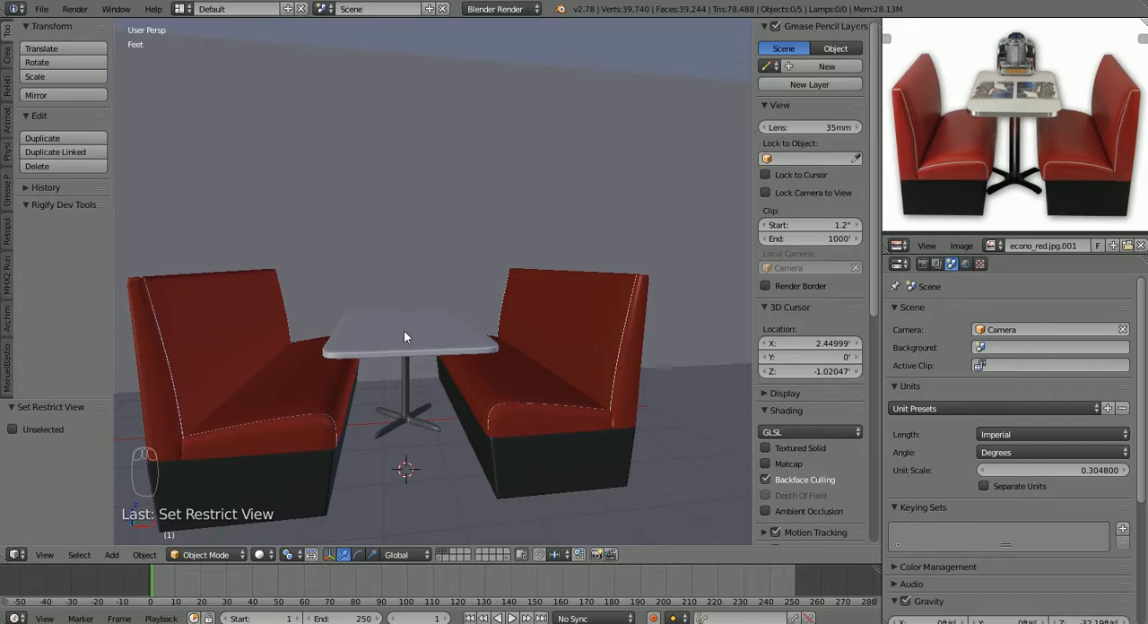
mouse_move(715, 233)
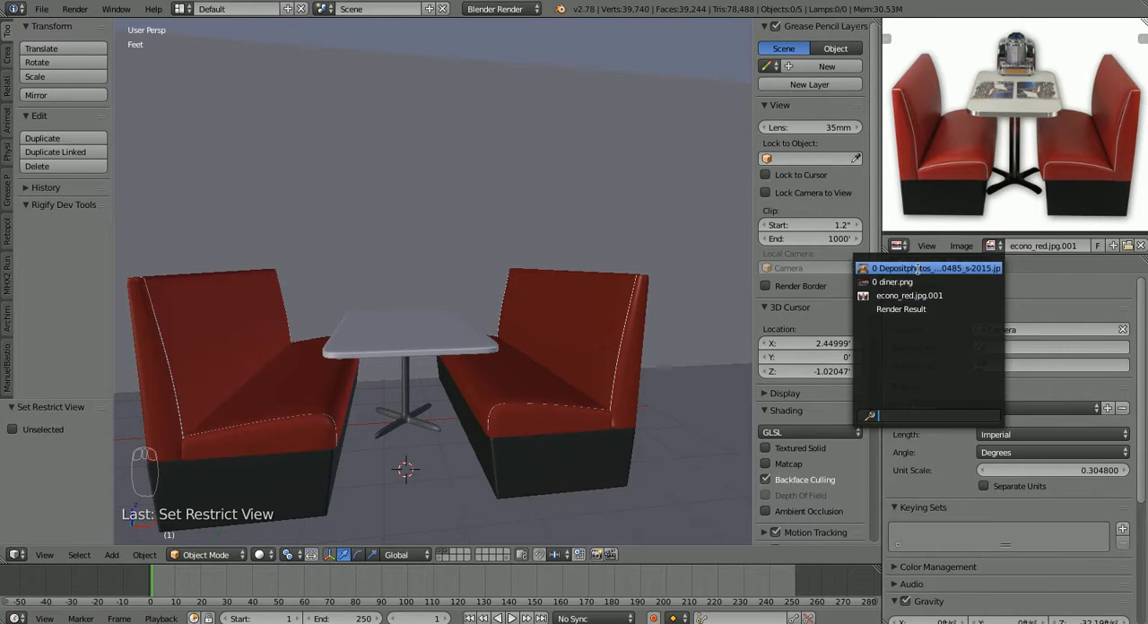
Step: Pick the Depositphotos diner image from the Image Editor's image list
click(932, 268)
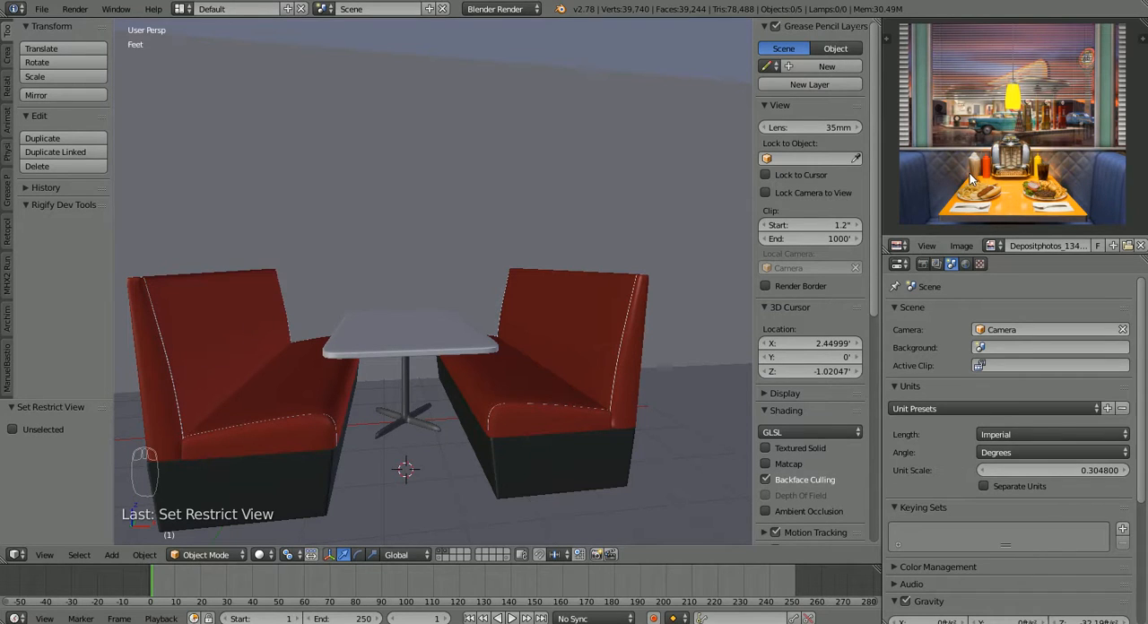
mouse_move(1012, 109)
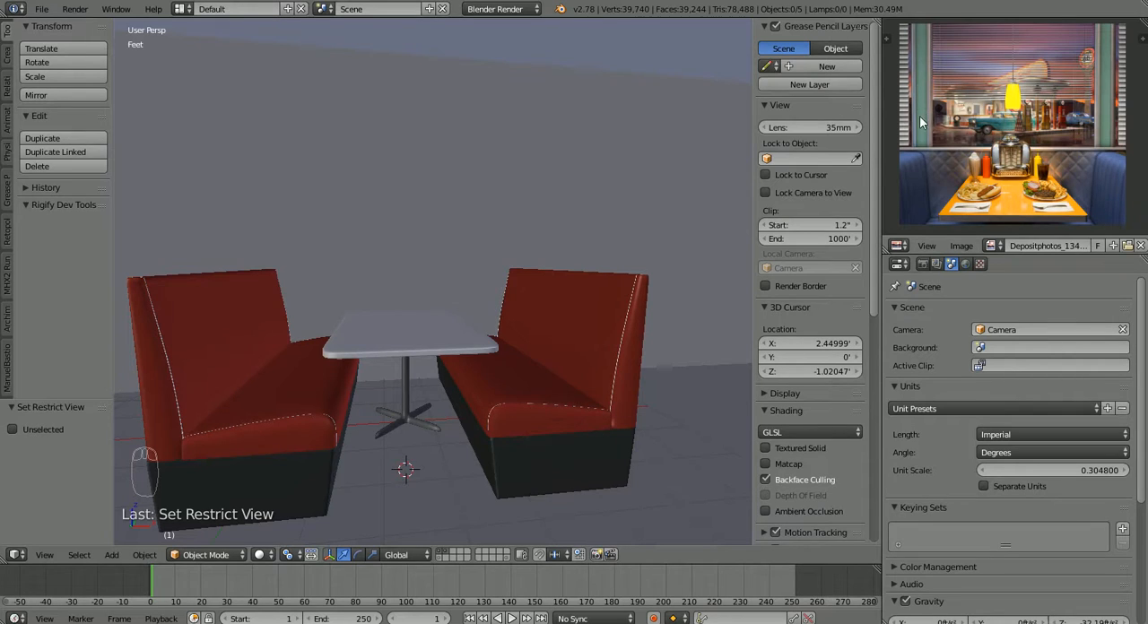
mouse_move(1112, 128)
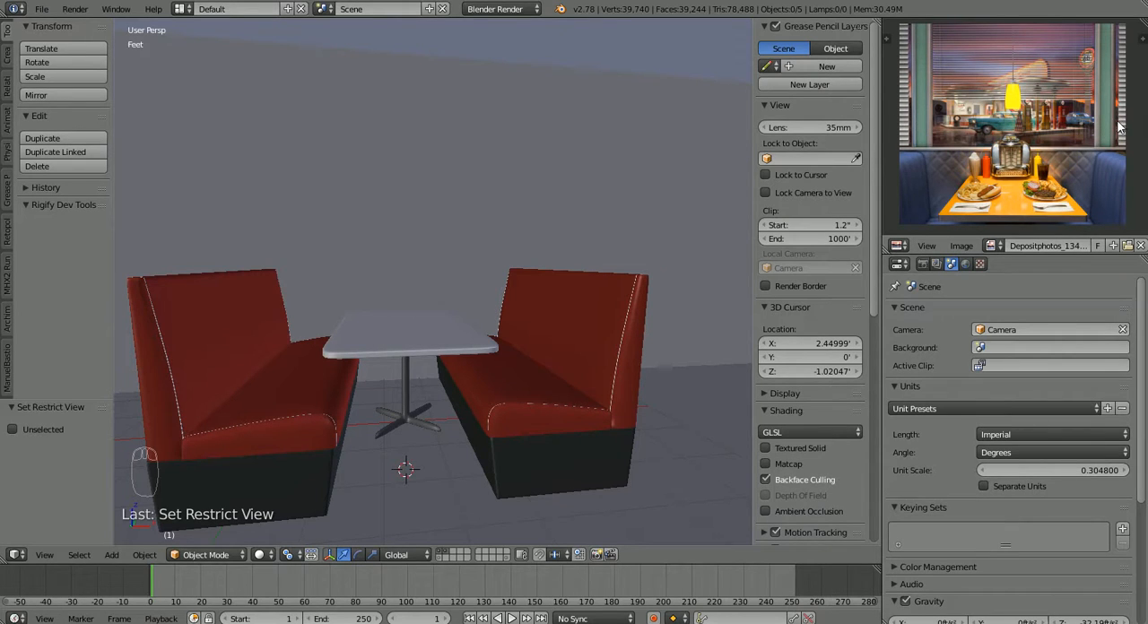
mouse_move(1024, 69)
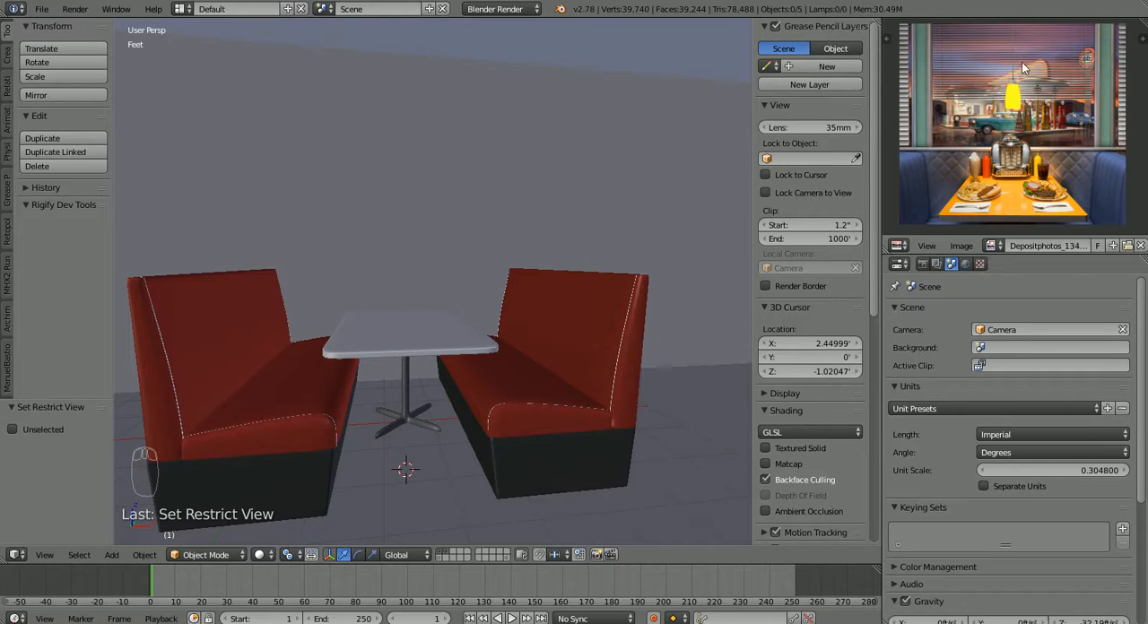
mouse_move(950, 221)
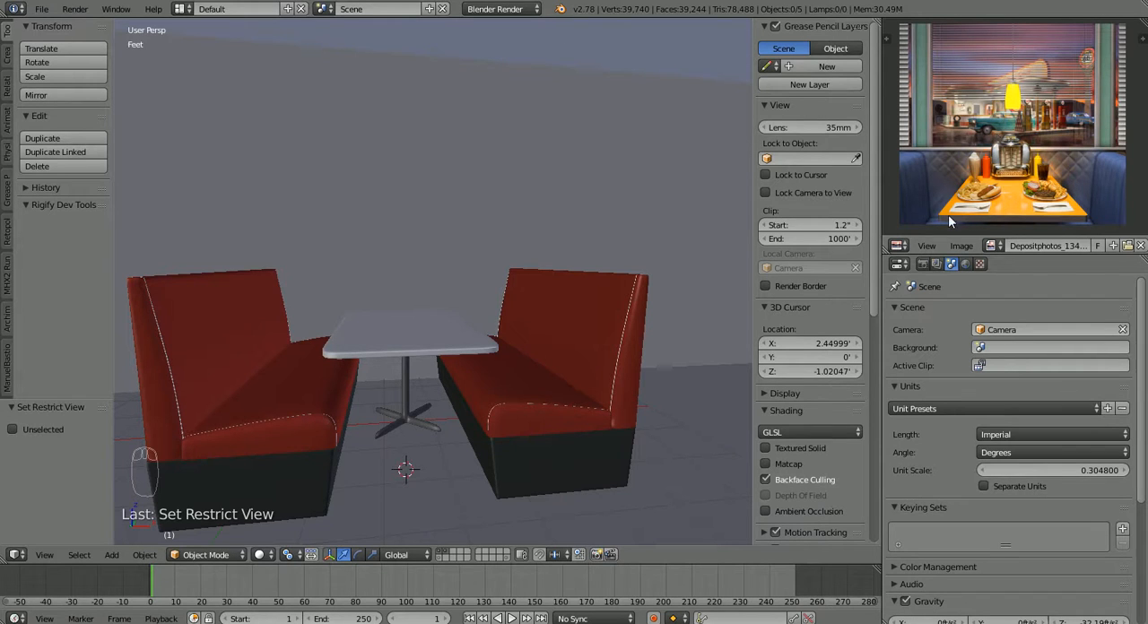
mouse_move(976, 176)
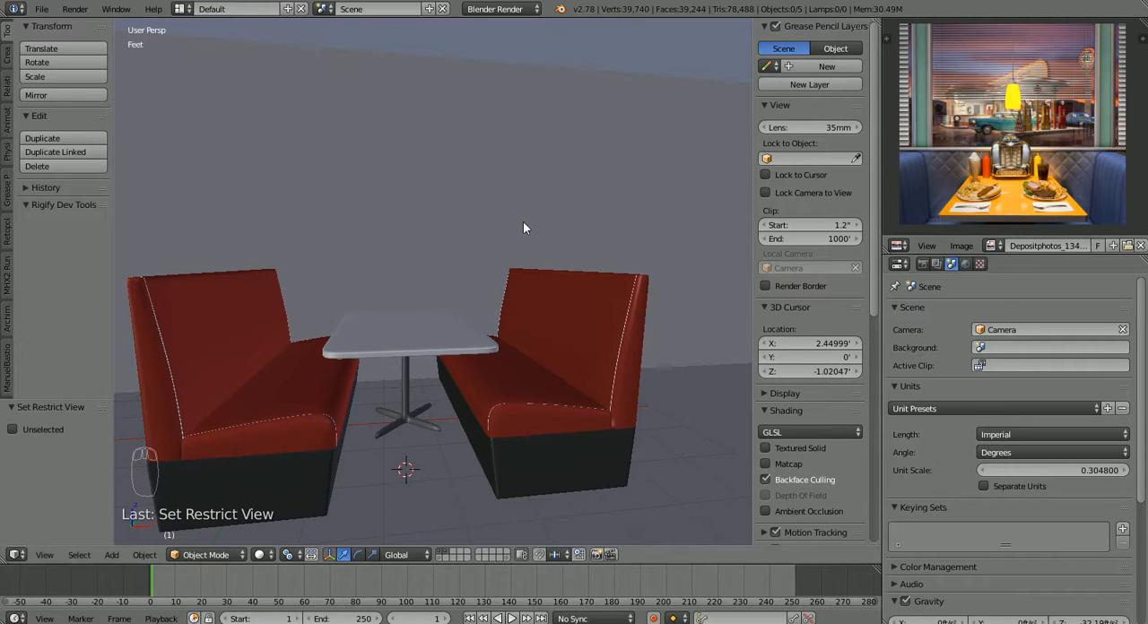
mouse_move(23, 313)
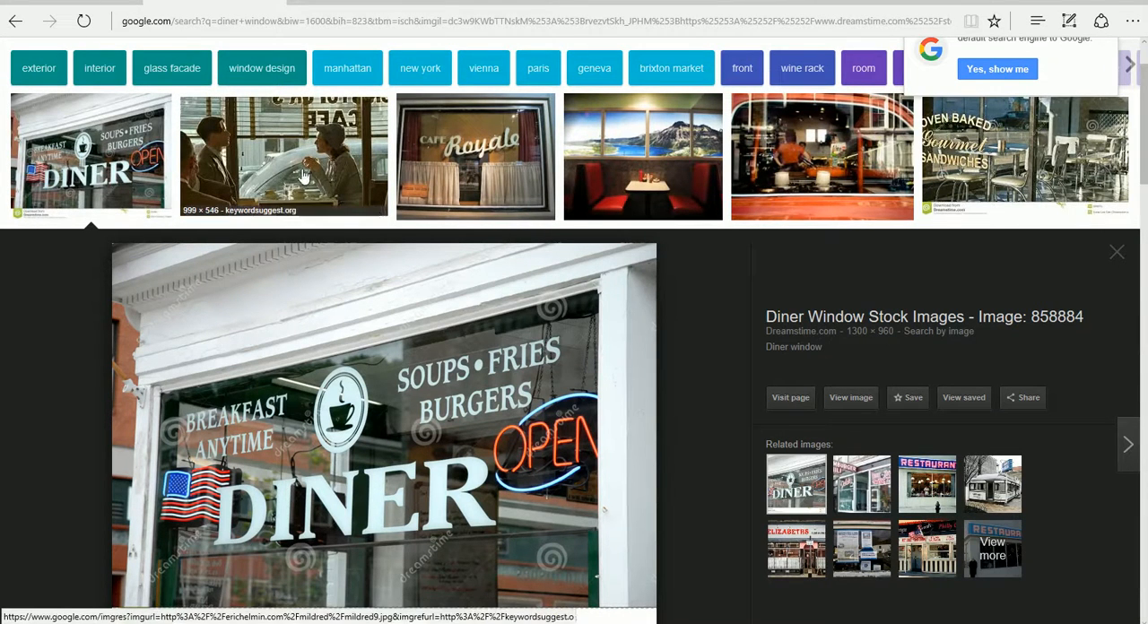
mouse_move(263, 155)
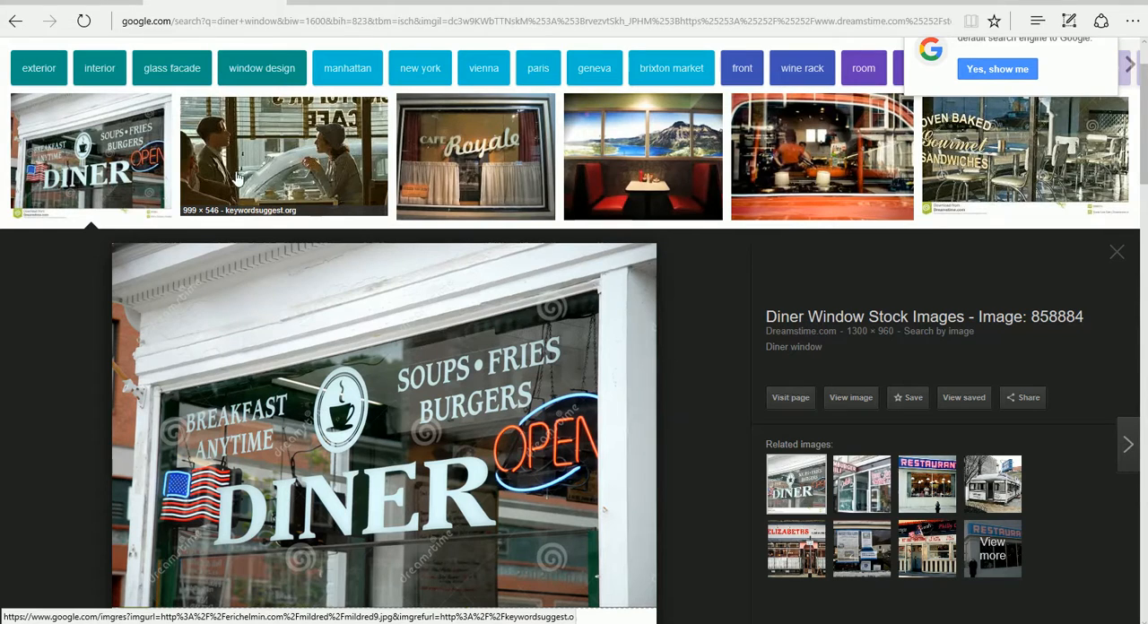
mouse_move(232, 166)
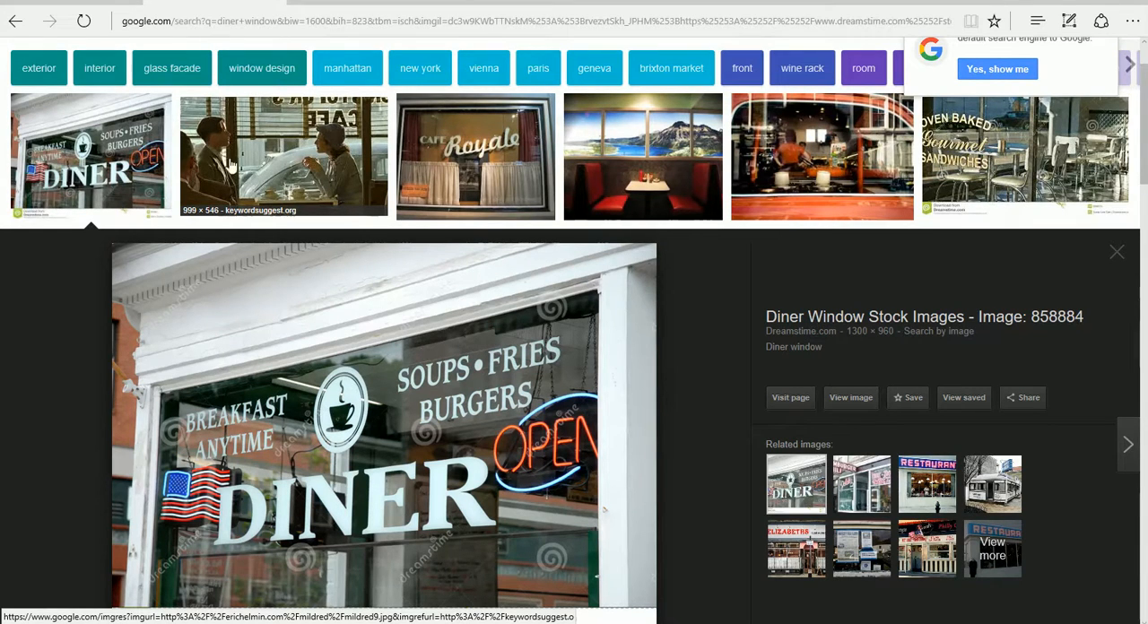
mouse_move(305, 120)
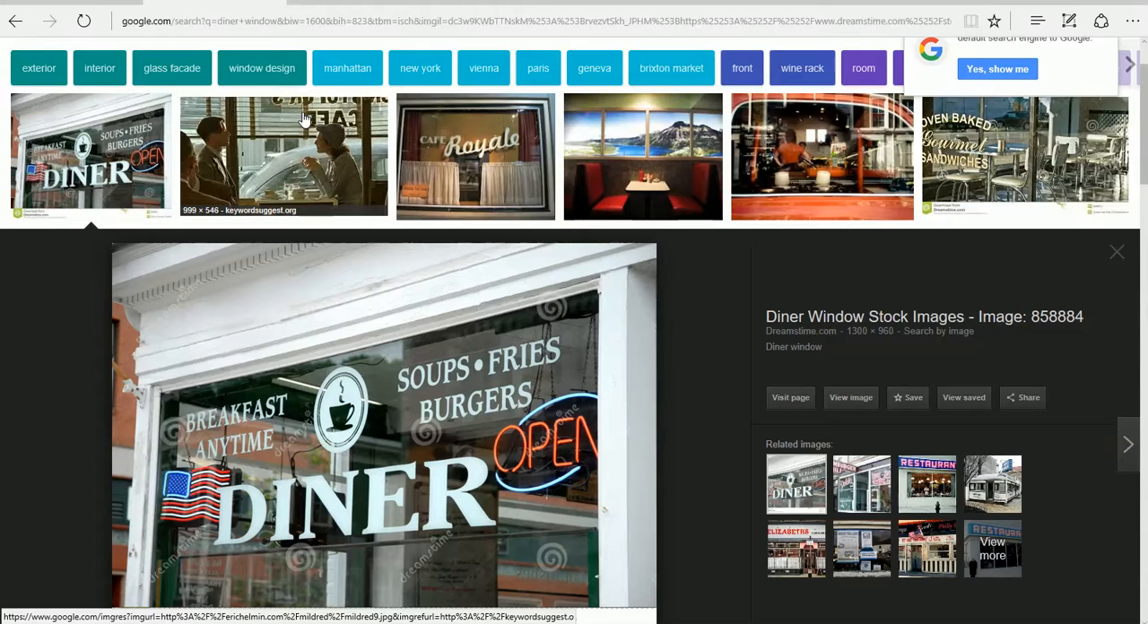
mouse_move(294, 120)
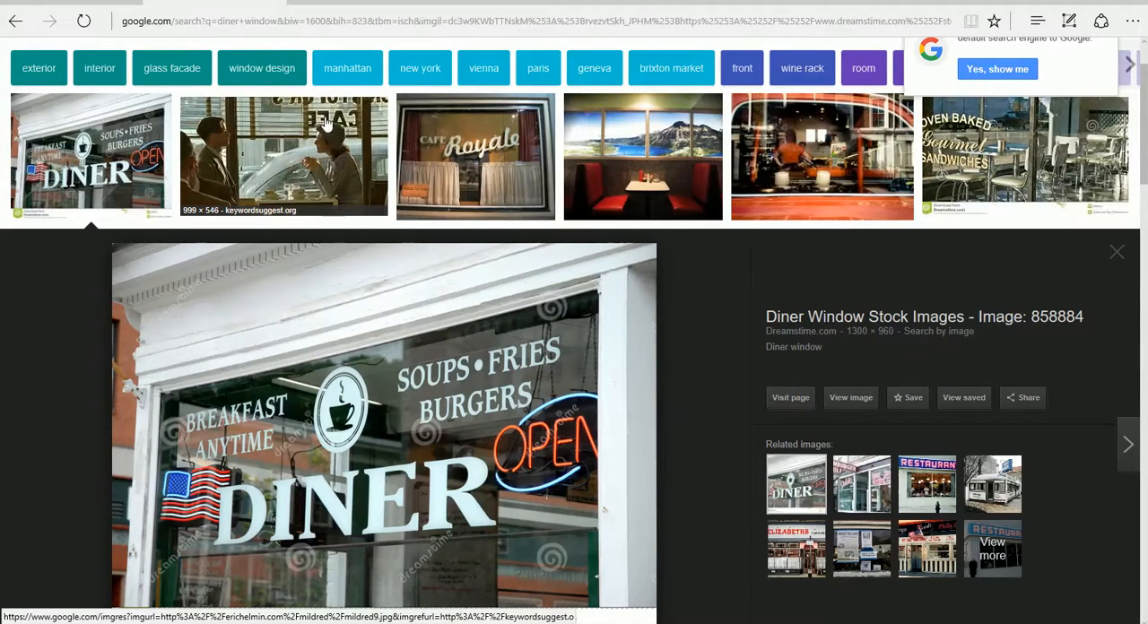
mouse_move(221, 149)
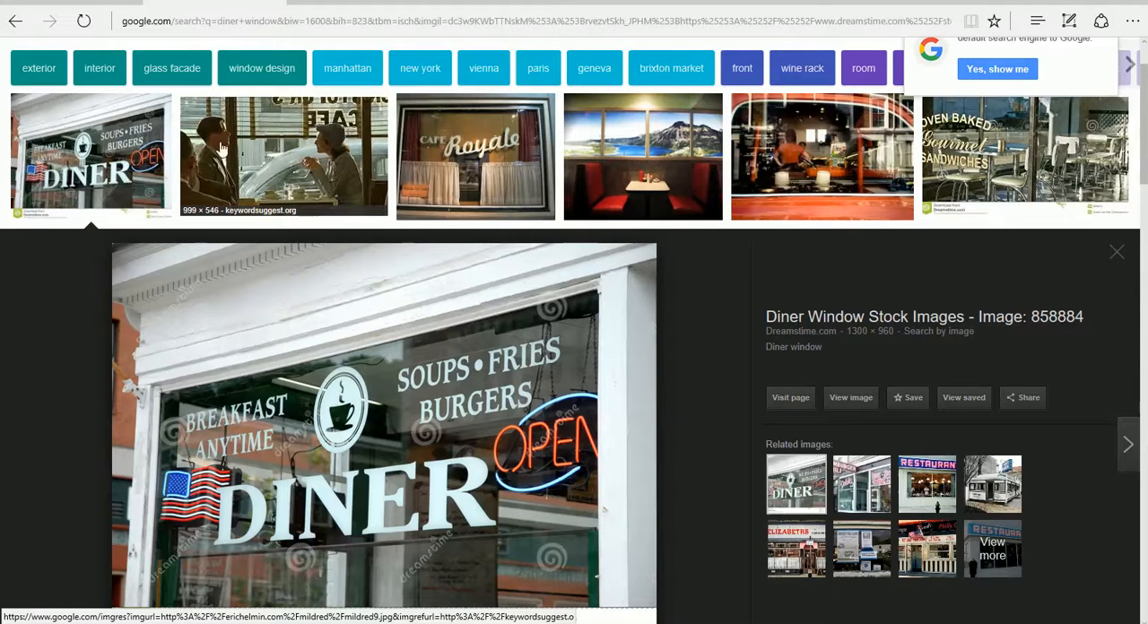
mouse_move(90, 171)
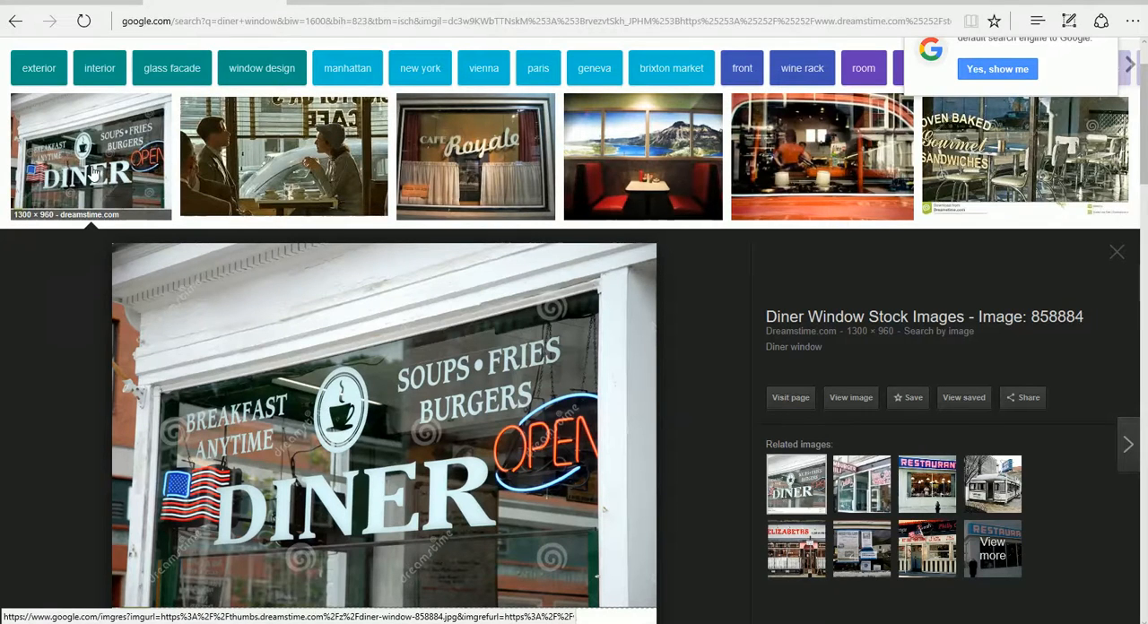
mouse_move(238, 184)
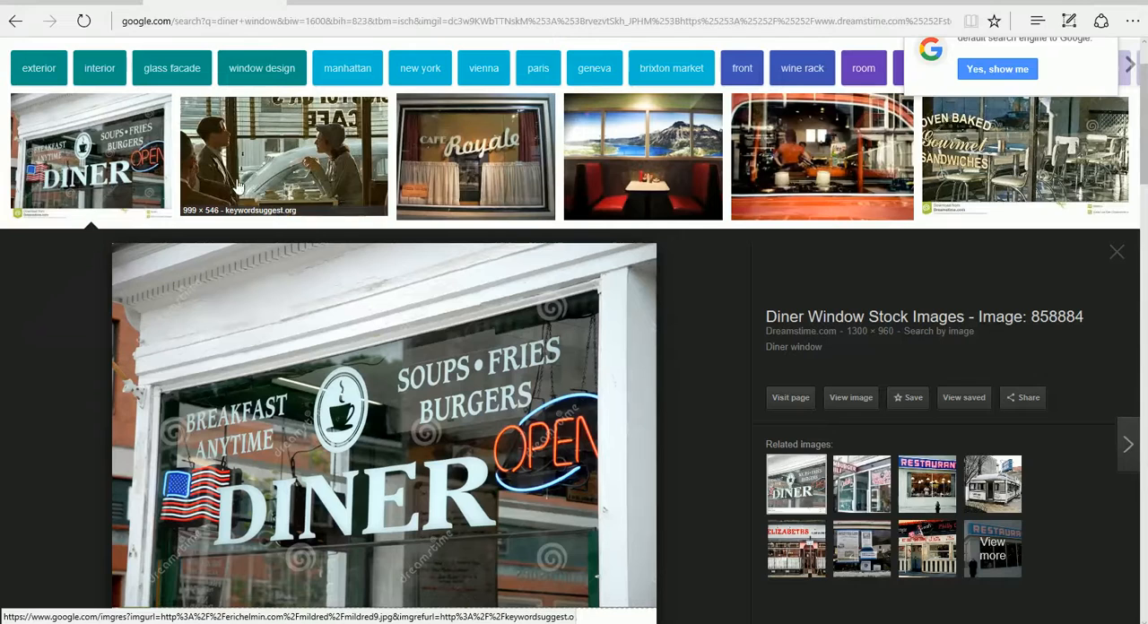
mouse_move(452, 182)
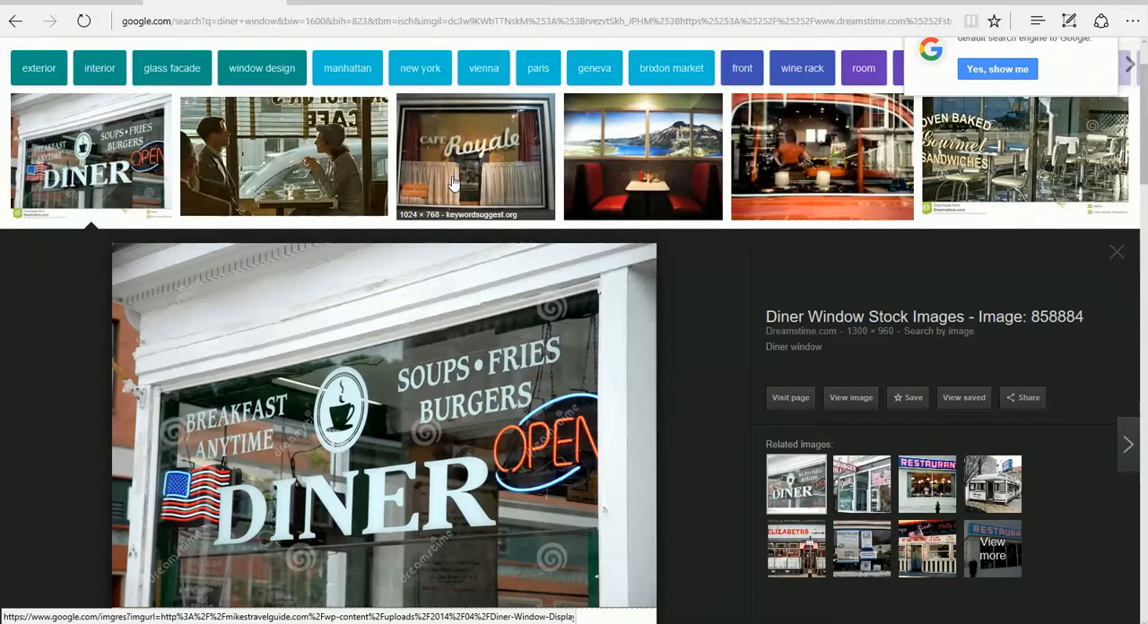
scroll(down, 3)
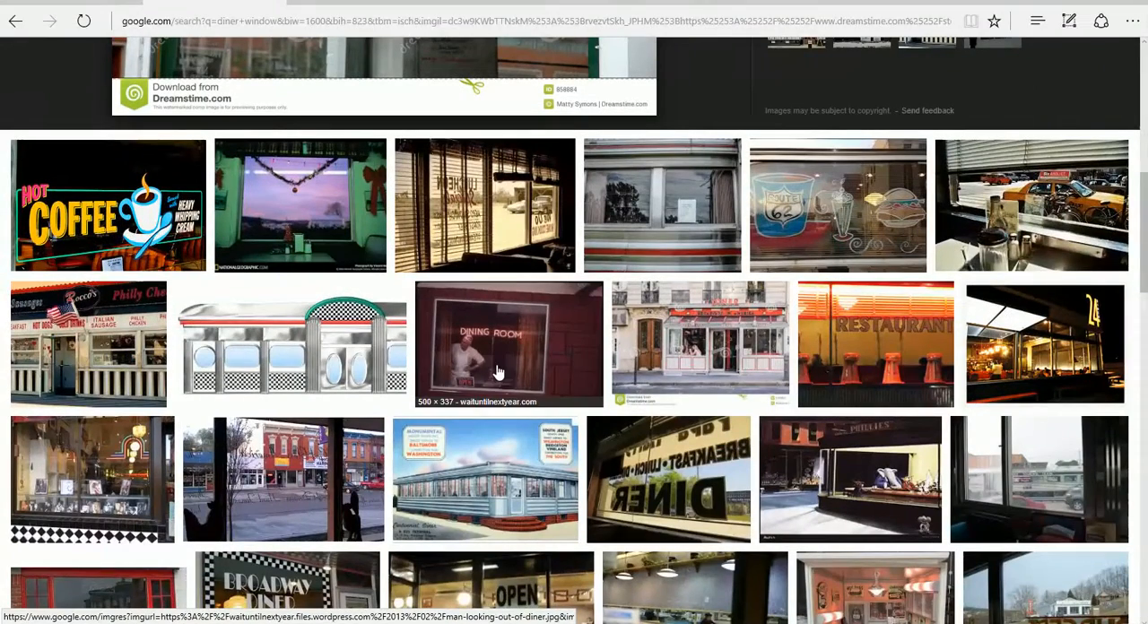
mouse_move(360, 442)
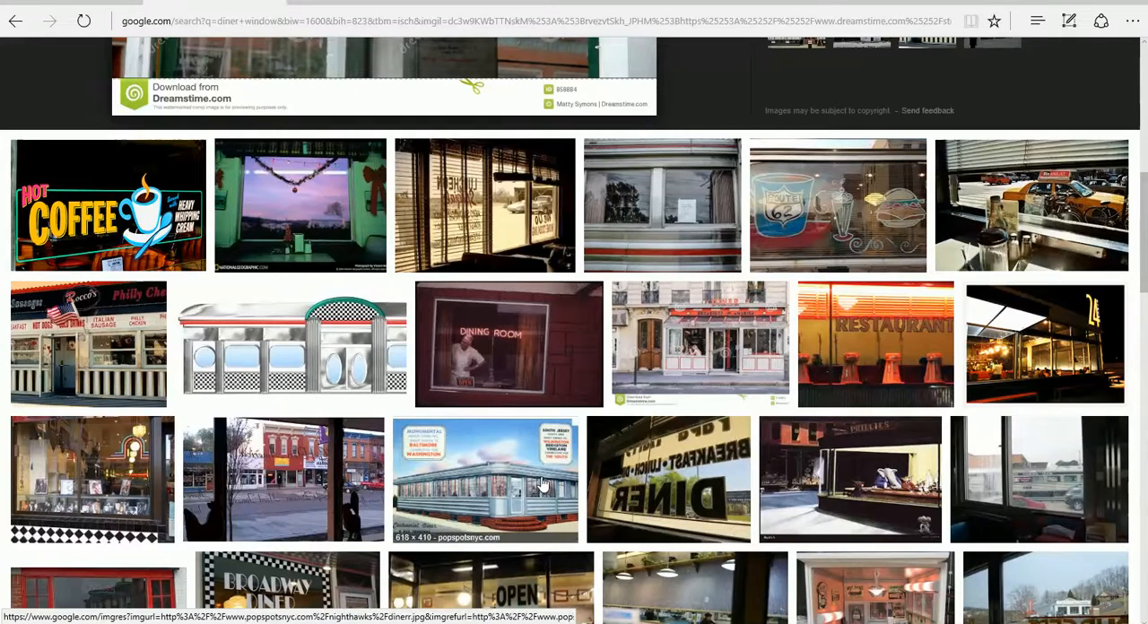
mouse_move(680, 509)
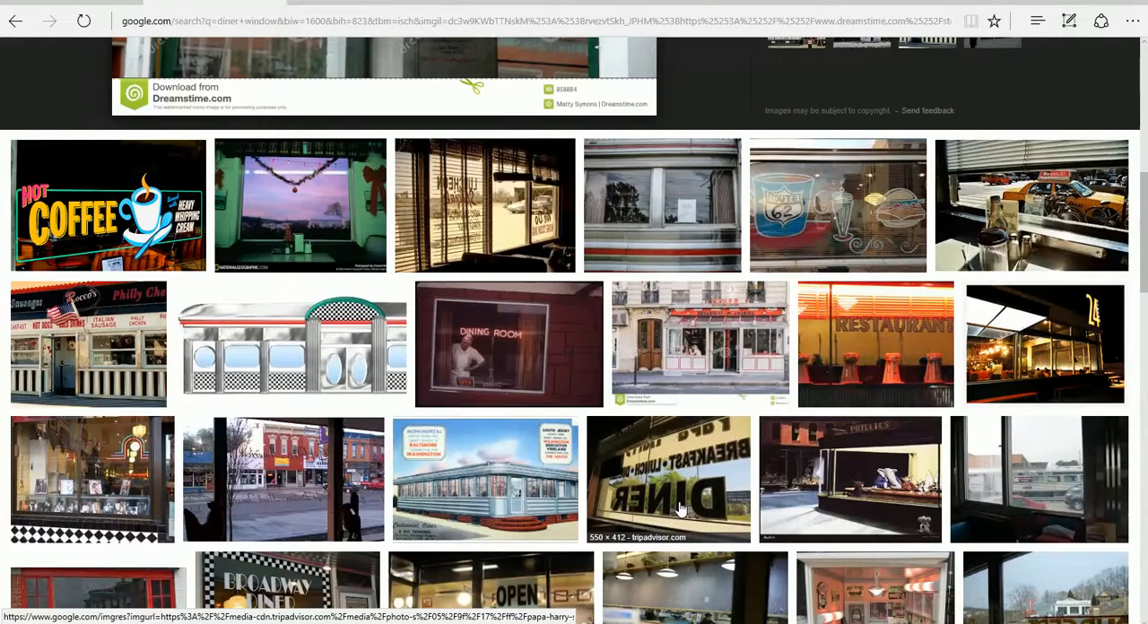
mouse_move(926, 308)
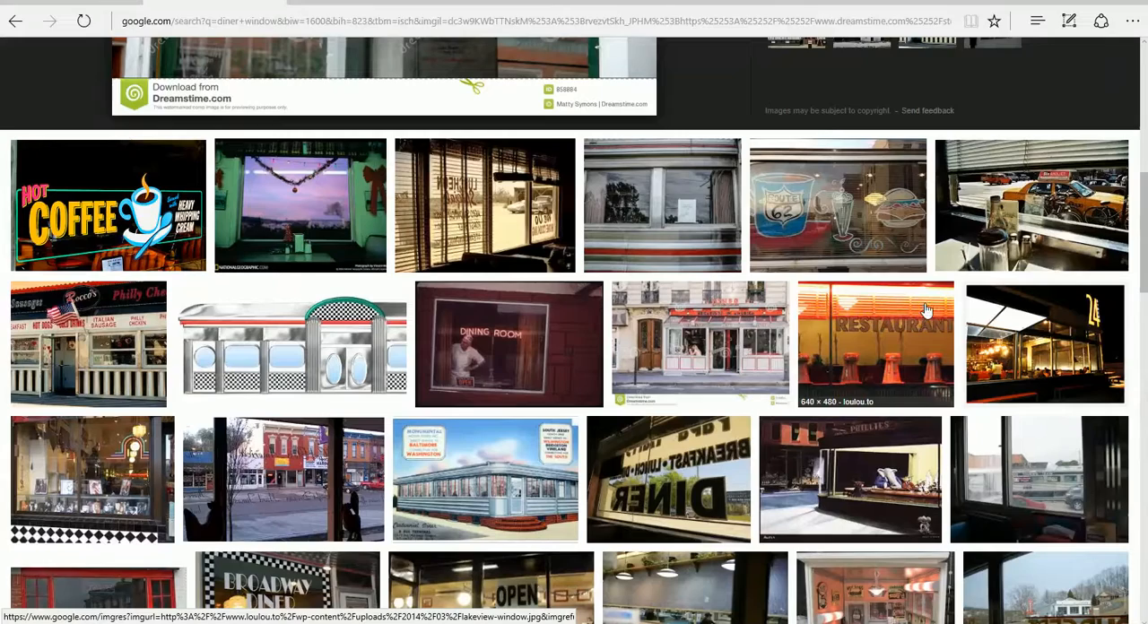
mouse_move(1026, 164)
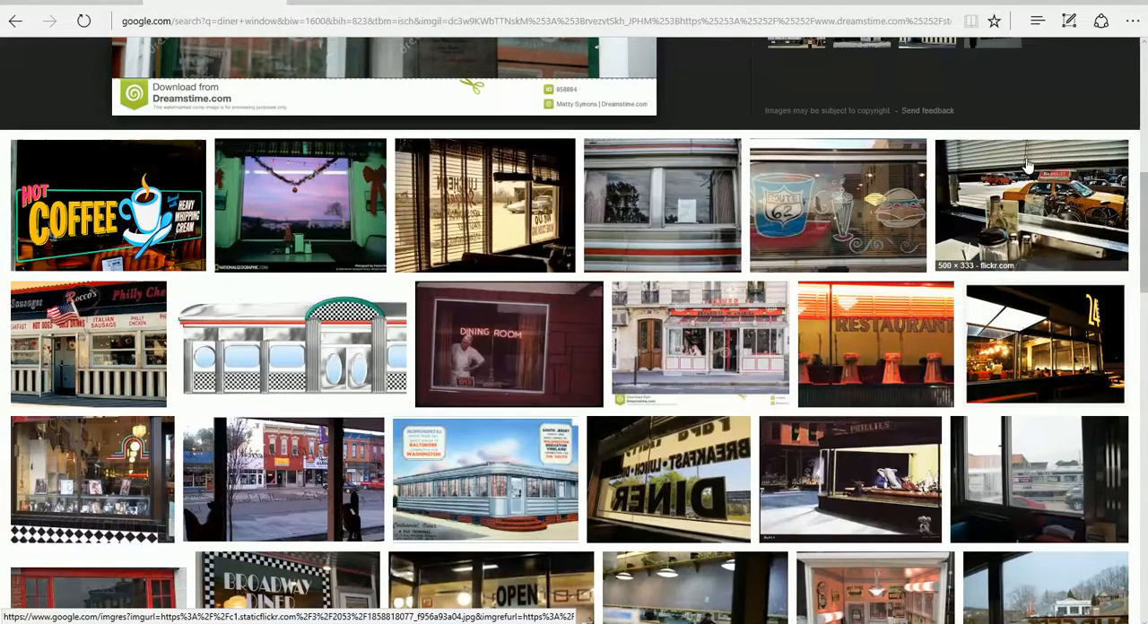
scroll(down, 3)
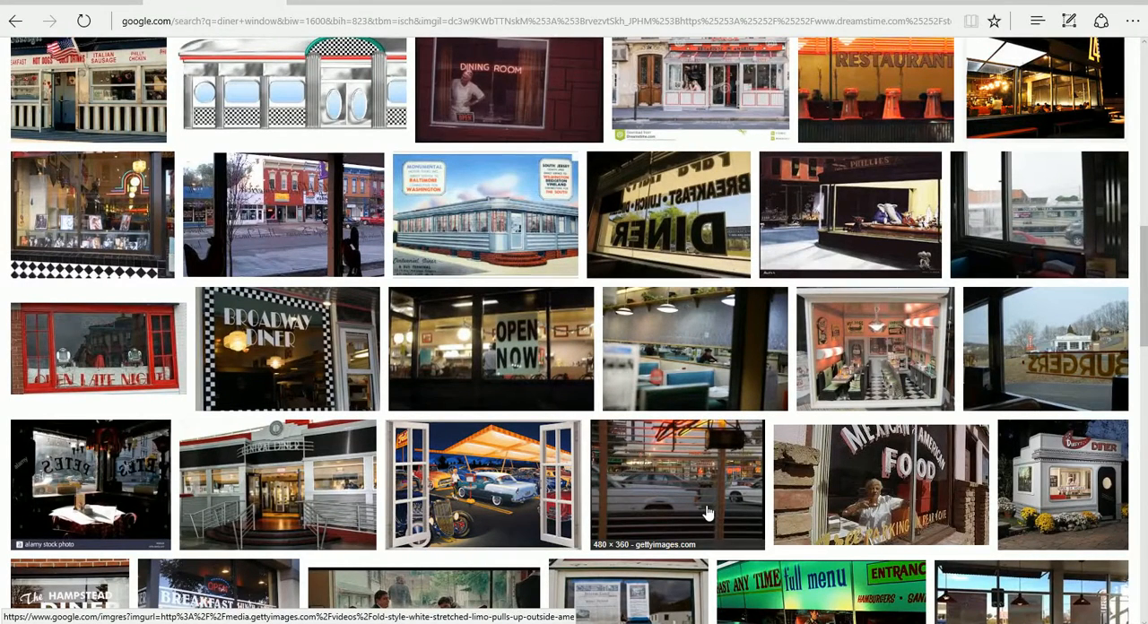
scroll(down, 3)
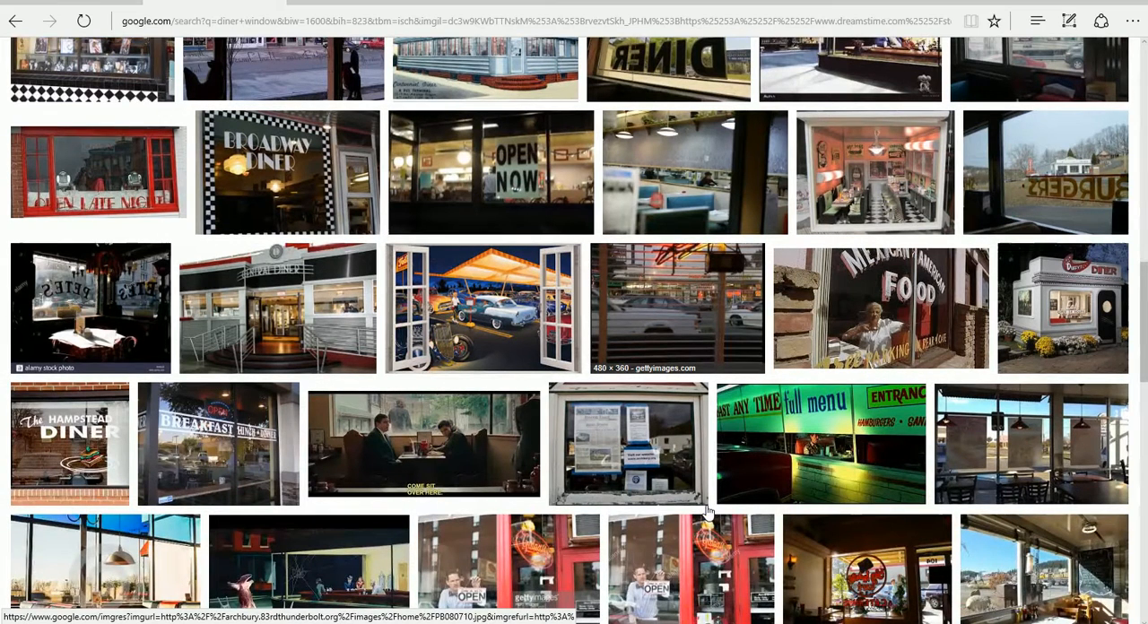
mouse_move(237, 487)
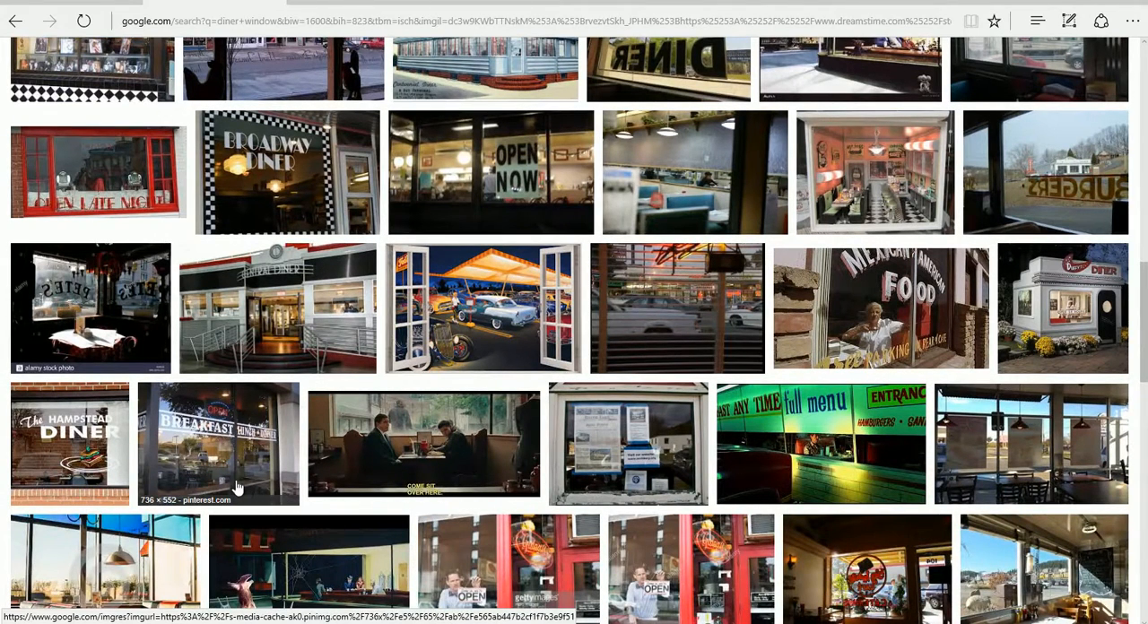
mouse_move(239, 460)
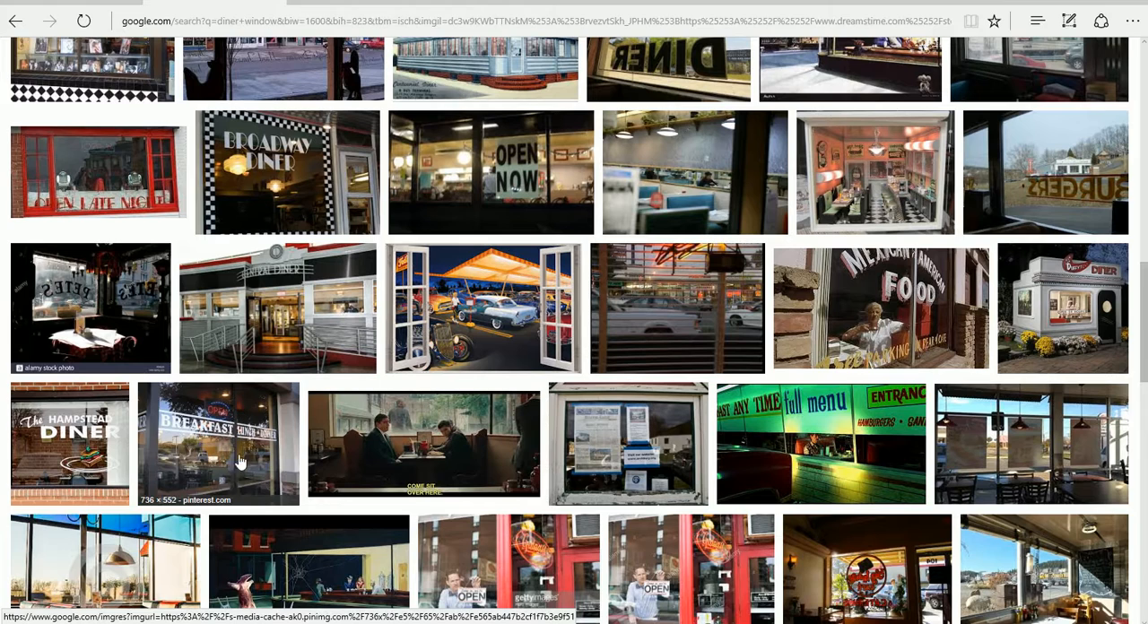
mouse_move(440, 448)
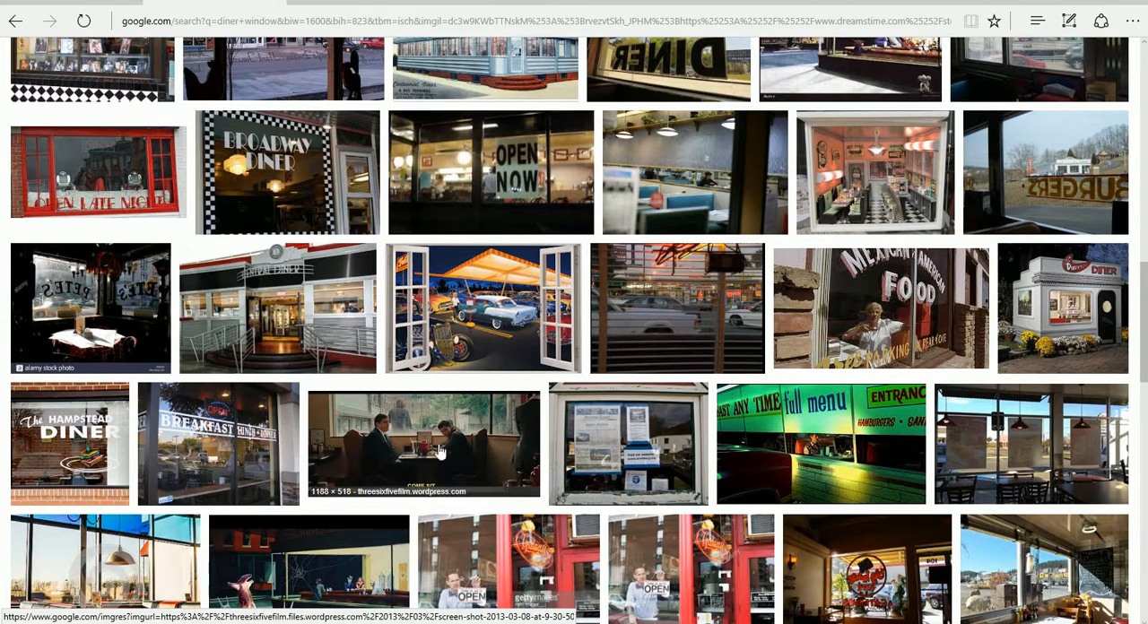
mouse_move(438, 453)
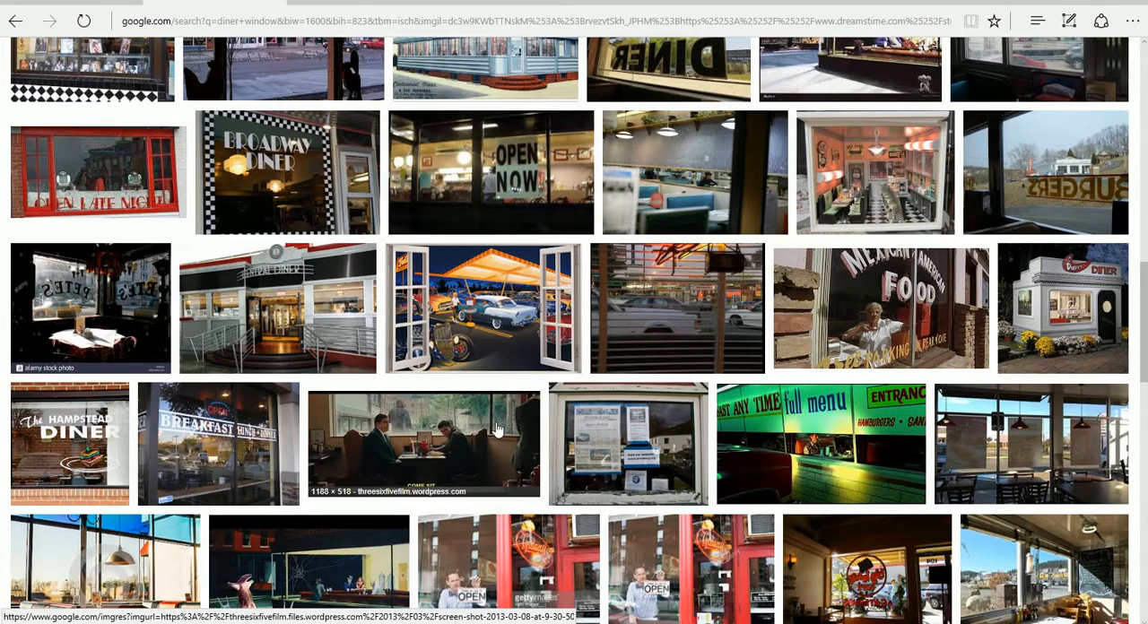
scroll(down, 3)
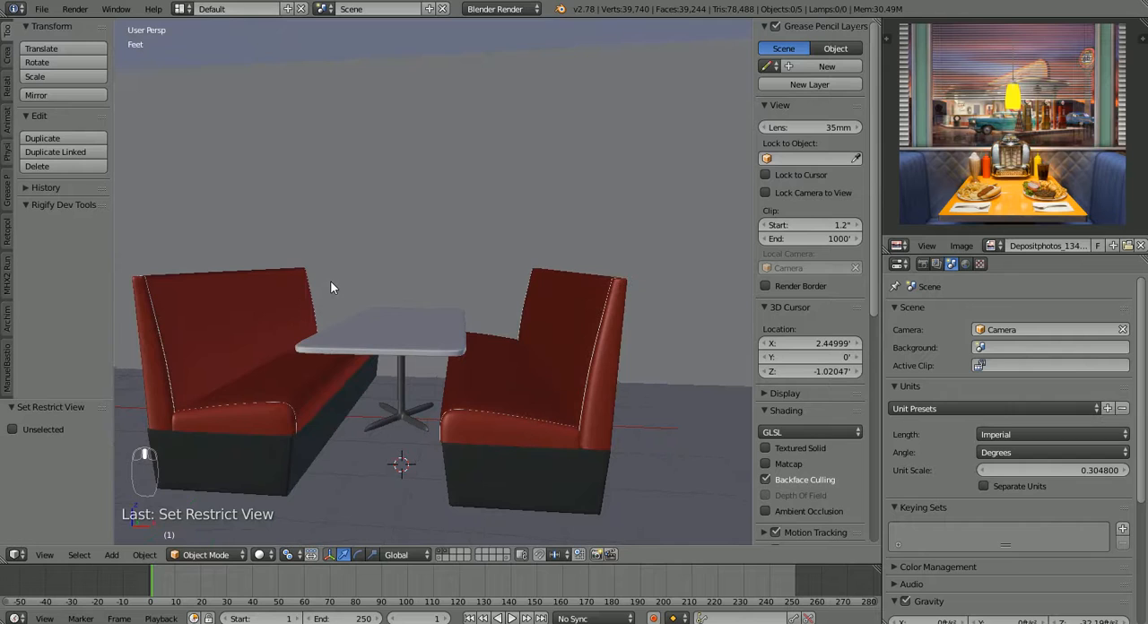
Step: Zoom out, put the Room cube in Edit Mode, and select by vertices
scroll(down, 3)
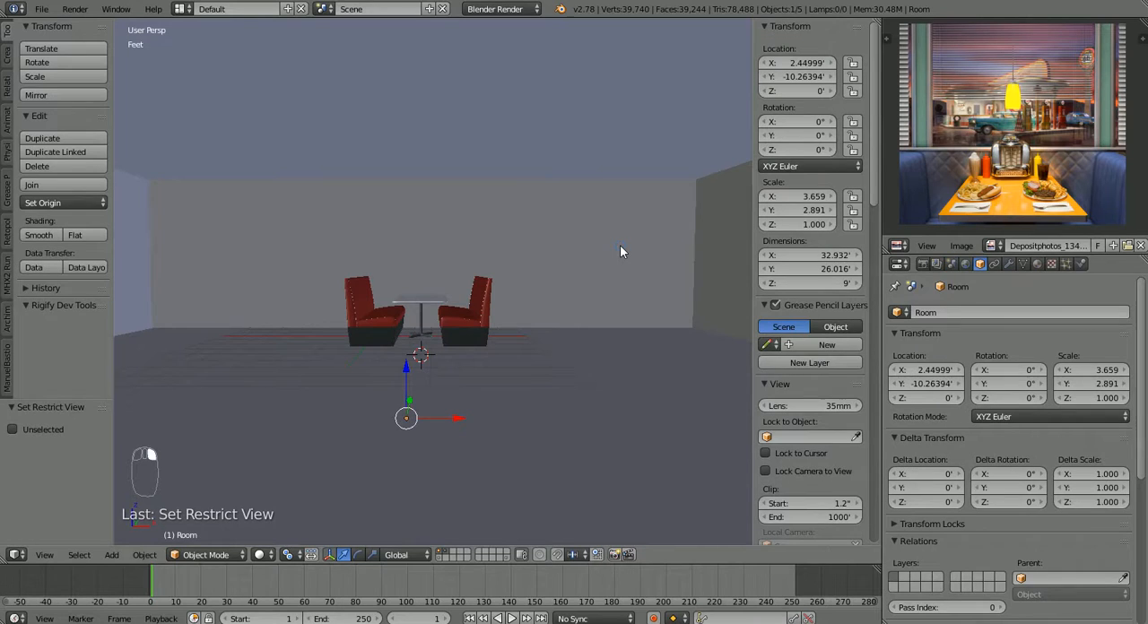
mouse_move(625, 260)
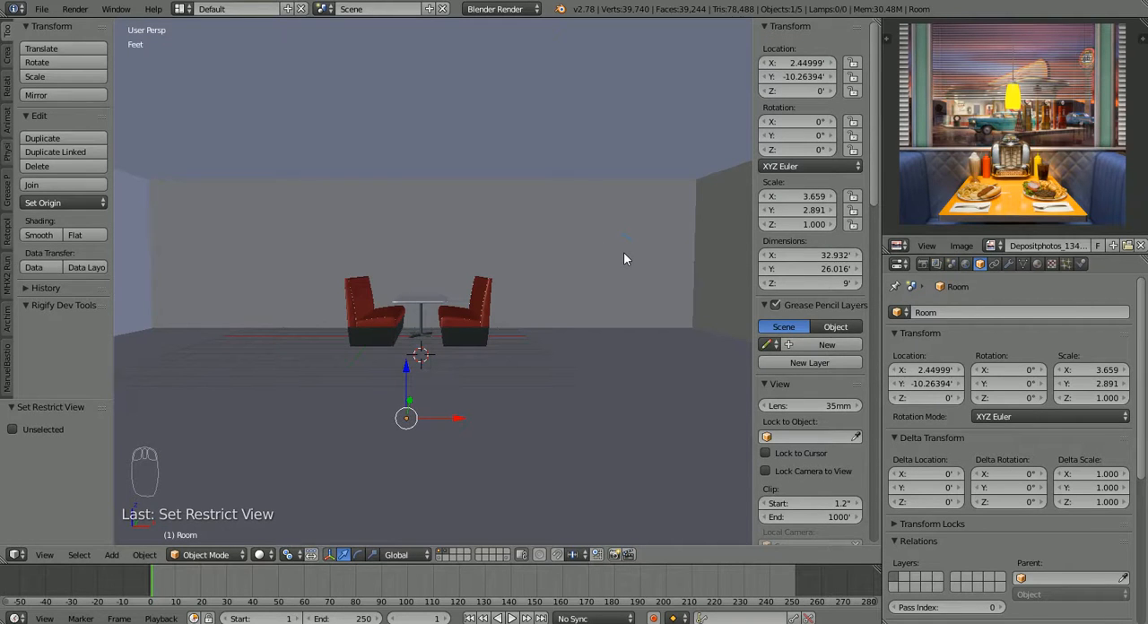
key(Tab)
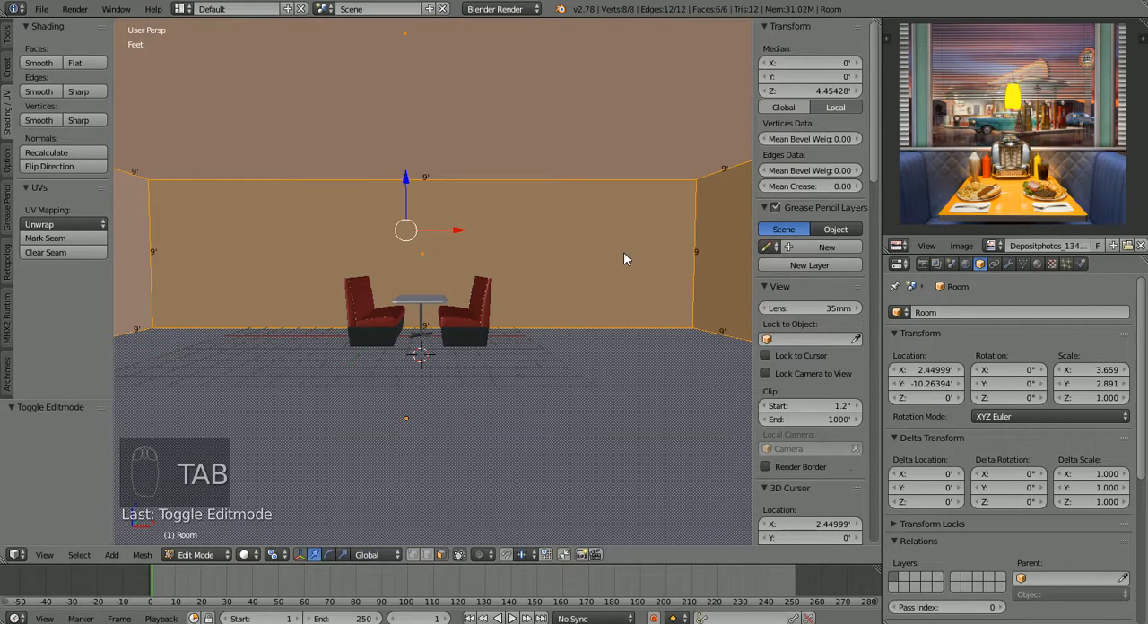
key(ctrl+tab)
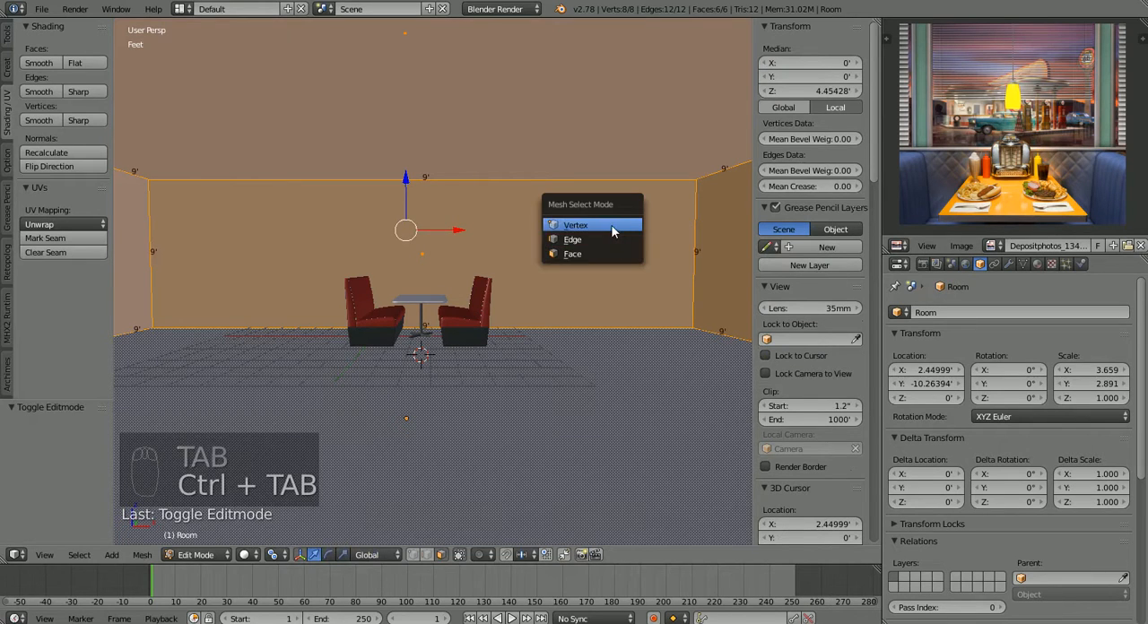
click(575, 224)
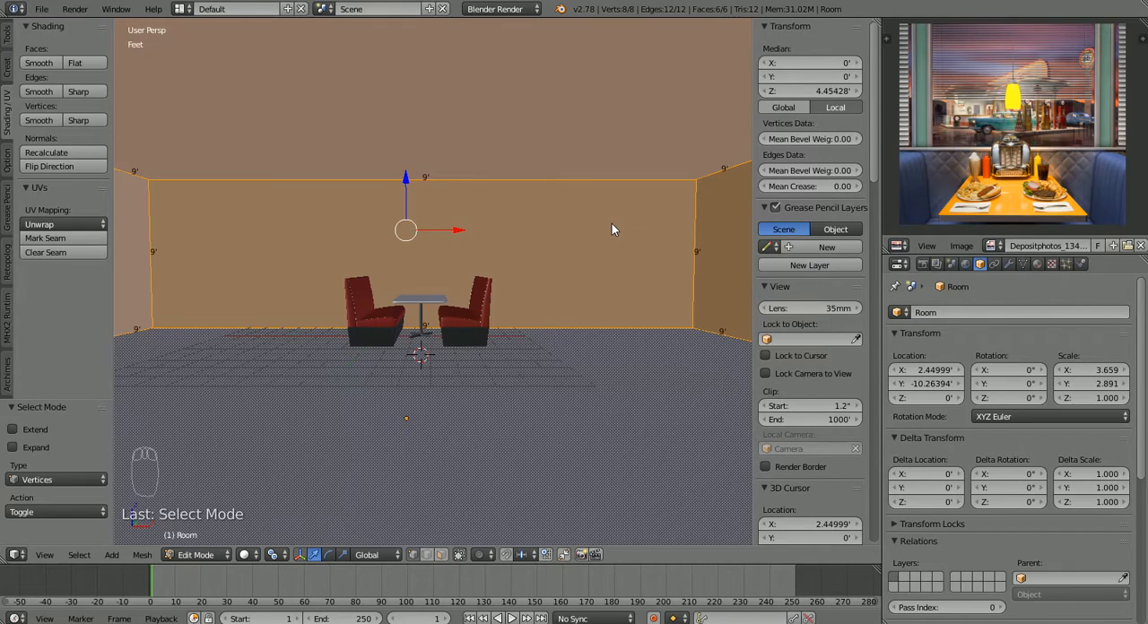
Step: Deselect all and add a loop cut with 6 cuts across the room's width
key(a)
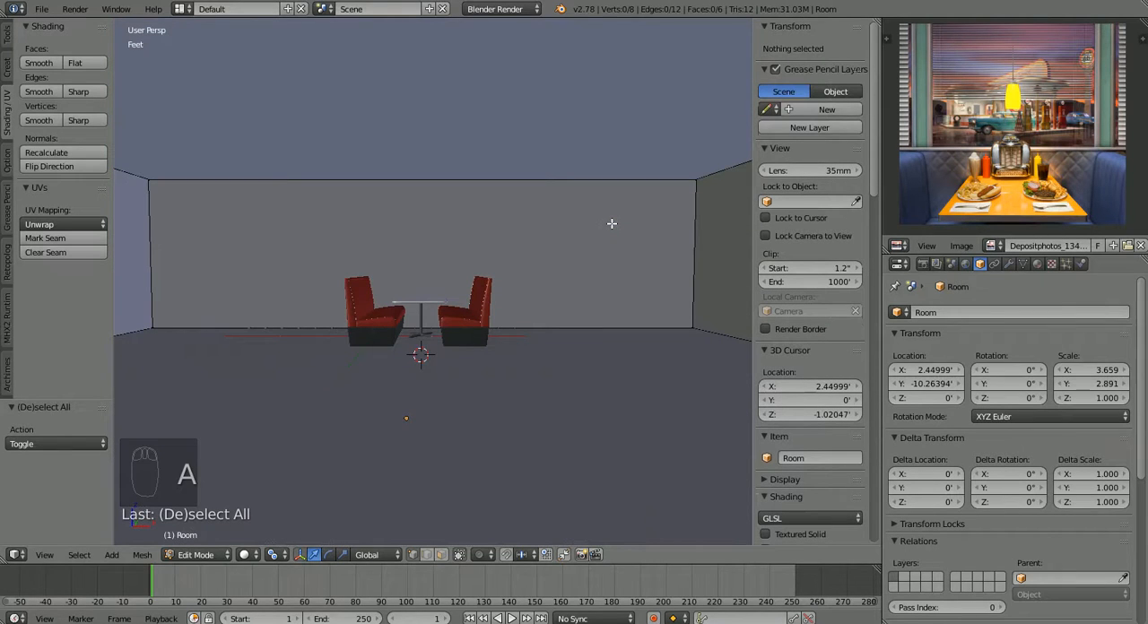
key(ctrl+r)
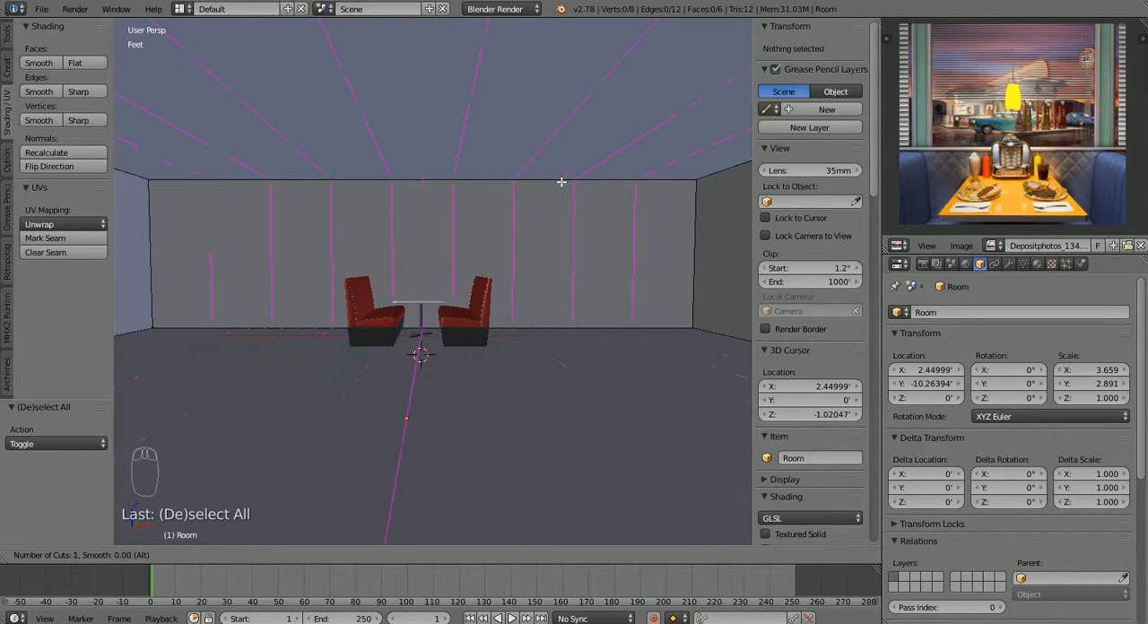
scroll(up, 3)
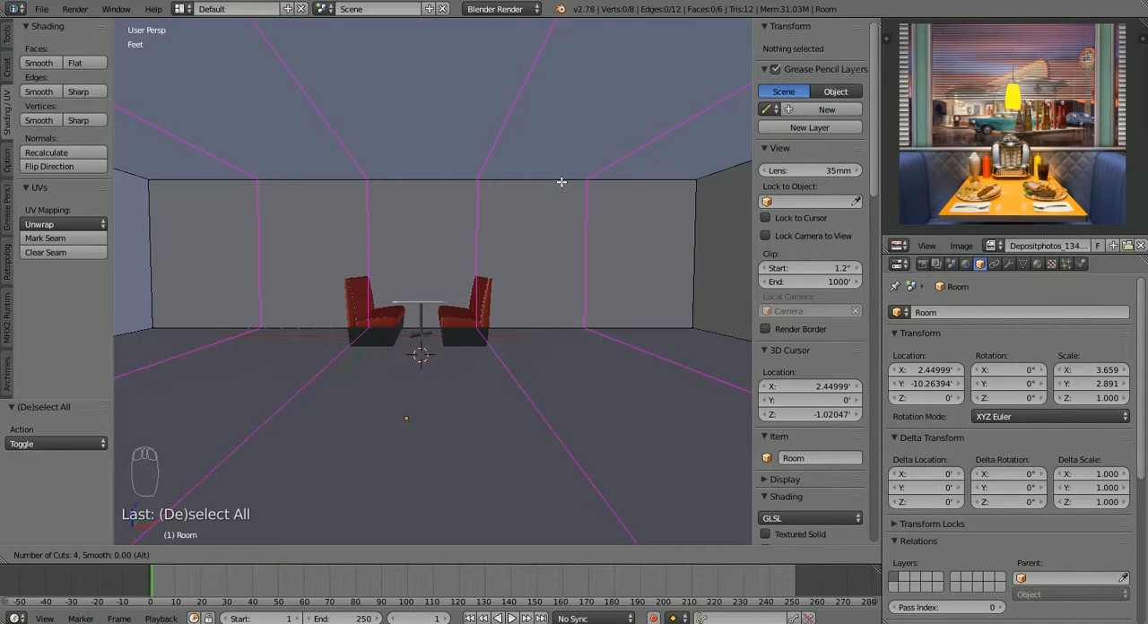
scroll(up, 3)
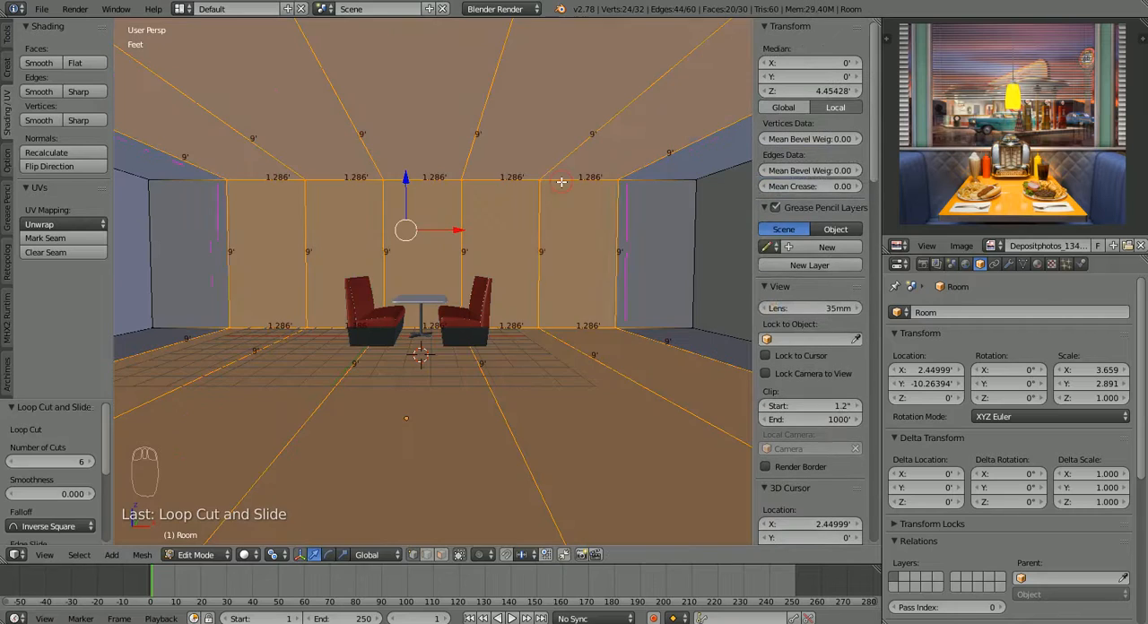
mouse_move(504, 330)
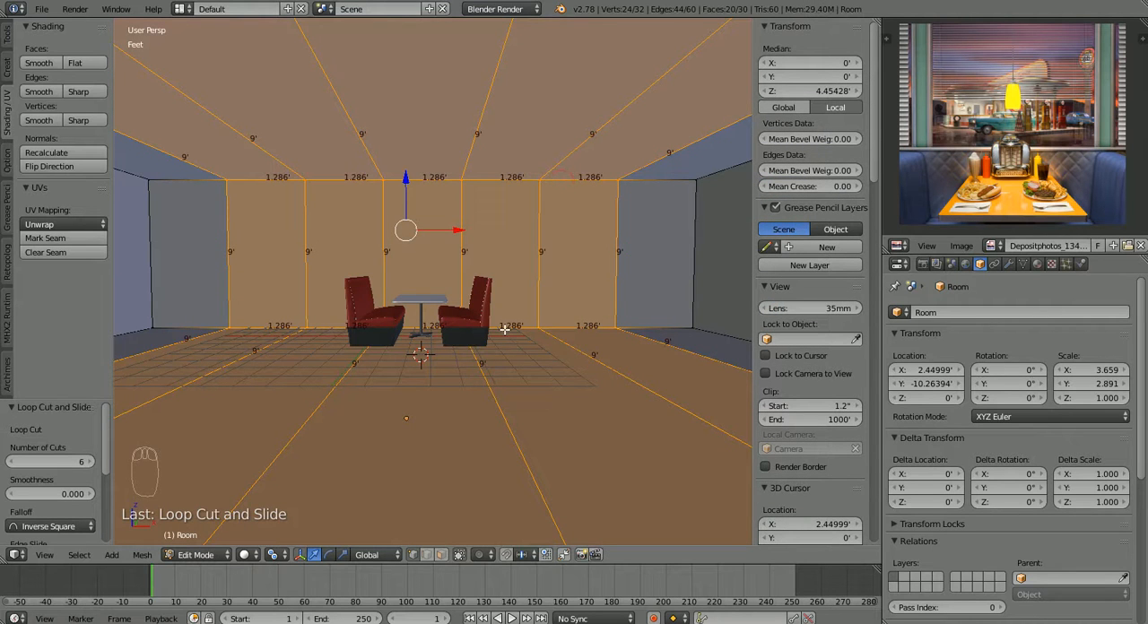
mouse_move(461, 274)
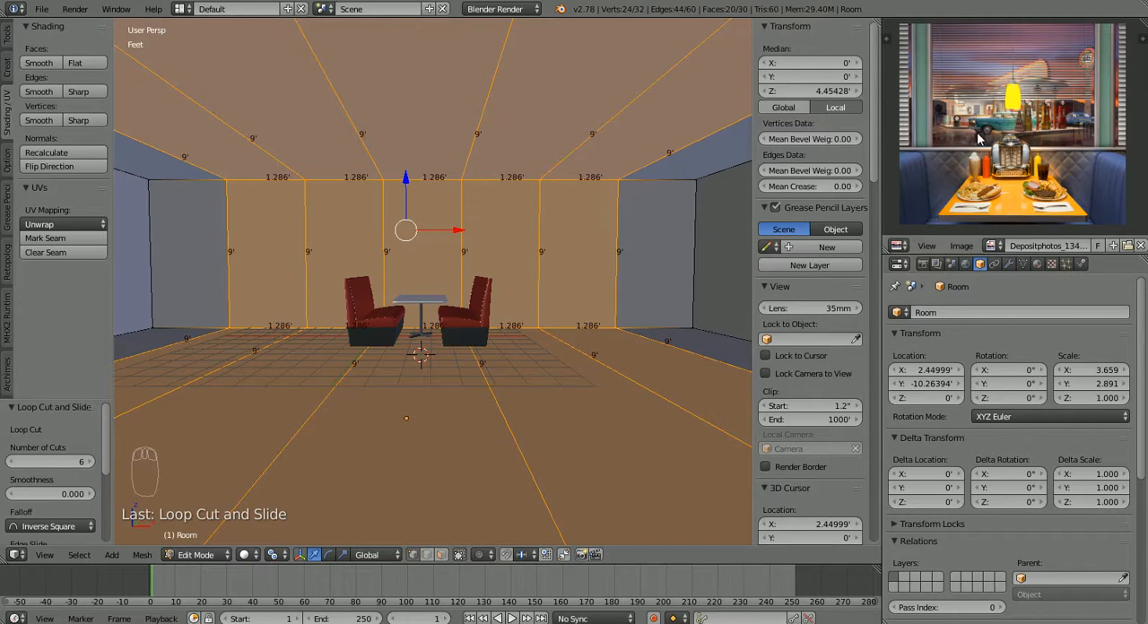
mouse_move(927, 127)
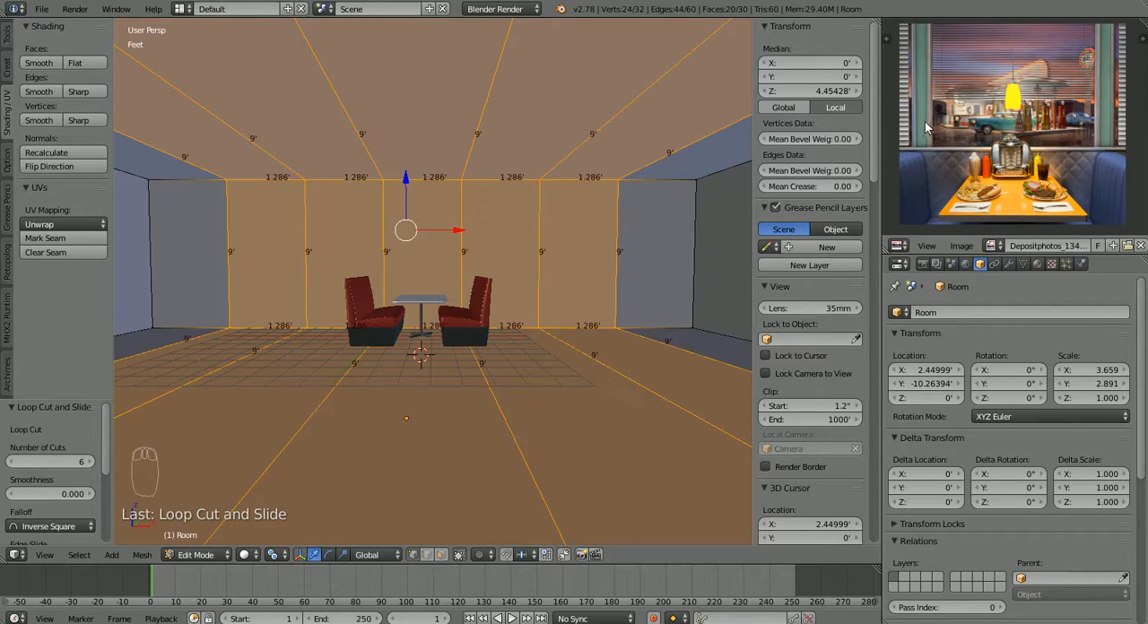
mouse_move(1010, 150)
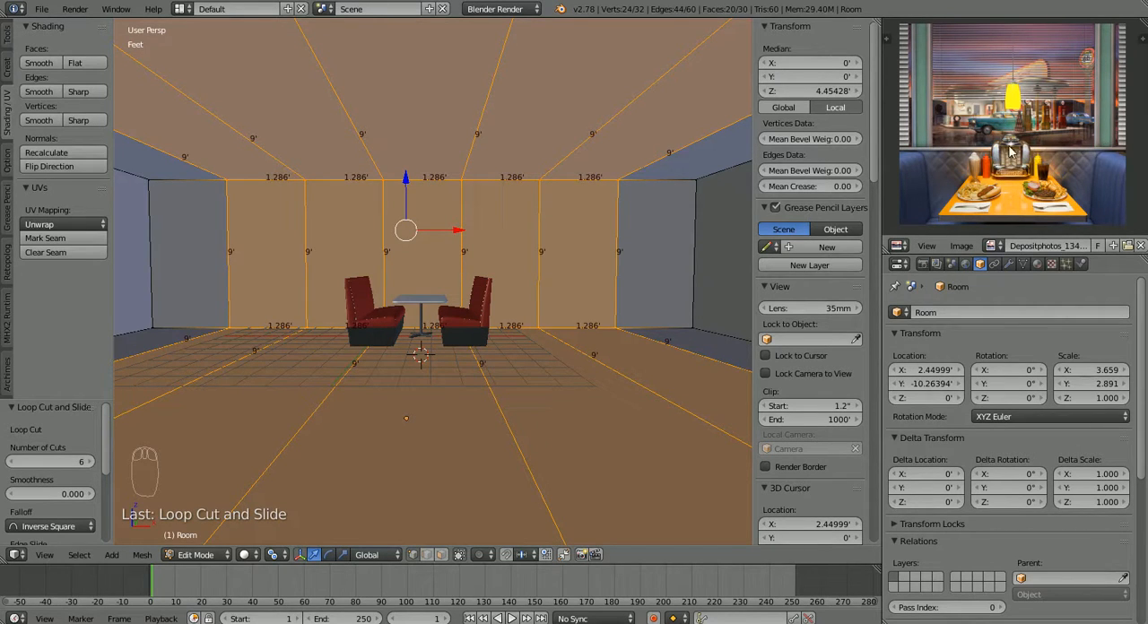
mouse_move(466, 344)
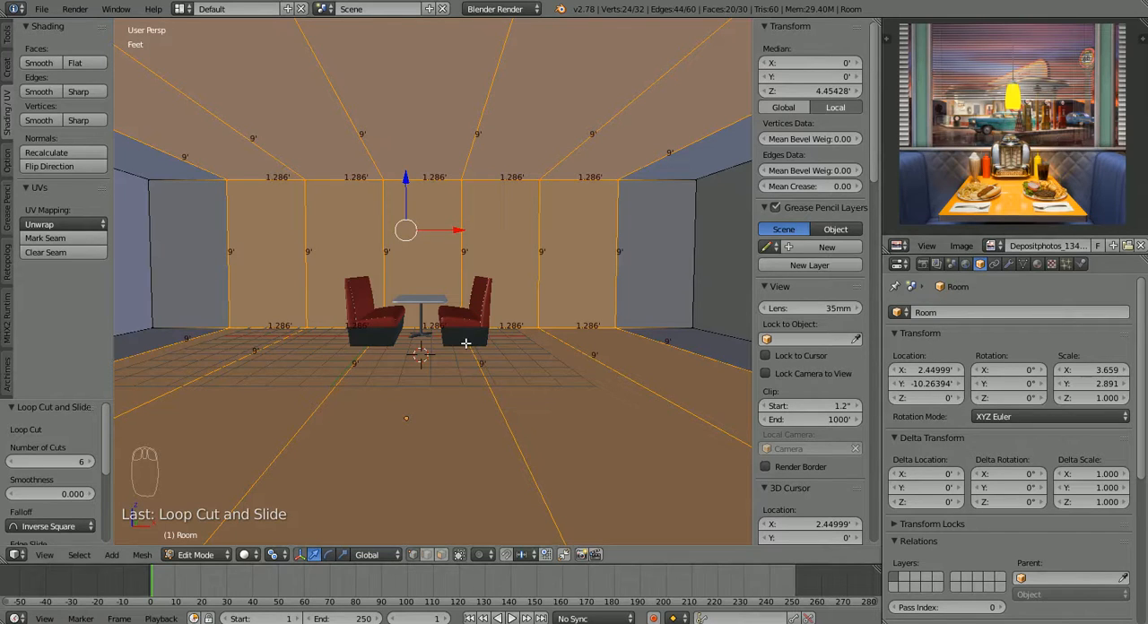
mouse_move(382, 260)
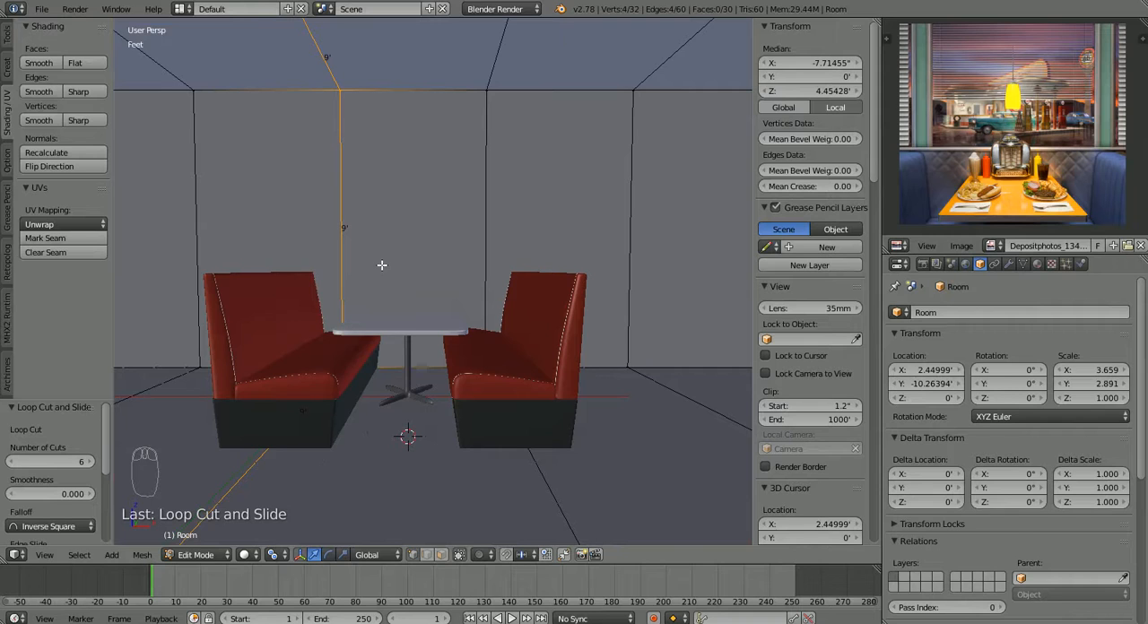
Step: Edge-slide two vertical back-wall loops to mark window sides, then switch to edge select
key(g)
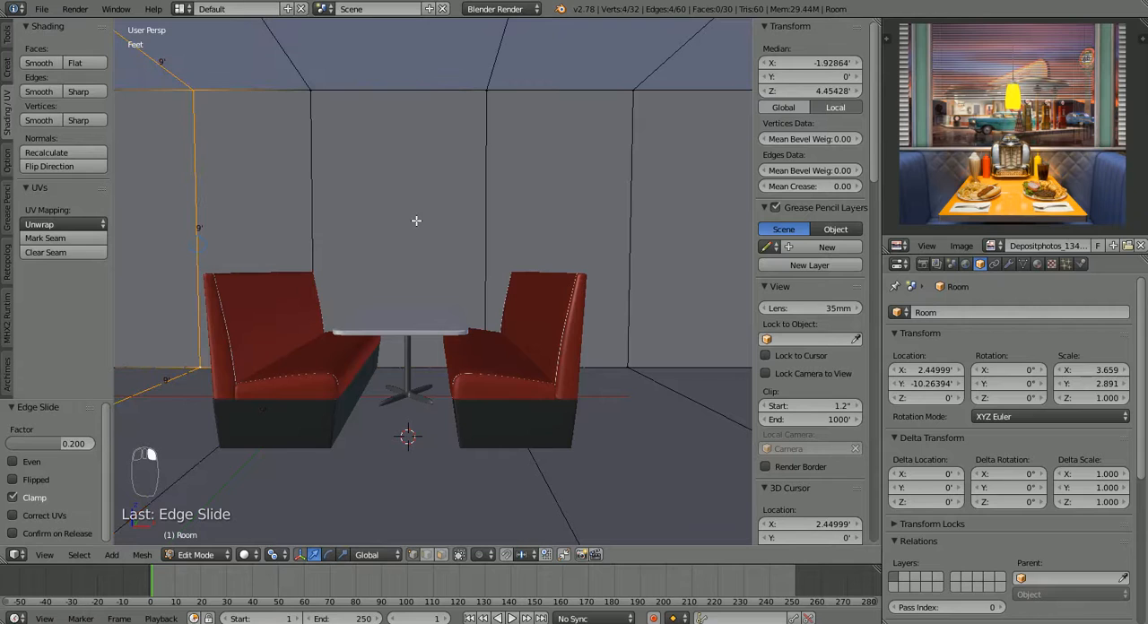
key(g)
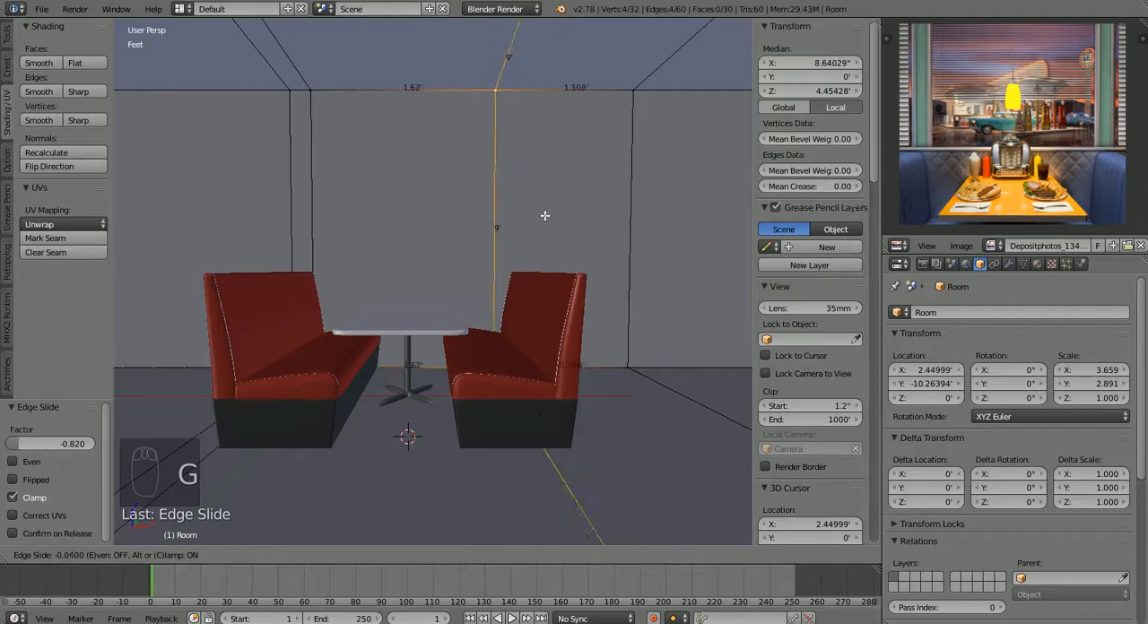
mouse_move(544, 214)
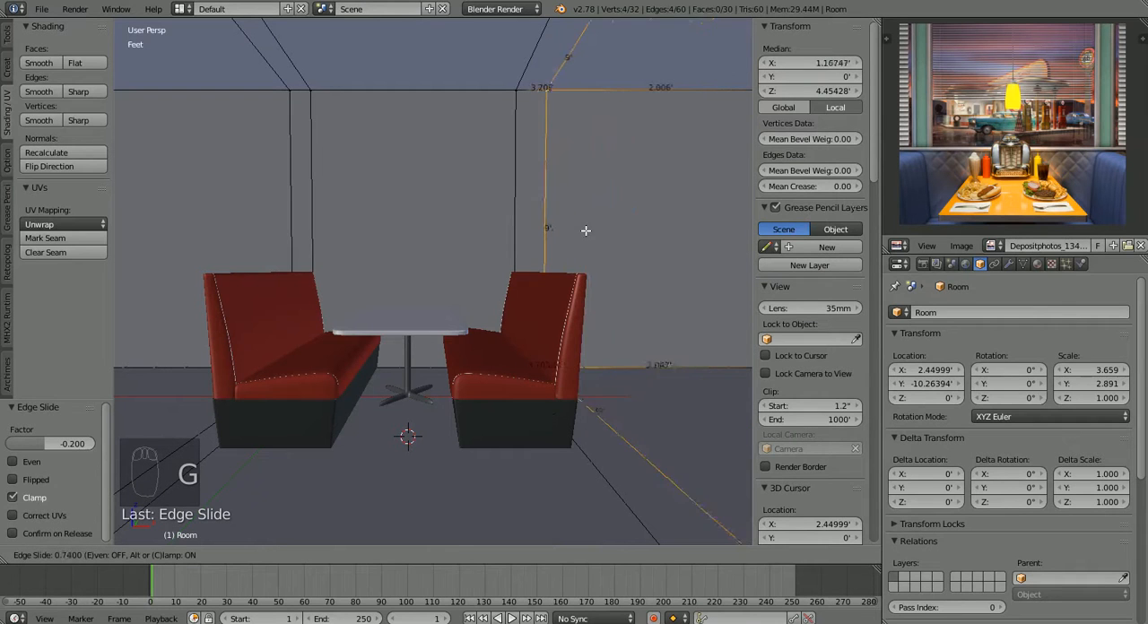
mouse_move(586, 233)
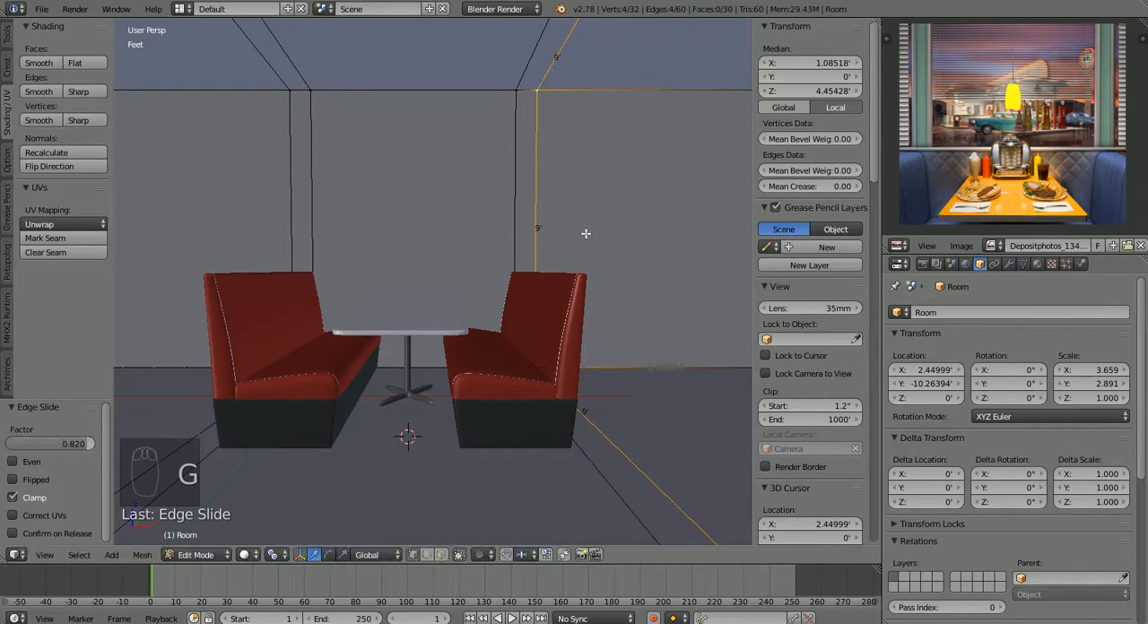
key(ctrl+tab)
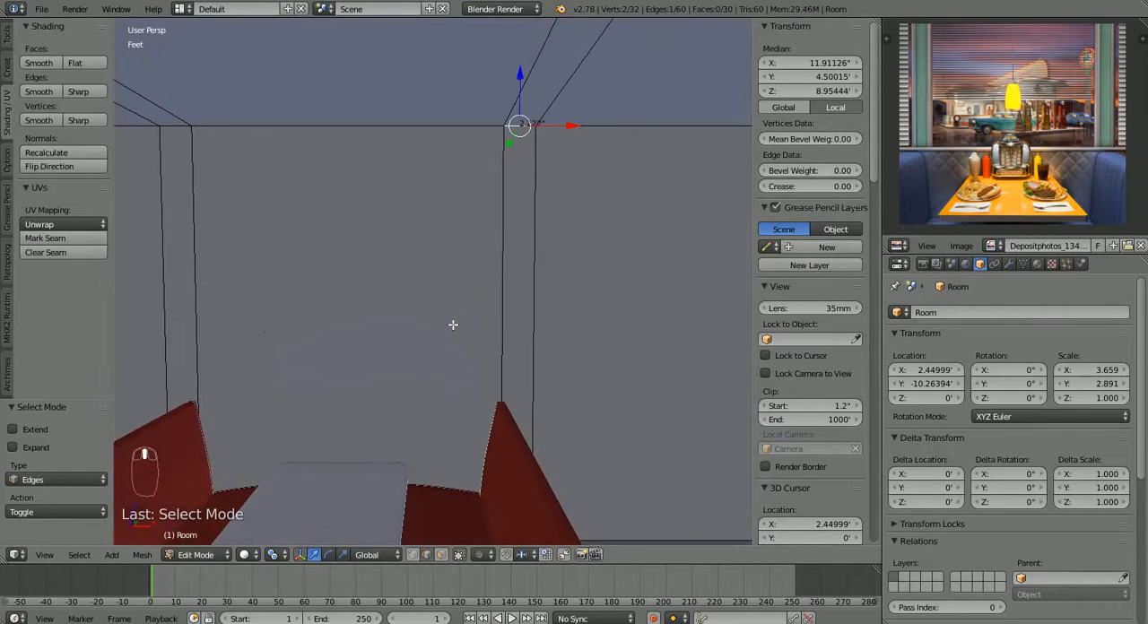
mouse_move(177, 130)
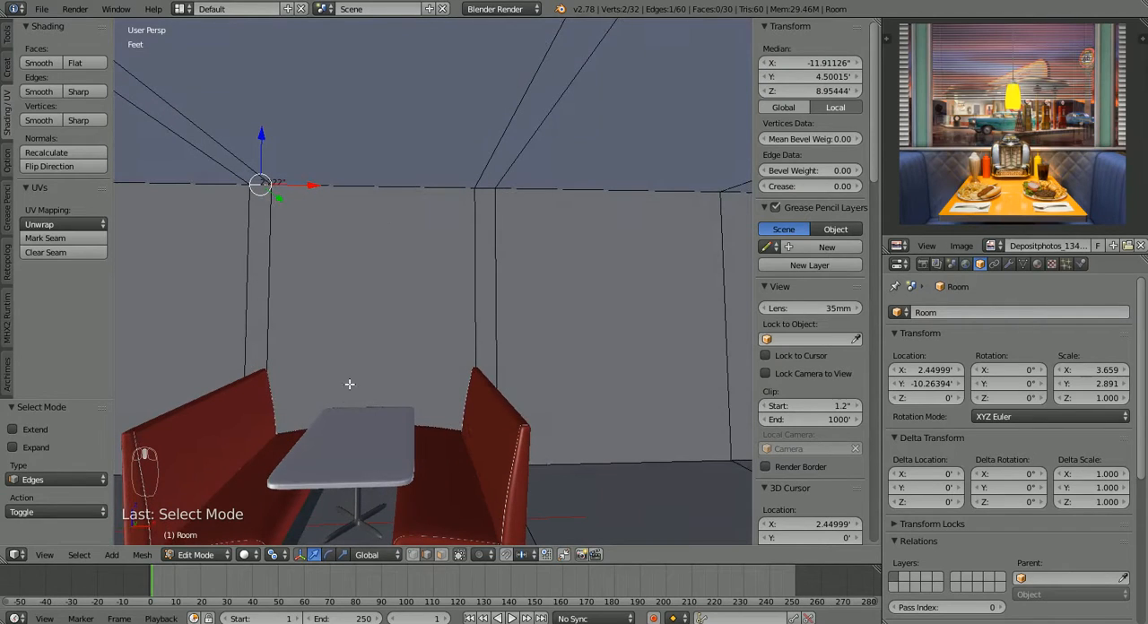
key(Tab)
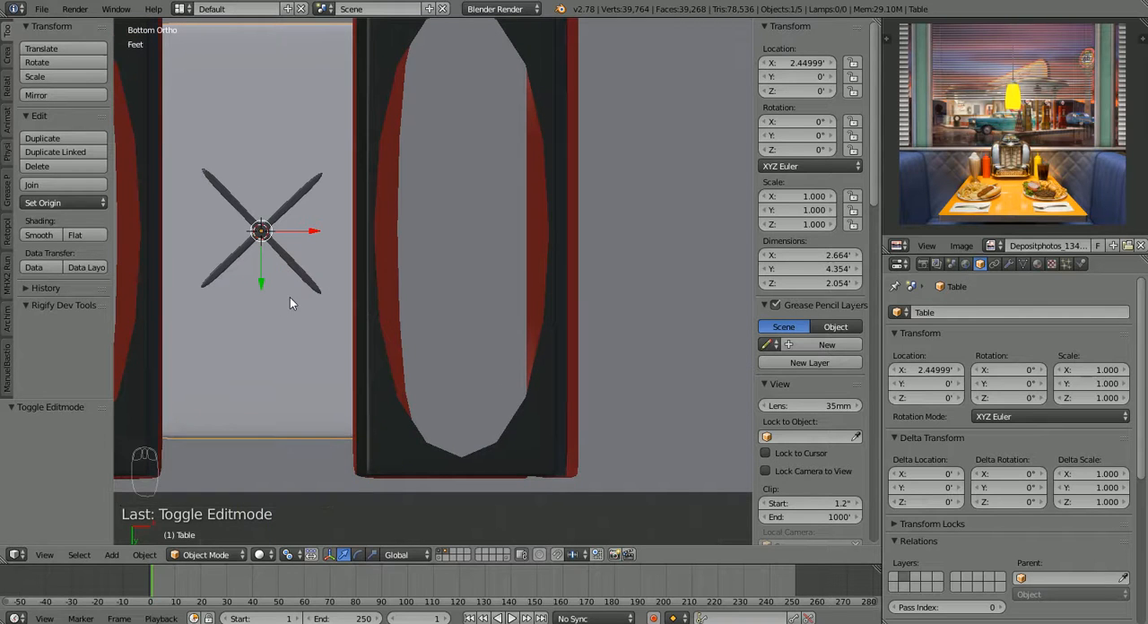
mouse_move(332, 223)
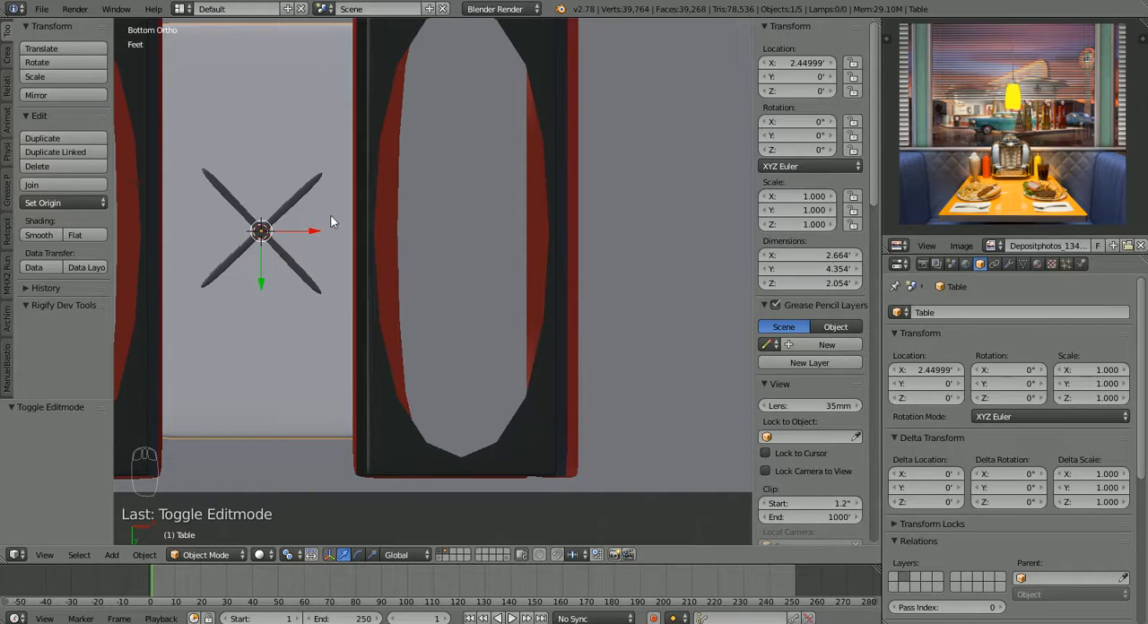
mouse_move(274, 199)
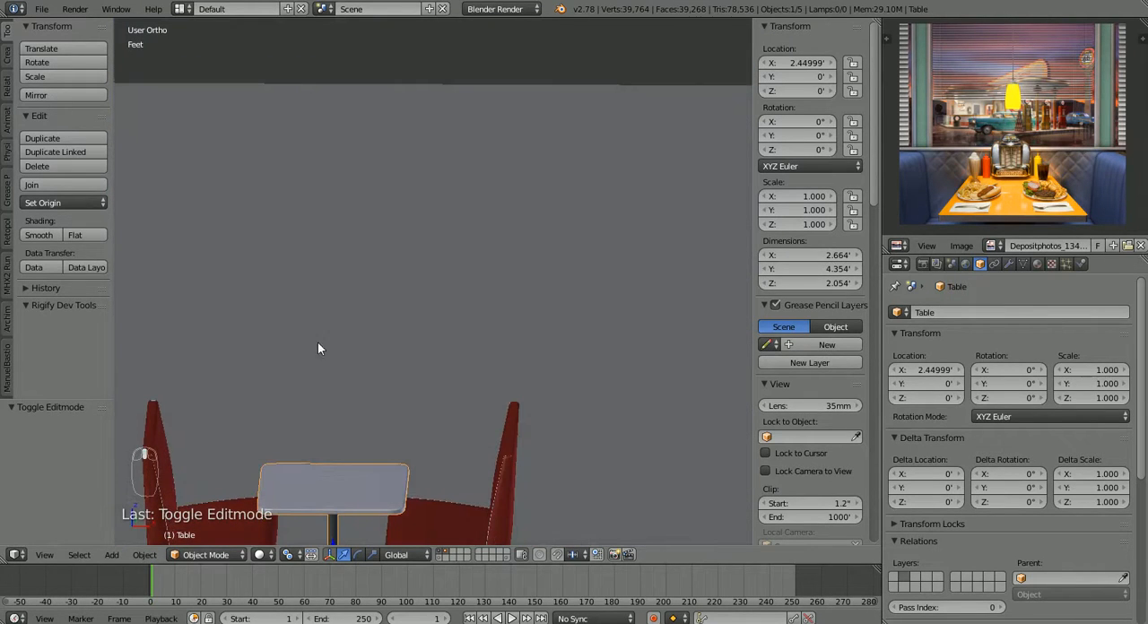
key(Tab)
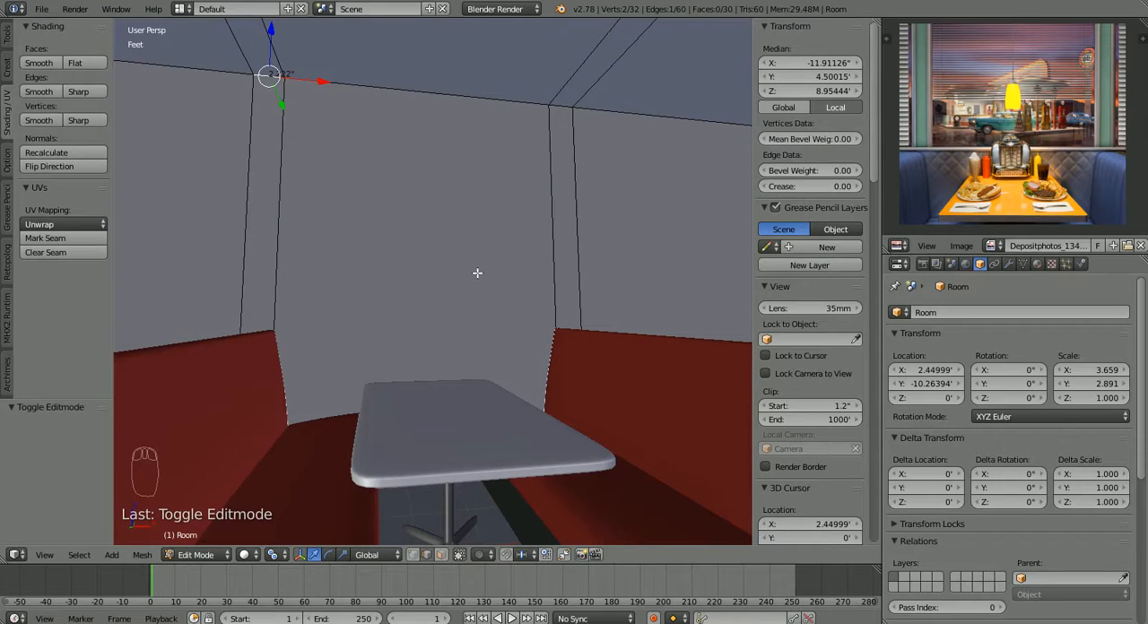
Step: Add horizontal loop cuts on the back wall above the booth backs and near the top
key(ctrl+r)
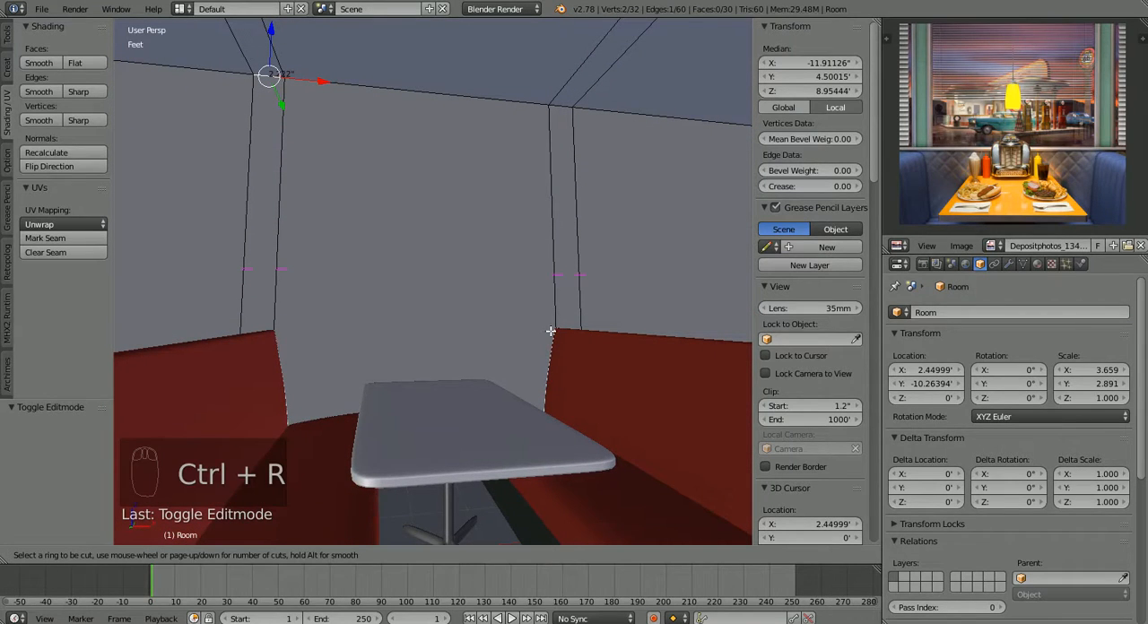
click(531, 276)
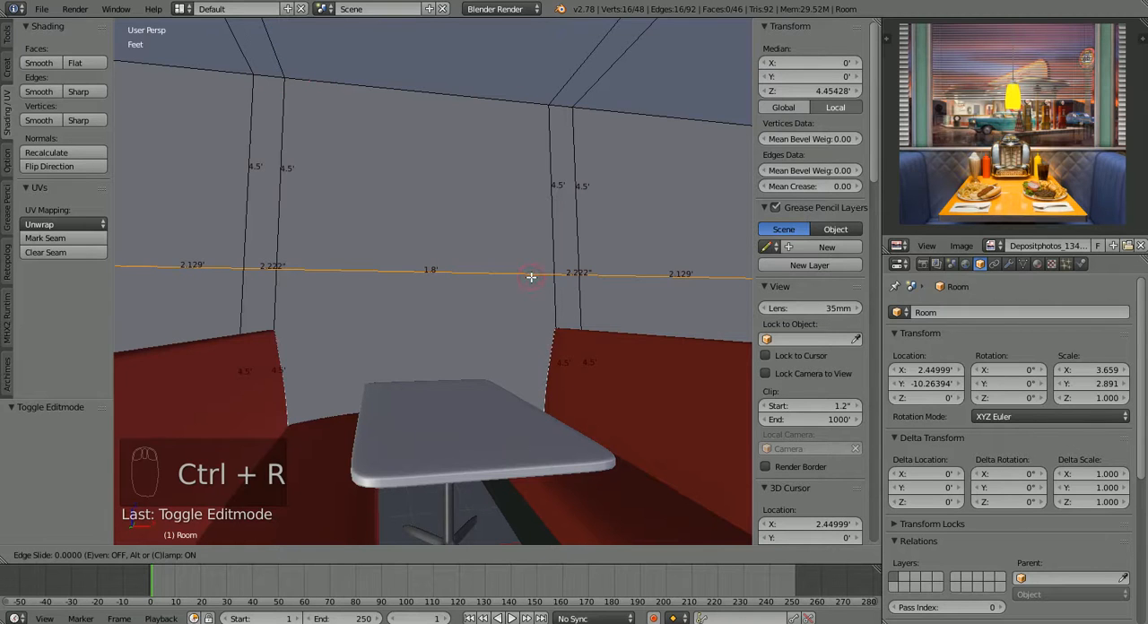
mouse_move(533, 299)
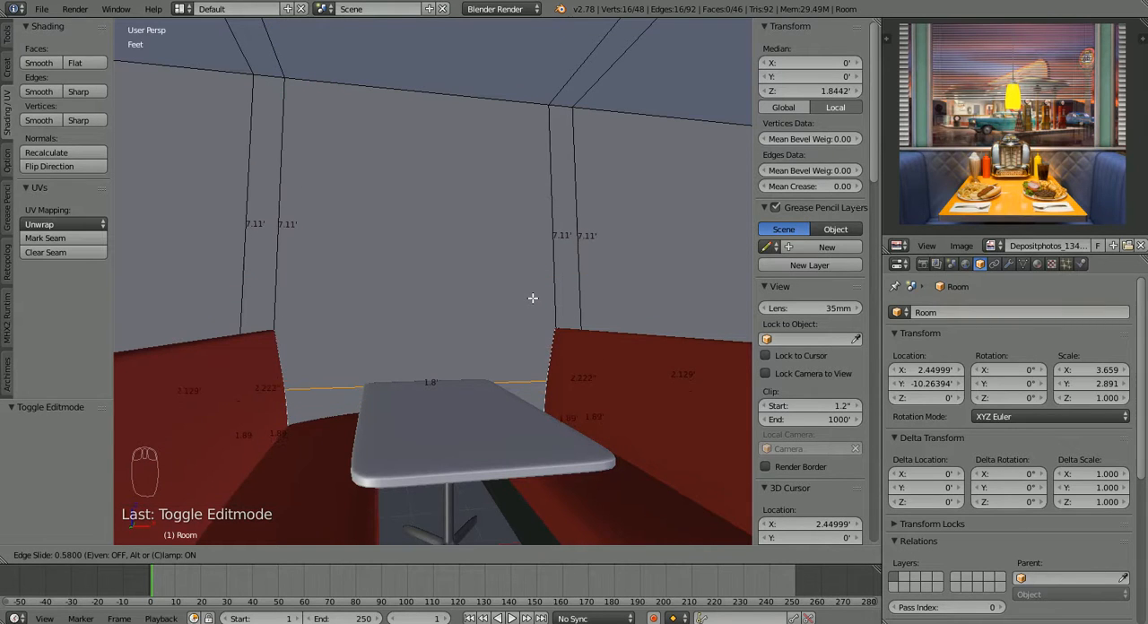
mouse_move(532, 292)
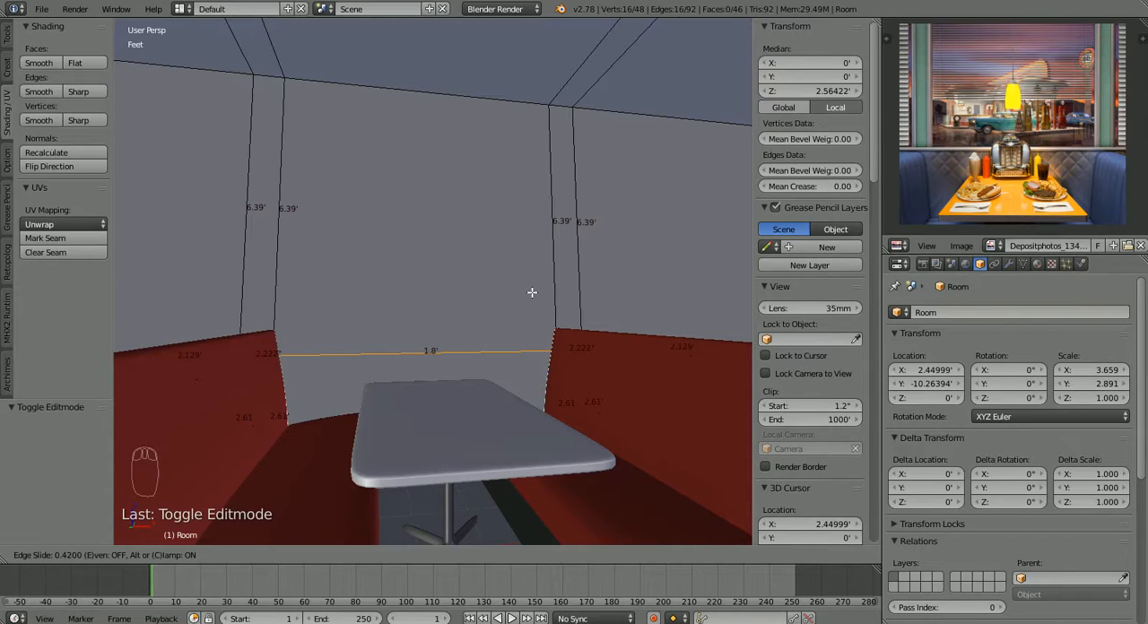
mouse_move(531, 291)
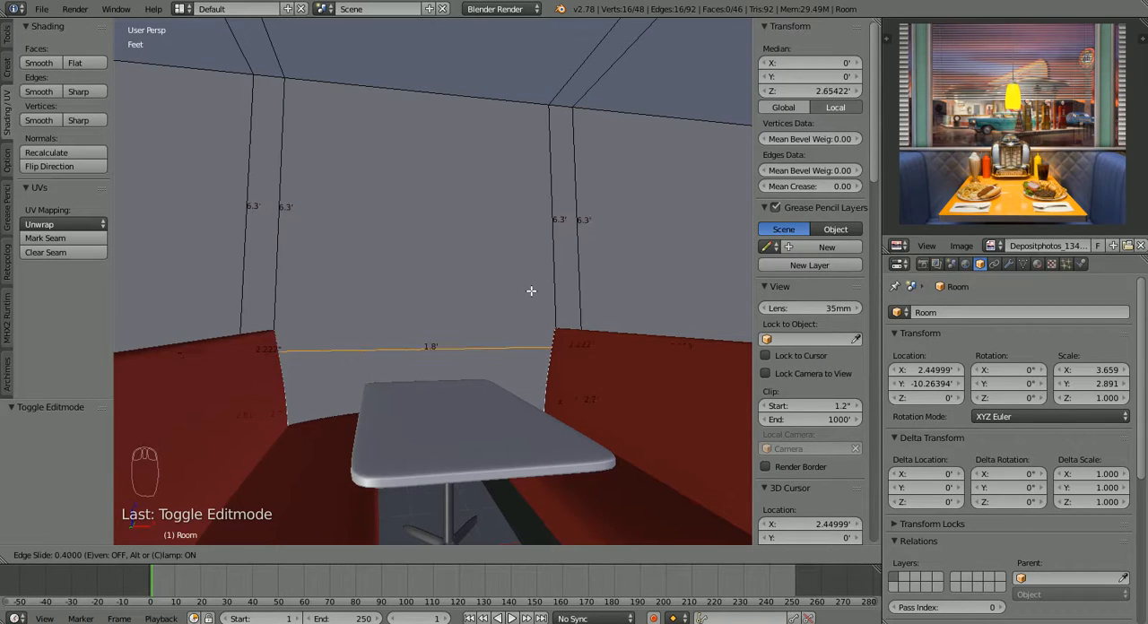
mouse_move(531, 289)
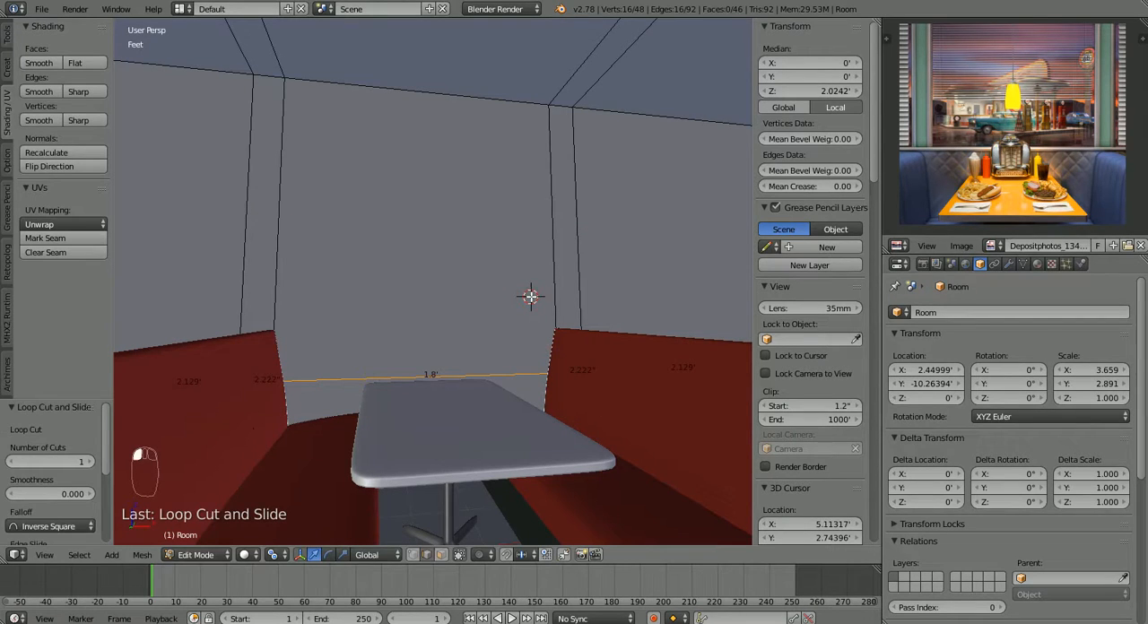
mouse_move(537, 156)
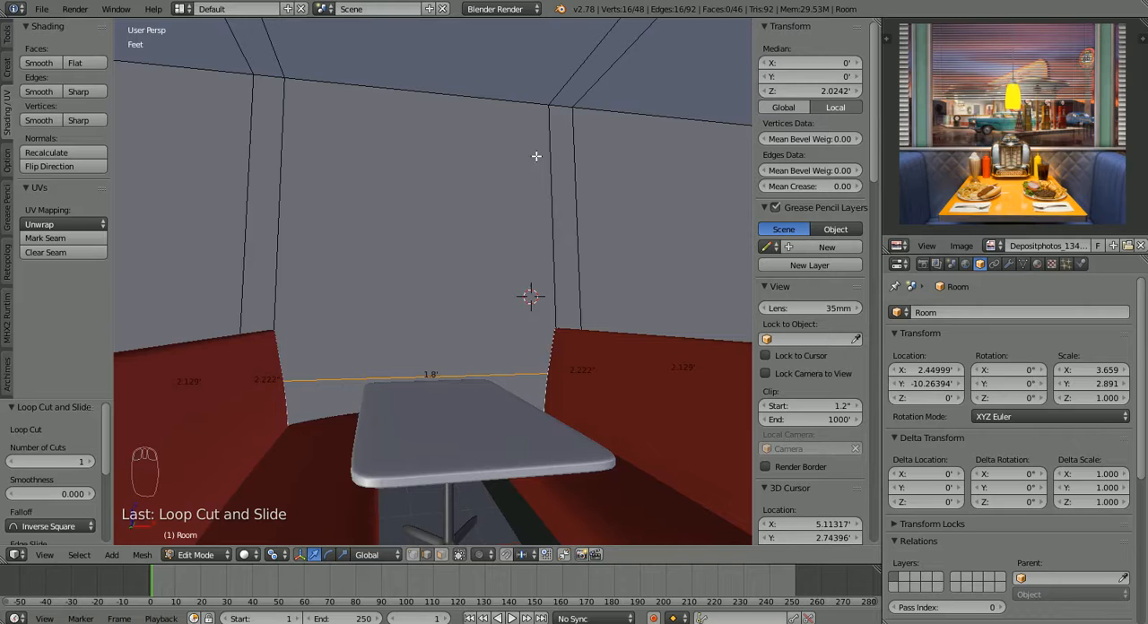
key(ctrl+r)
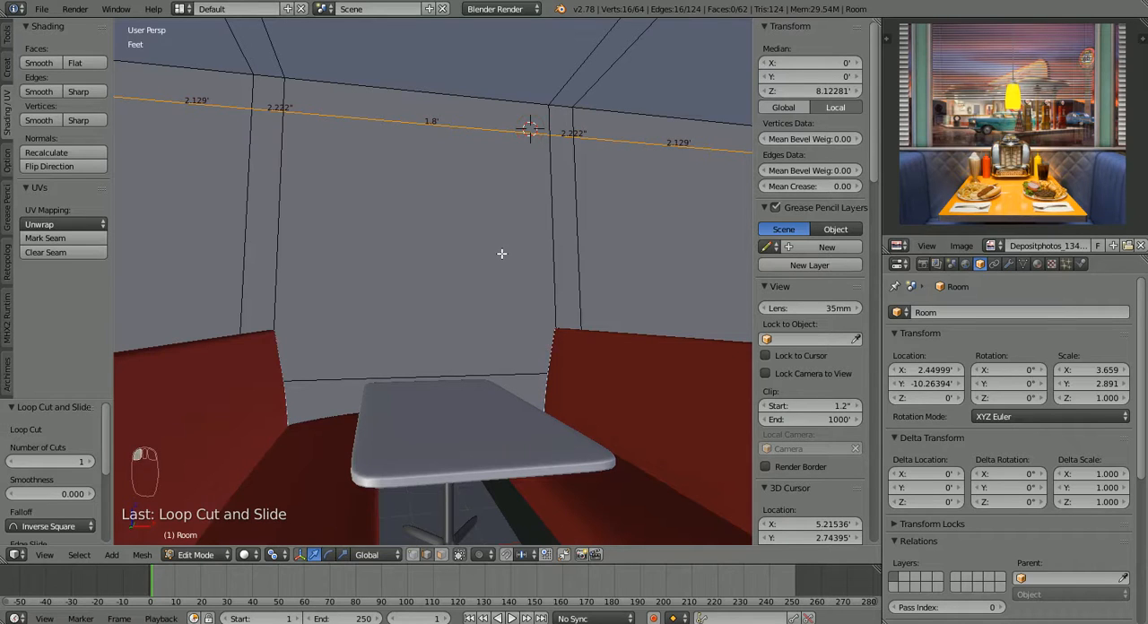
key(ctrl+tab)
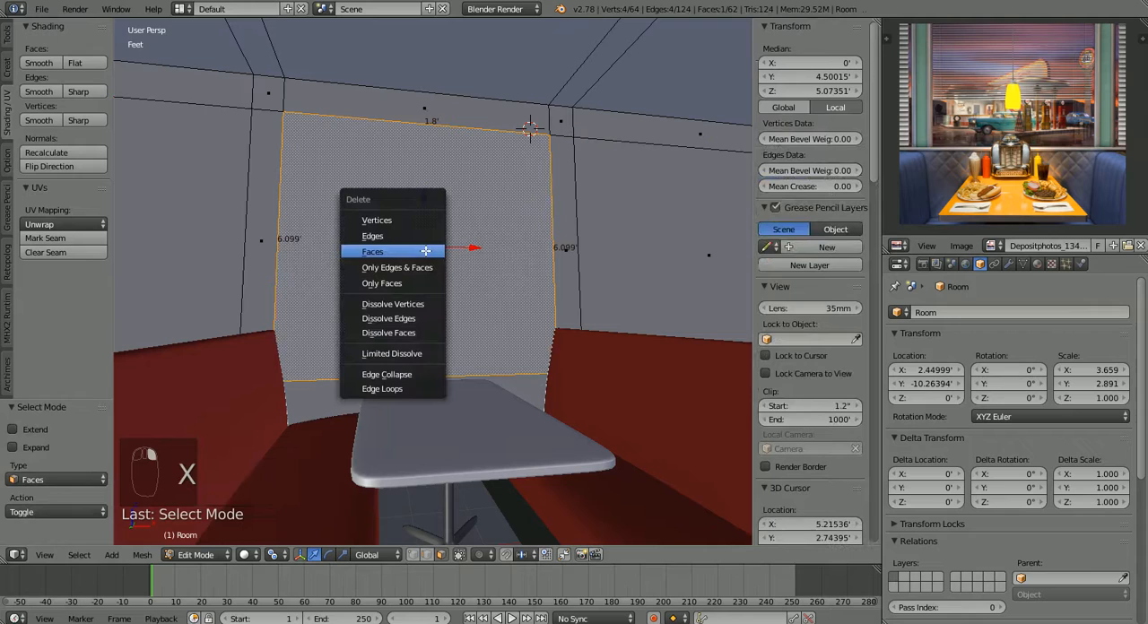
Step: Delete the left and right window panel faces from the back wall
click(372, 251)
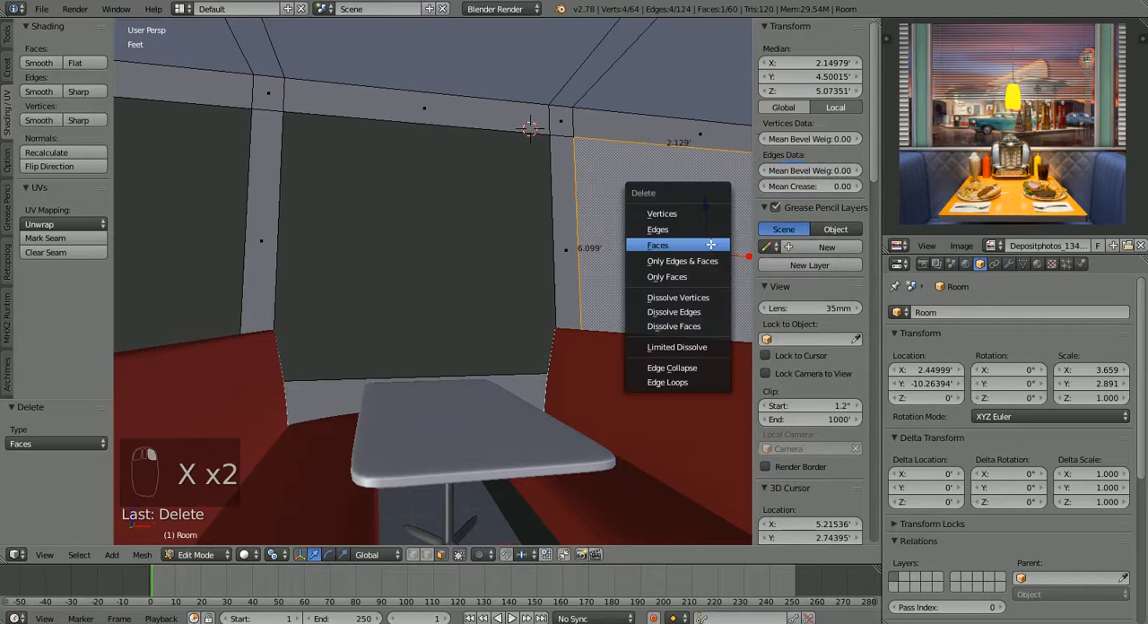
click(658, 245)
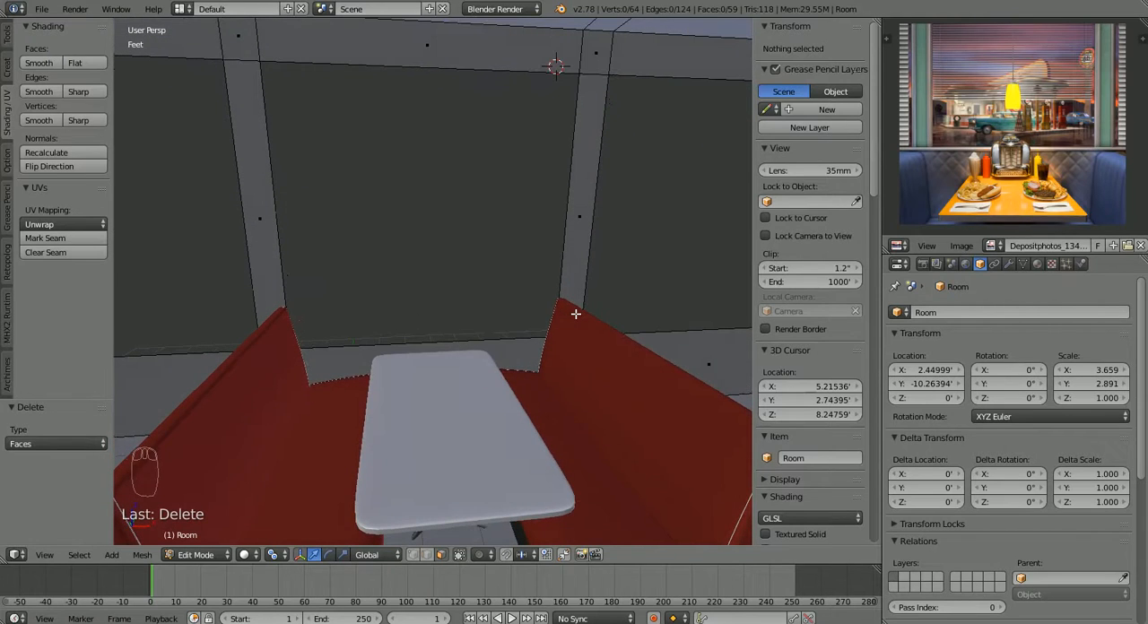
Step: In edge select mode, select the window holes' border edges and extrude them
key(ctrl+tab)
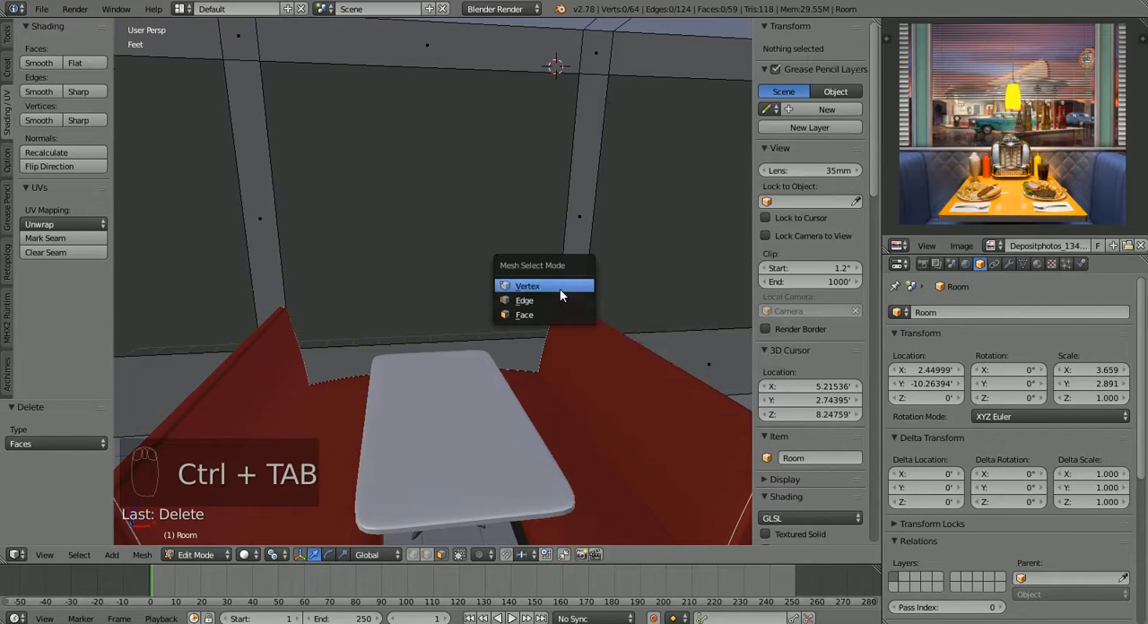
click(527, 285)
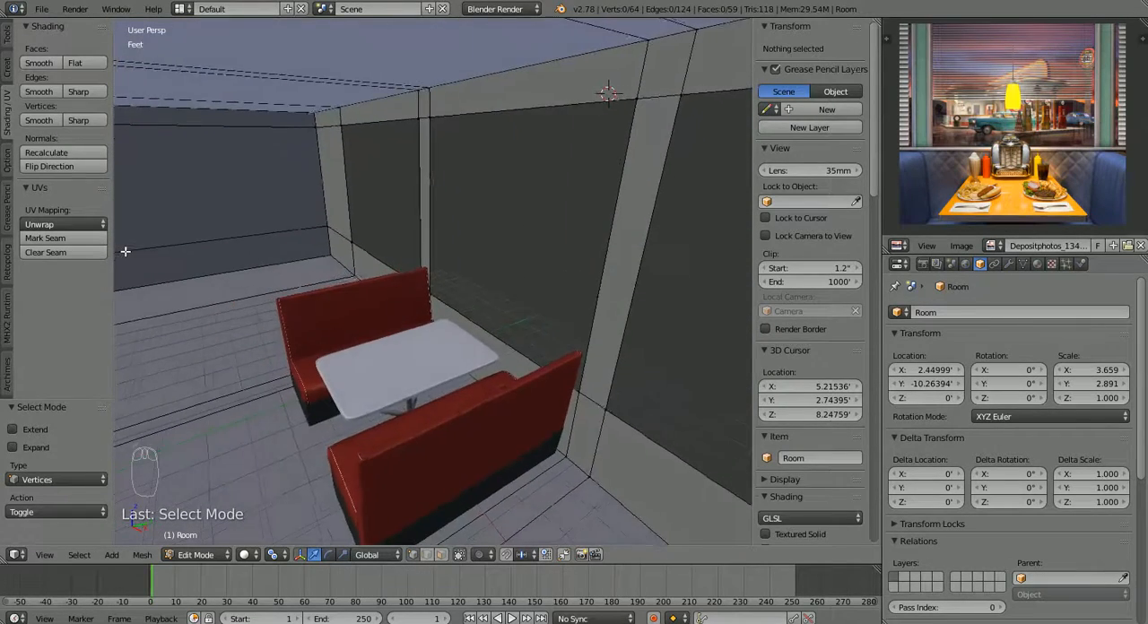
key(ctrl+tab)
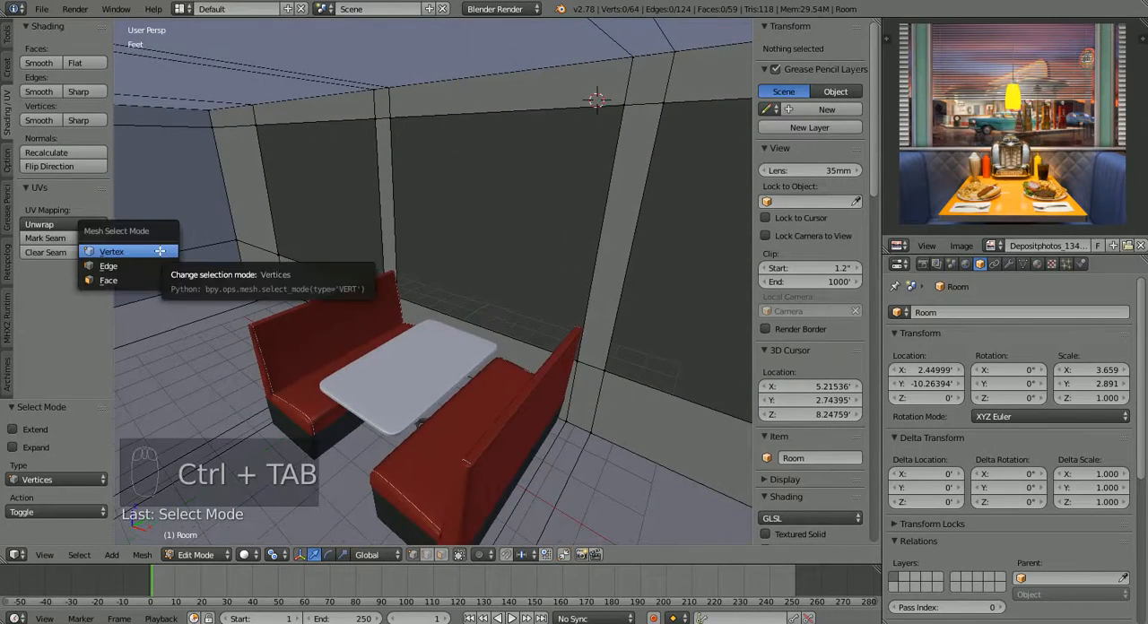
click(108, 265)
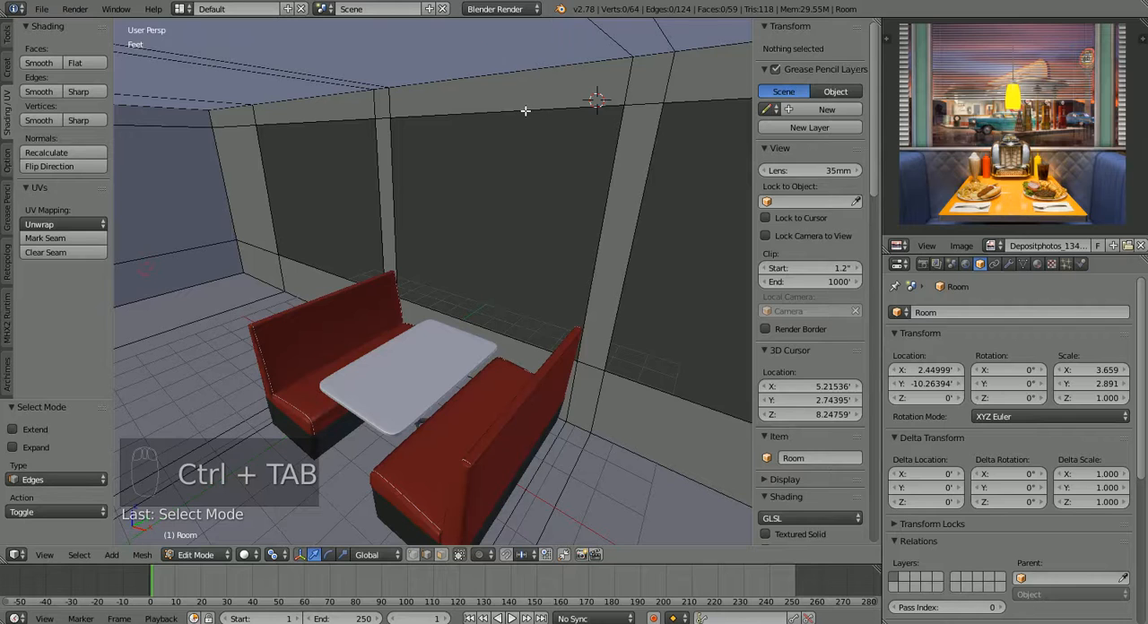
click(484, 113)
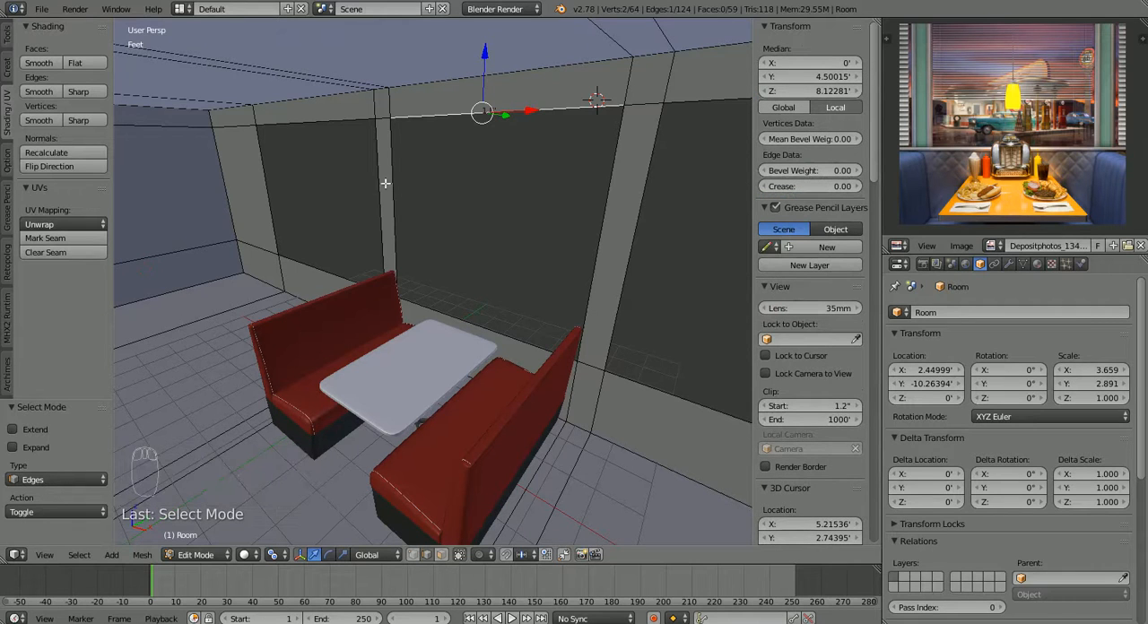
click(484, 111)
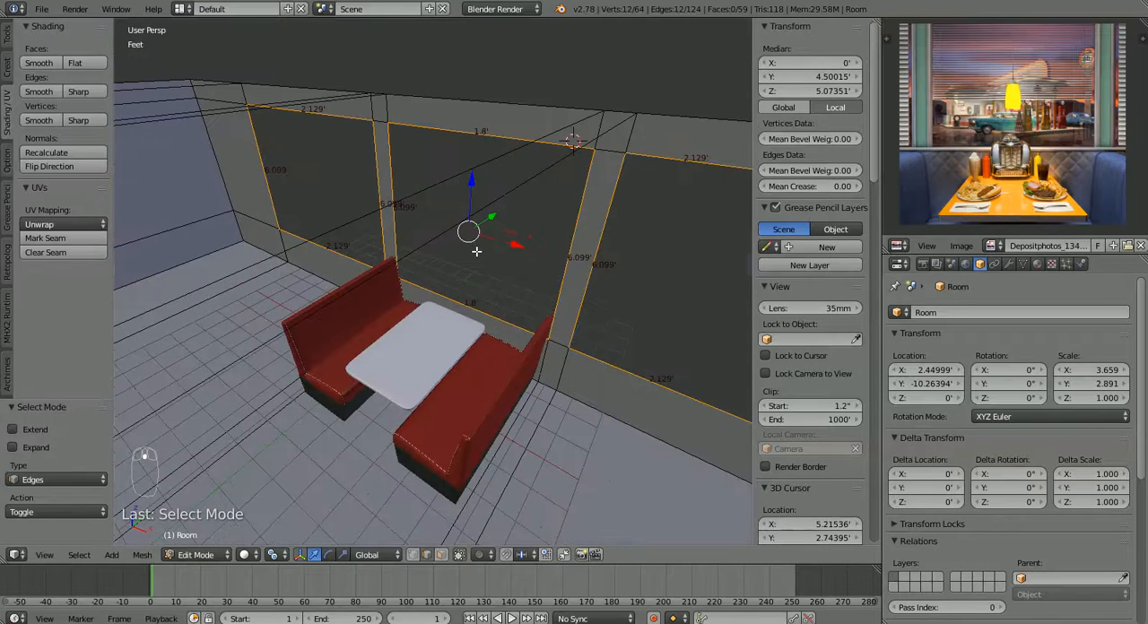
key(e)
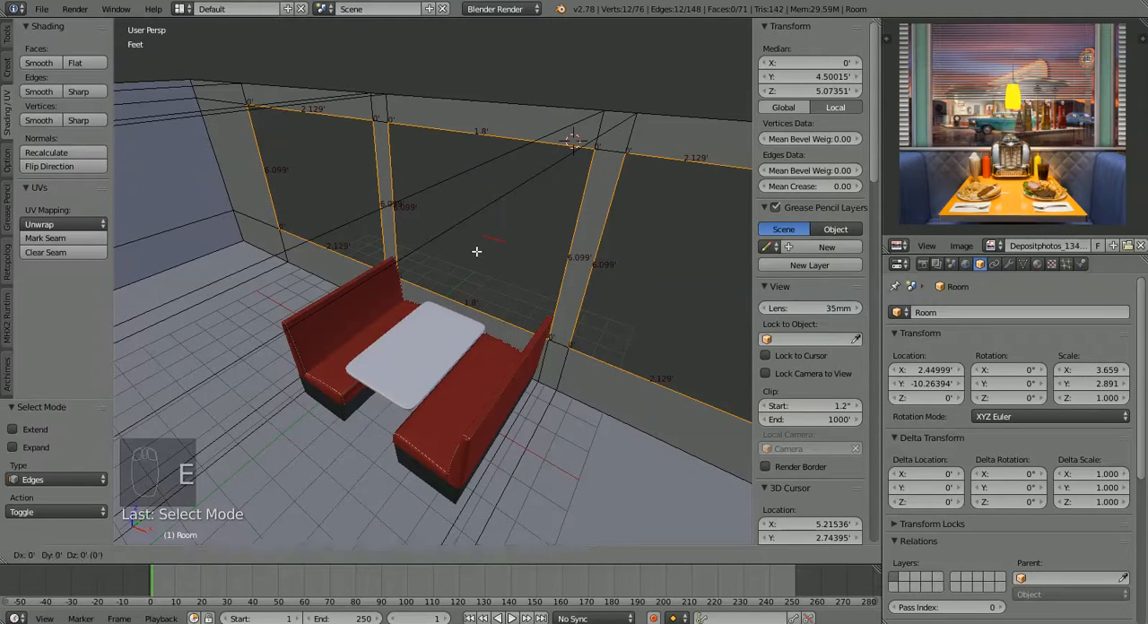
mouse_move(467, 250)
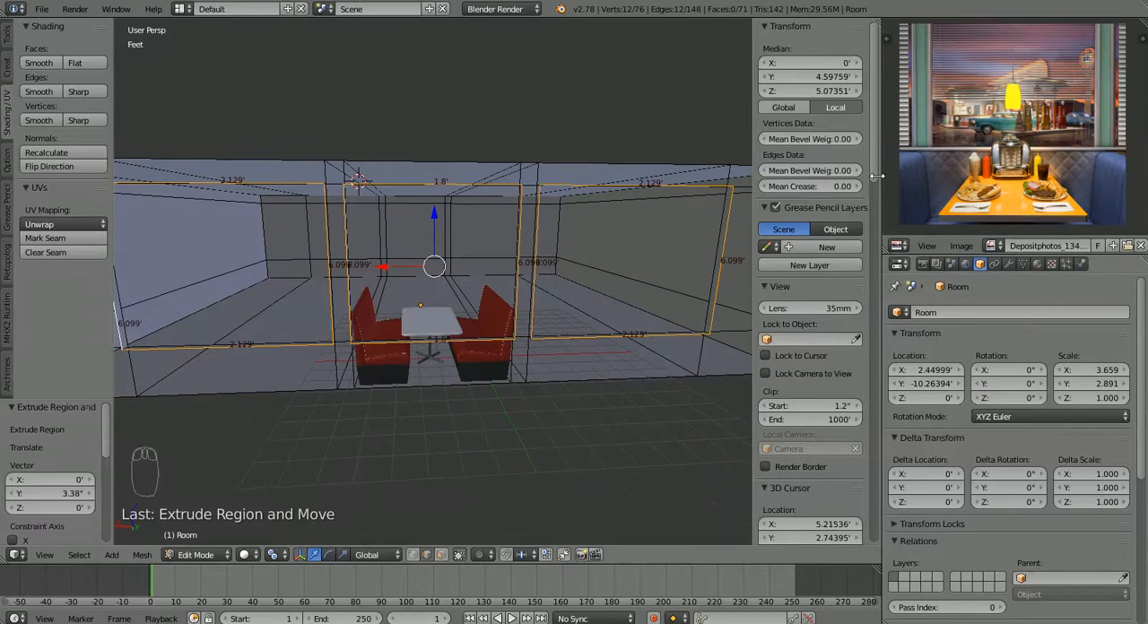
Step: Leave Edit Mode and preview the room with neutral grey matcap viewport shading
scroll(down, 3)
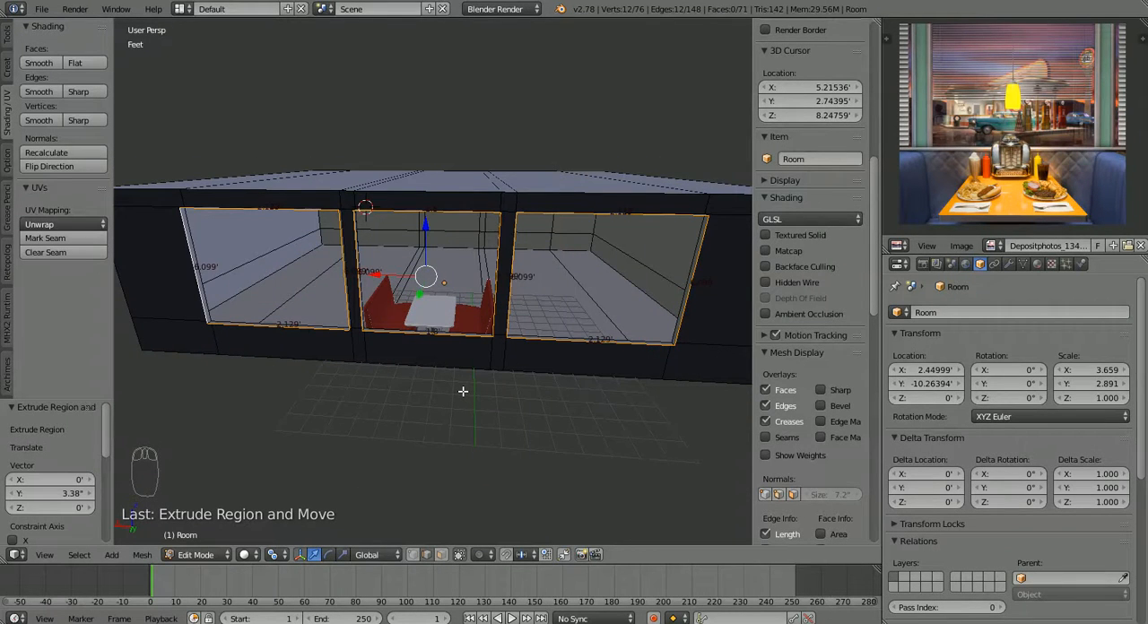
key(Tab)
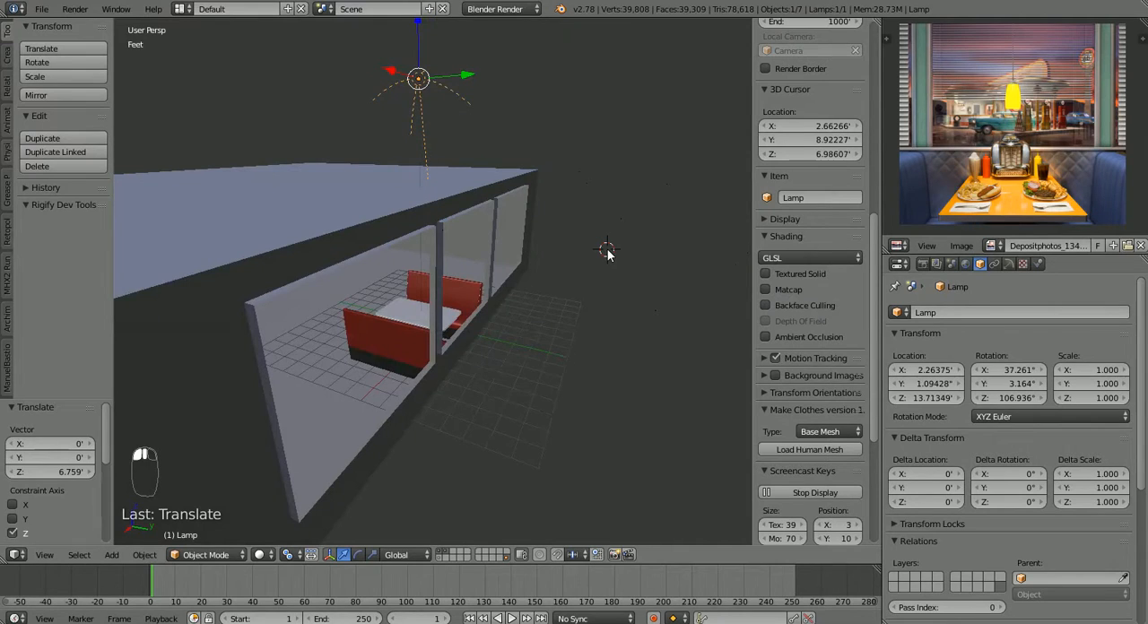
key(shift+a)
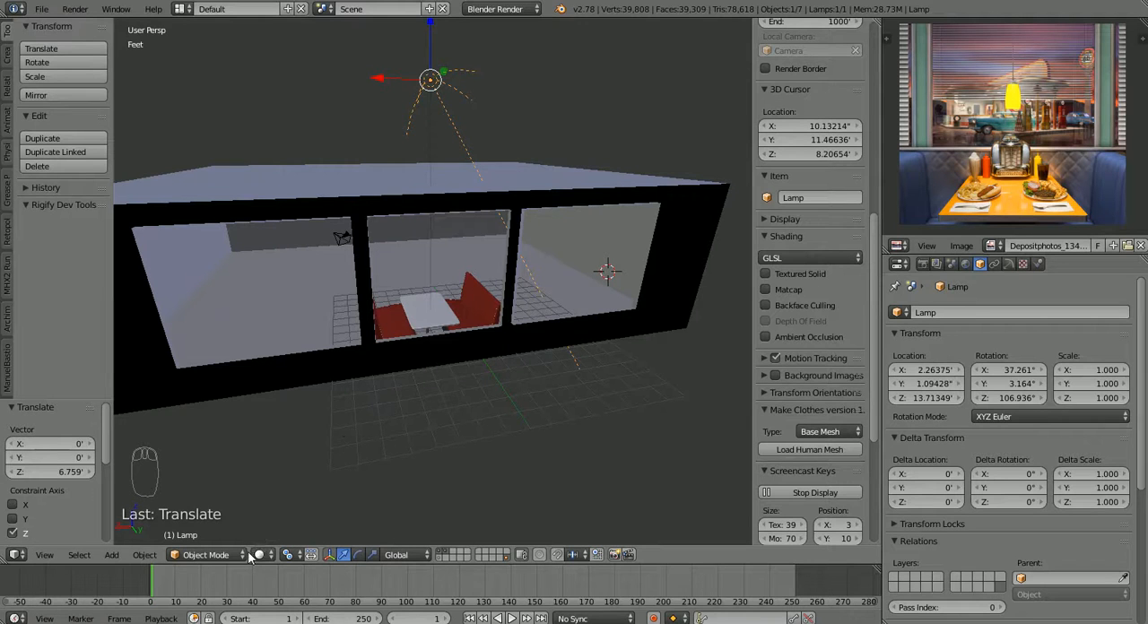
mouse_move(507, 563)
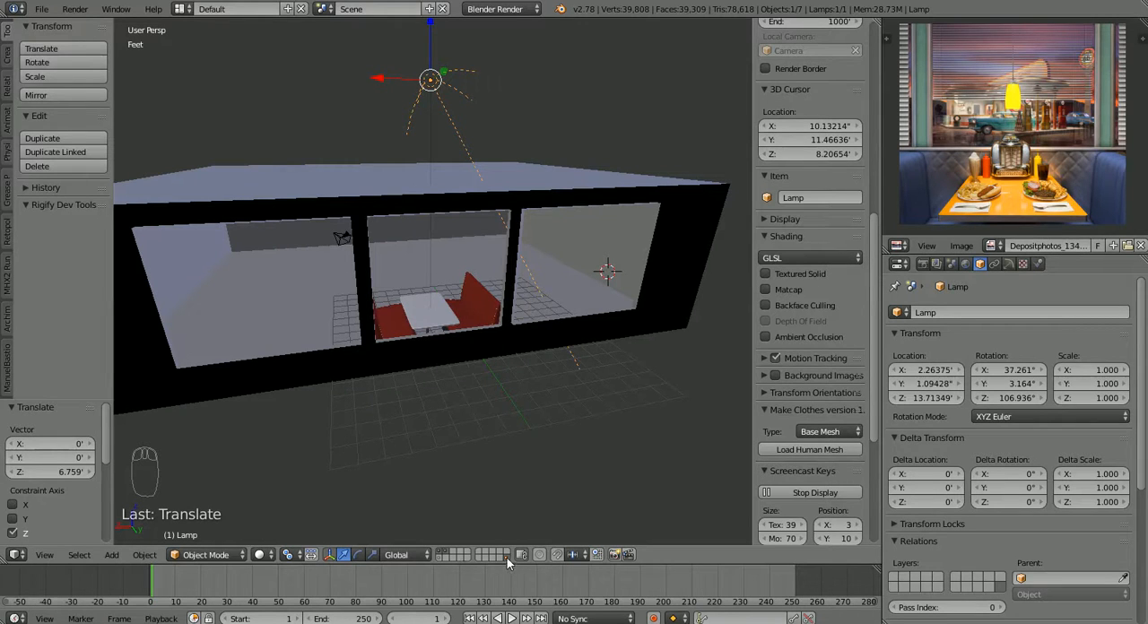
mouse_move(508, 563)
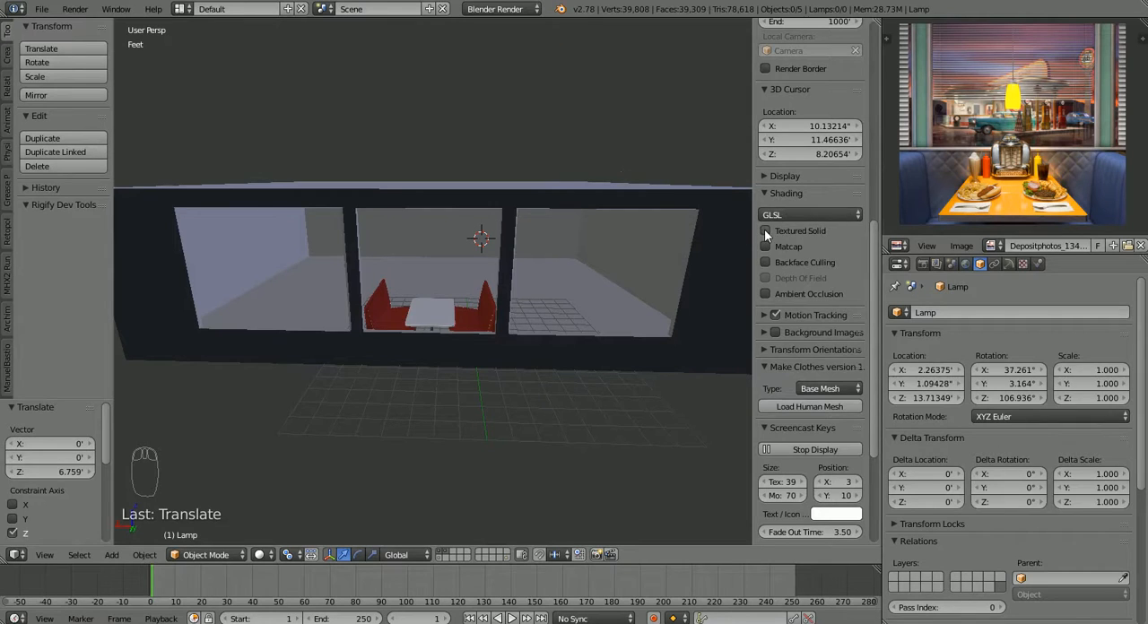
click(766, 246)
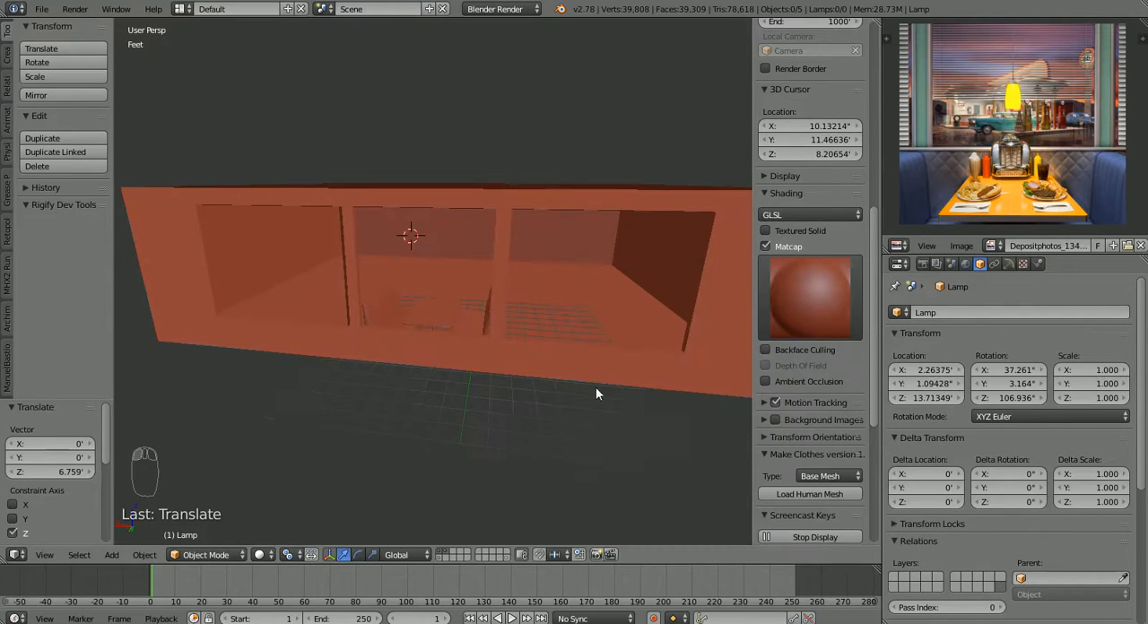
click(809, 295)
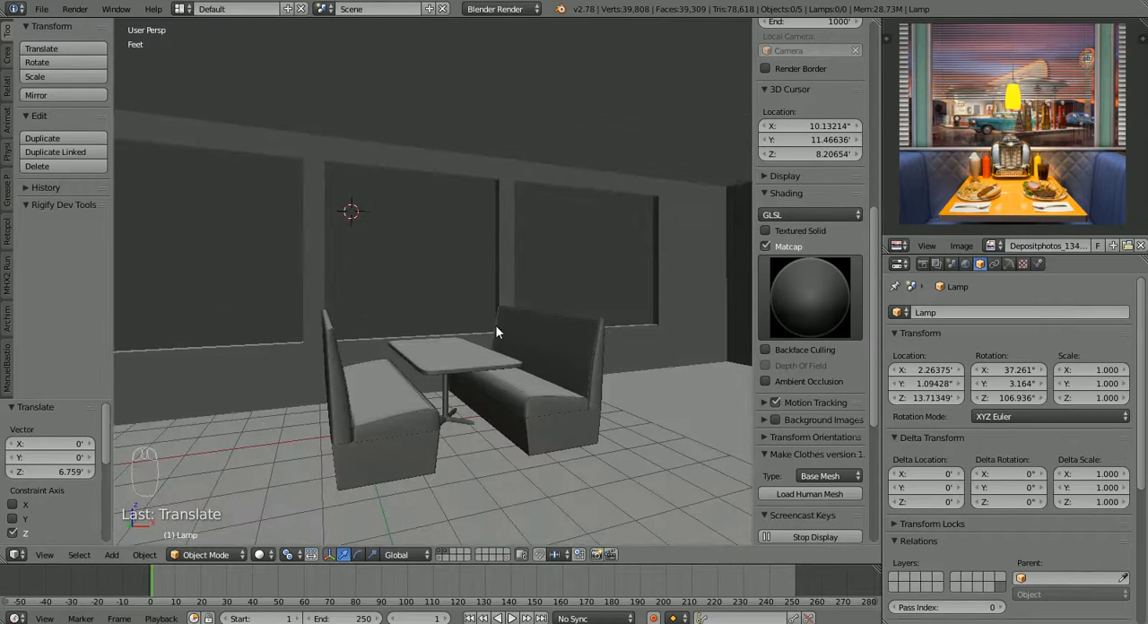
click(808, 296)
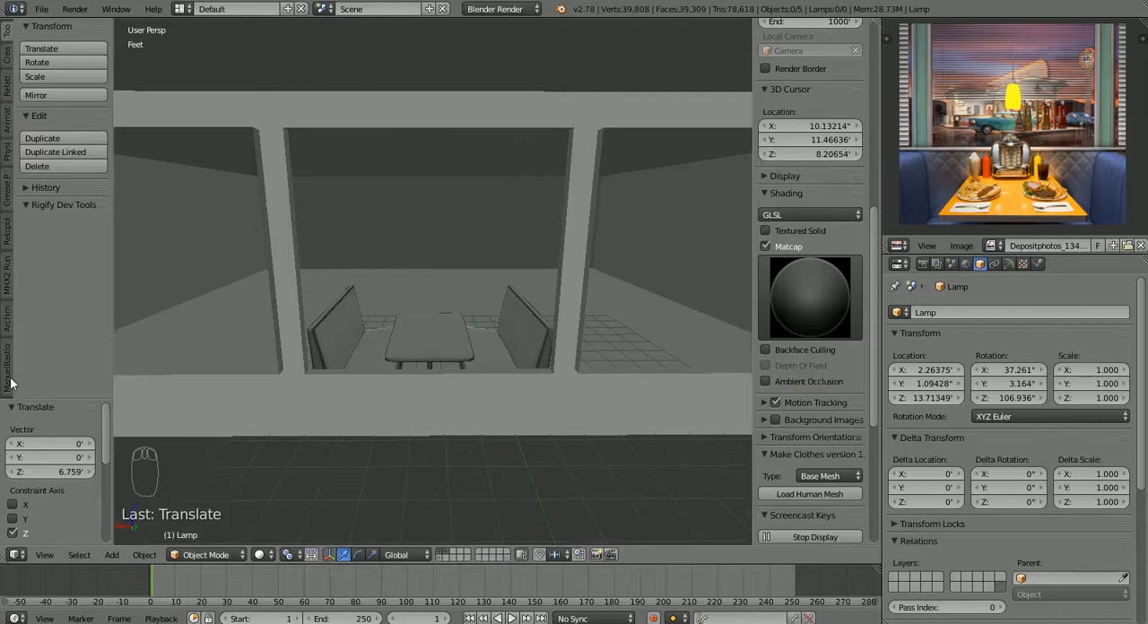
Step: Select the Room, enter Edit Mode, and extrude the window border edges in place
click(429, 305)
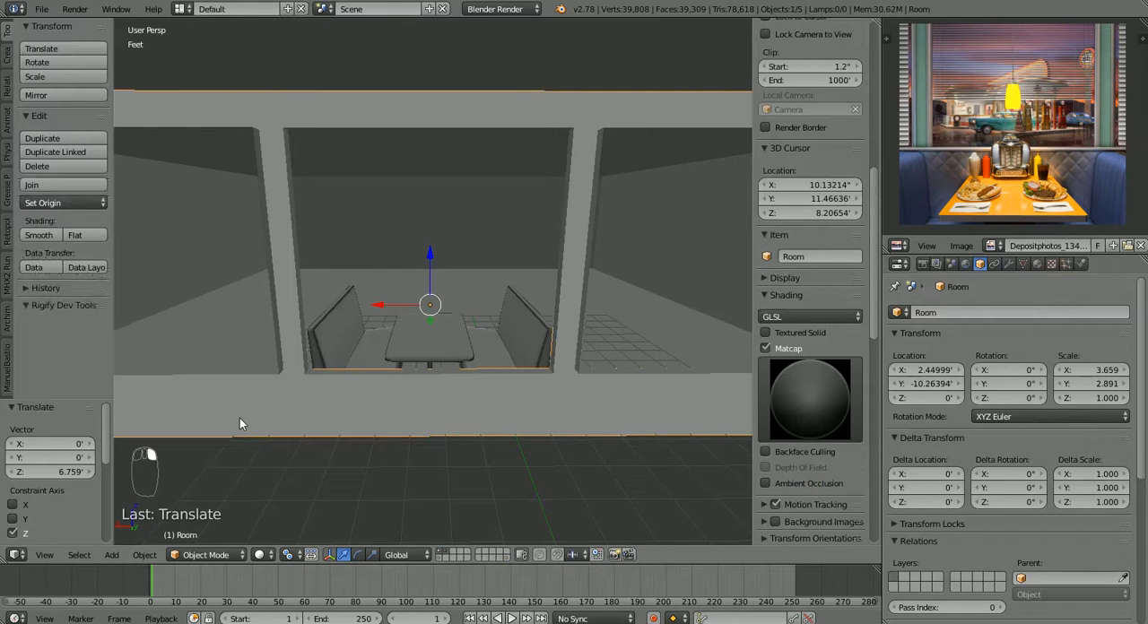
key(Tab)
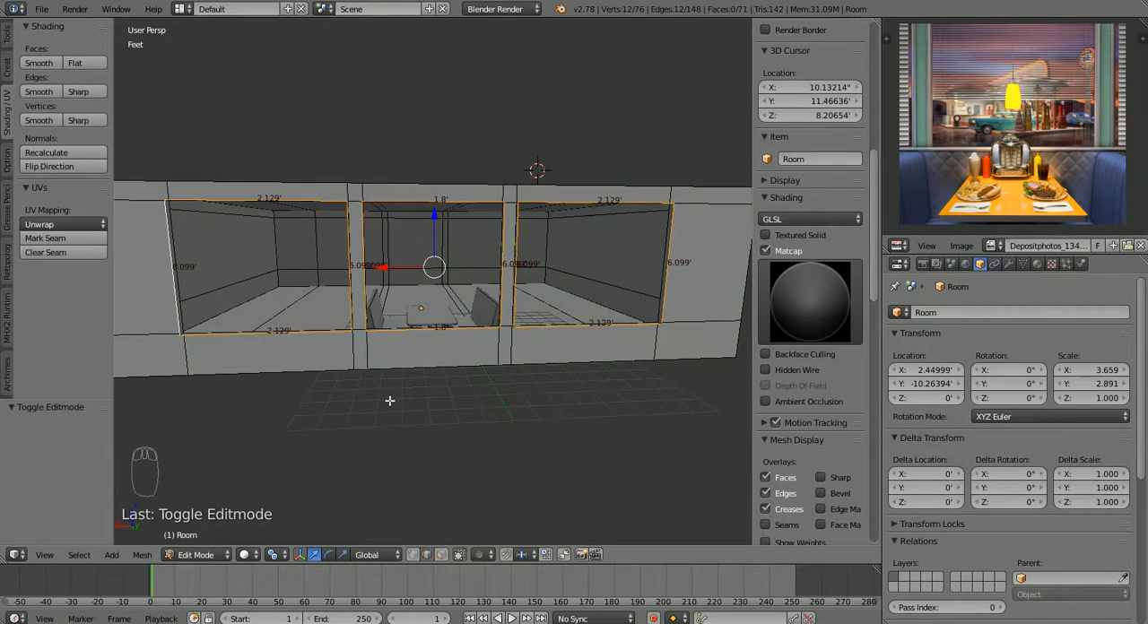
mouse_move(430, 415)
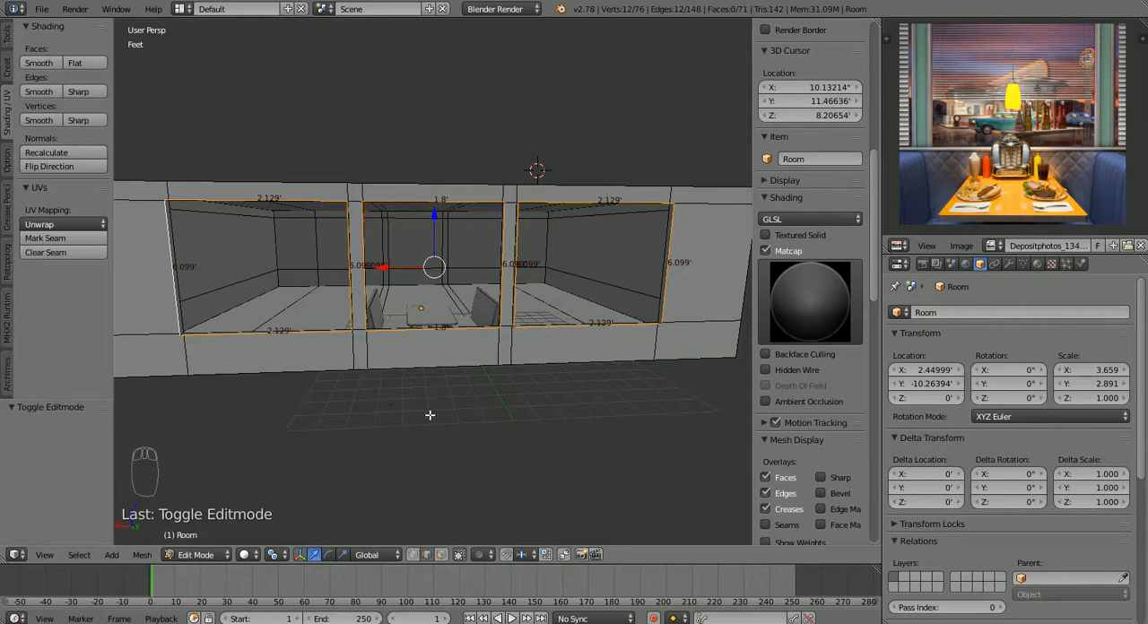
key(e)
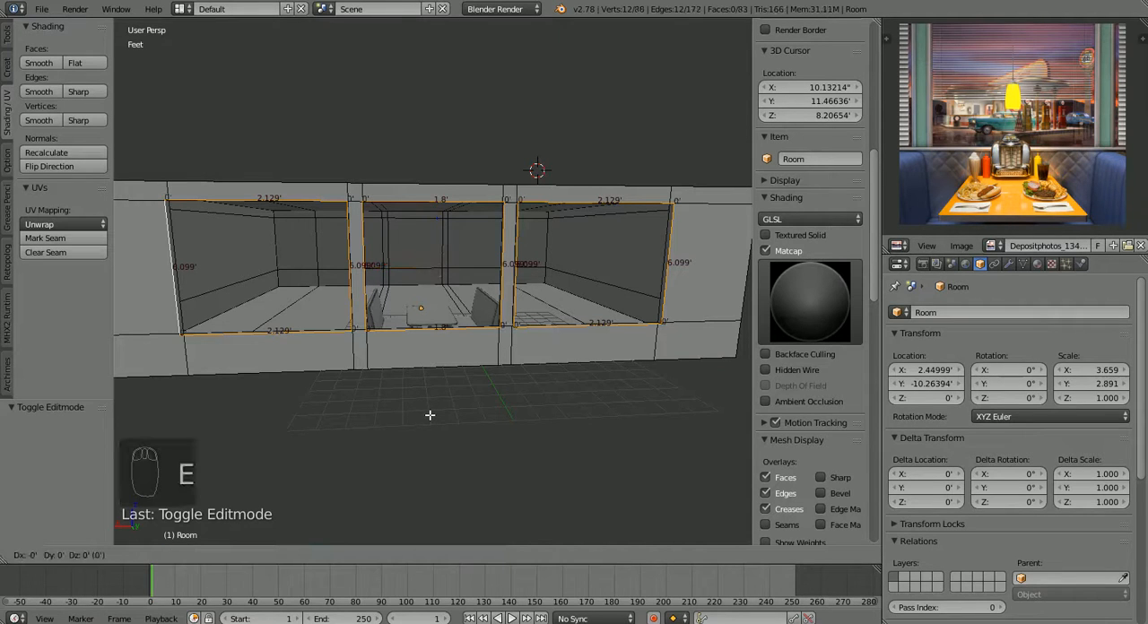
key(e)
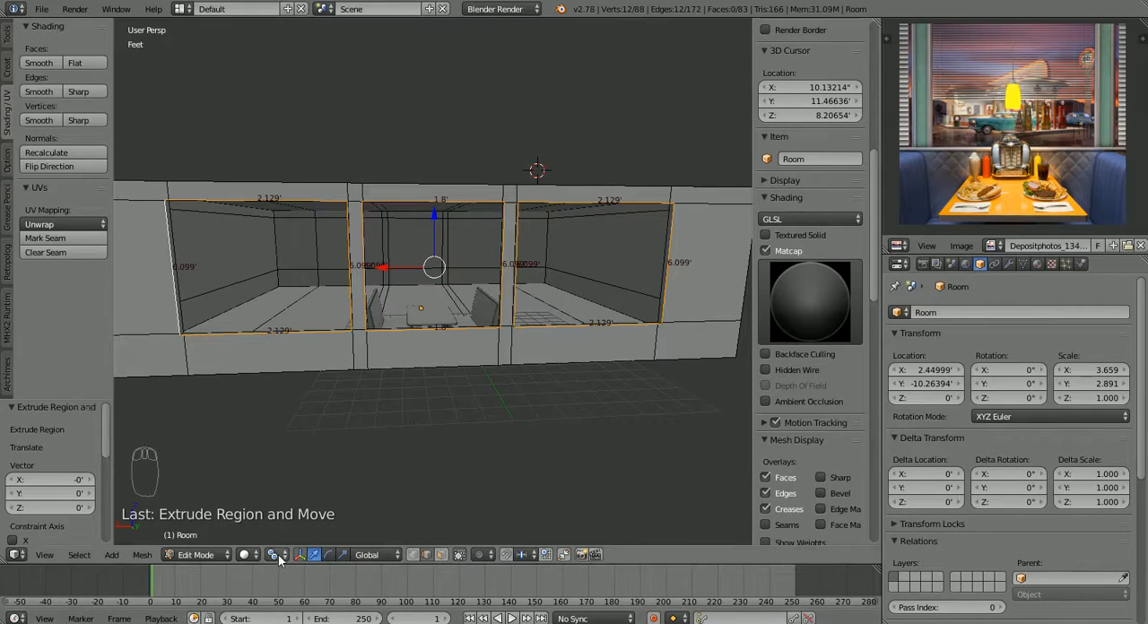
Step: With Individual Origins pivot, scale the extruded edges outward about 1.058, excluding Y
click(274, 554)
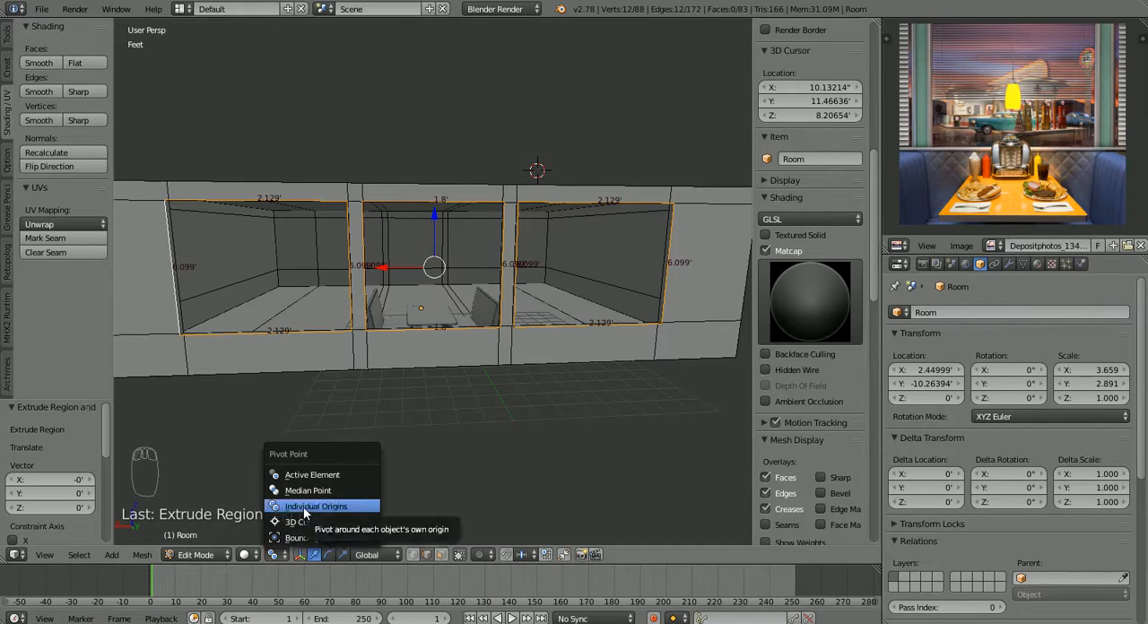
mouse_move(307, 490)
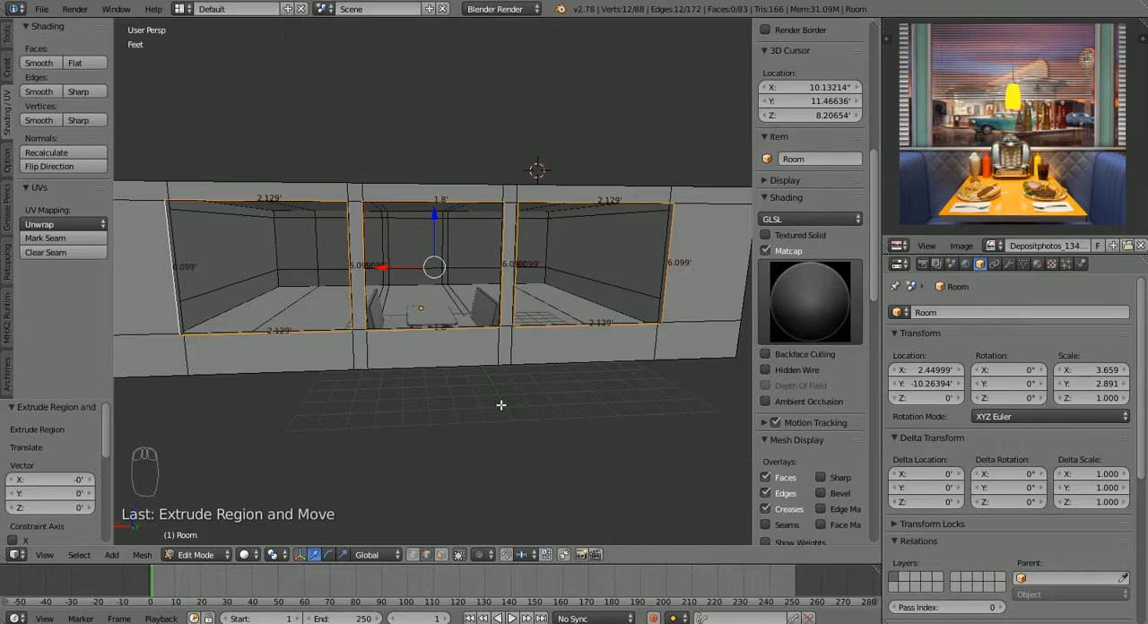
key(s)
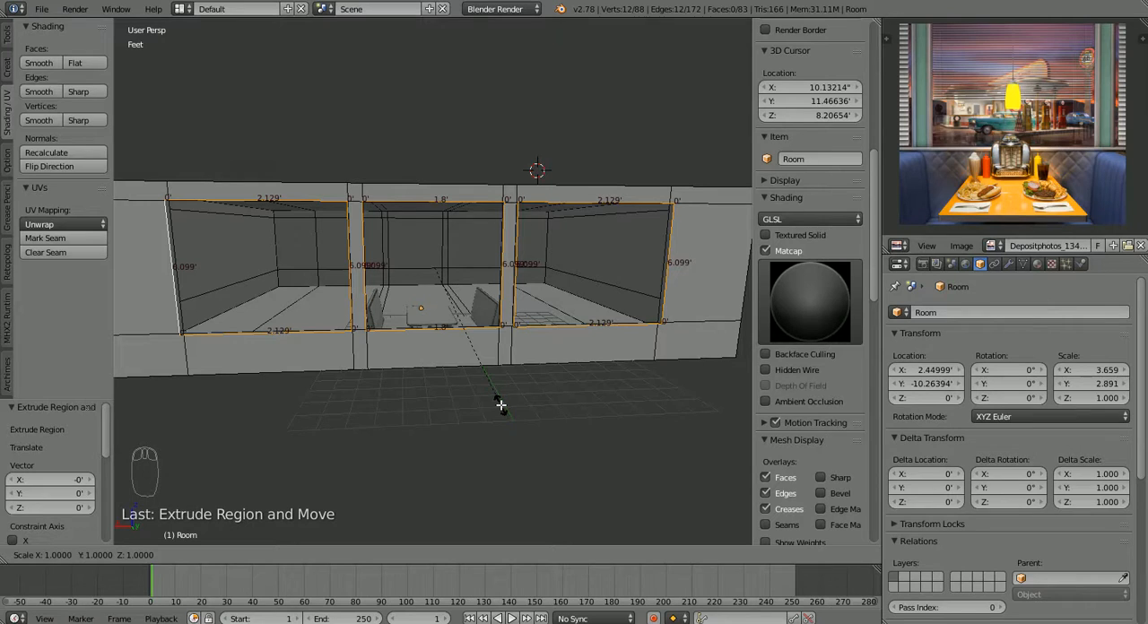
key(y)
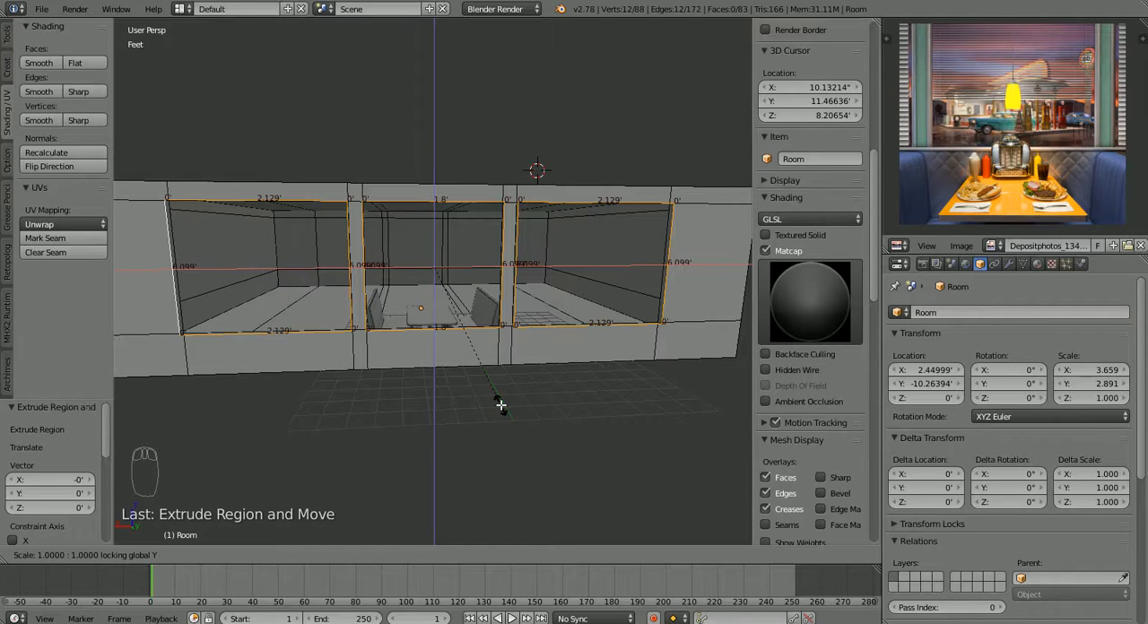
mouse_move(528, 428)
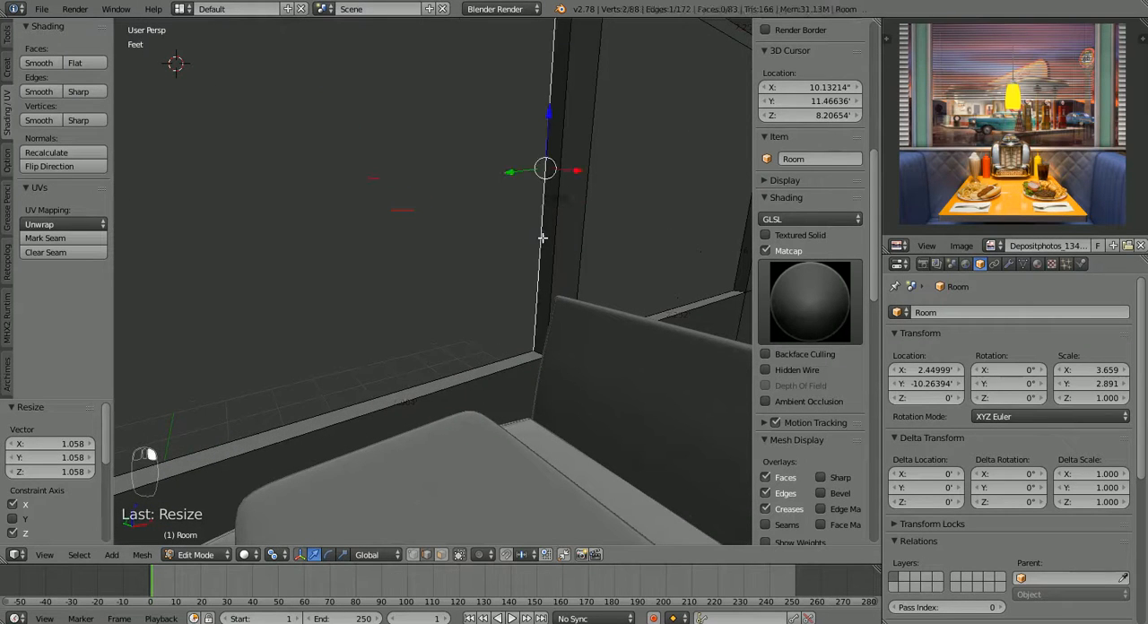
key(NUMPAD_PERIOD)
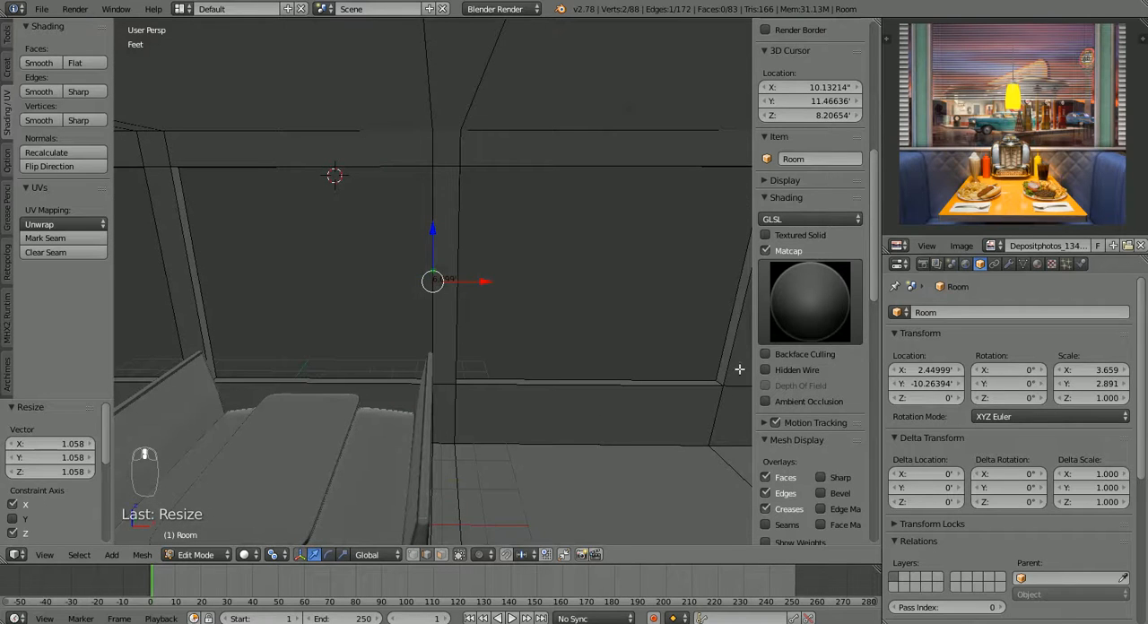
Step: Turn off Matcap to view the red booth and window lips in colour
click(767, 250)
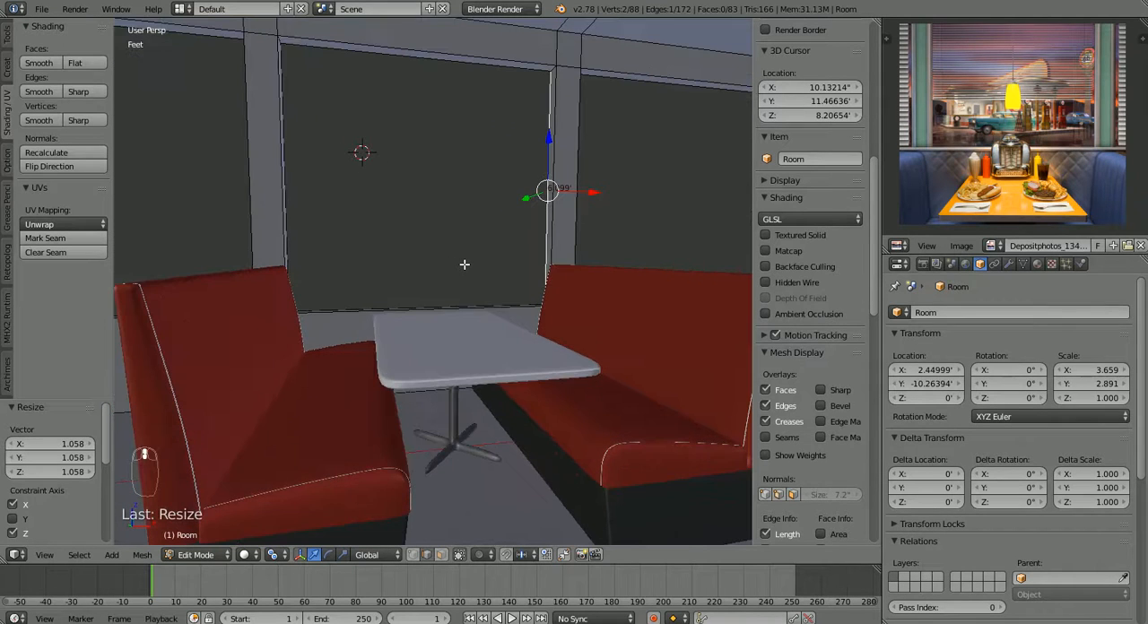
mouse_move(471, 291)
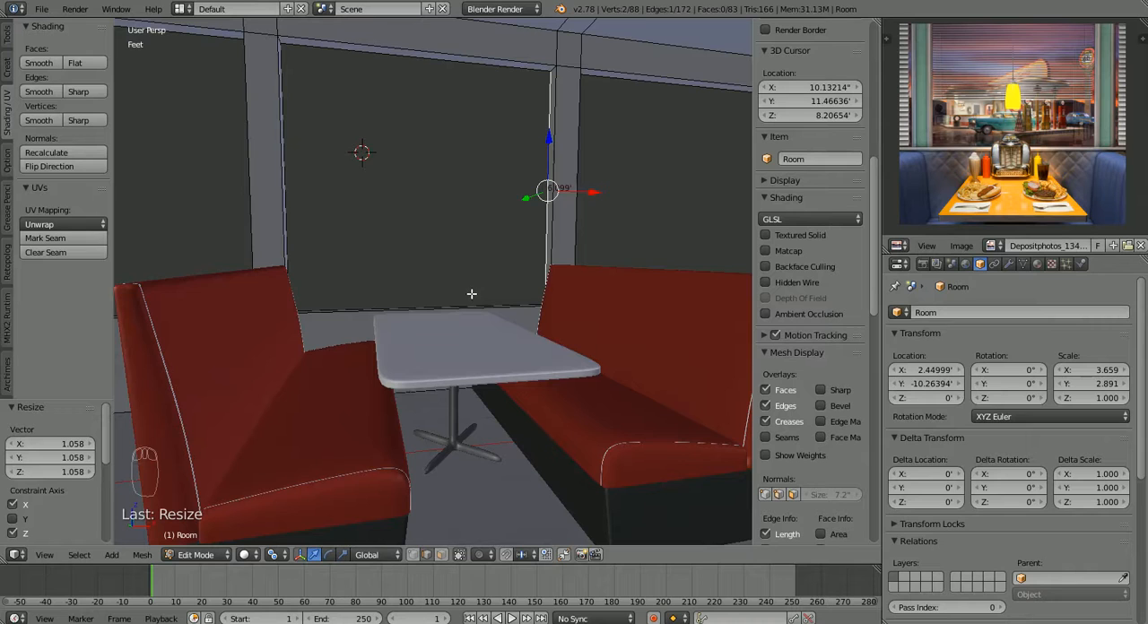
mouse_move(542, 405)
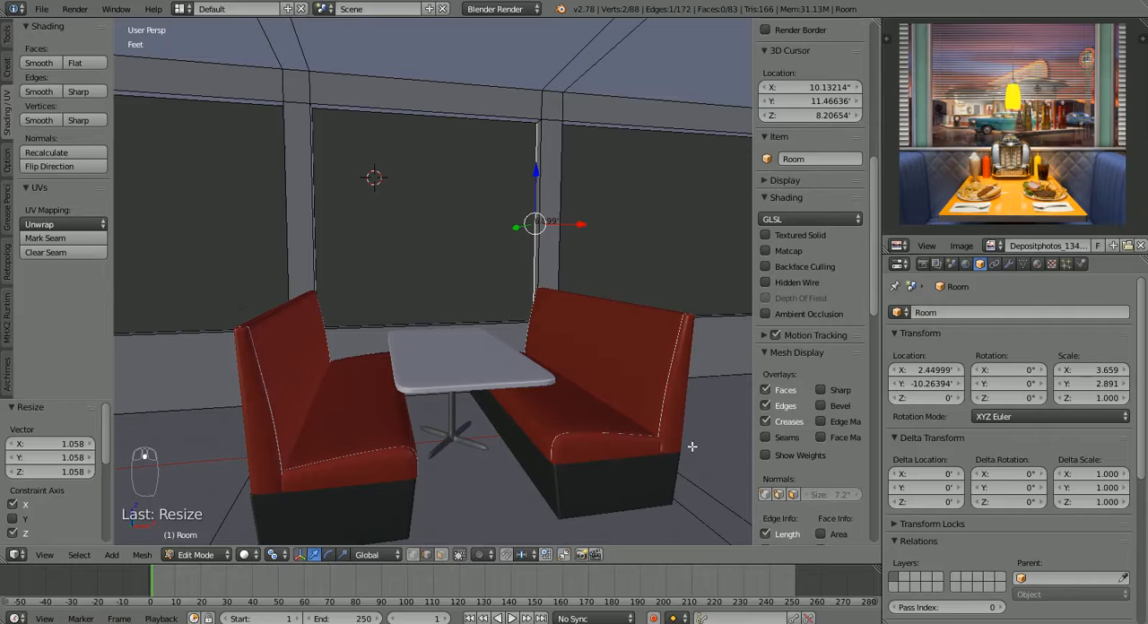
mouse_move(673, 456)
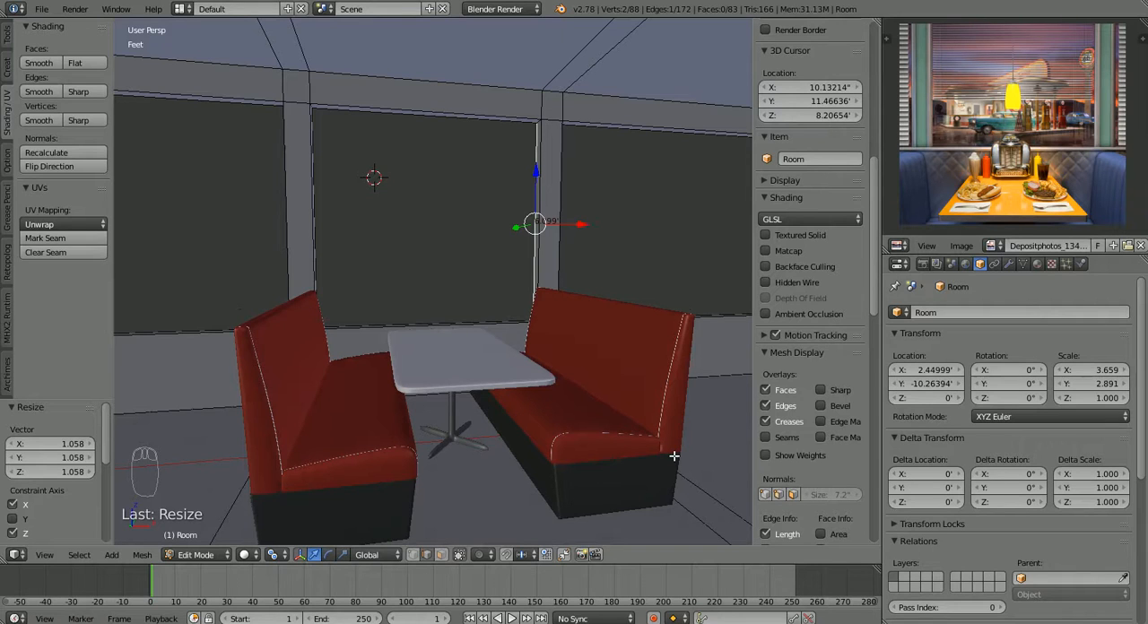
mouse_move(444, 366)
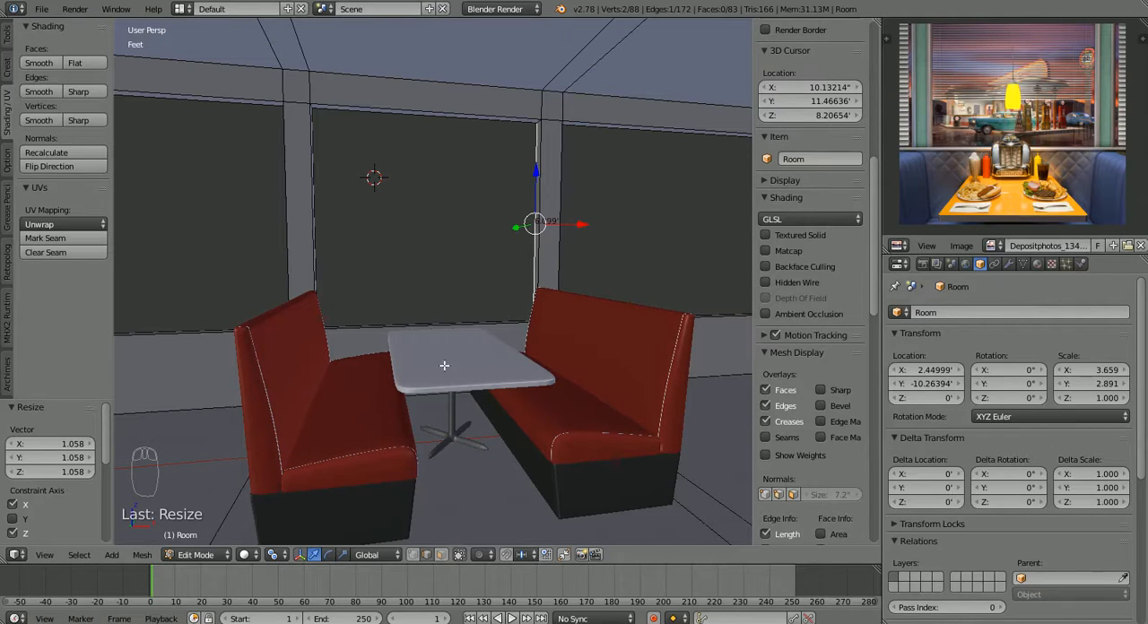
mouse_move(470, 337)
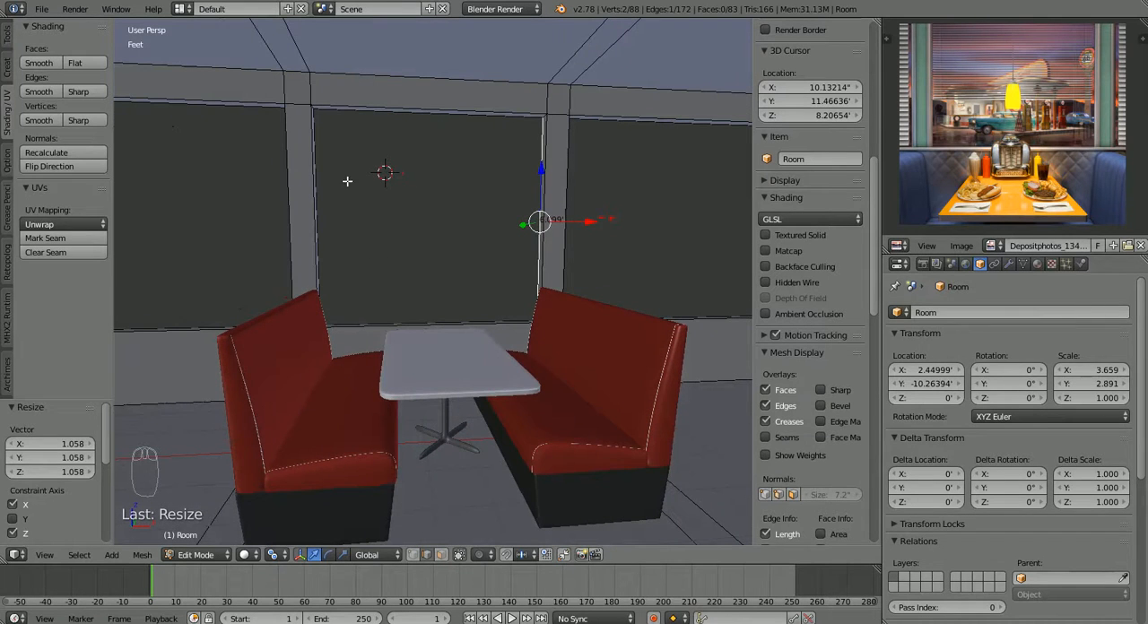
mouse_move(552, 241)
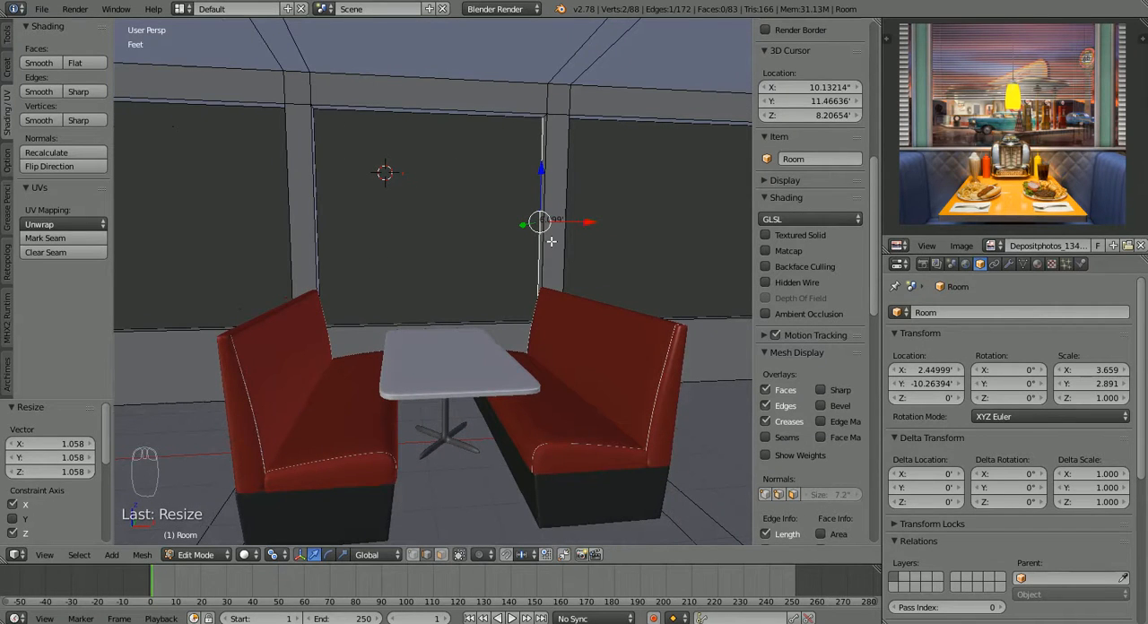